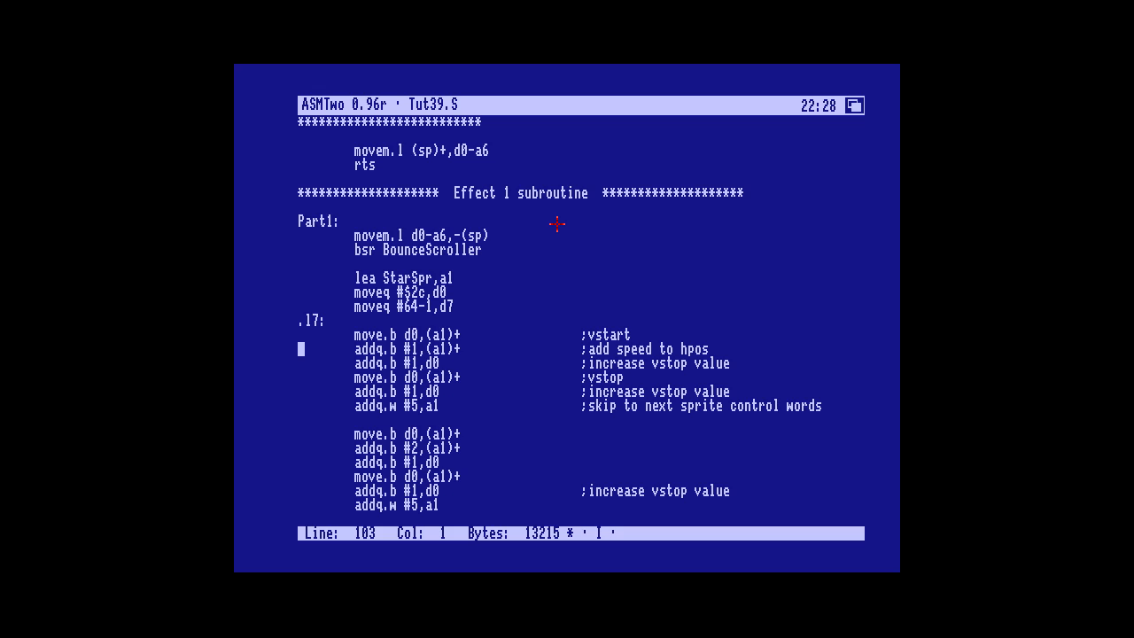
# Search 'stars' to reach the StarSpr data and step through the SET star position formulas.
pyautogui.write('stars')
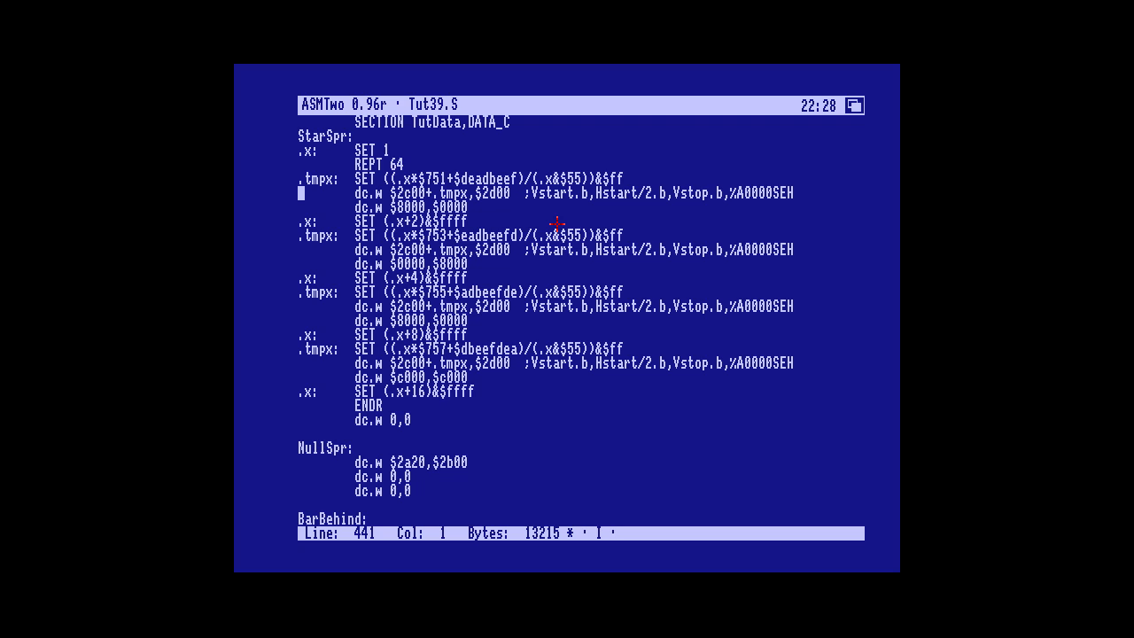
pyautogui.press('Up')
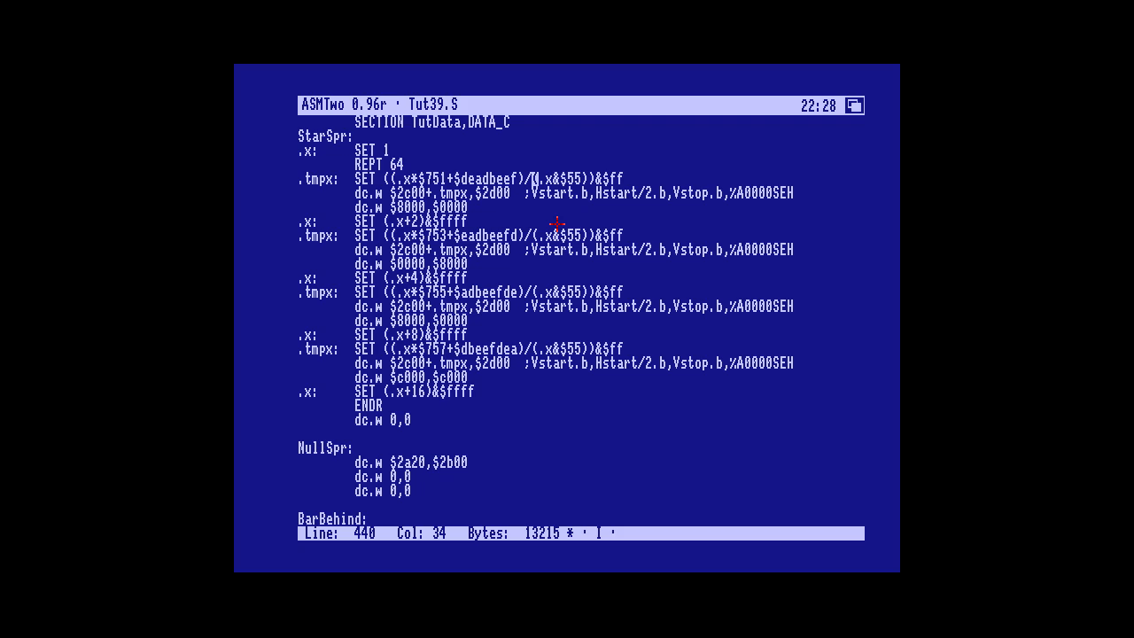
pyautogui.press('Down')
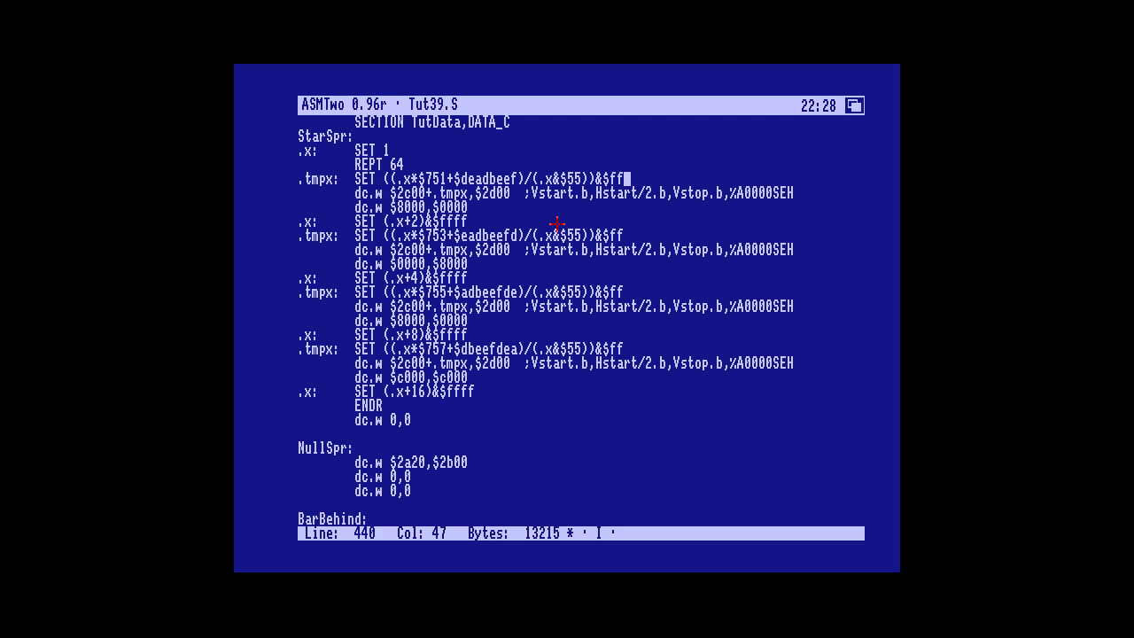
pyautogui.press('Left')
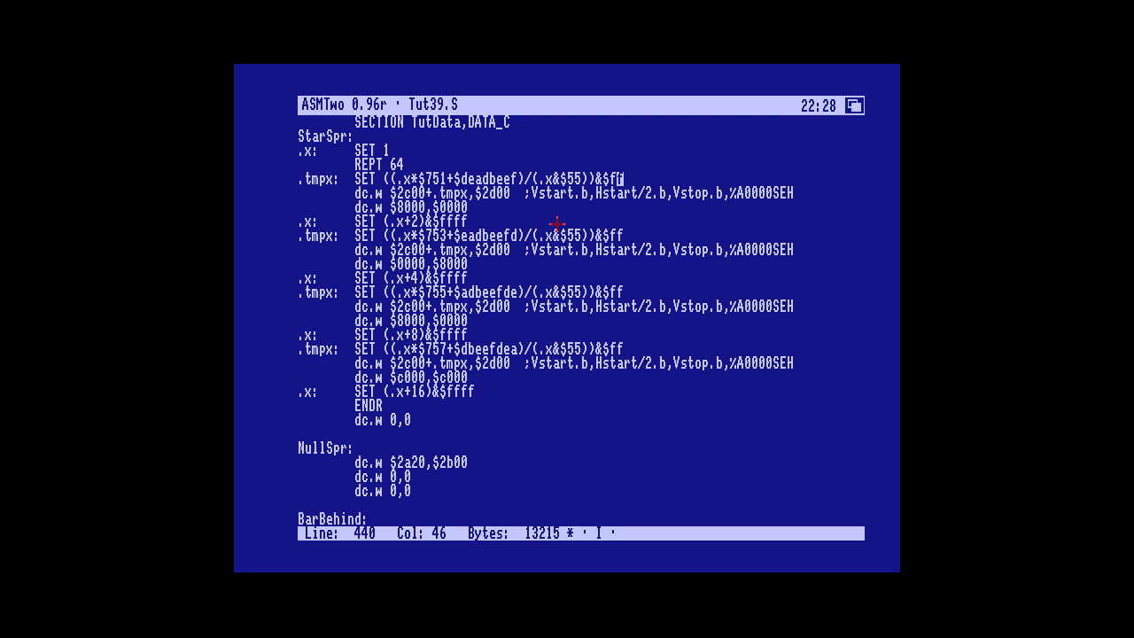
pyautogui.press('Left')
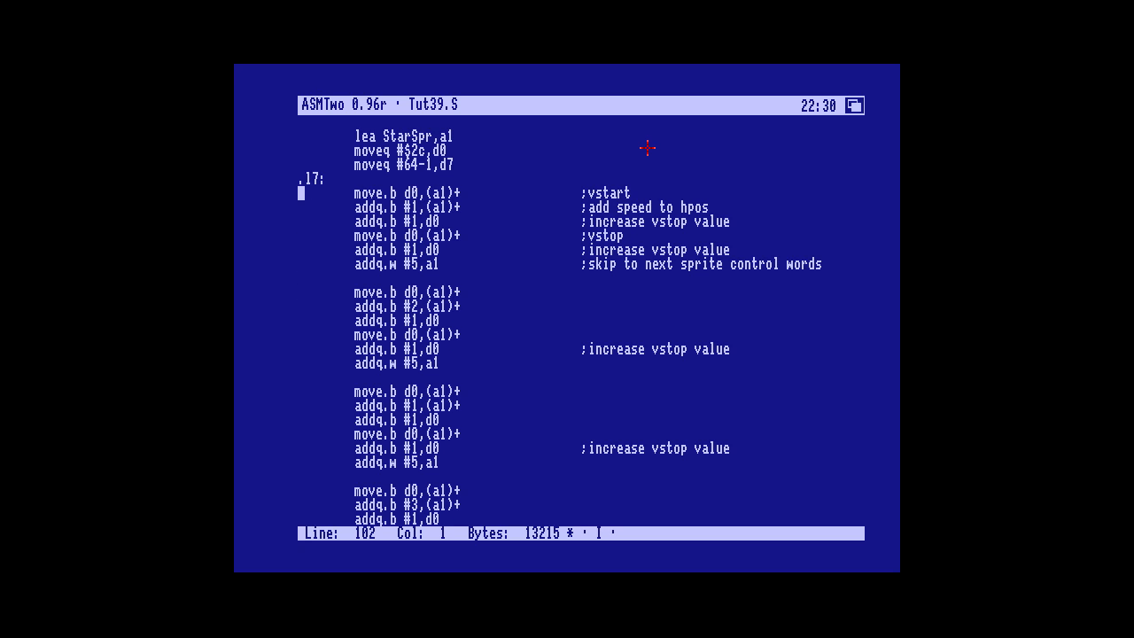
# Move to the first vstart instruction of the .l7 star-update loop.
pyautogui.press('Down')
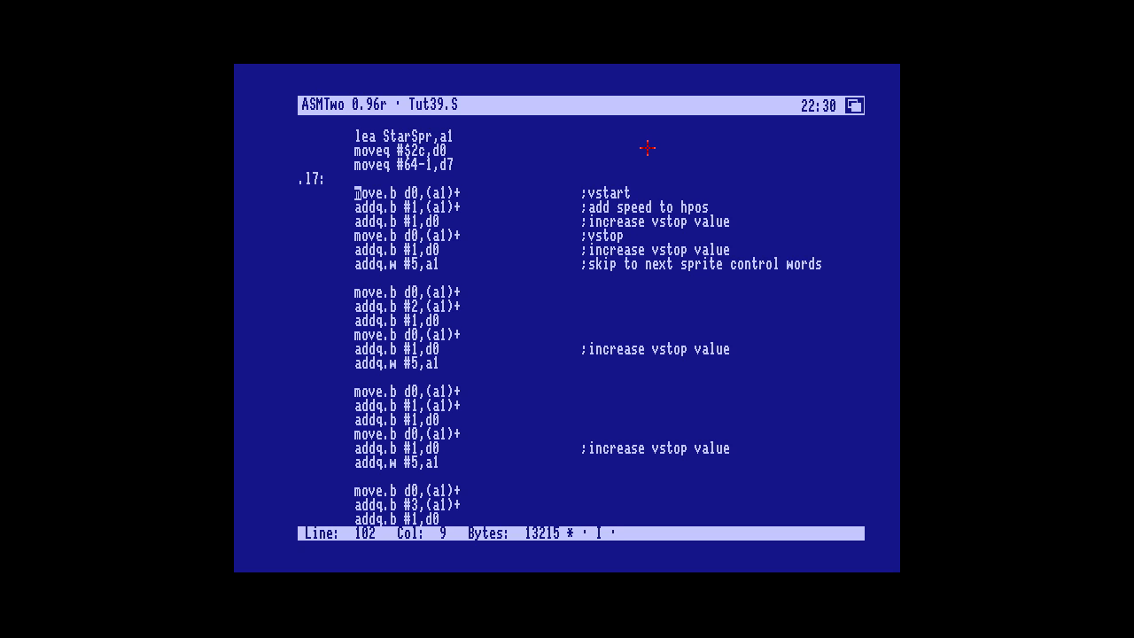
# Find 'starspr:', step along its dc.w sprite data line, then jump to top of source.
pyautogui.write('sta')
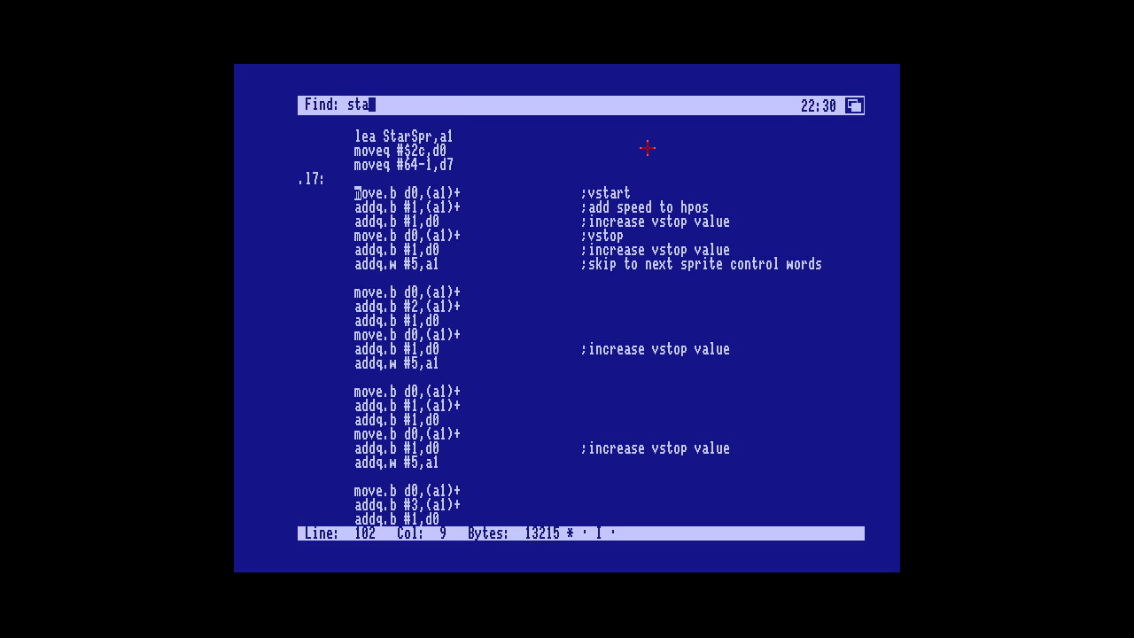
pyautogui.write('rspr:')
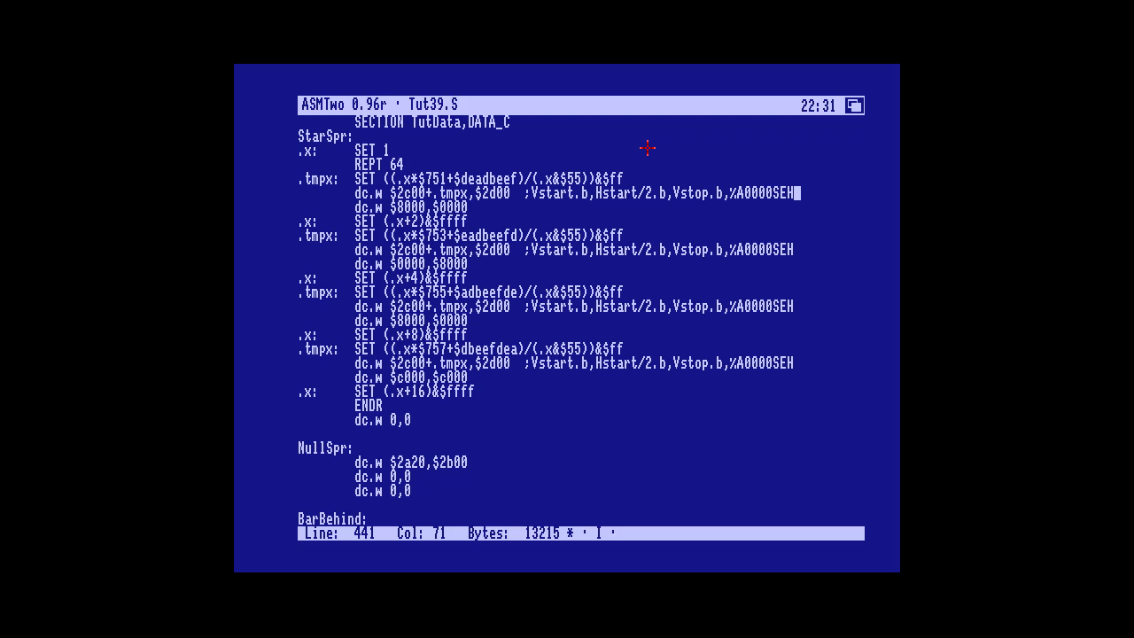
pyautogui.press('Left')
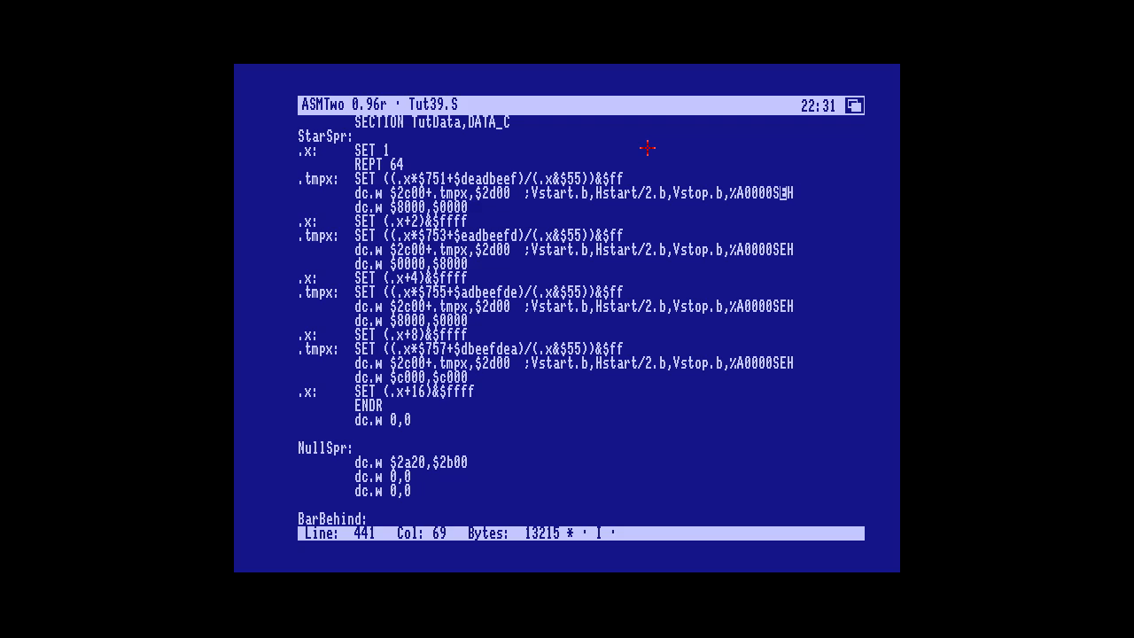
pyautogui.press('Left')
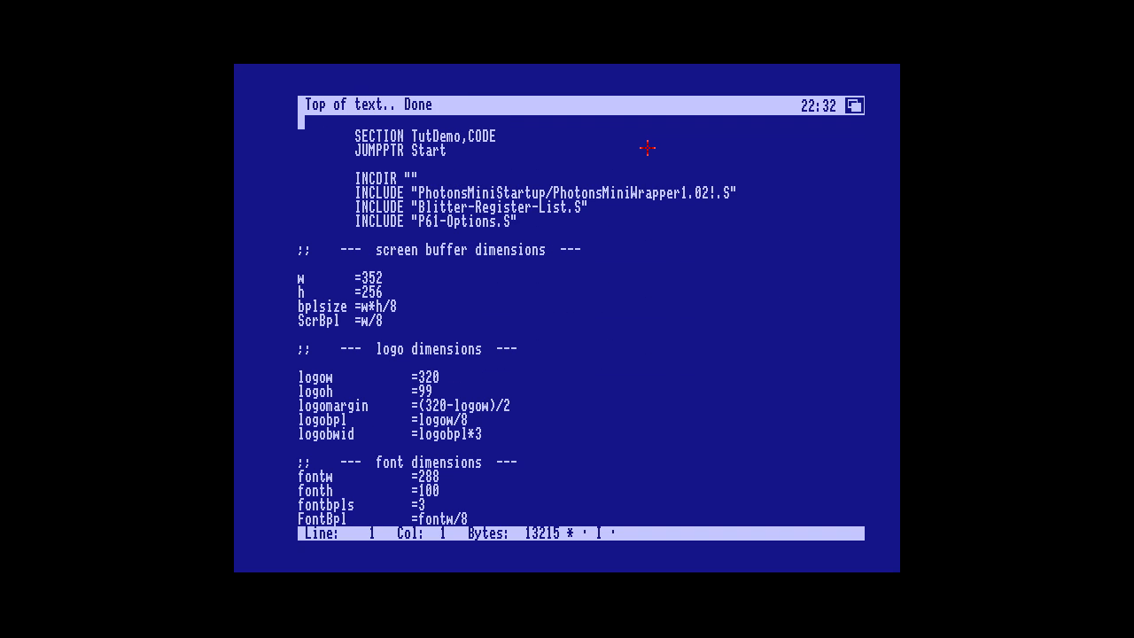
# Search 'starsp' to reach the .l7 loop and review it down to dbf d7,.l7.
pyautogui.write('starsp')
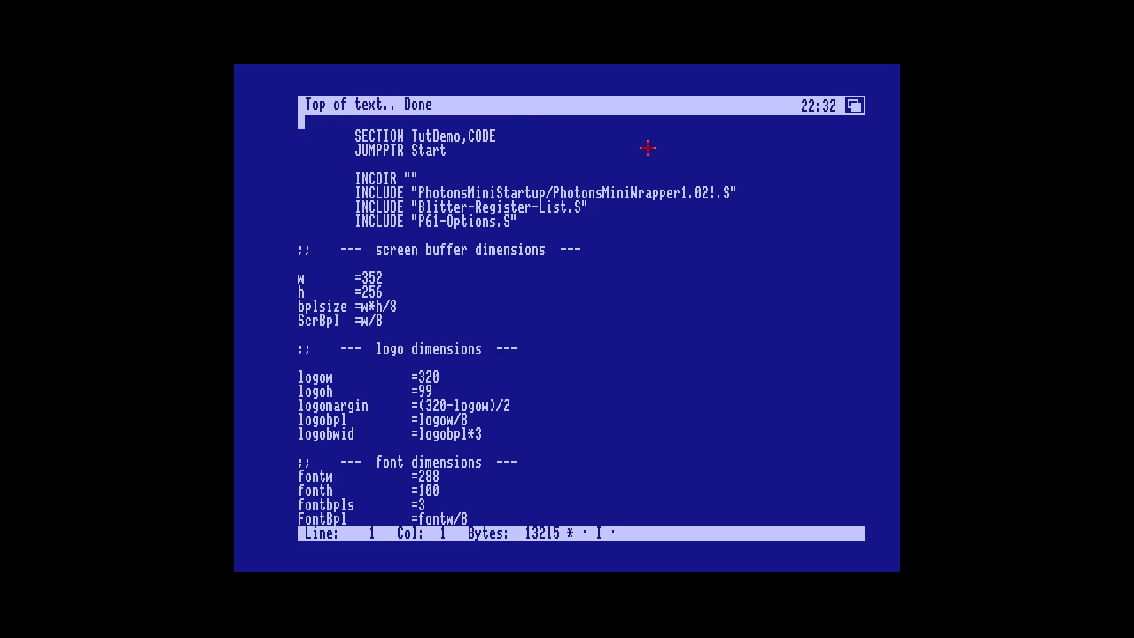
pyautogui.write('starsp')
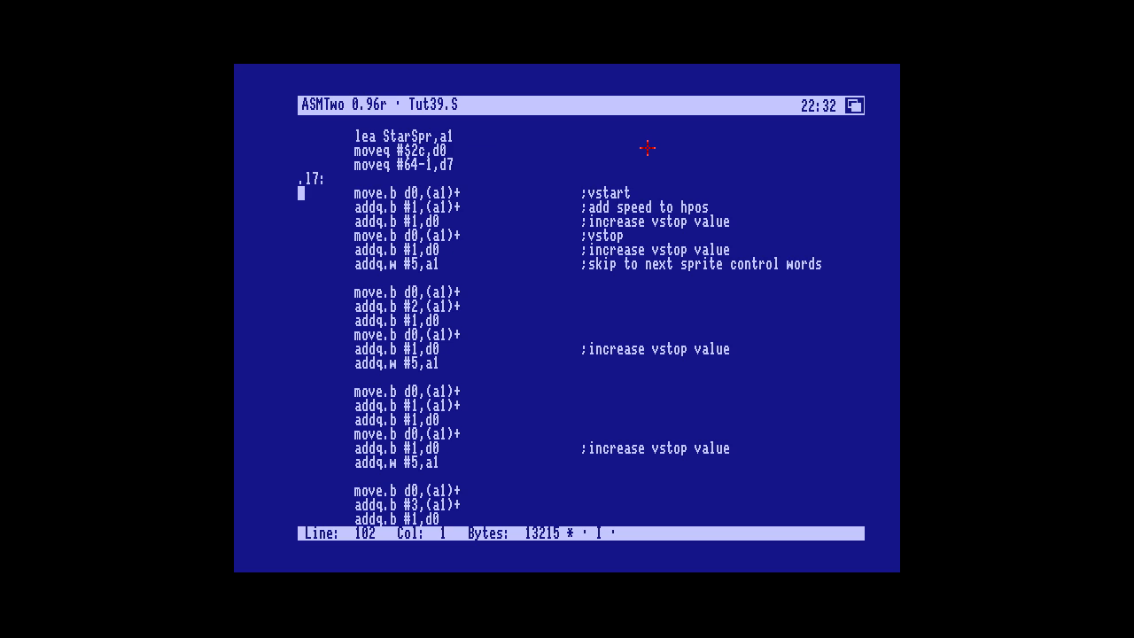
pyautogui.press('up')
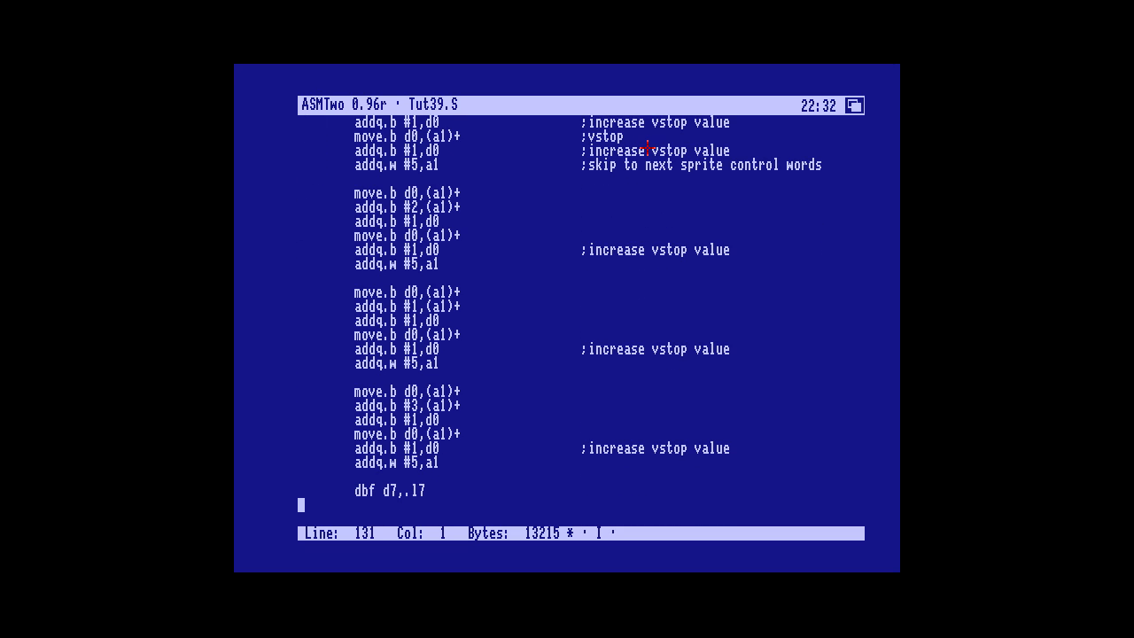
pyautogui.scroll(3)
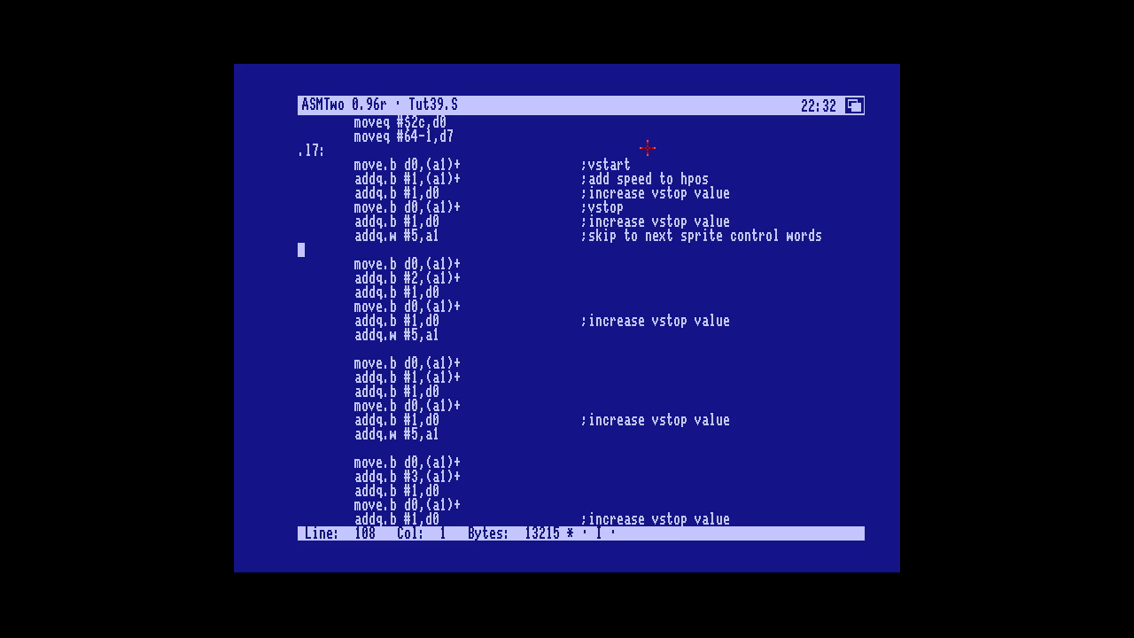
pyautogui.press('Down')
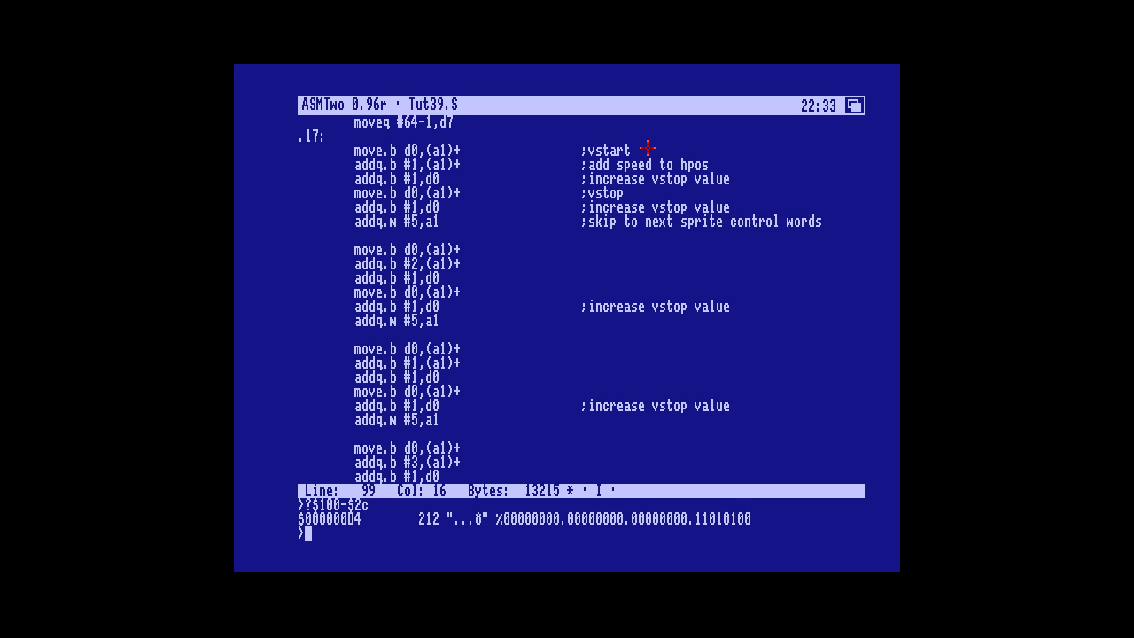
# Evaluate ?212/4 as 53 on the command line and return to the loop count line.
pyautogui.write('?212/4&')
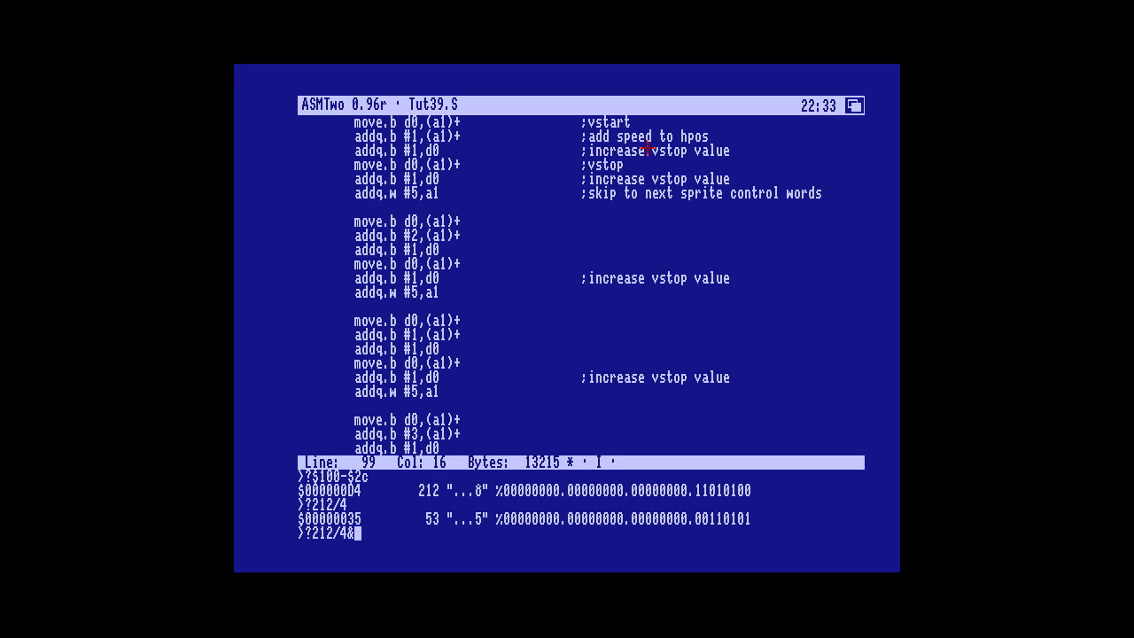
pyautogui.press('Backspace')
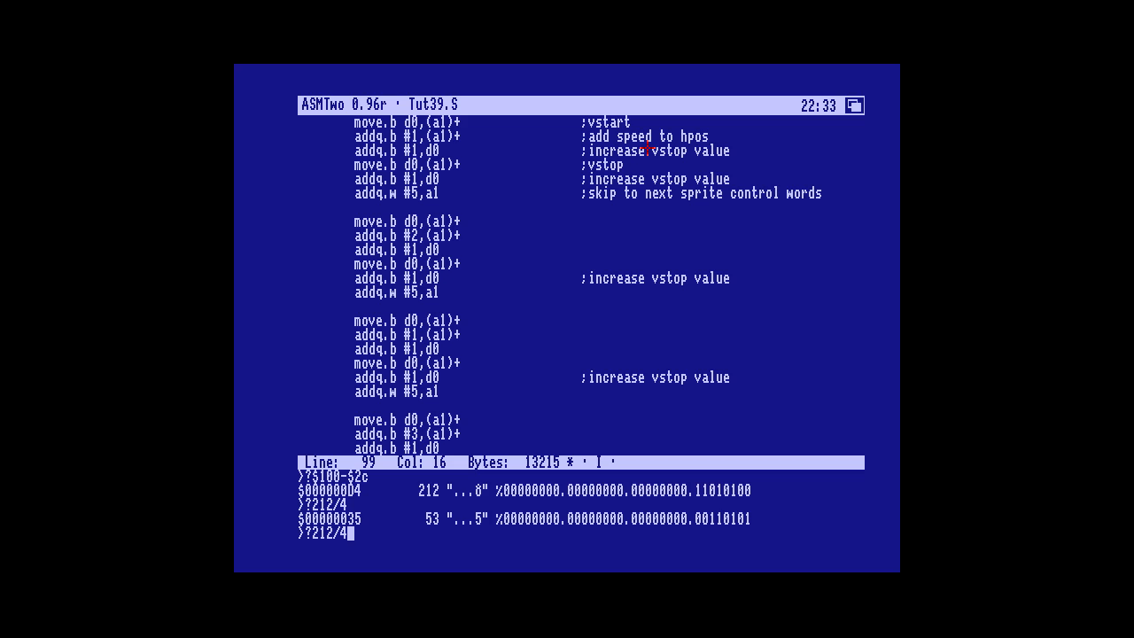
pyautogui.write('*4')
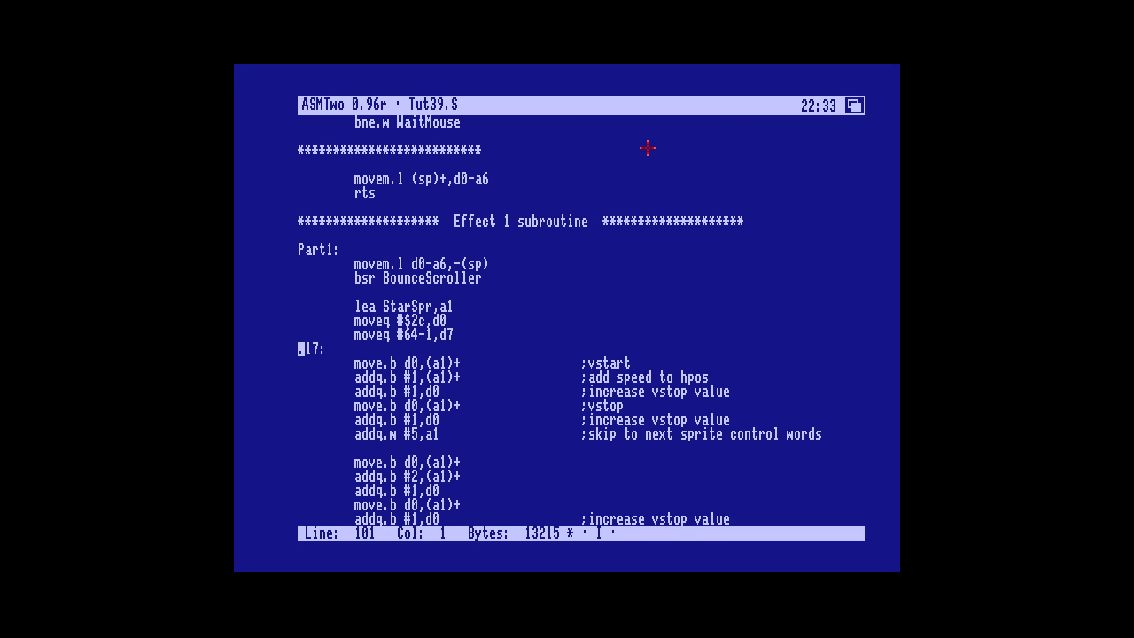
pyautogui.press('Up')
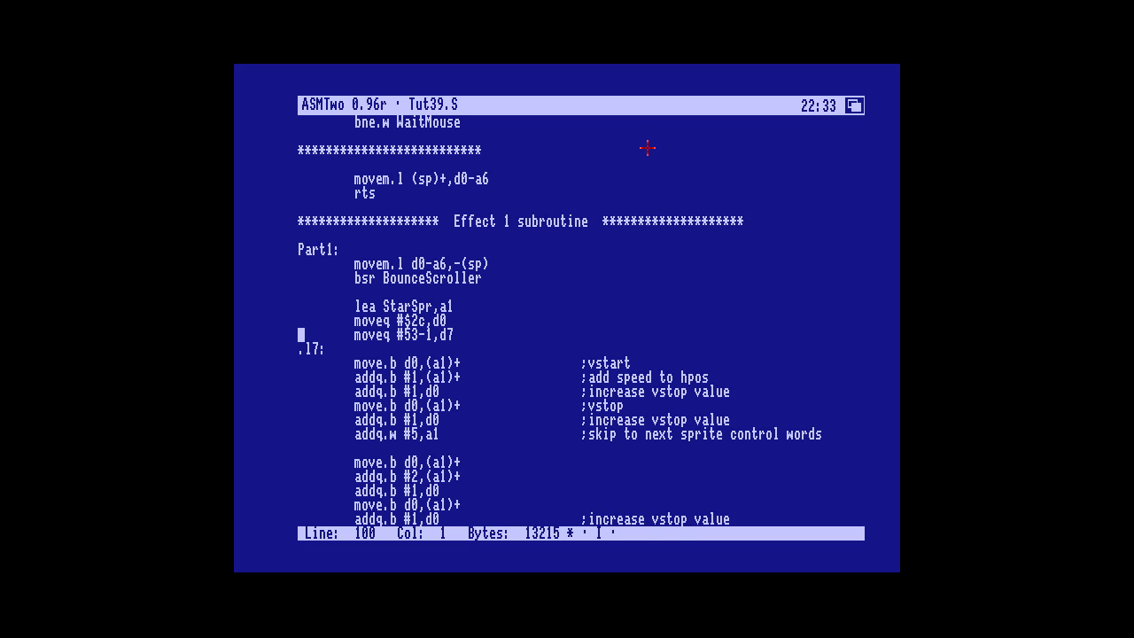
# Add second loop .l72 commented 'below line $ff' with moveq #11-1,d7 and addq.w #4.
pyautogui.scroll(-3)
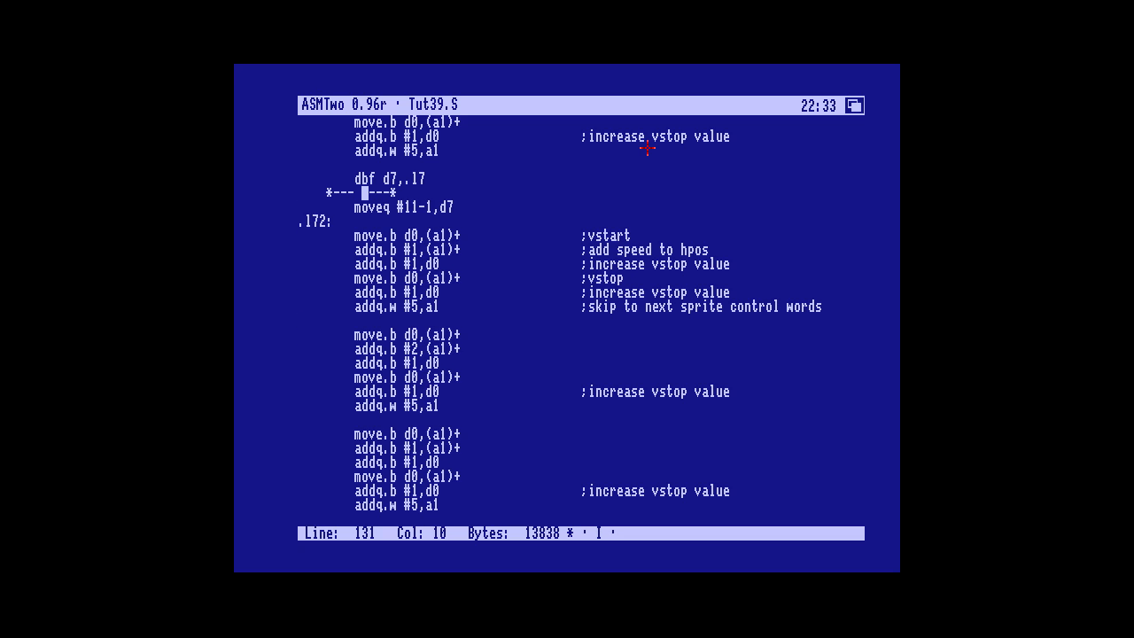
pyautogui.write('below line $ff')
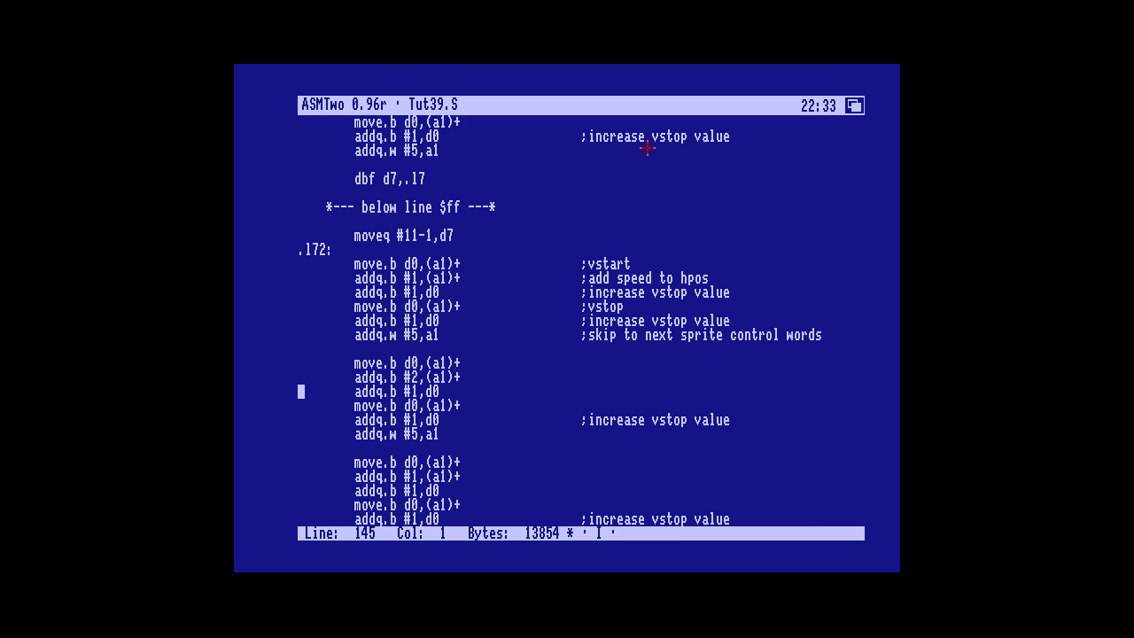
pyautogui.press('Up')
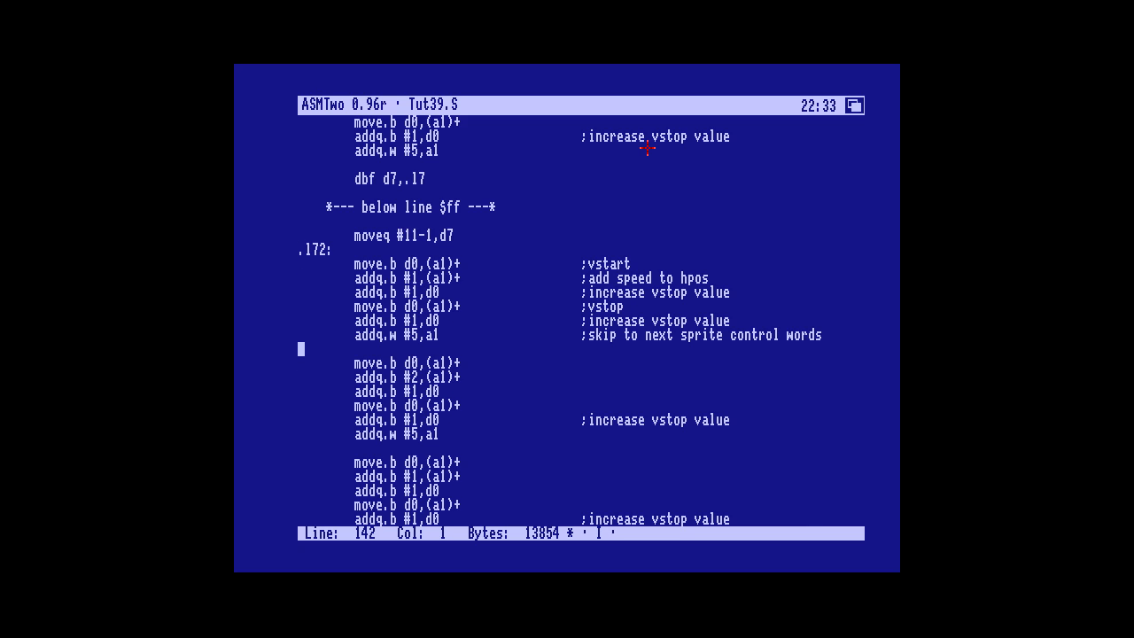
pyautogui.press('Up')
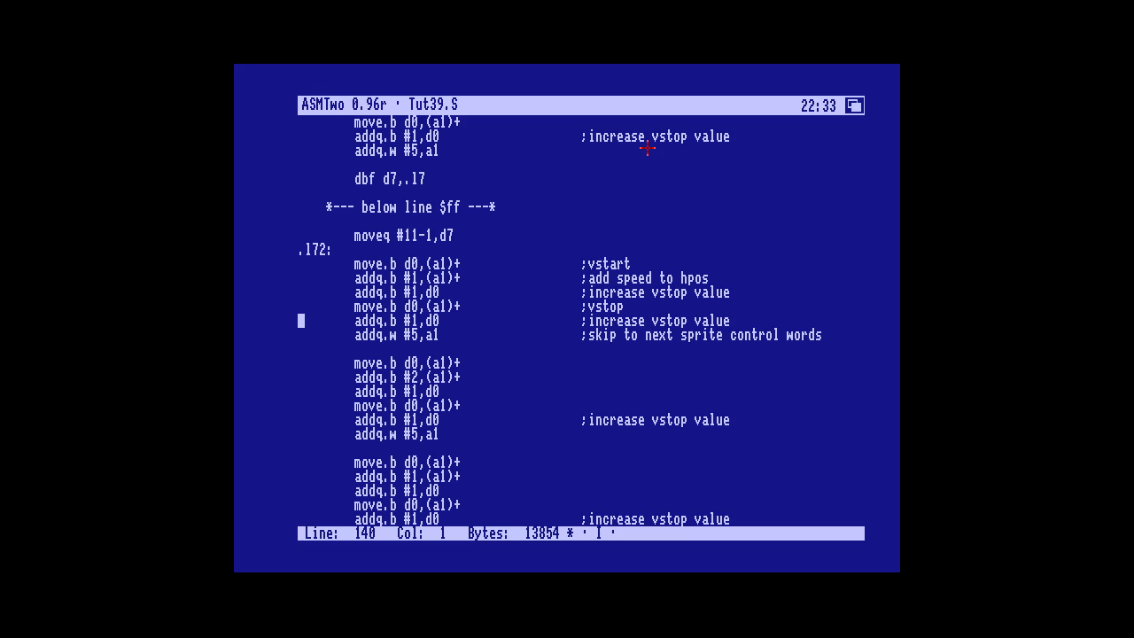
pyautogui.press('Down')
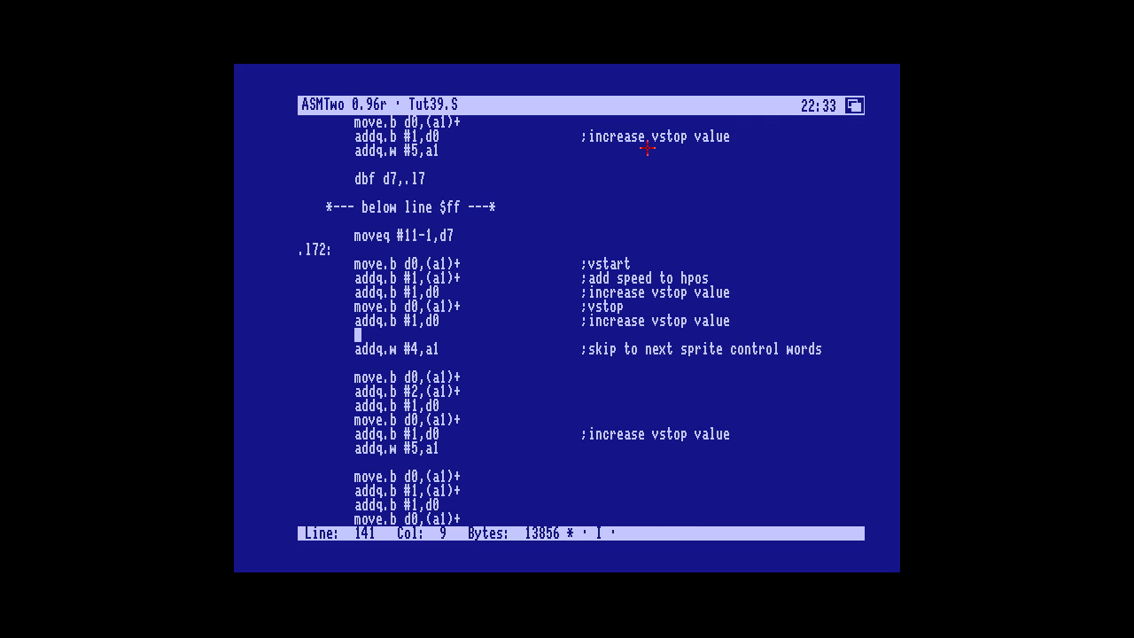
# Begin a binary constant with % on the new line inside .l72's first star step.
pyautogui.write('%')
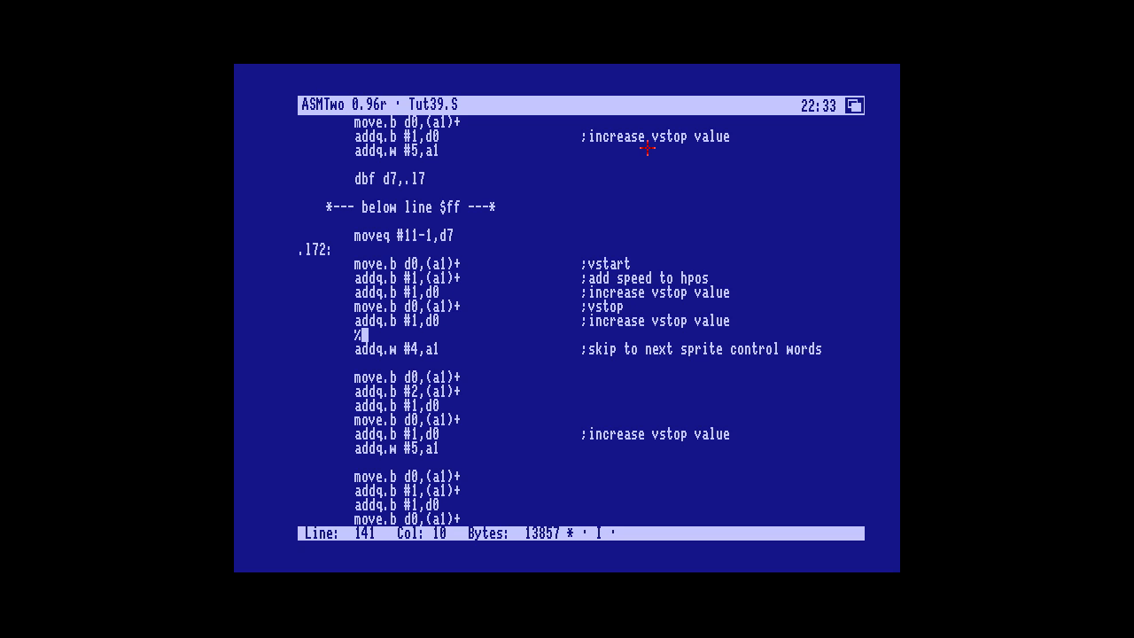
# Write the star's control word via move.b d6,(a1)+ in .l72's first step.
pyautogui.write('00000')
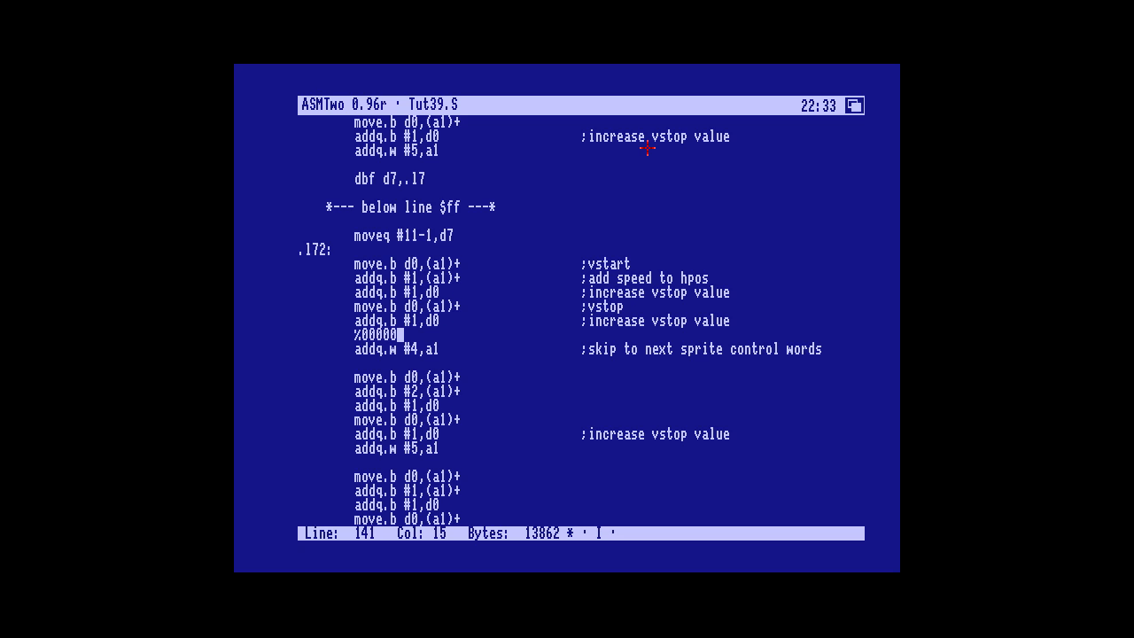
pyautogui.write('110')
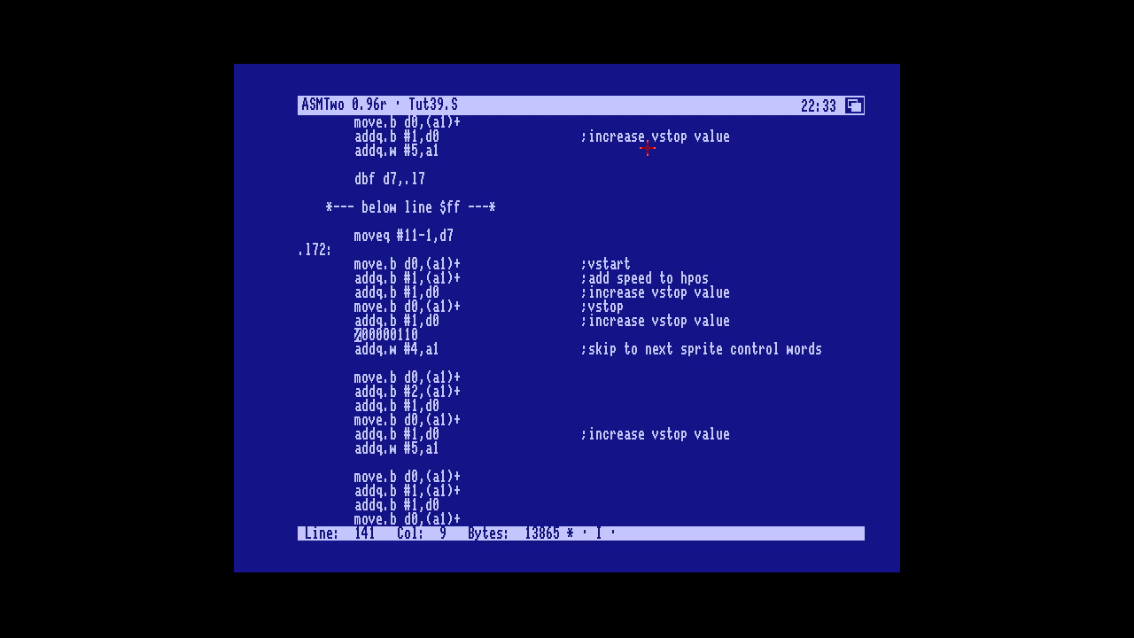
pyautogui.write('move.b #')
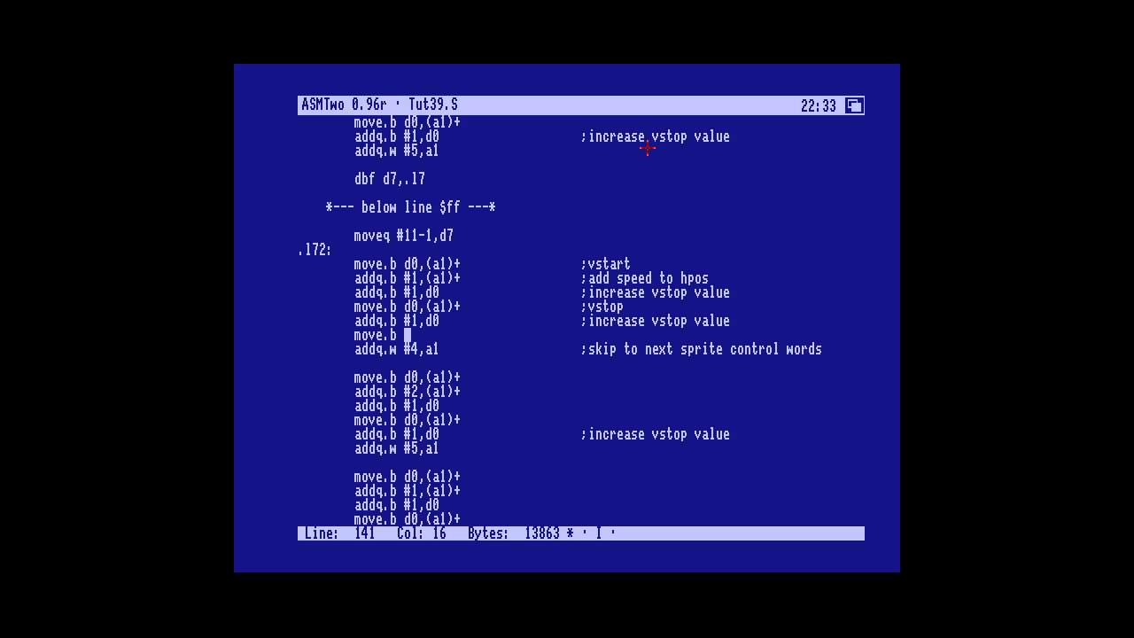
pyautogui.write('d')
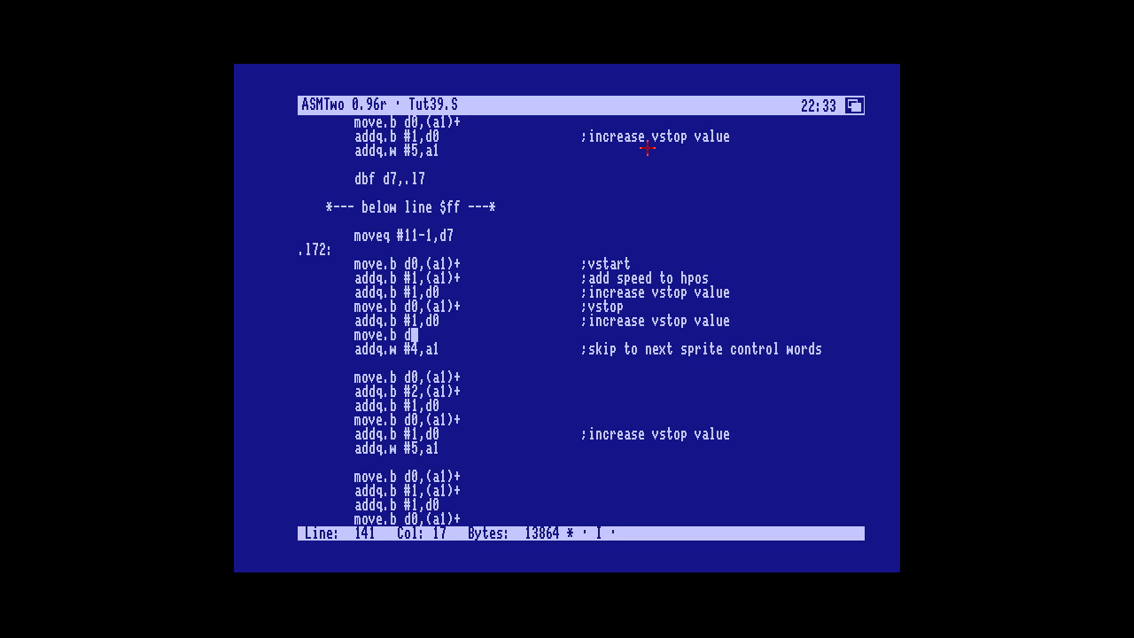
pyautogui.write('6,(a1)+')
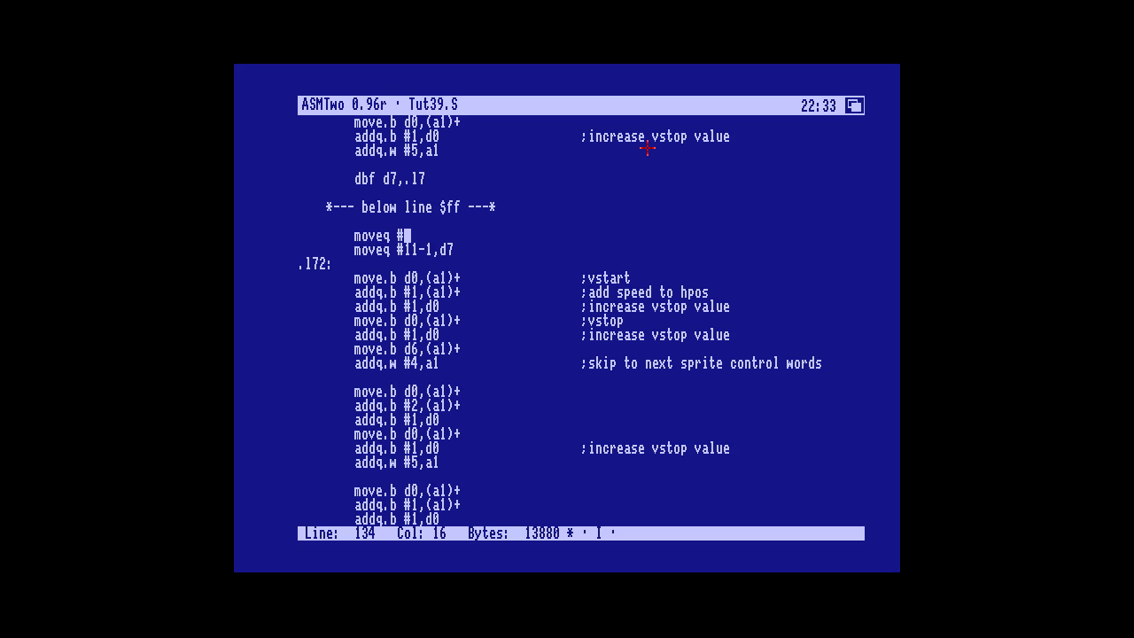
# Load moveq #%00000110,d6 before .l72 and begin marking the next star group.
pyautogui.write('%00000110')
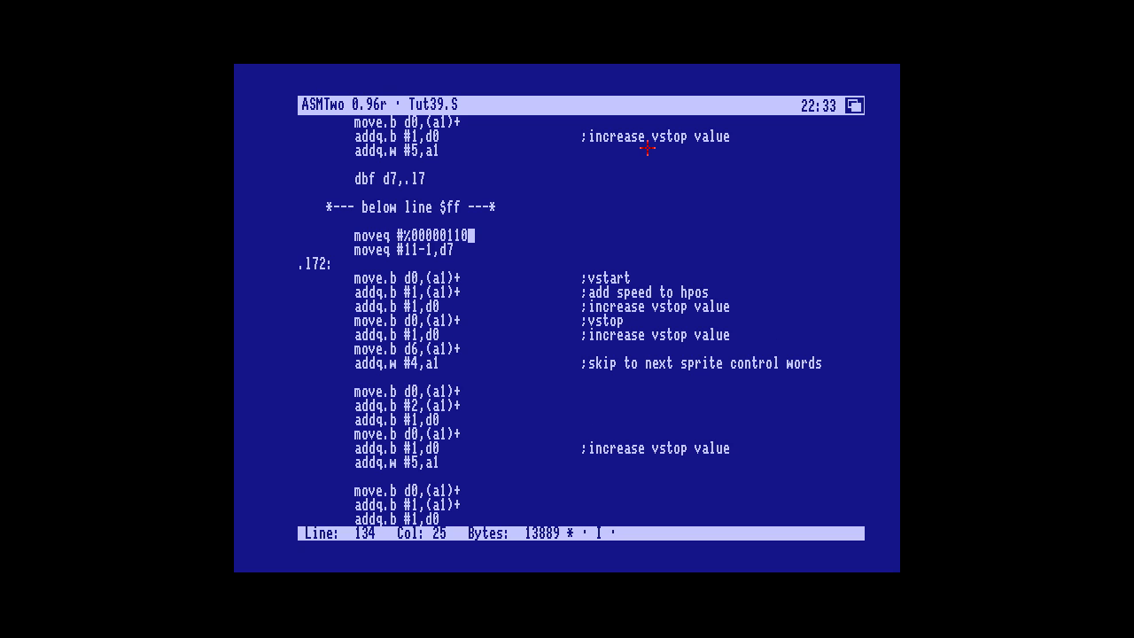
pyautogui.write(',d6')
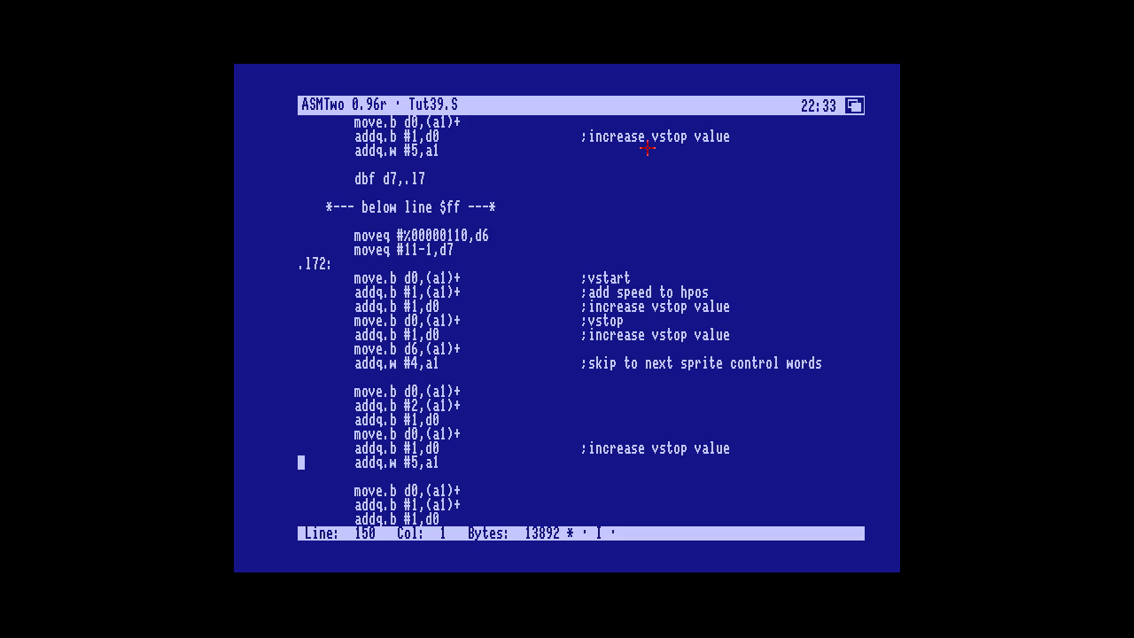
pyautogui.press('Down')
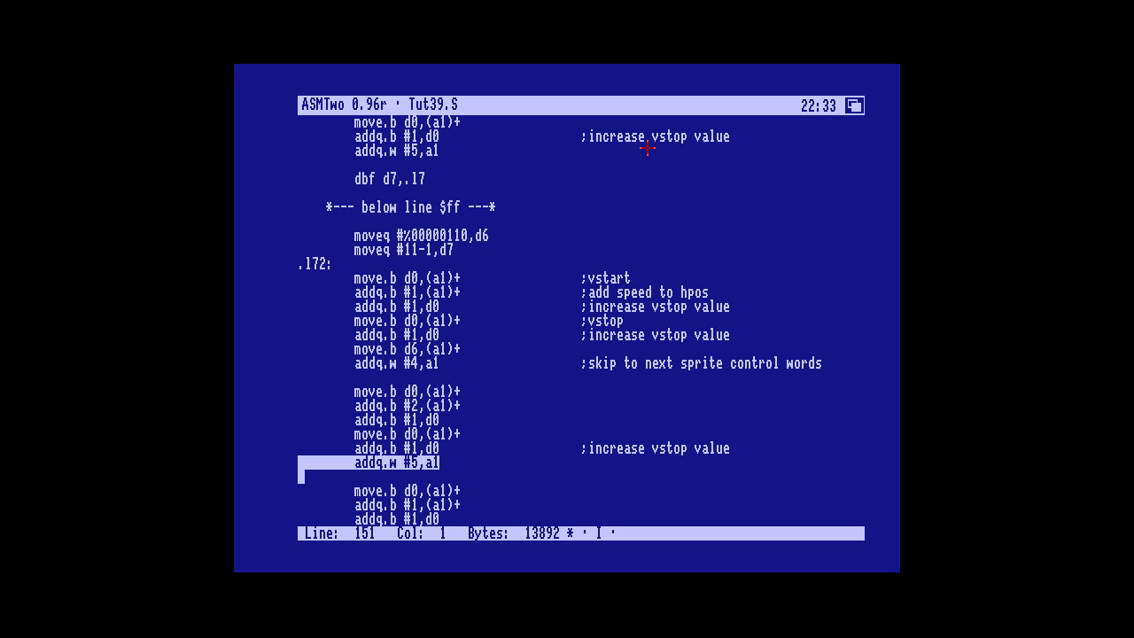
# Move up within Tut40.S's .l7 loop of four star groups with speeds 1, 2, 1, 3.
pyautogui.press('Up')
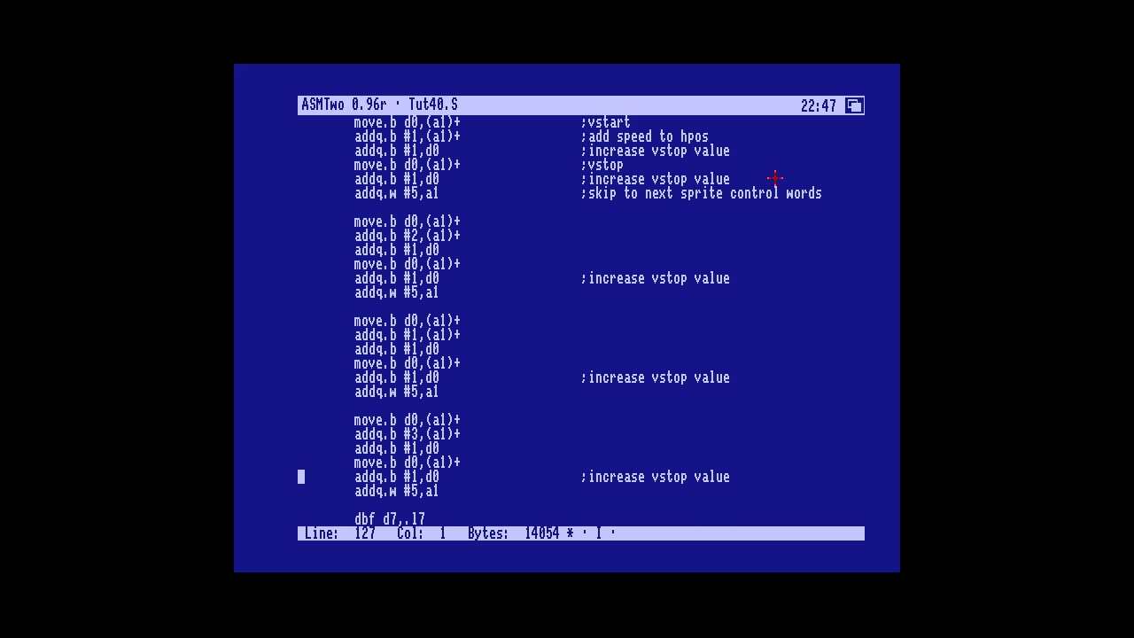
# Evaluate ?$100-$2c and ?212/2 on the command line to get 106 for the halved star count.
pyautogui.press('Up')
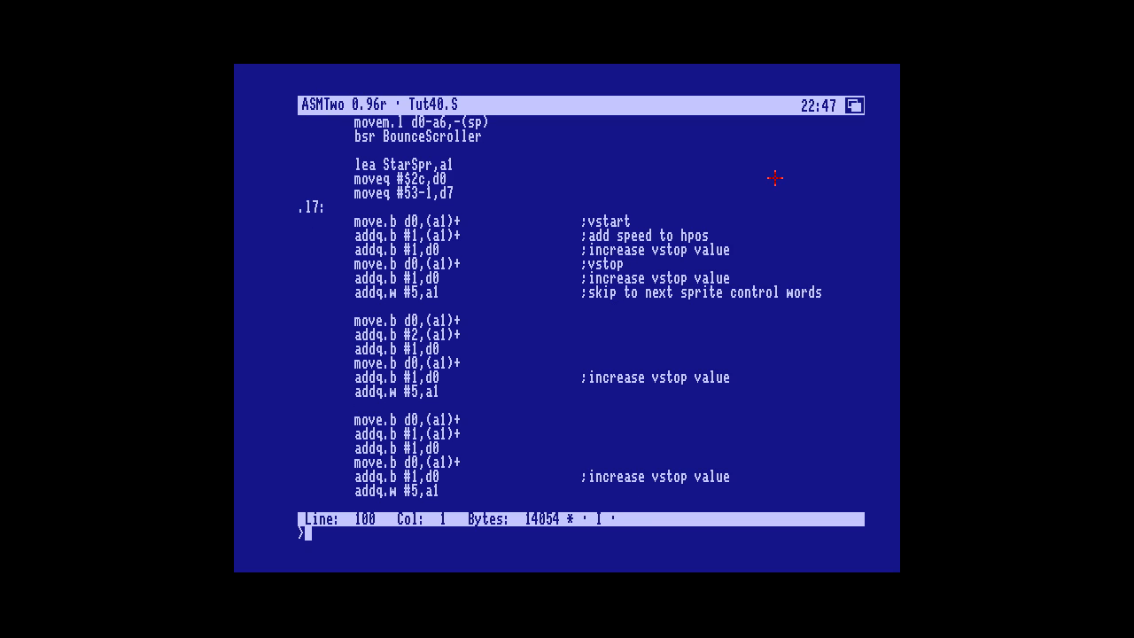
pyautogui.write('?$100-$2c')
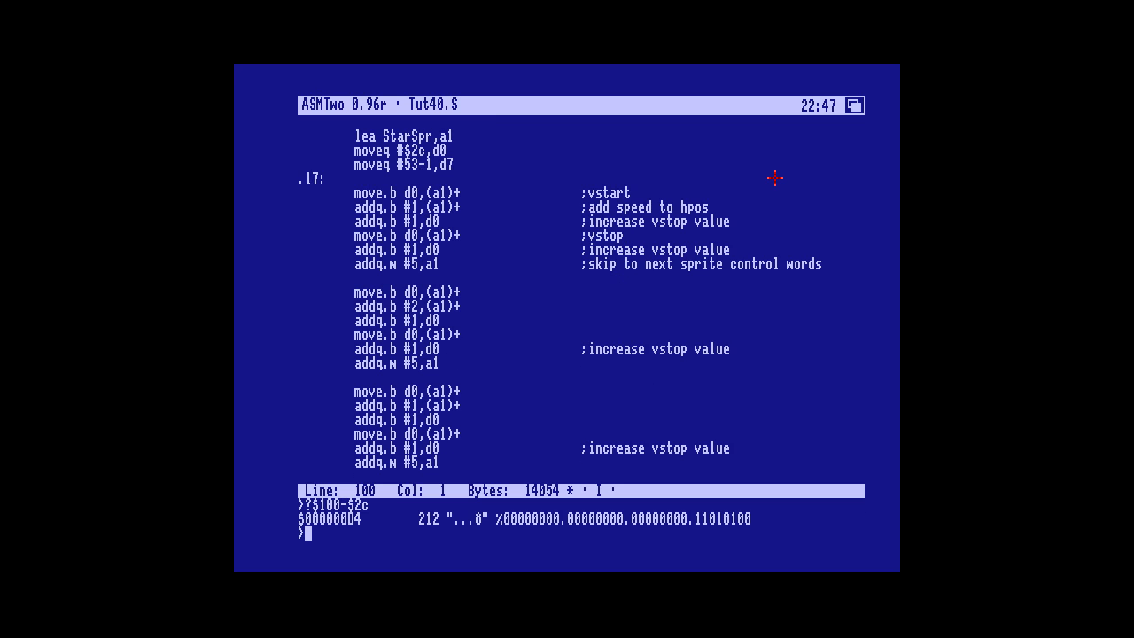
pyautogui.write('?212/2')
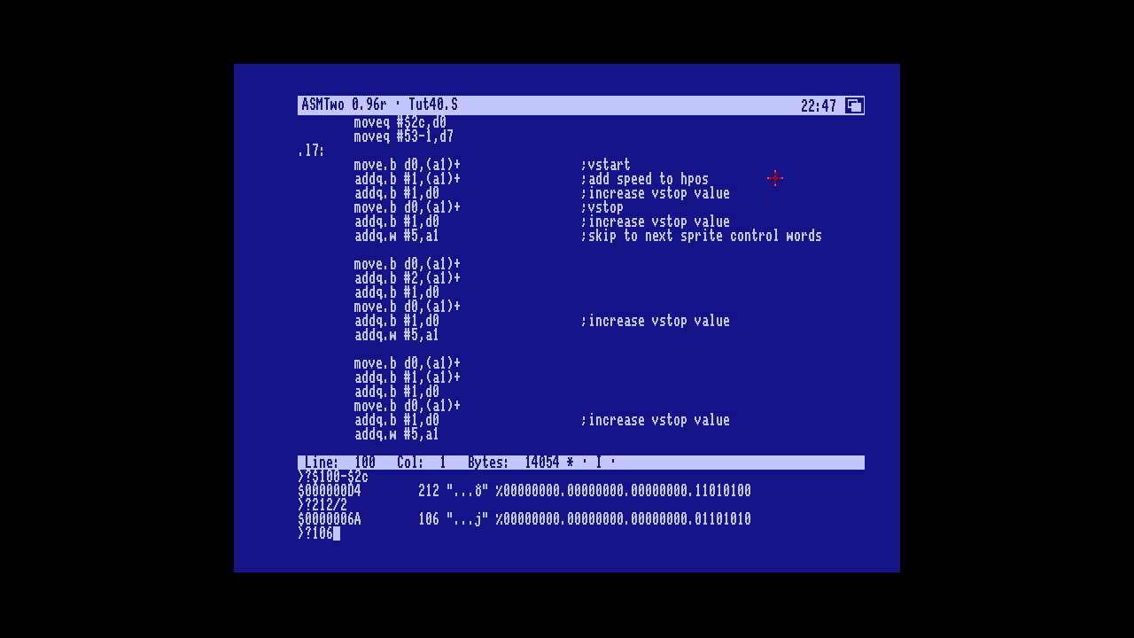
pyautogui.write('/4')
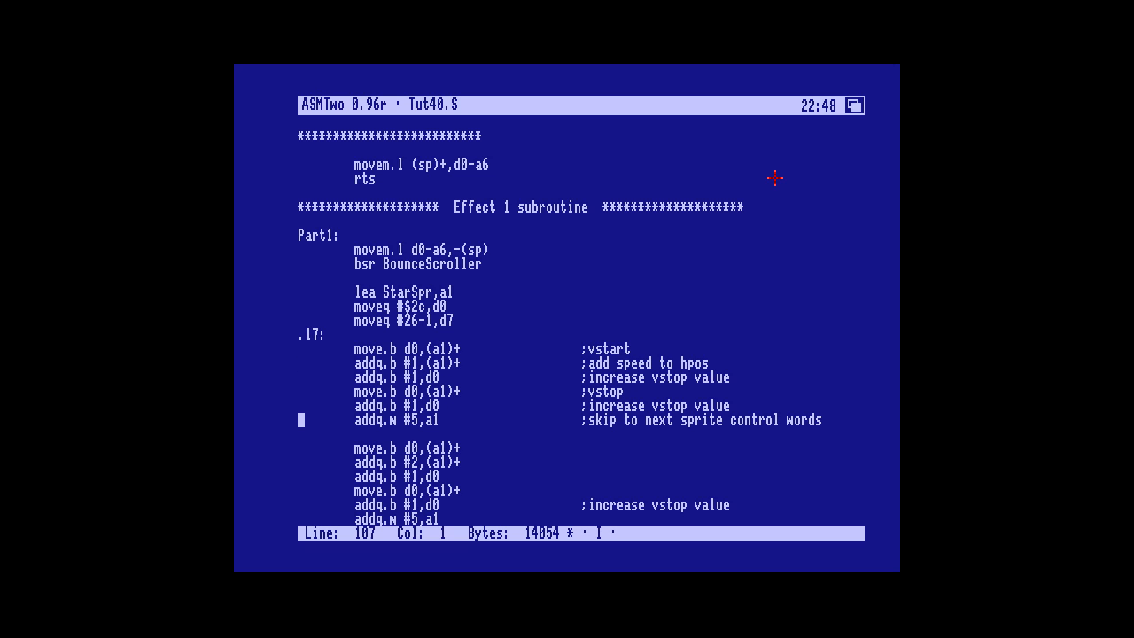
# Mark the first two star groups of the .l7 loop as a block, counter still 26-1.
pyautogui.scroll(-3)
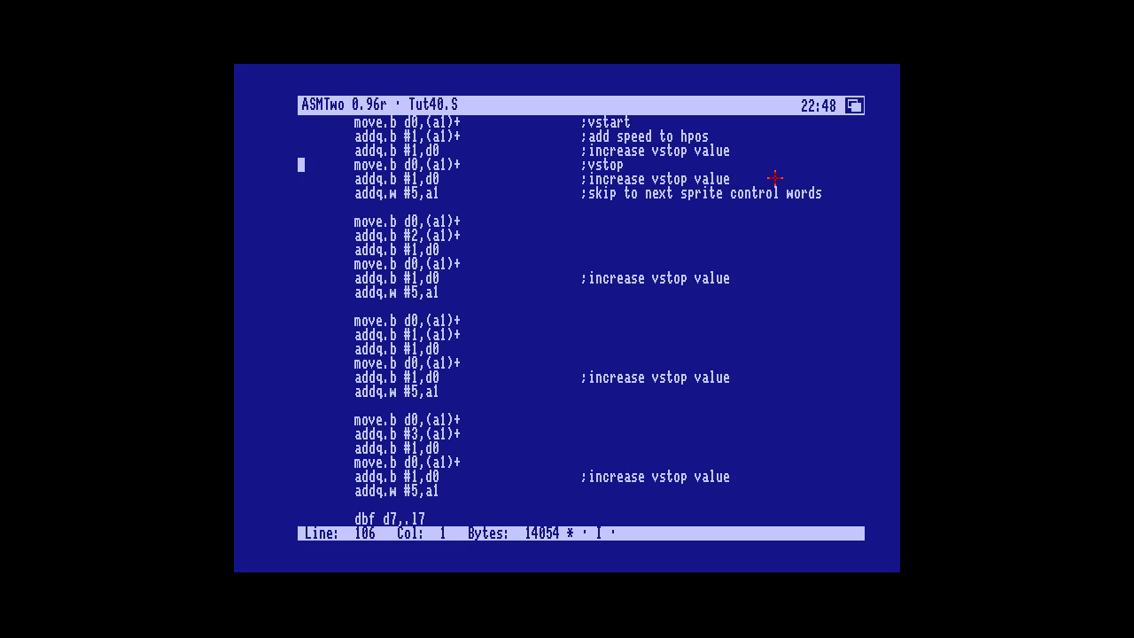
pyautogui.scroll(3)
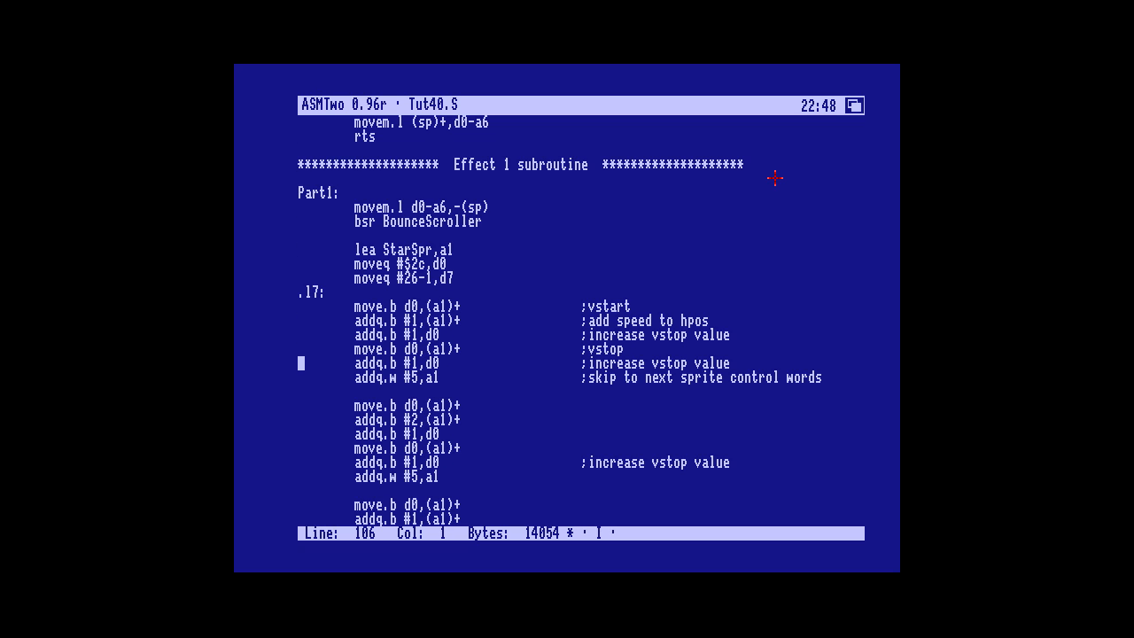
pyautogui.press('up')
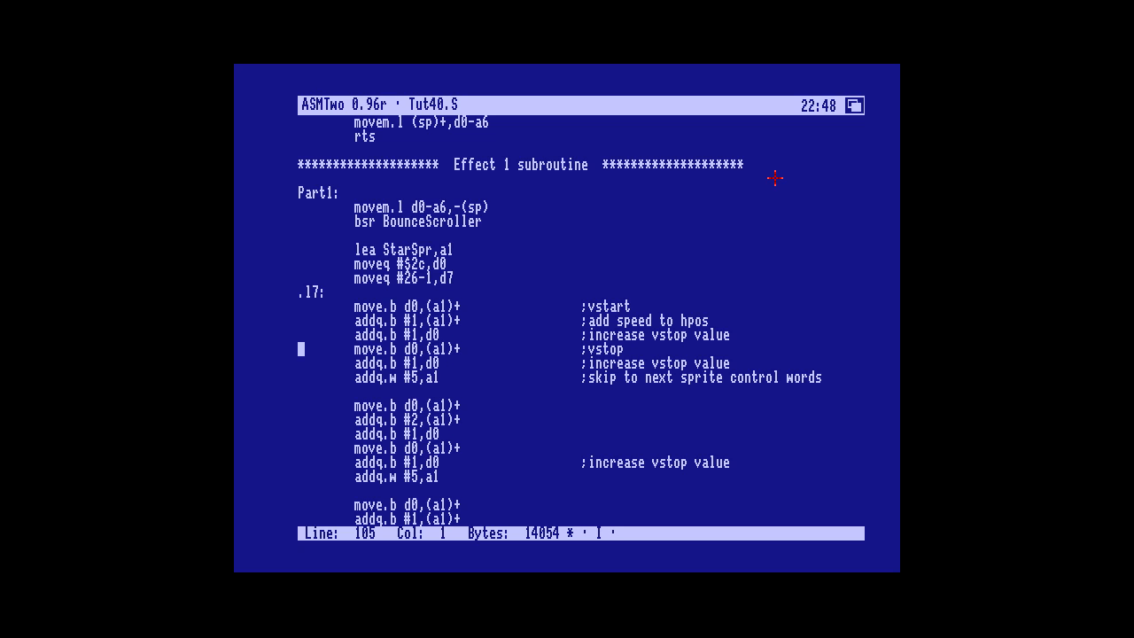
pyautogui.press('Up')
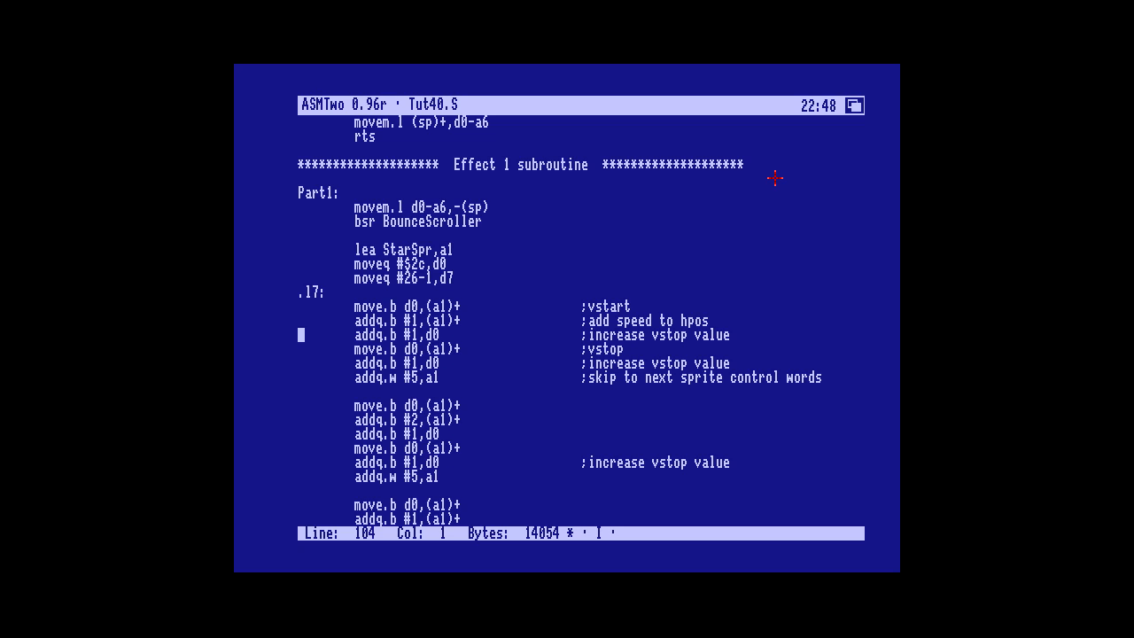
pyautogui.press('Down')
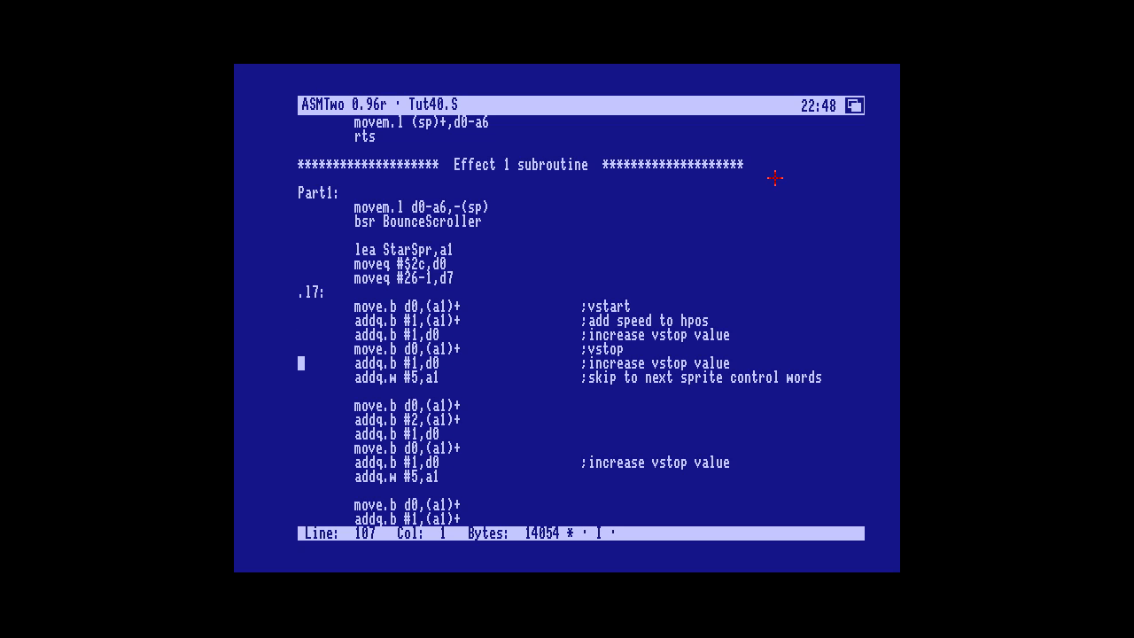
pyautogui.scroll(-3)
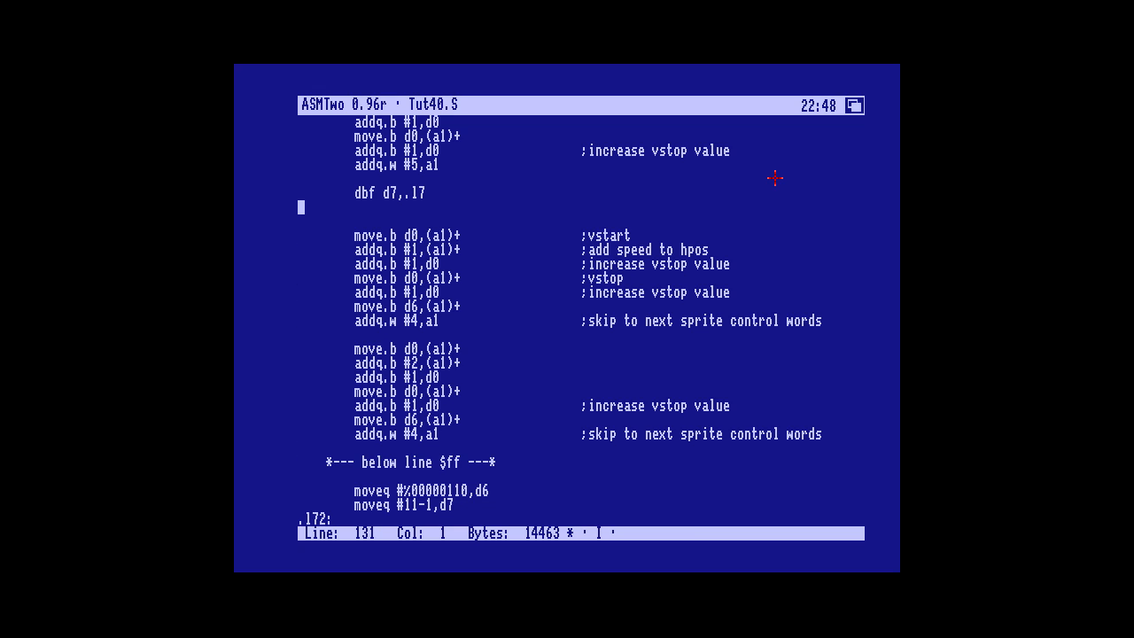
pyautogui.press('Down')
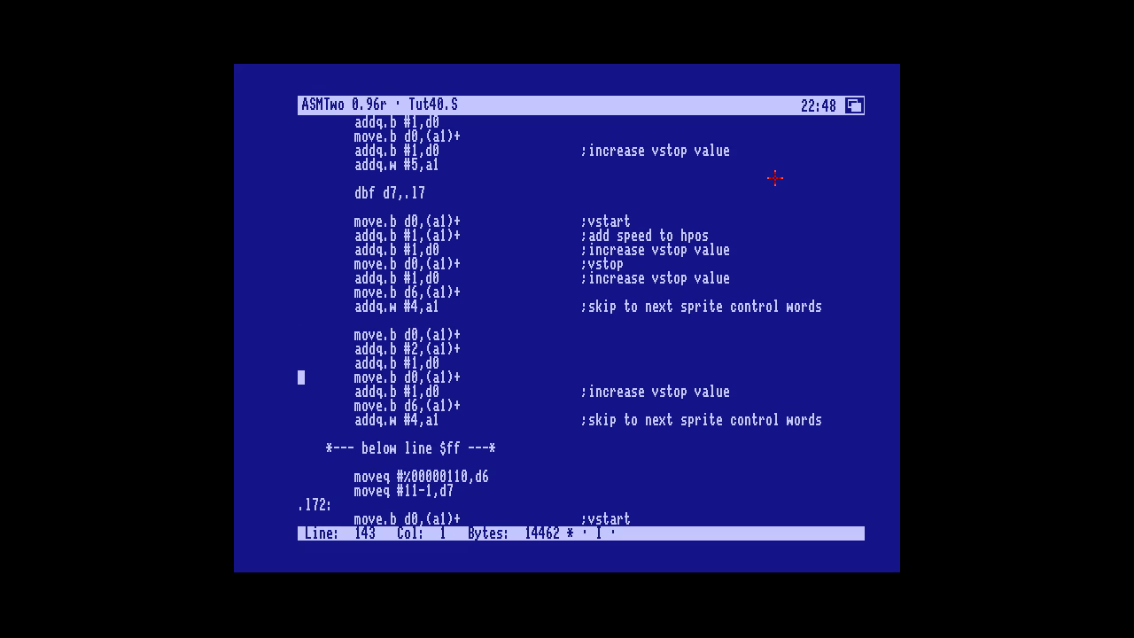
pyautogui.press('Down')
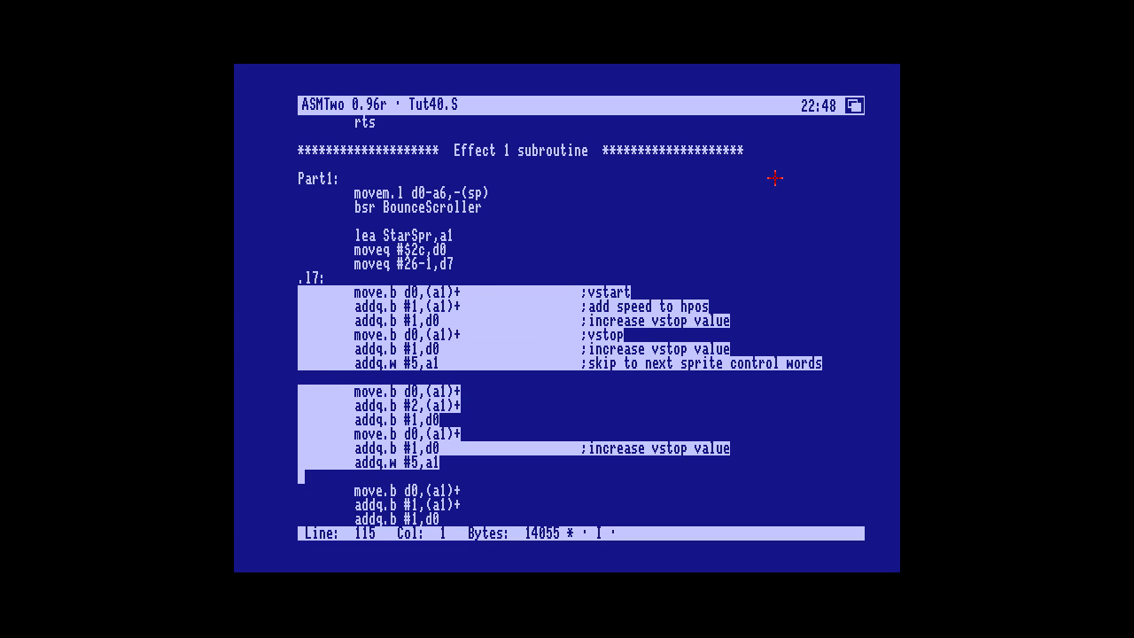
# Add 'moveq #%00000110,d6' below line $ff with the pasted star groups and set the counter to moveq #5-1,d7.
pyautogui.scroll(-3)
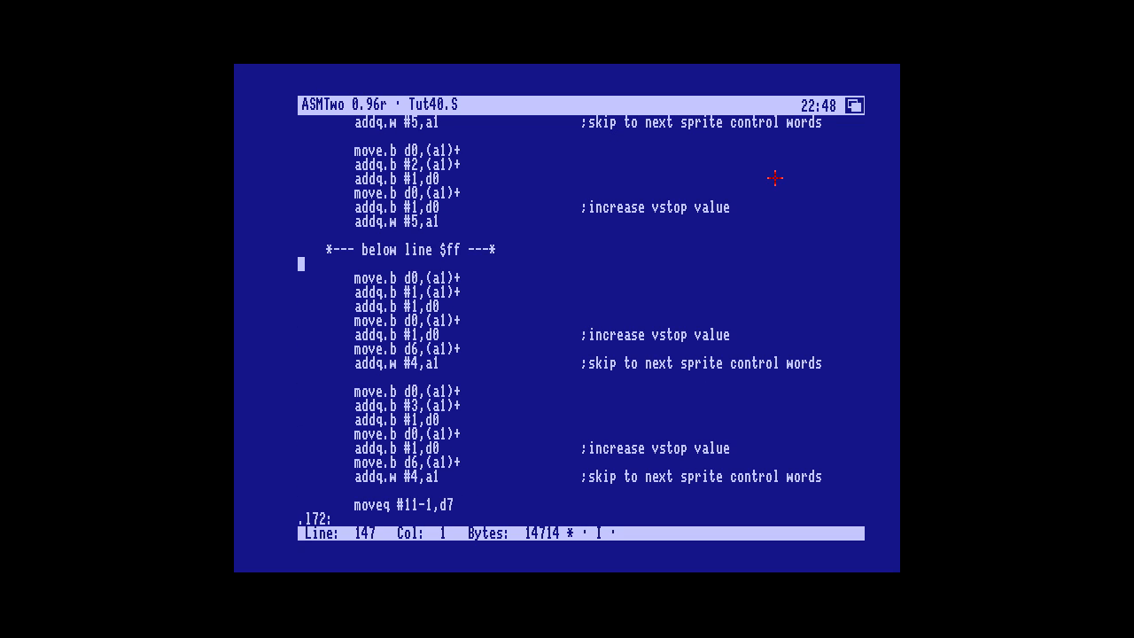
pyautogui.write('moveq #%00000110,d6')
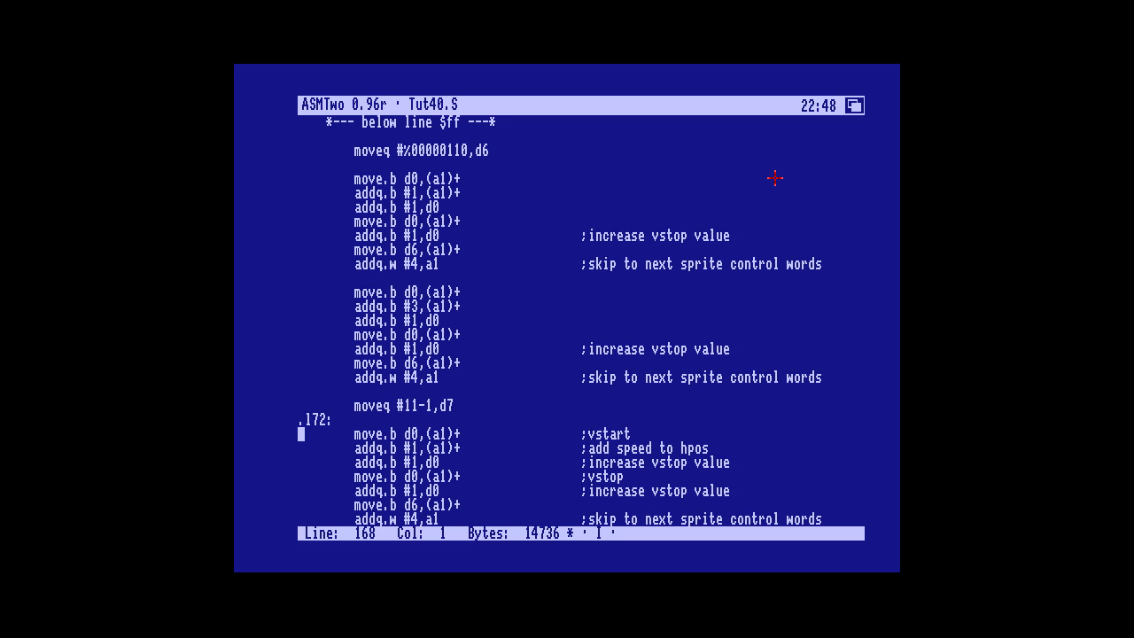
pyautogui.scroll(3)
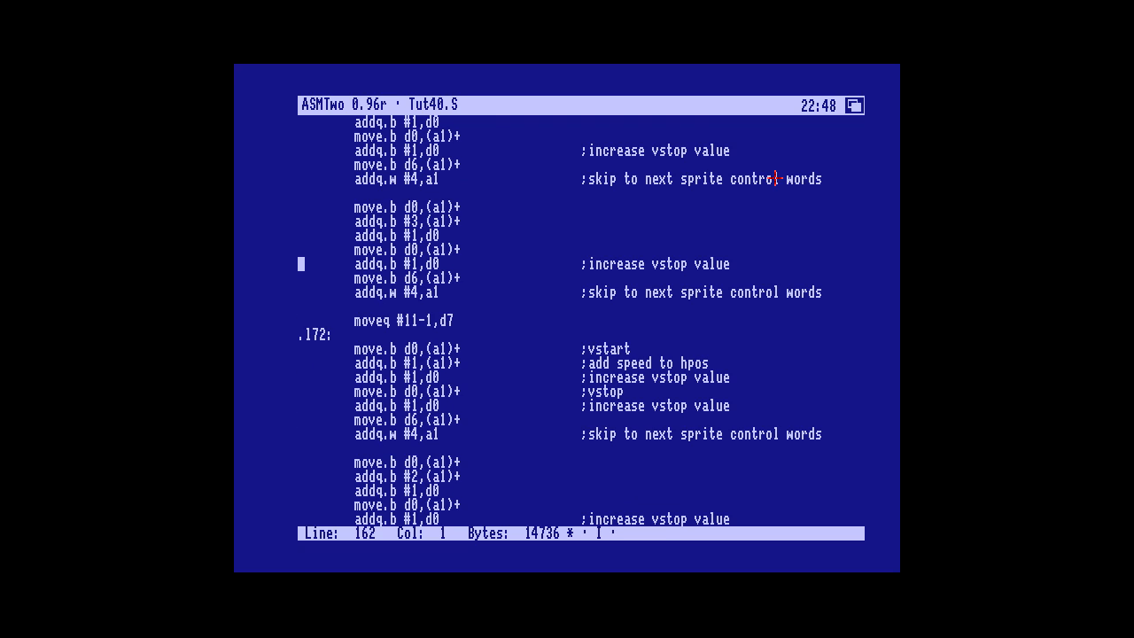
pyautogui.press('Down')
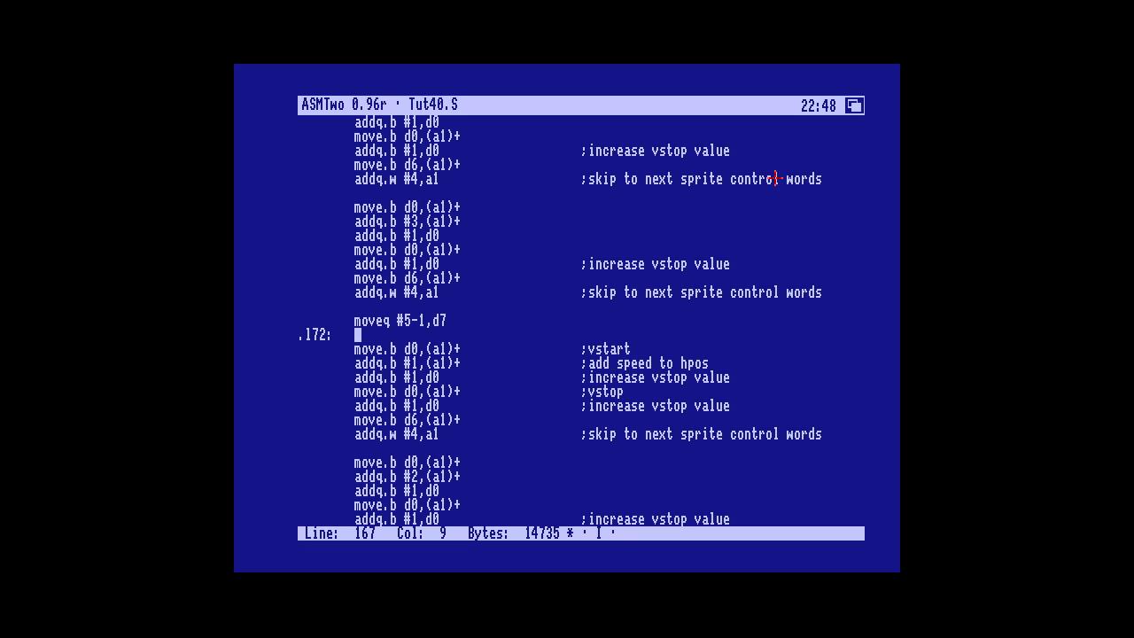
pyautogui.scroll(-3)
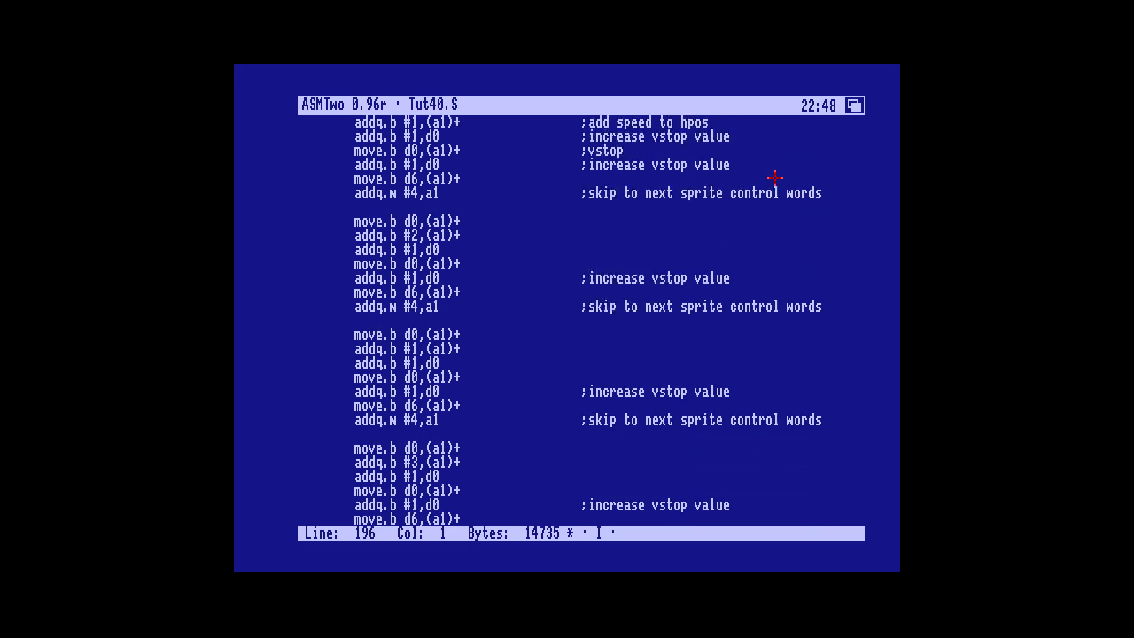
pyautogui.scroll(-3)
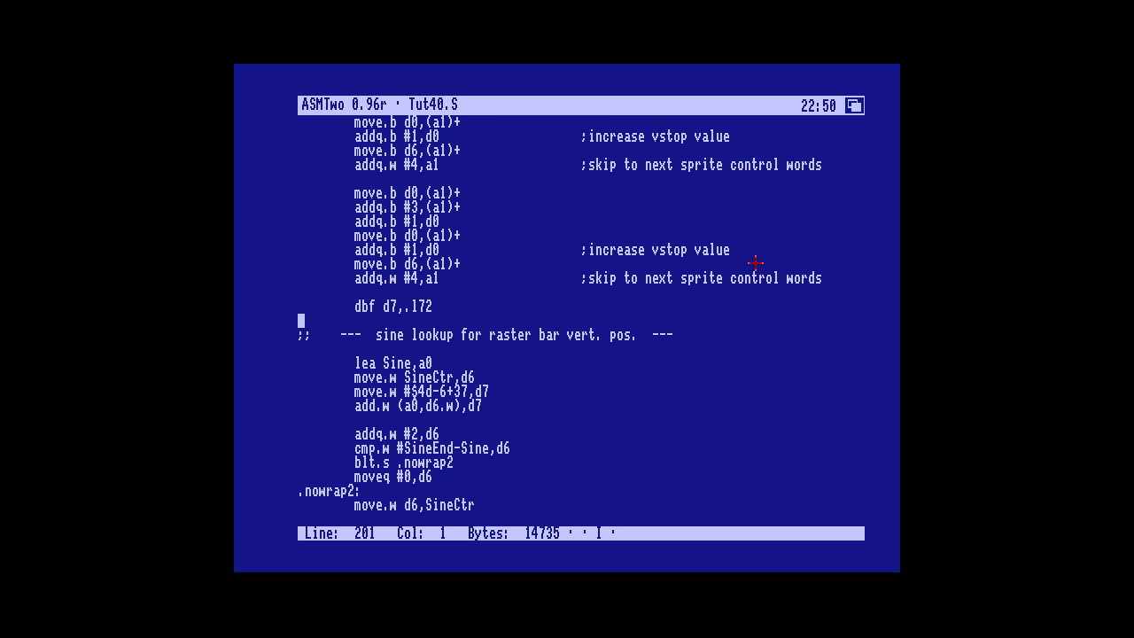
pyautogui.press('Up')
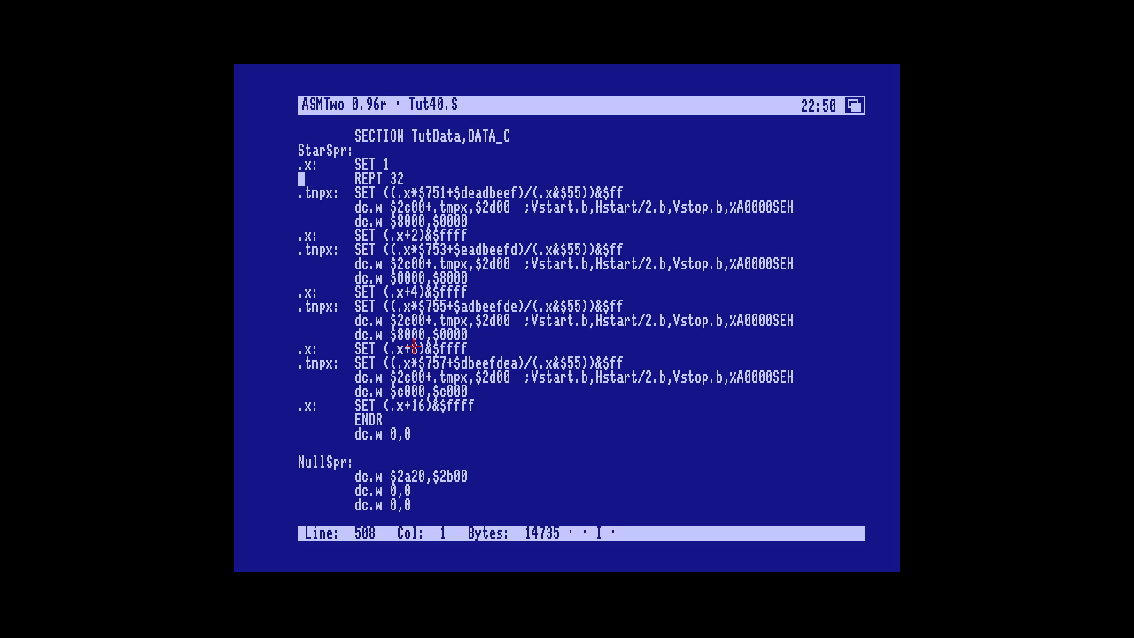
# Paste the star data block as StarSpr2 and change its starting SET value to 77.
pyautogui.press('up')
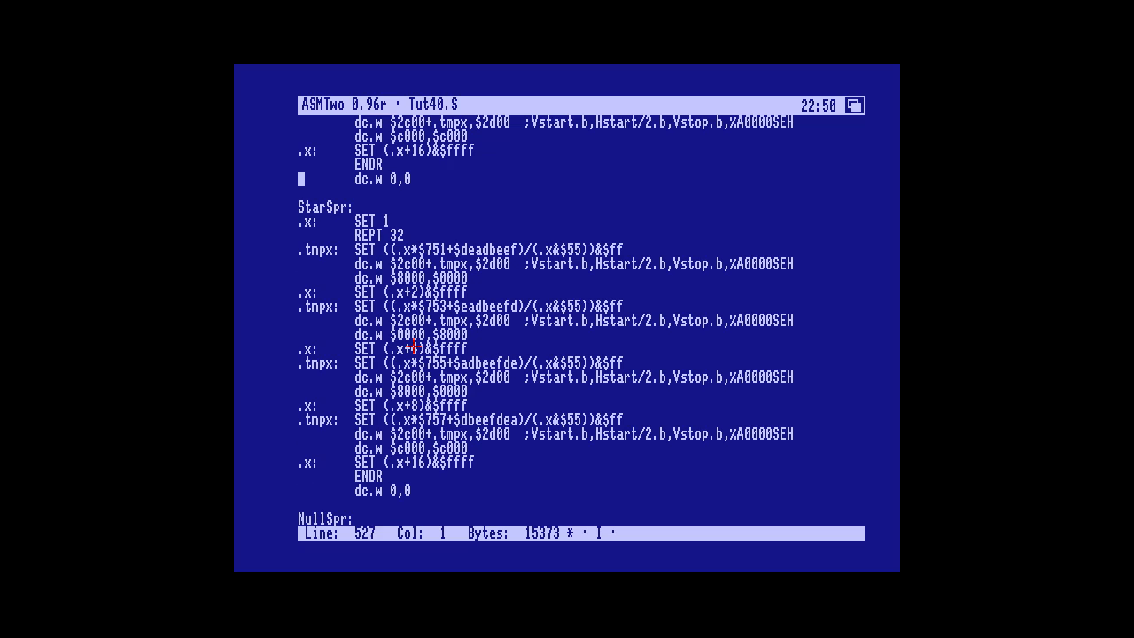
pyautogui.write('2')
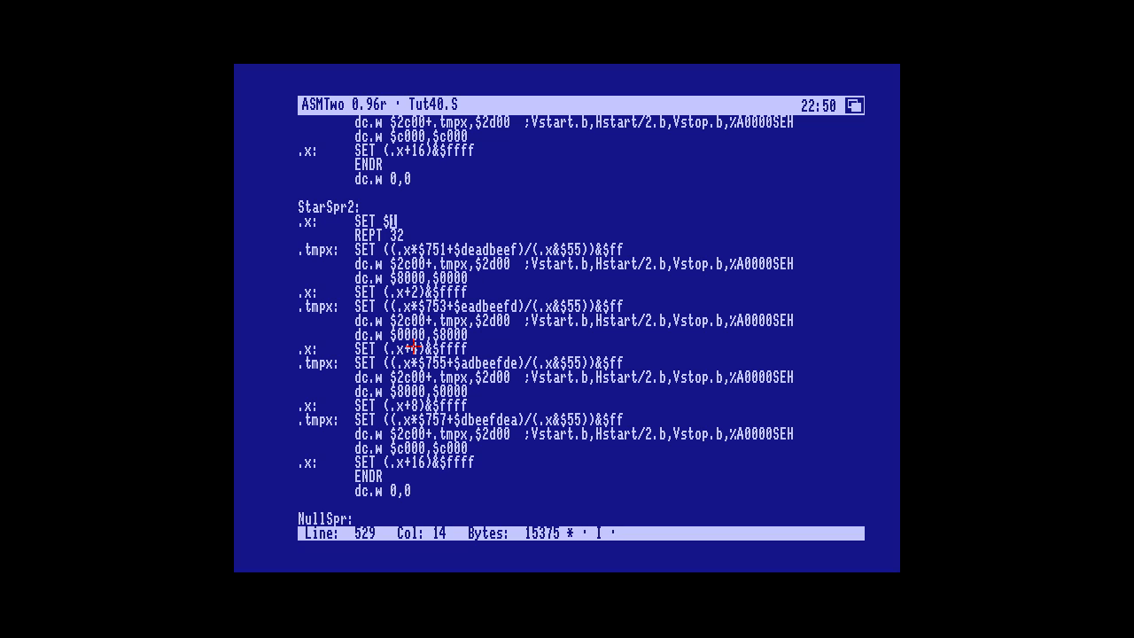
pyautogui.write('77')
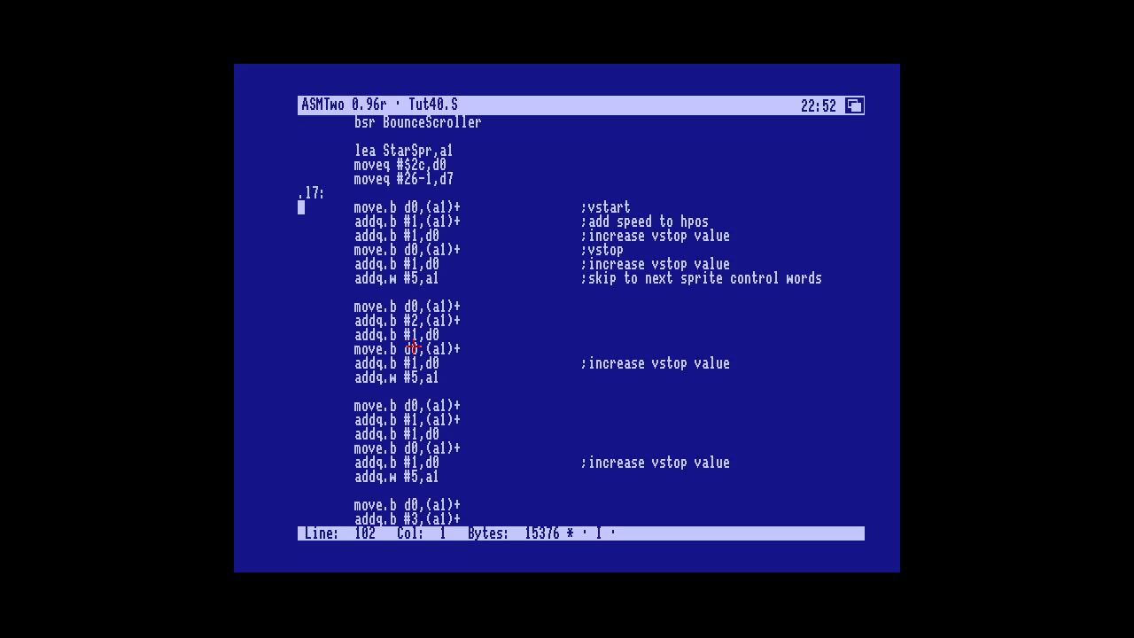
pyautogui.scroll(-3)
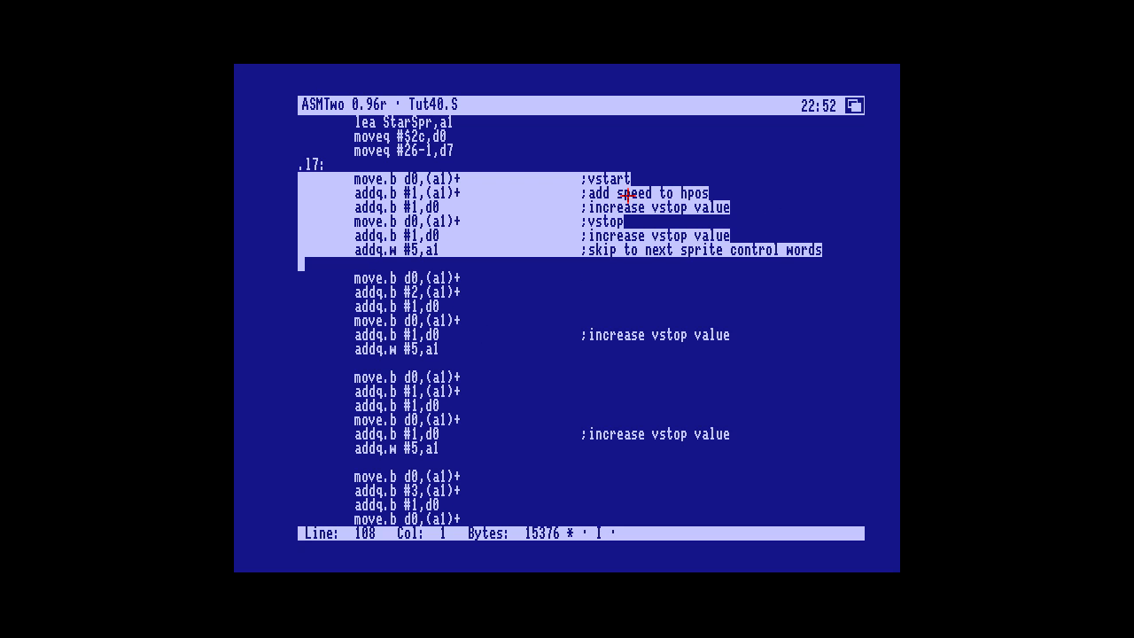
pyautogui.moveTo(521, 195)
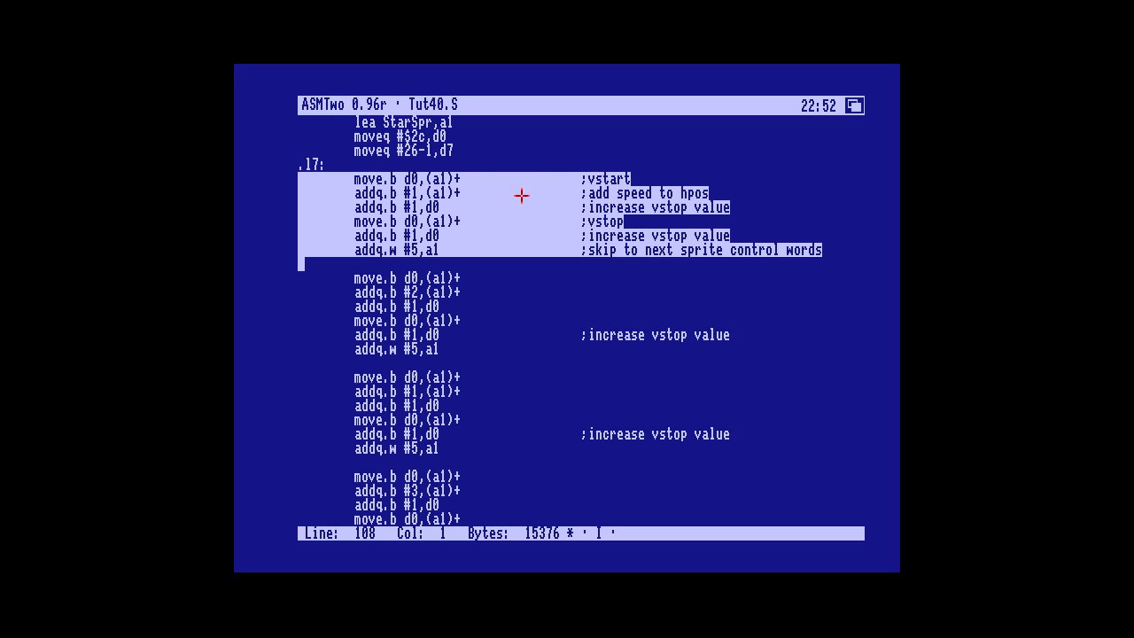
pyautogui.moveTo(411, 193)
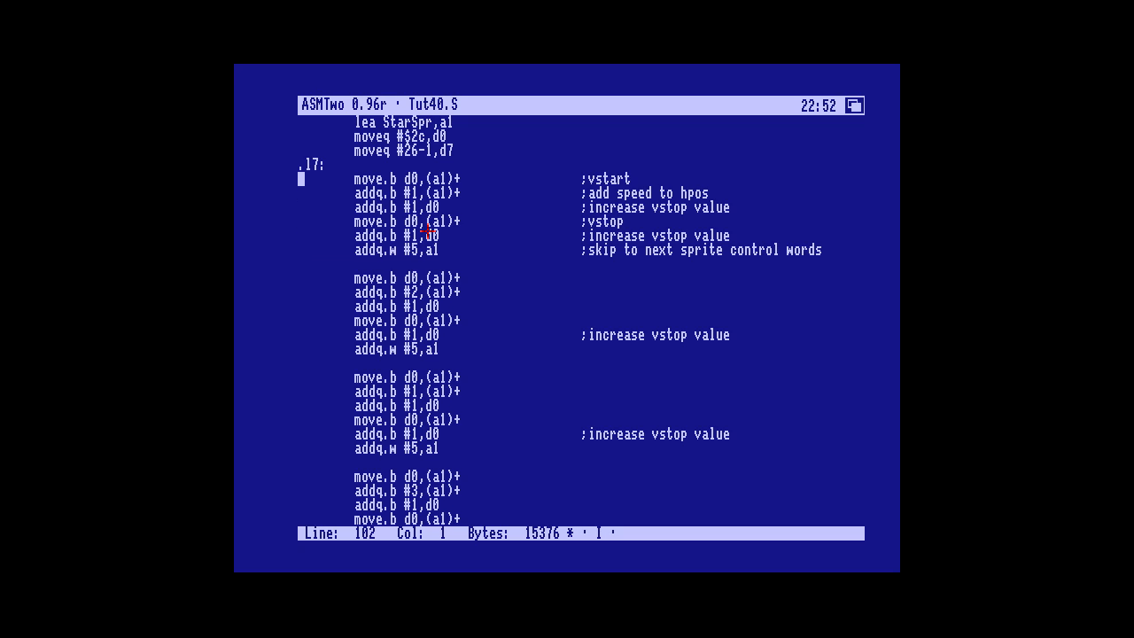
pyautogui.press('down')
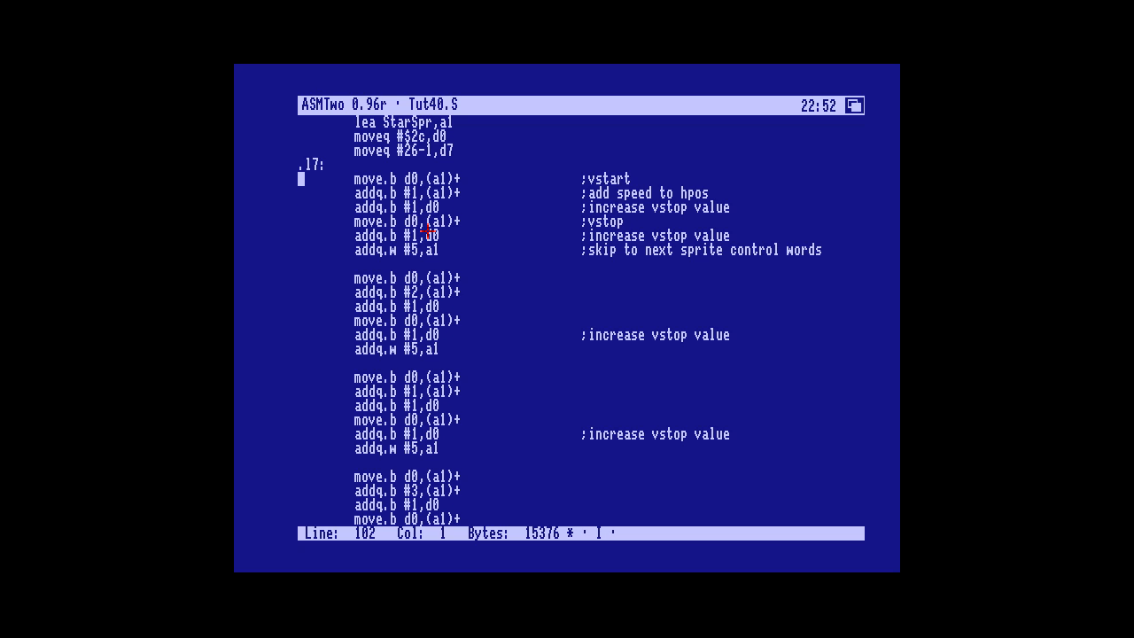
pyautogui.scroll(-3)
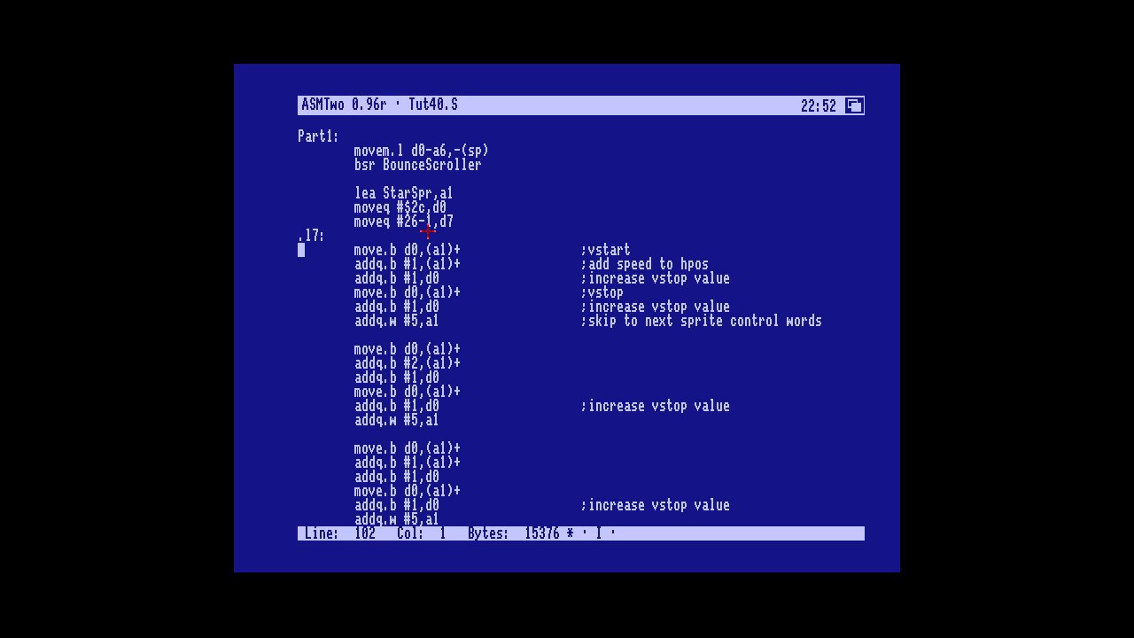
pyautogui.click(595, 279)
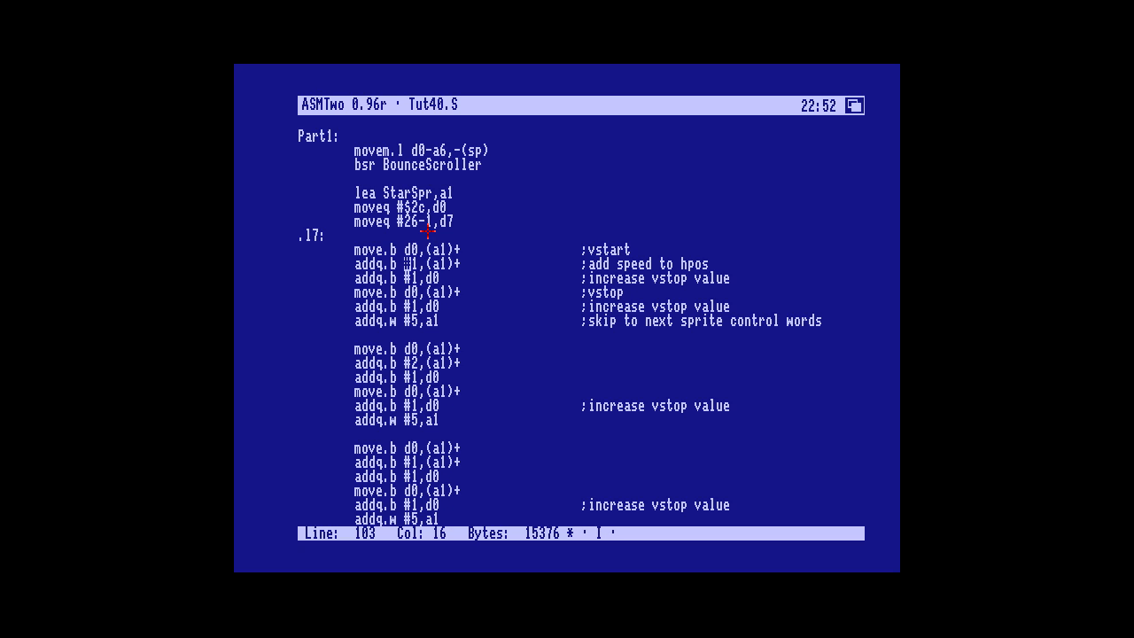
pyautogui.moveTo(411, 326)
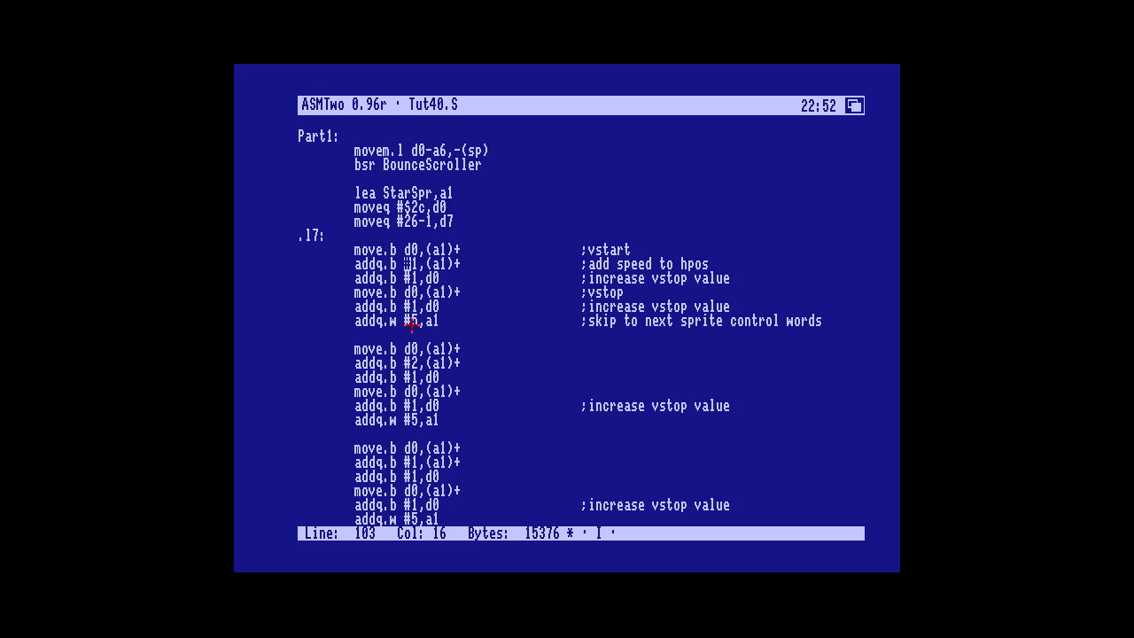
pyautogui.moveTo(427, 326)
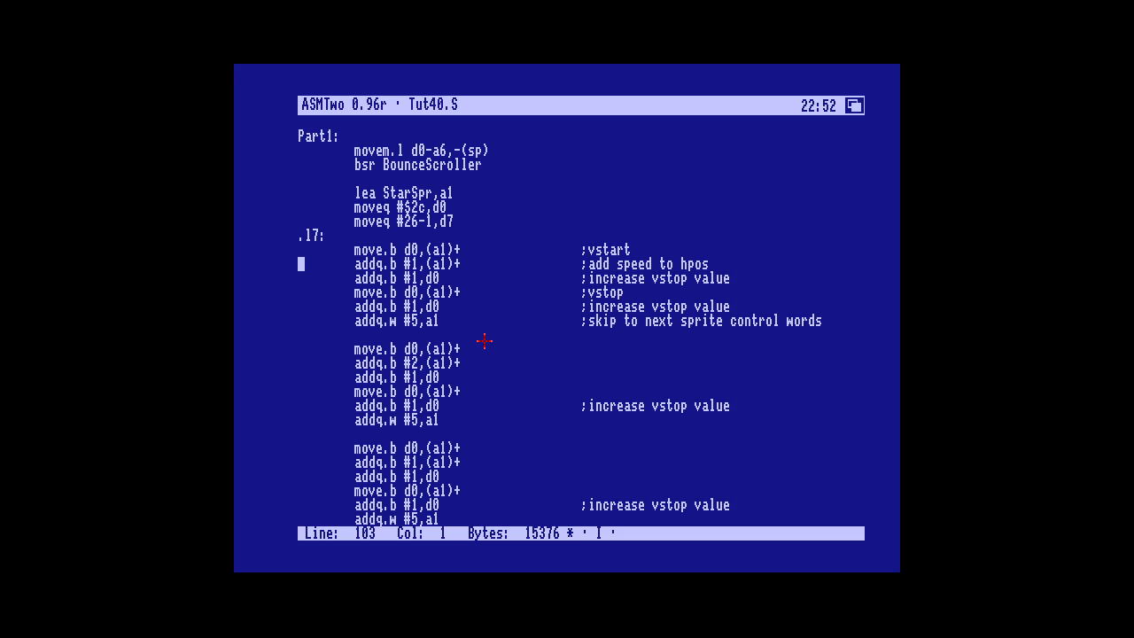
pyautogui.scroll(-3)
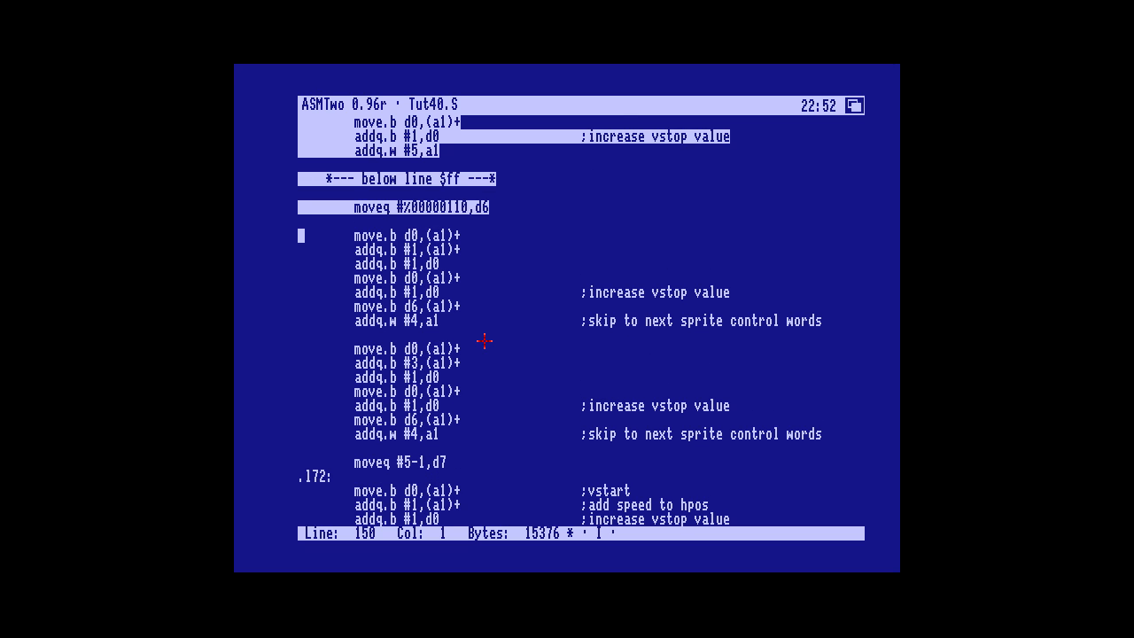
# Add an '*--- initialize sprites ---*' comment header near the end of the Init routine.
pyautogui.scroll(-3)
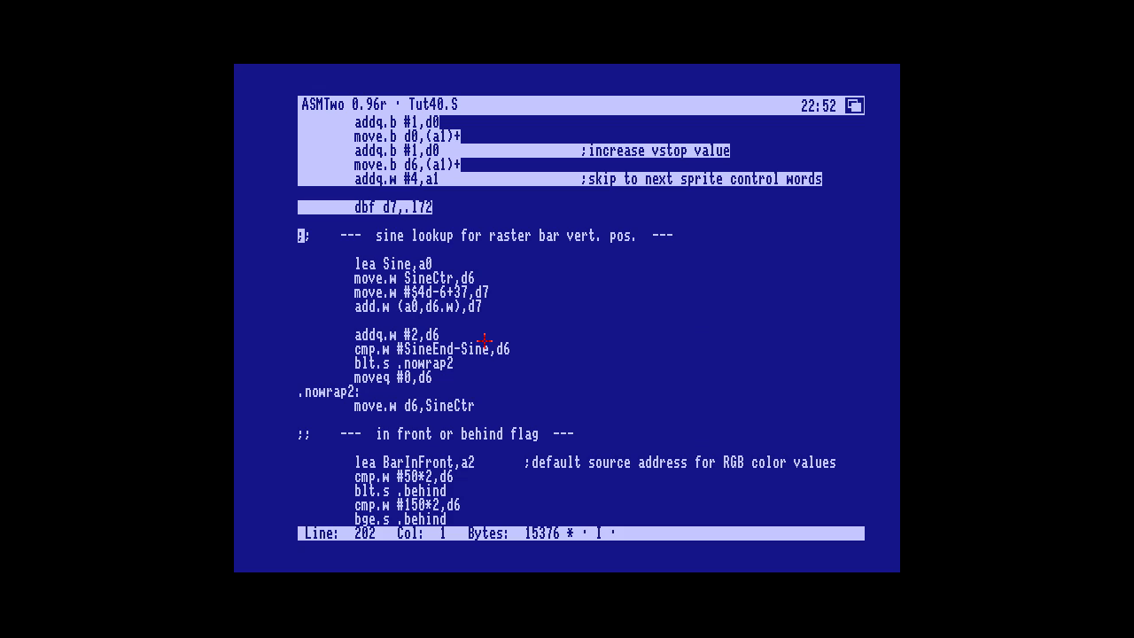
pyautogui.press('Up')
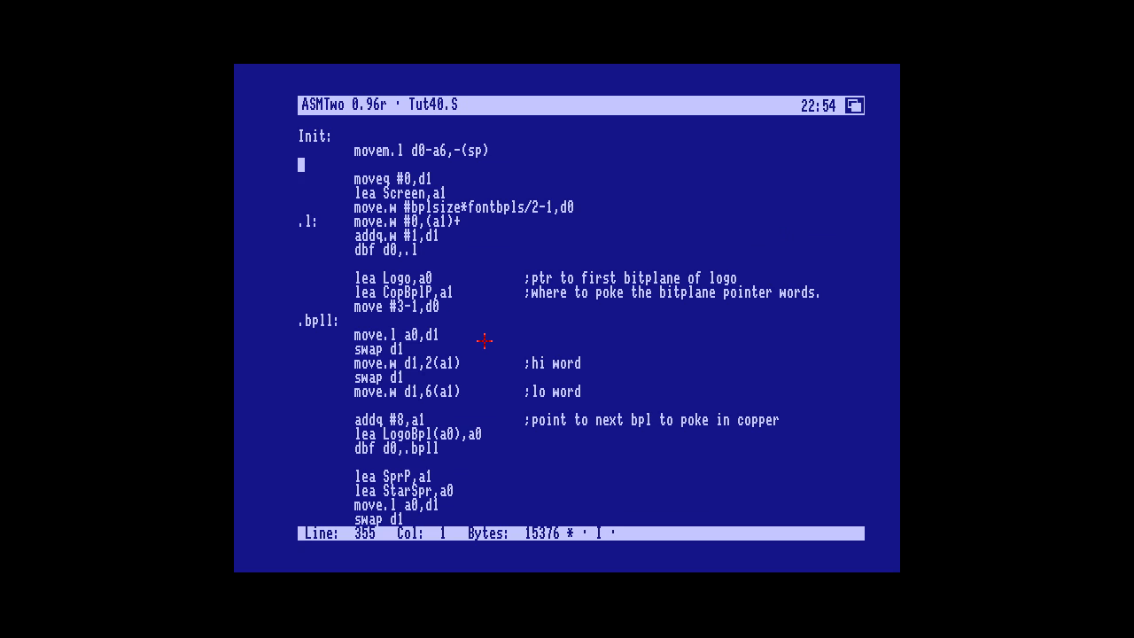
pyautogui.press('Down')
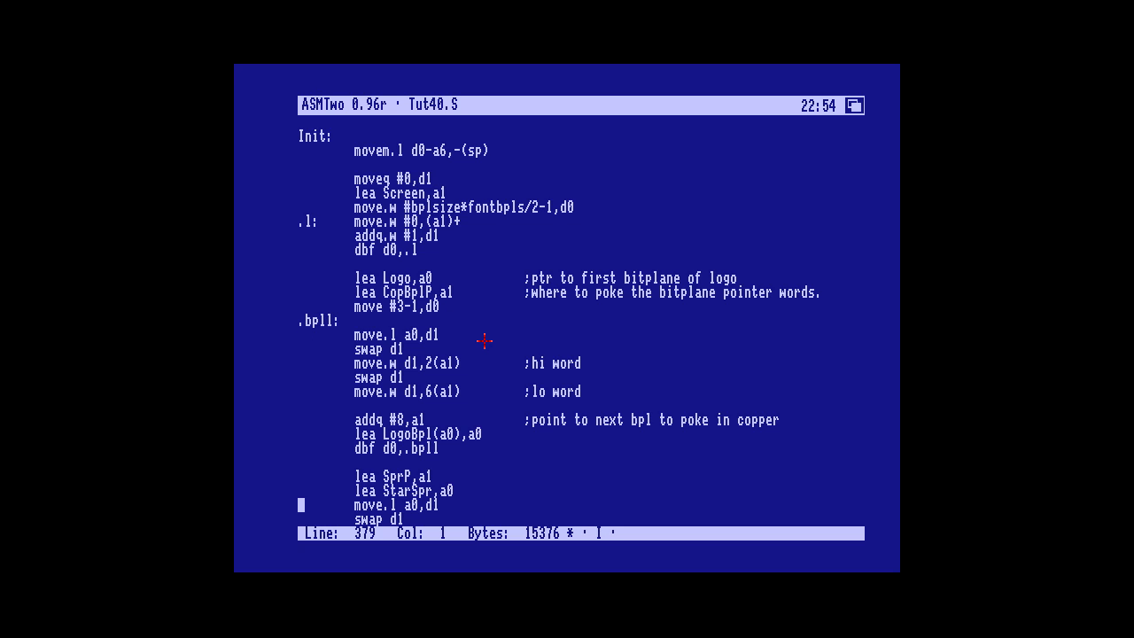
pyautogui.scroll(-3)
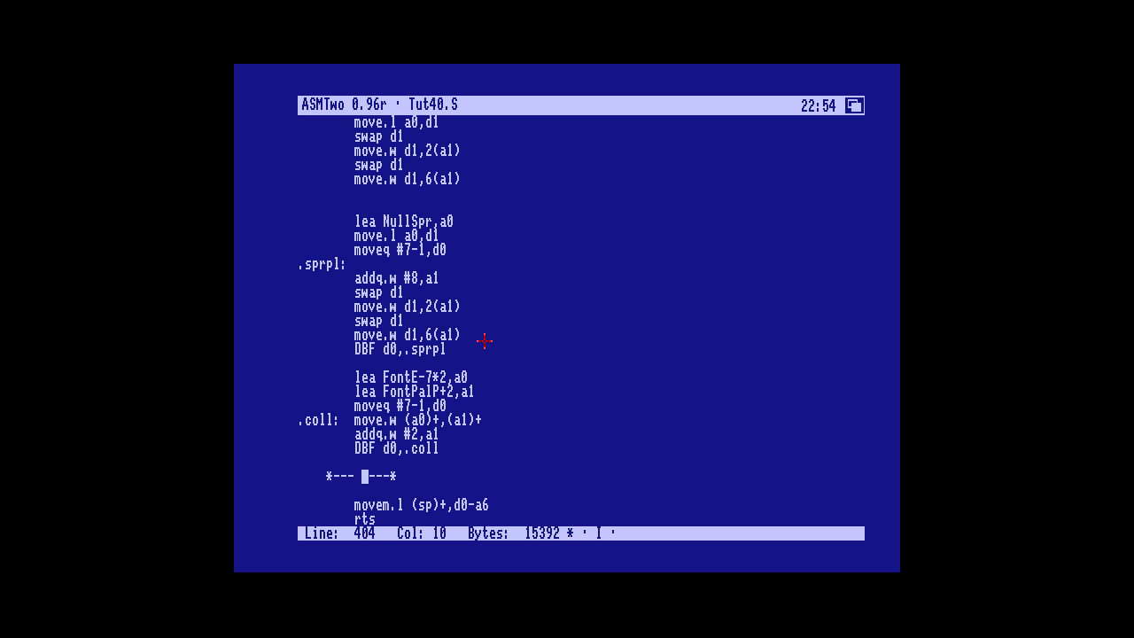
pyautogui.write('initialize sprites')
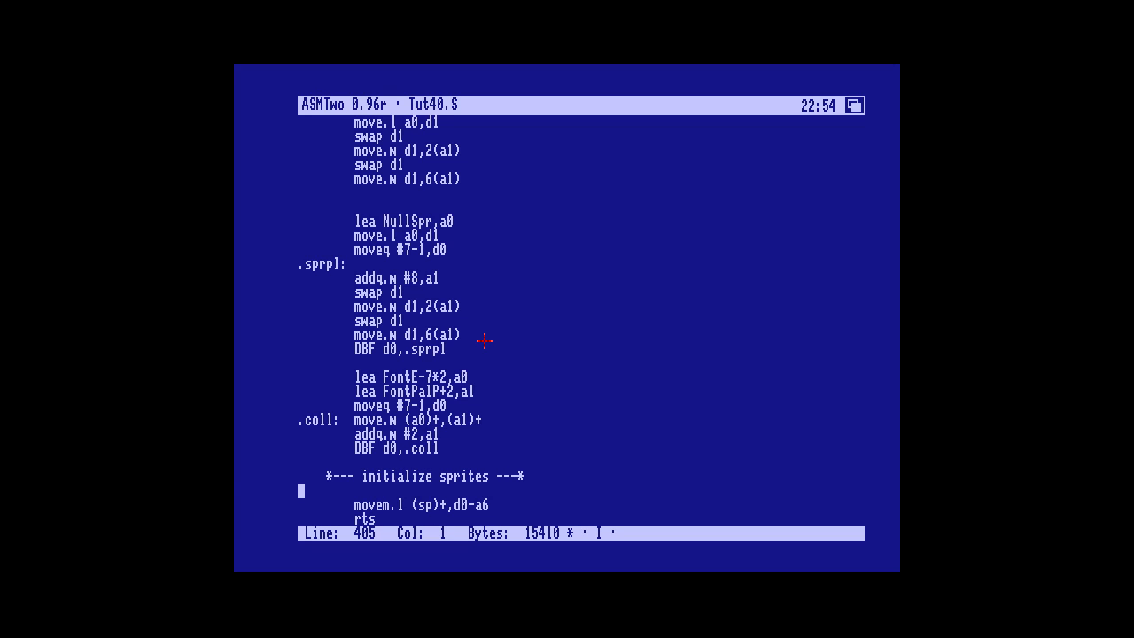
# Paste the copied star loop block under the new initialize sprites header.
pyautogui.scroll(-3)
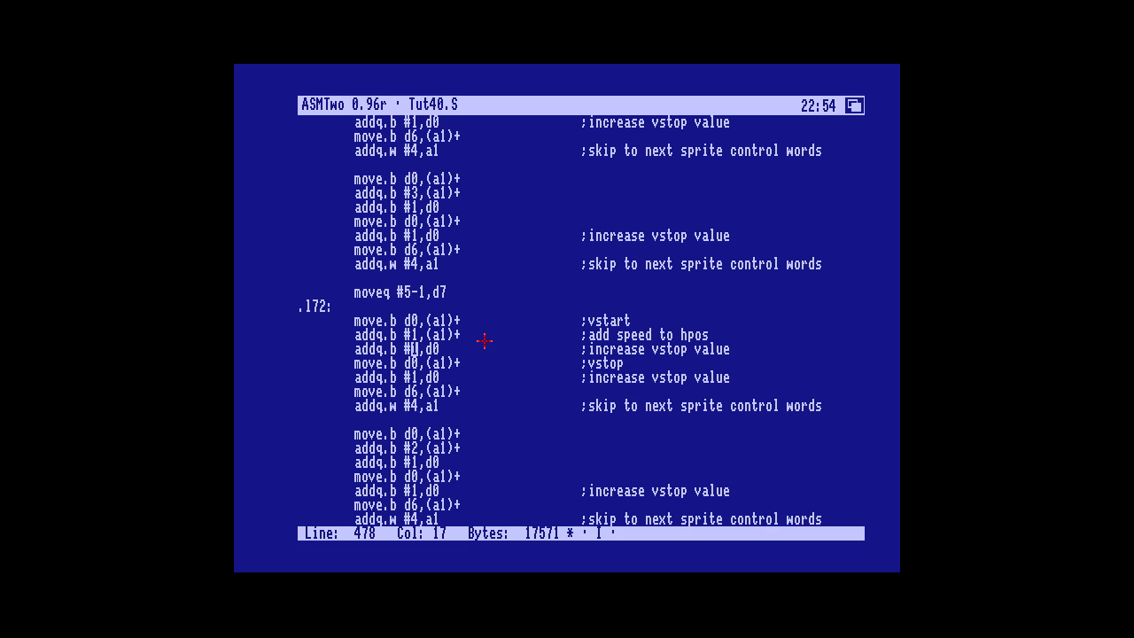
pyautogui.press('Right')
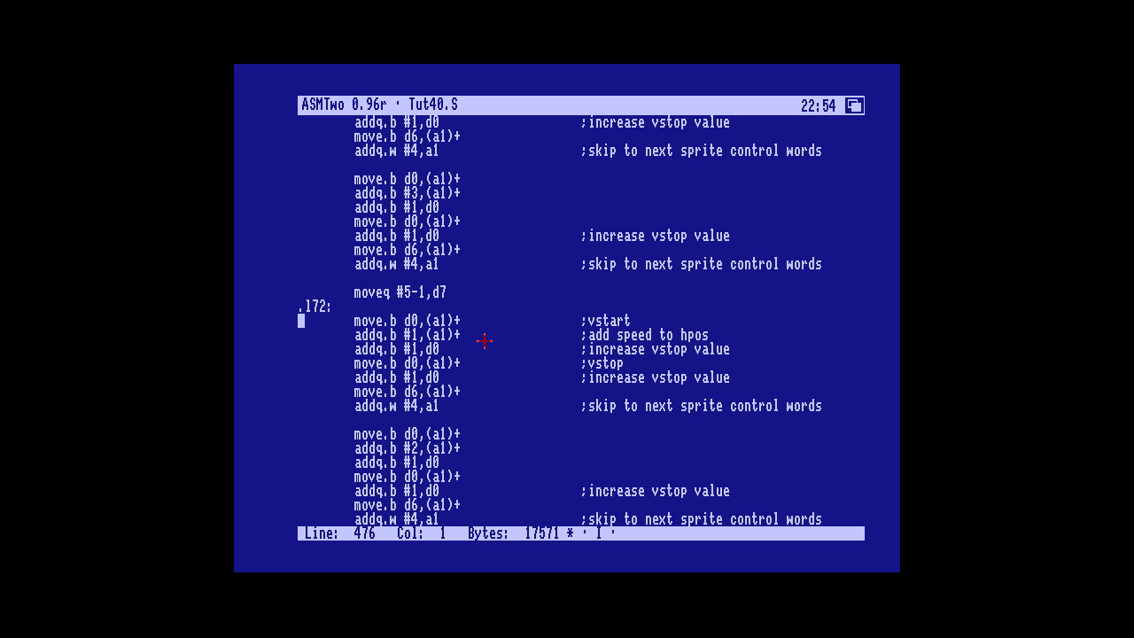
pyautogui.scroll(3)
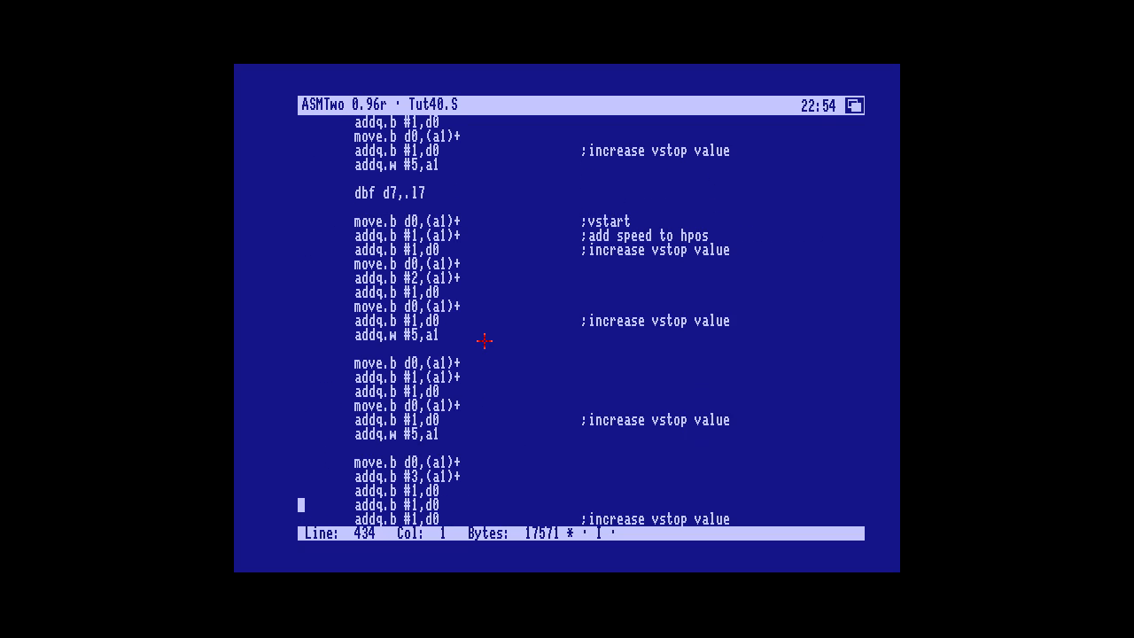
# Rename loop labels .l7 and .l72 to .skyl and .floorl in Init's copy.
pyautogui.scroll(-3)
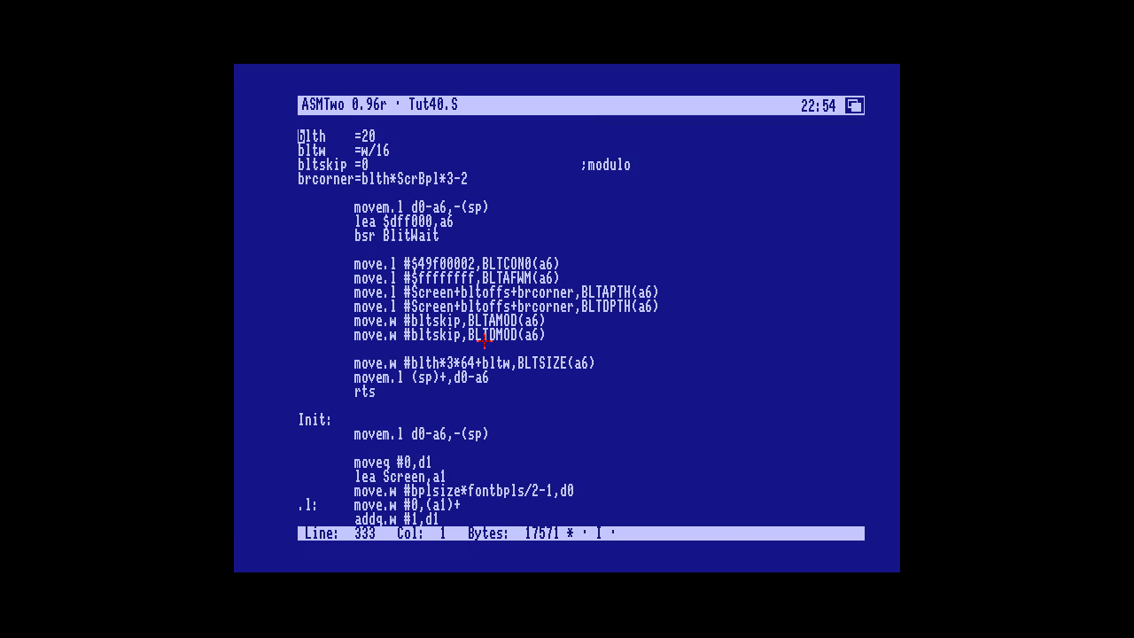
pyautogui.scroll(-3)
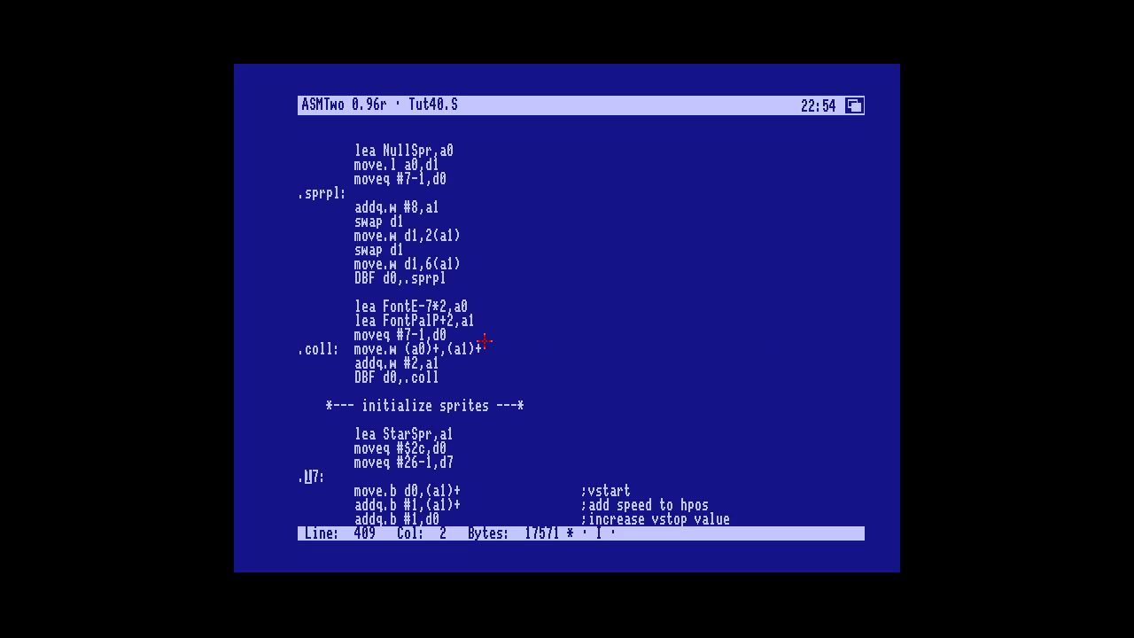
pyautogui.press('Right')
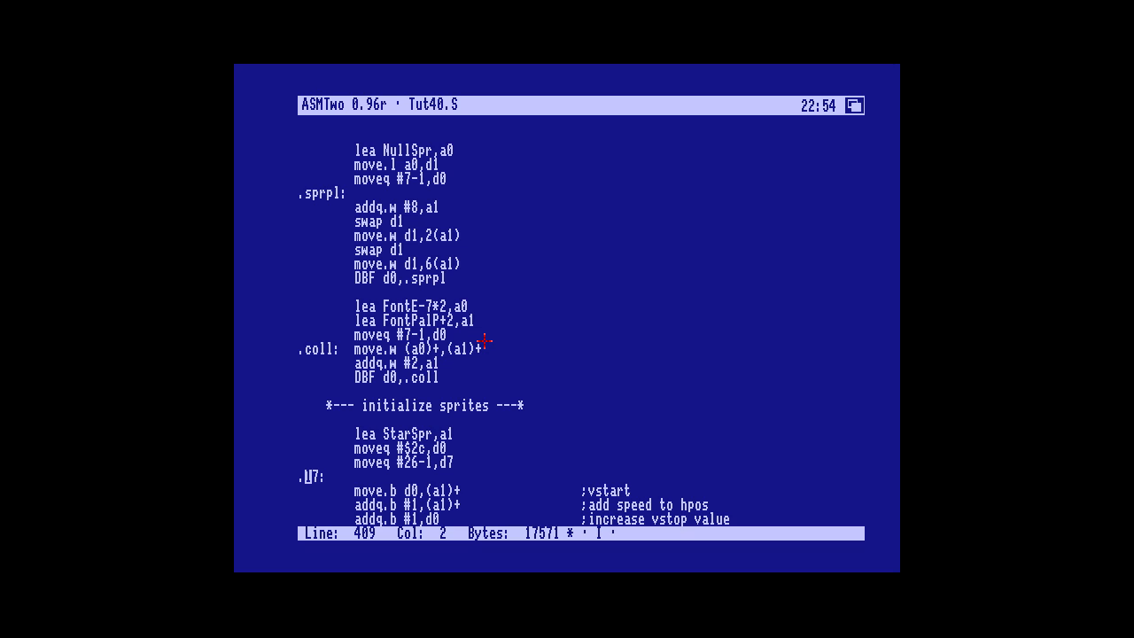
pyautogui.write('sky')
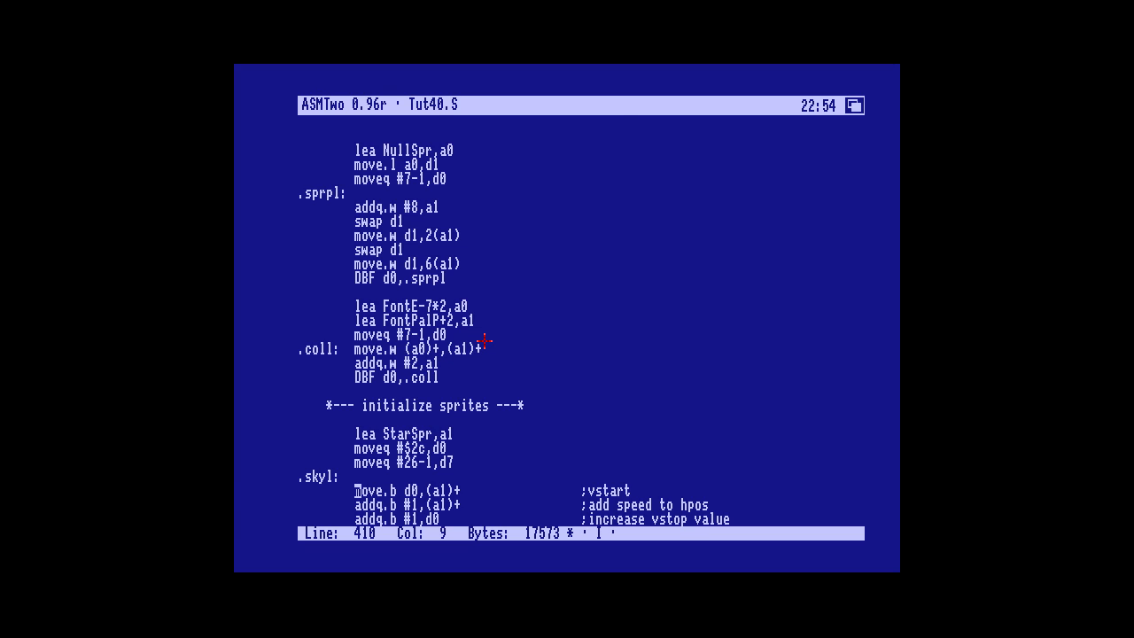
pyautogui.scroll(-3)
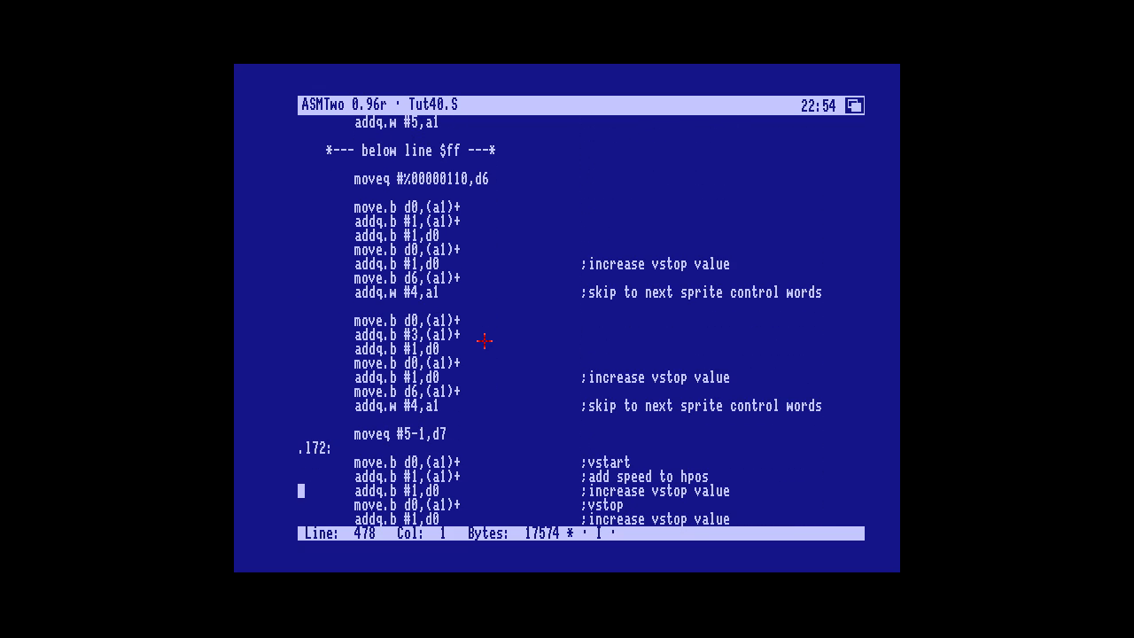
pyautogui.write('.floorl')
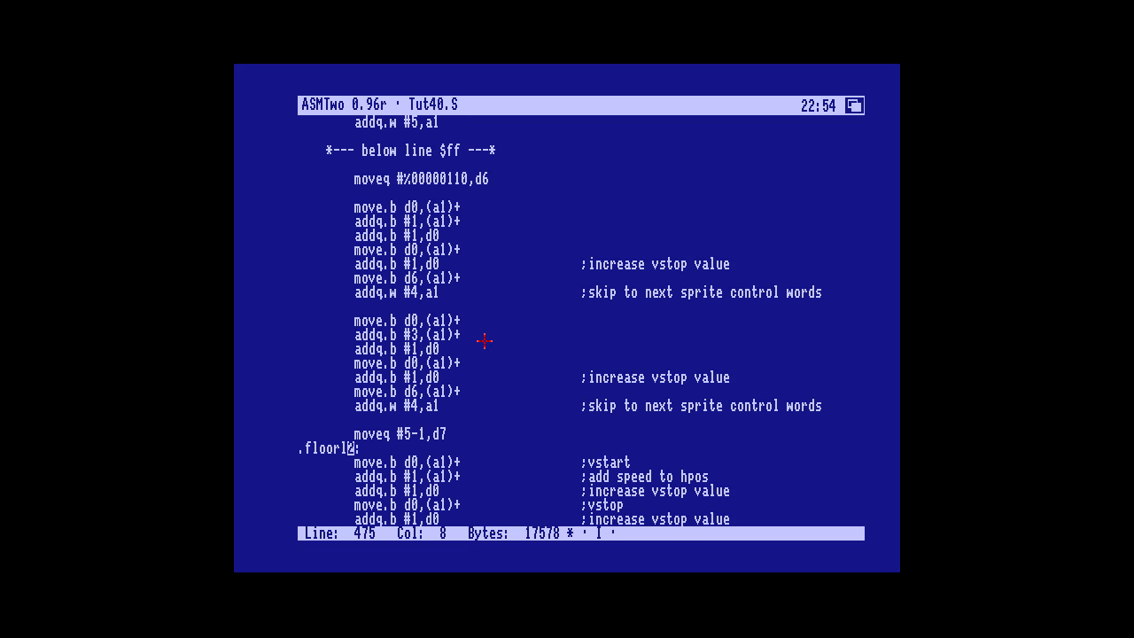
pyautogui.scroll(-3)
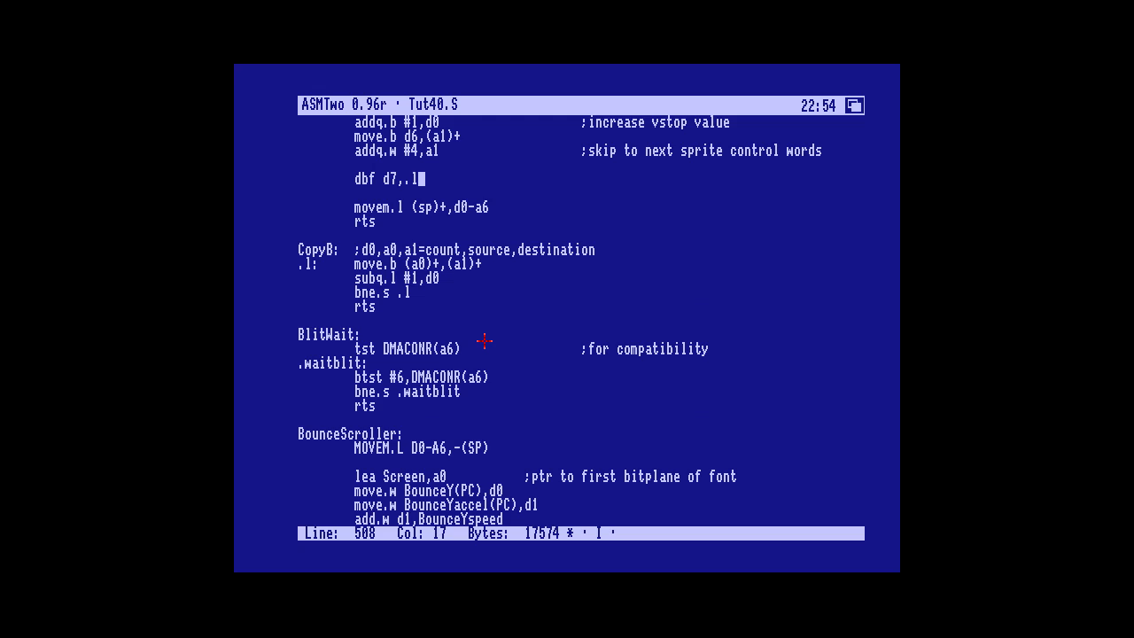
pyautogui.write('floor')
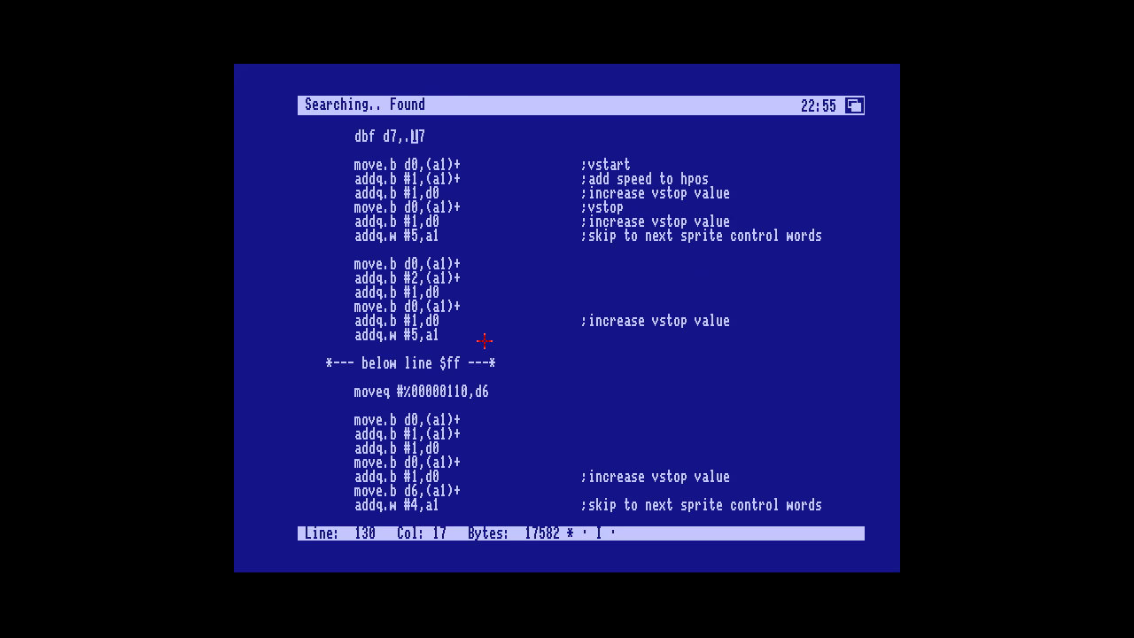
# Update the dbf d7 branches to .skyl and .floorl, finding each with search.
pyautogui.write('skyln')
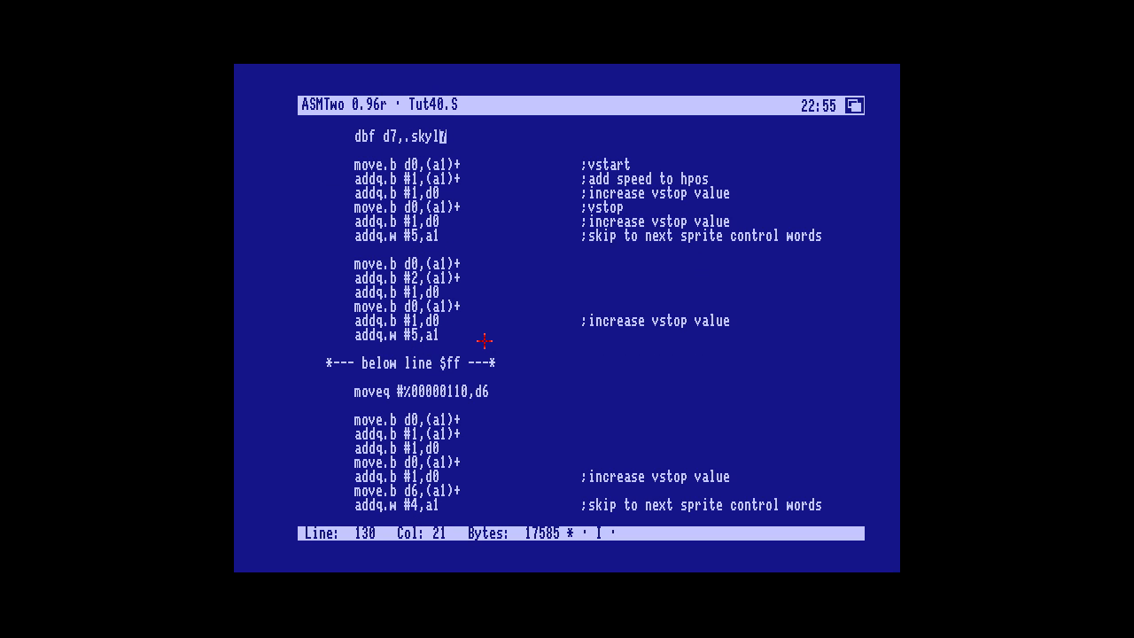
pyautogui.press('ctrl+f')
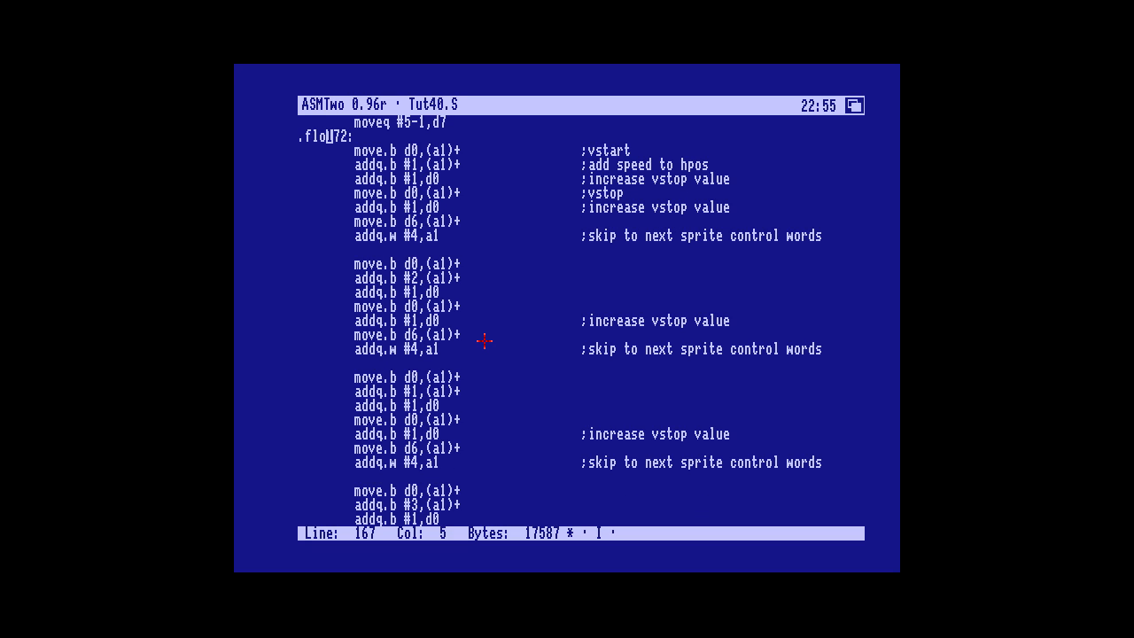
pyautogui.write('oor')
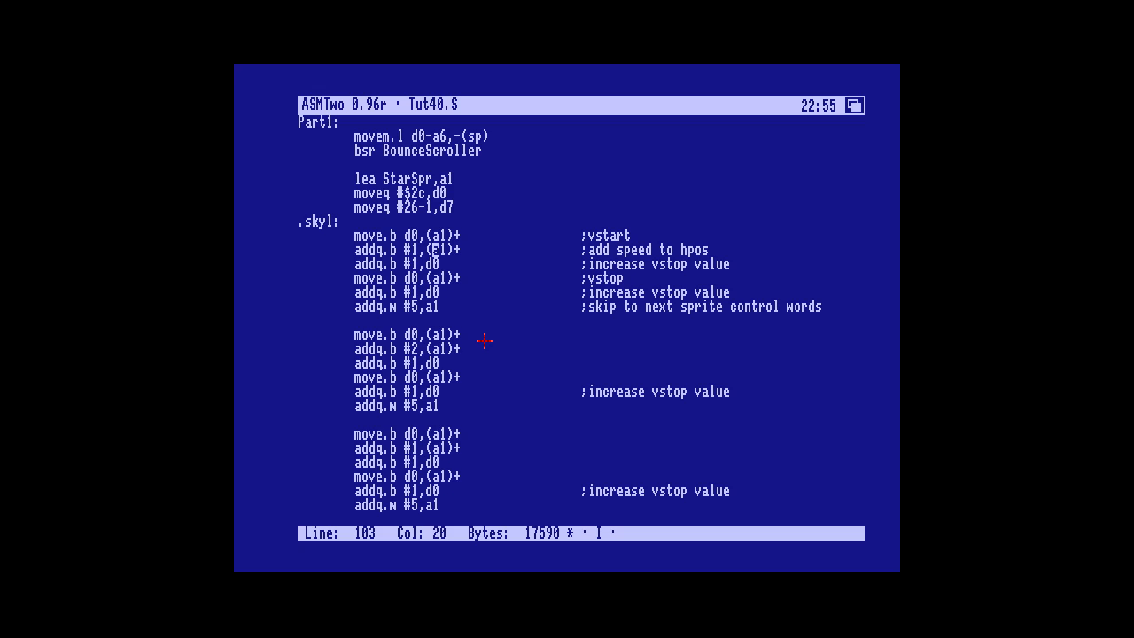
# Replace the vstart/vstop writes in the sky and floor loops with addq hpos speed lines.
pyautogui.press('Left')
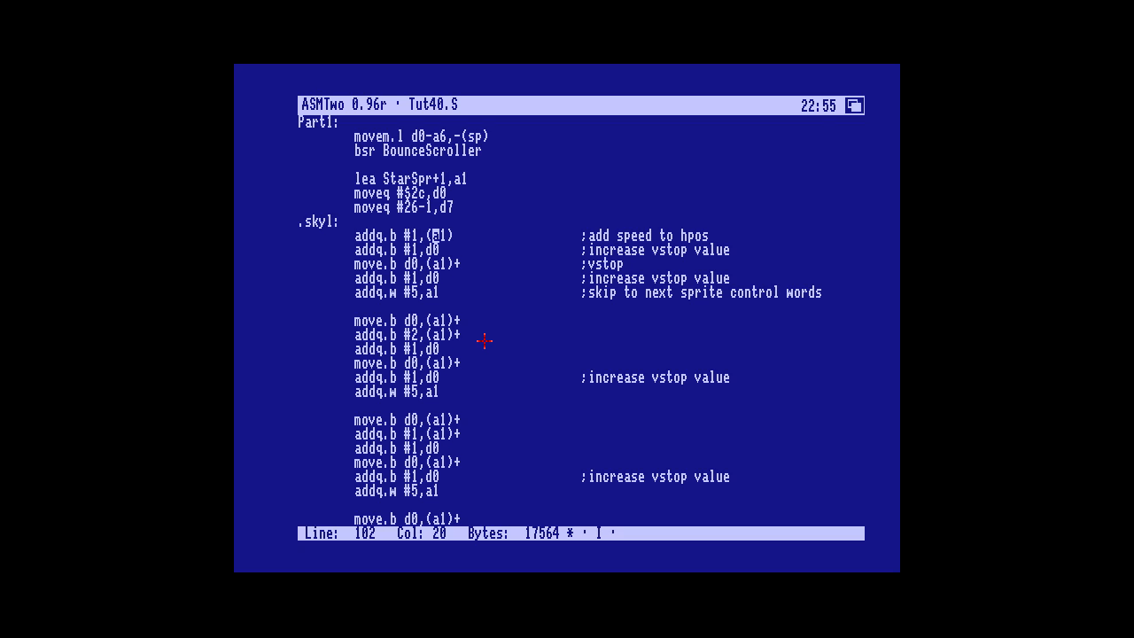
pyautogui.press('down')
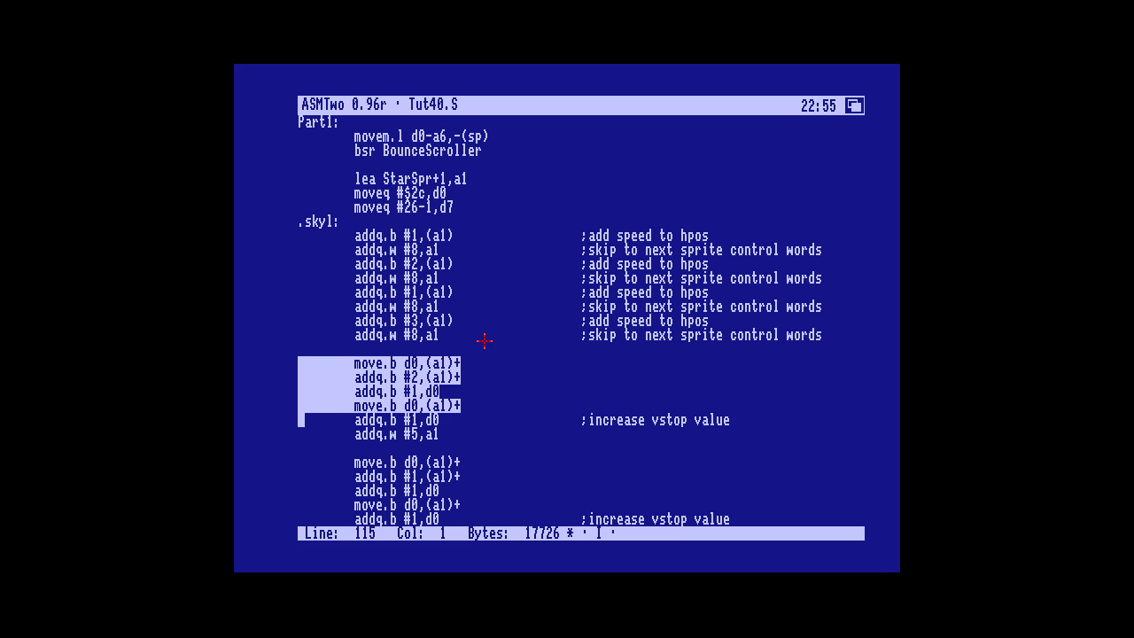
pyautogui.scroll(-3)
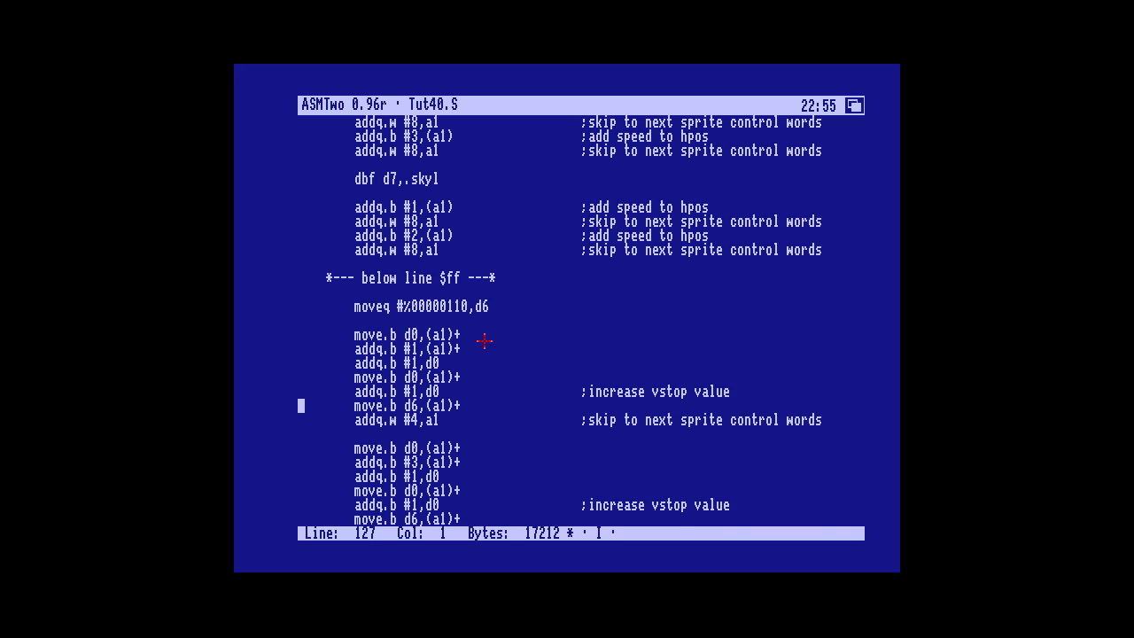
pyautogui.scroll(-3)
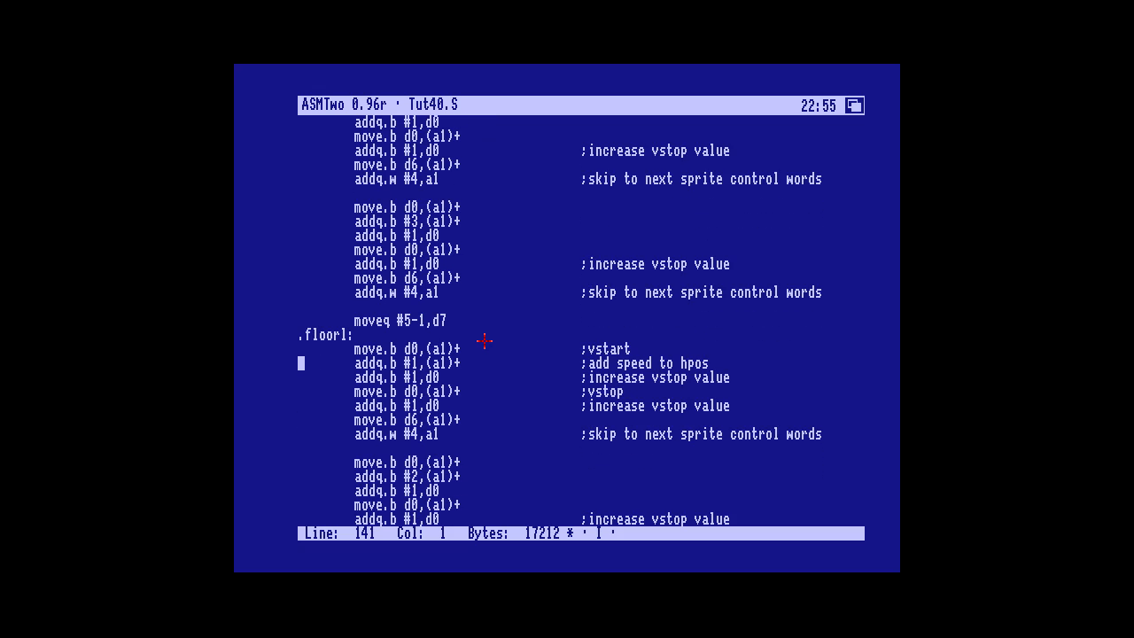
pyautogui.press('Delete')
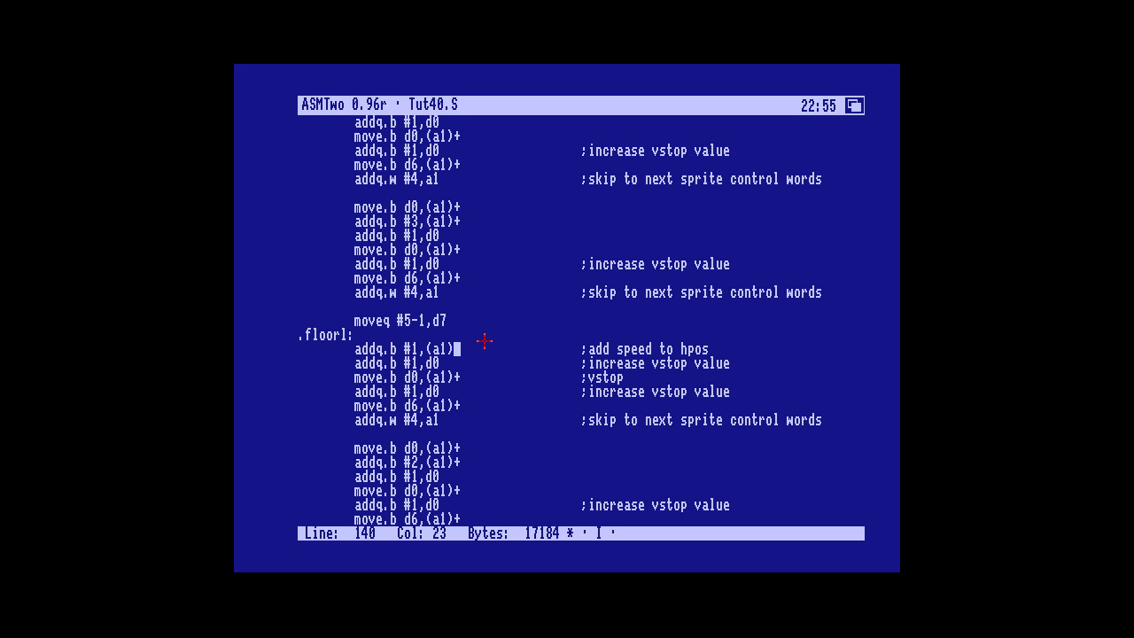
pyautogui.press('Down')
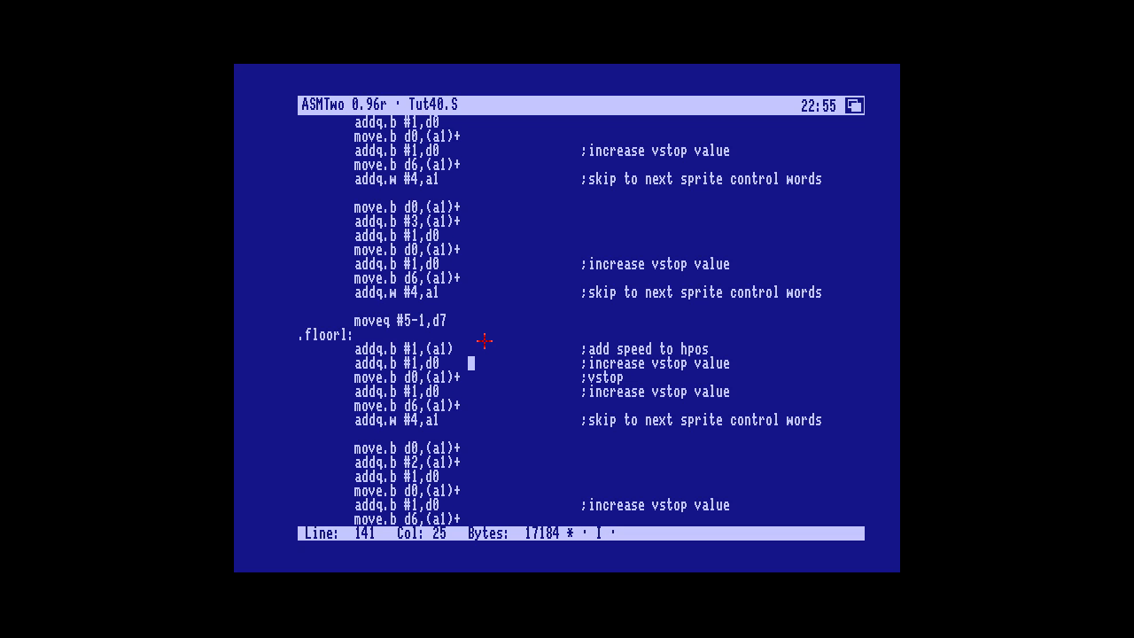
pyautogui.press('Down')
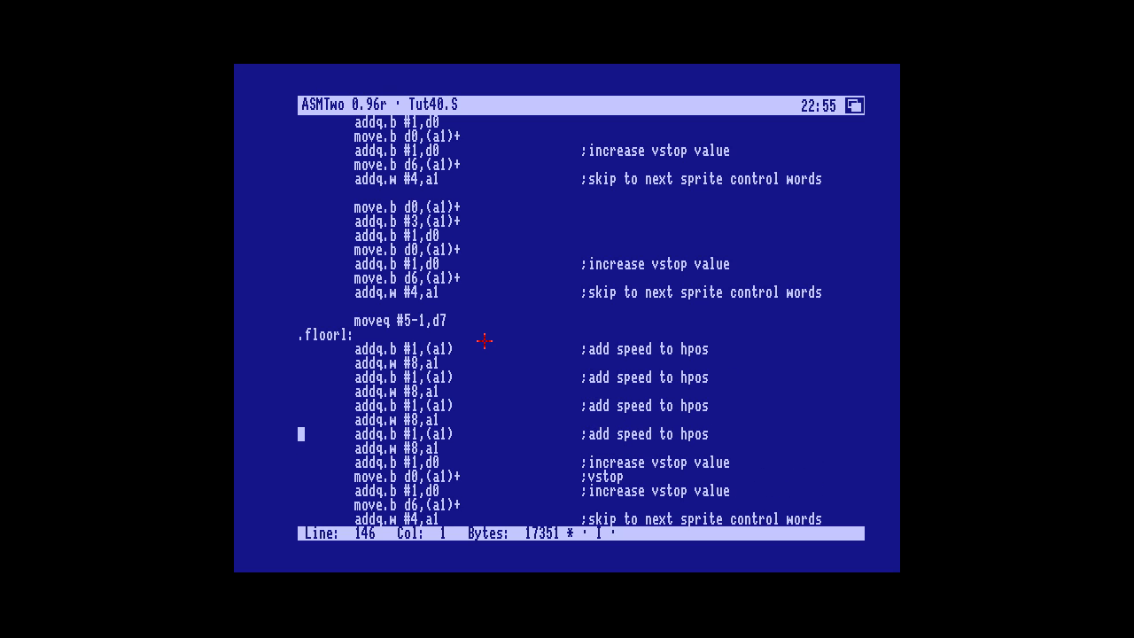
pyautogui.write('2:')
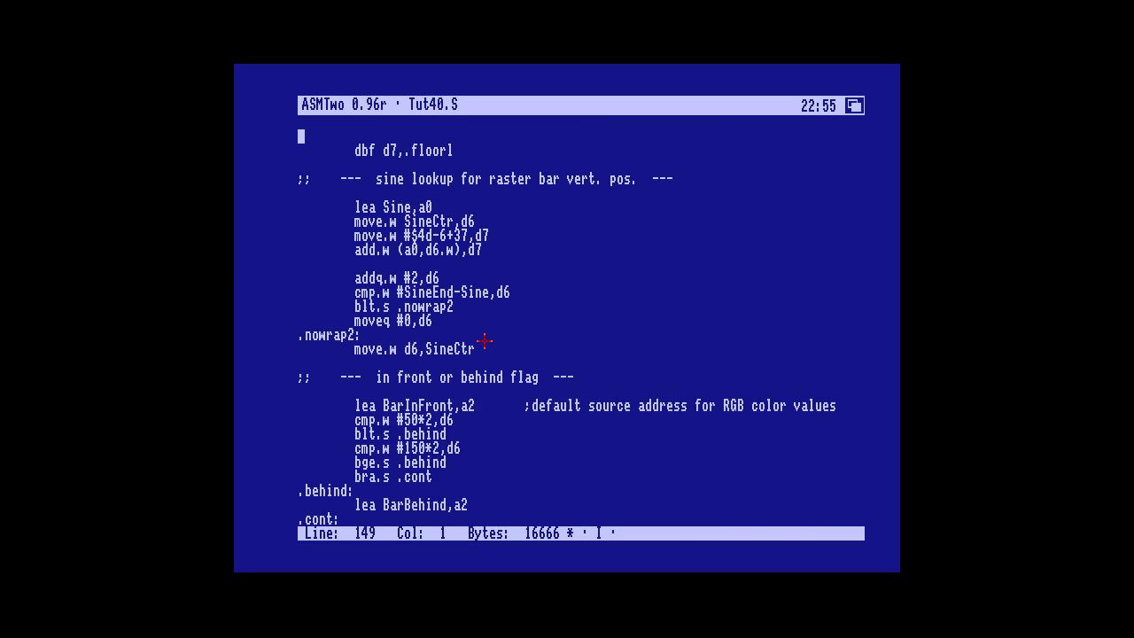
# Leave the editor and update Tut40.S on disk with U (16424 bytes).
pyautogui.press('Up')
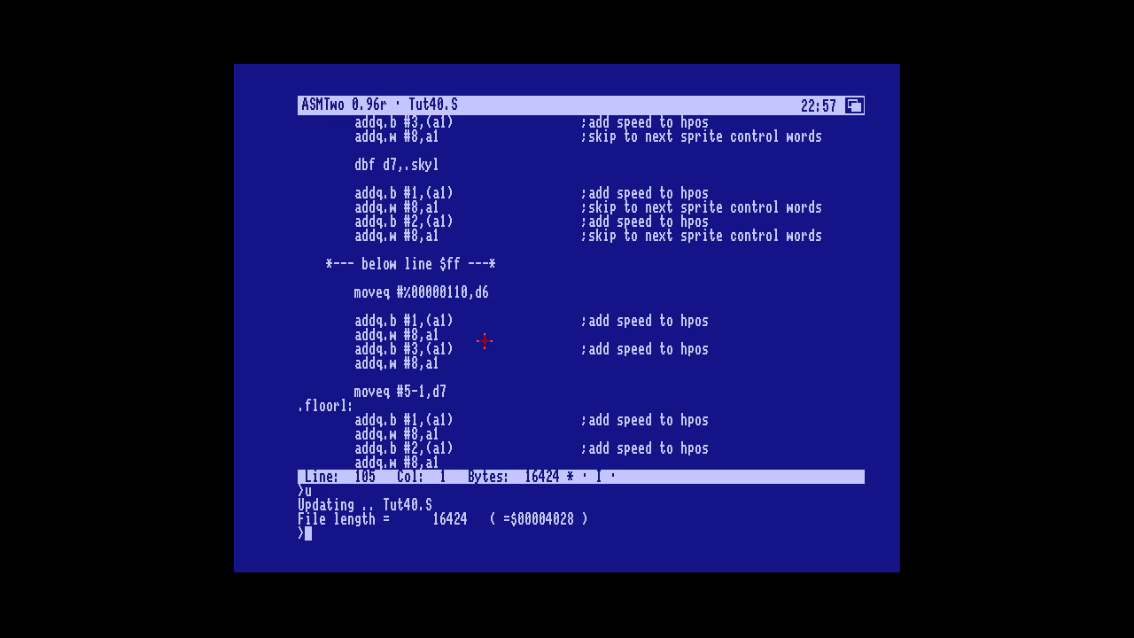
pyautogui.write('a')
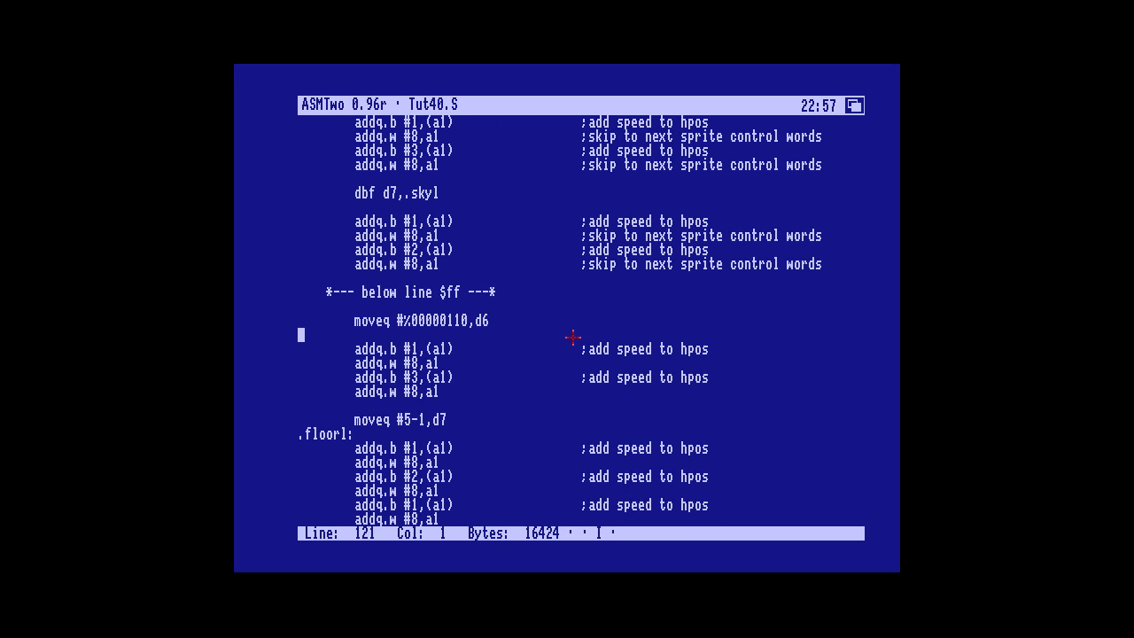
pyautogui.scroll(3)
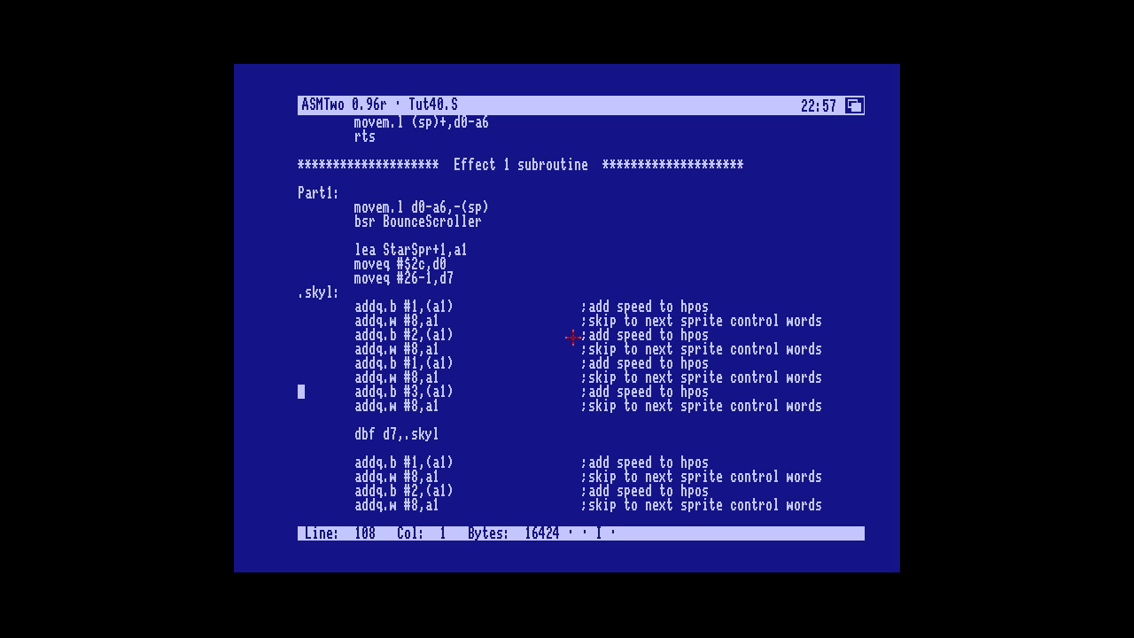
pyautogui.press('Down')
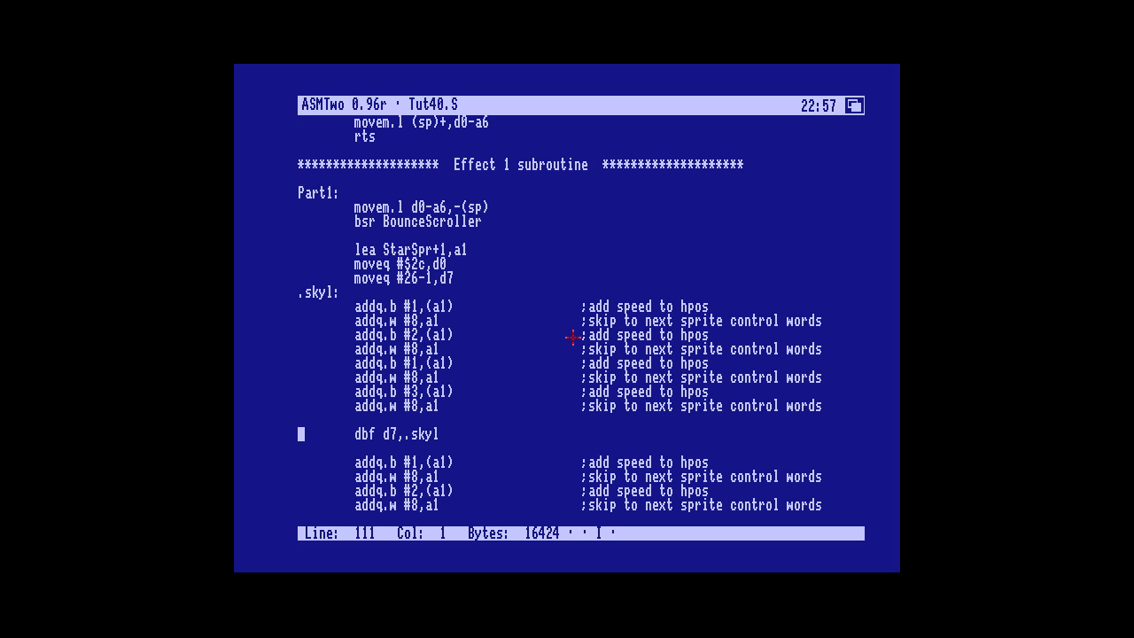
pyautogui.scroll(-3)
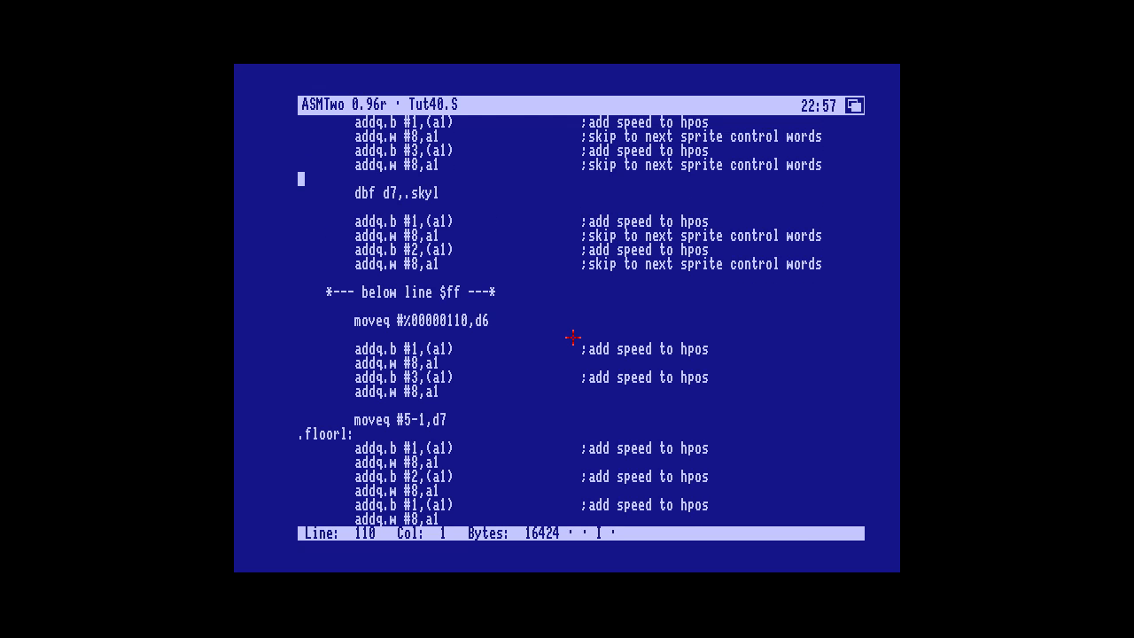
pyautogui.press('Up')
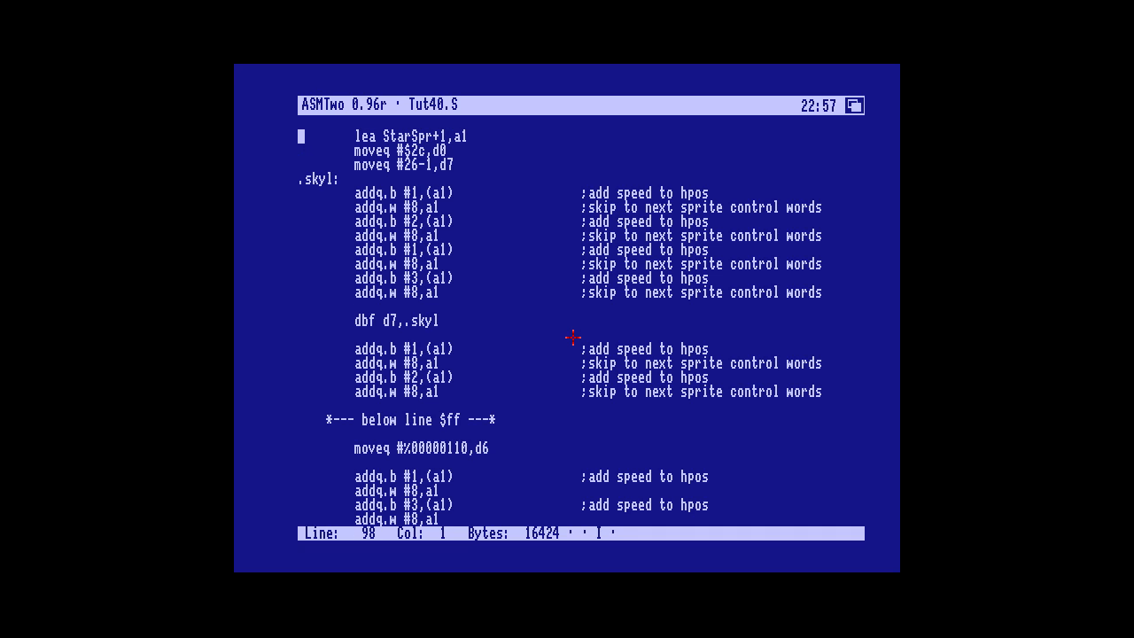
pyautogui.scroll(-3)
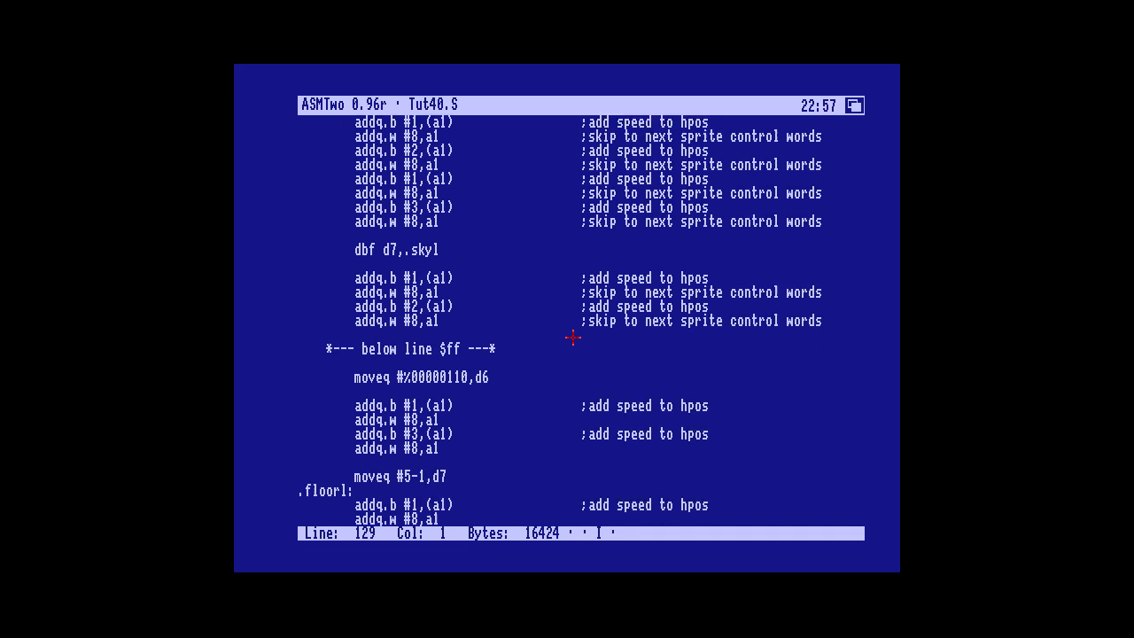
pyautogui.scroll(-3)
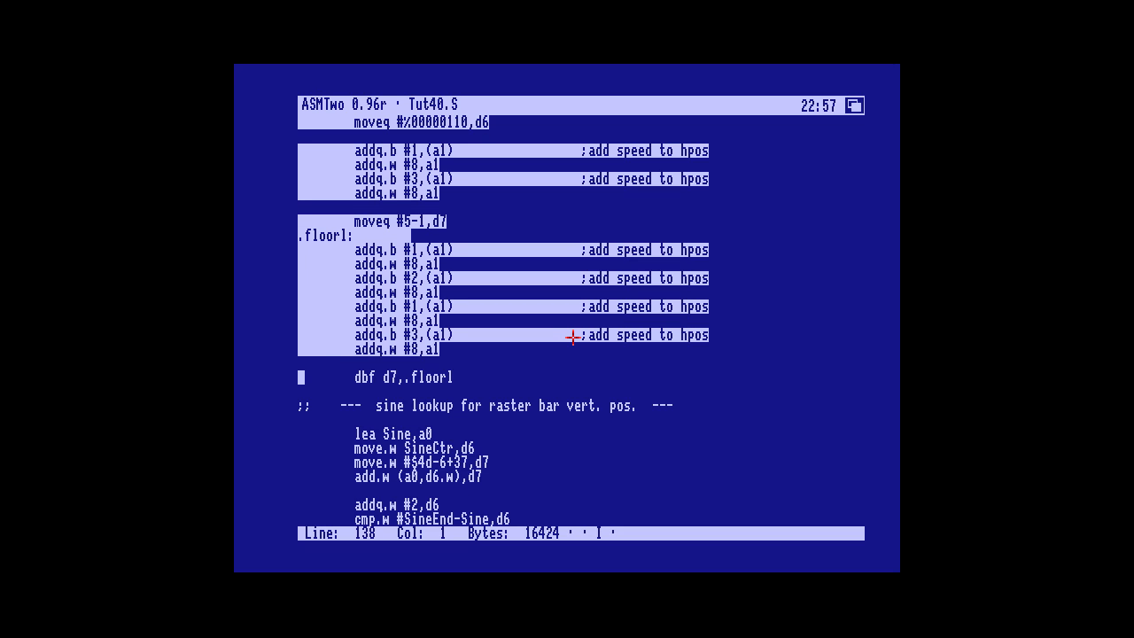
# Duplicate the sky/floor loop block below under an 'odd lines sprites' comment using StarSpr2 and .skyl2.
pyautogui.press('Down')
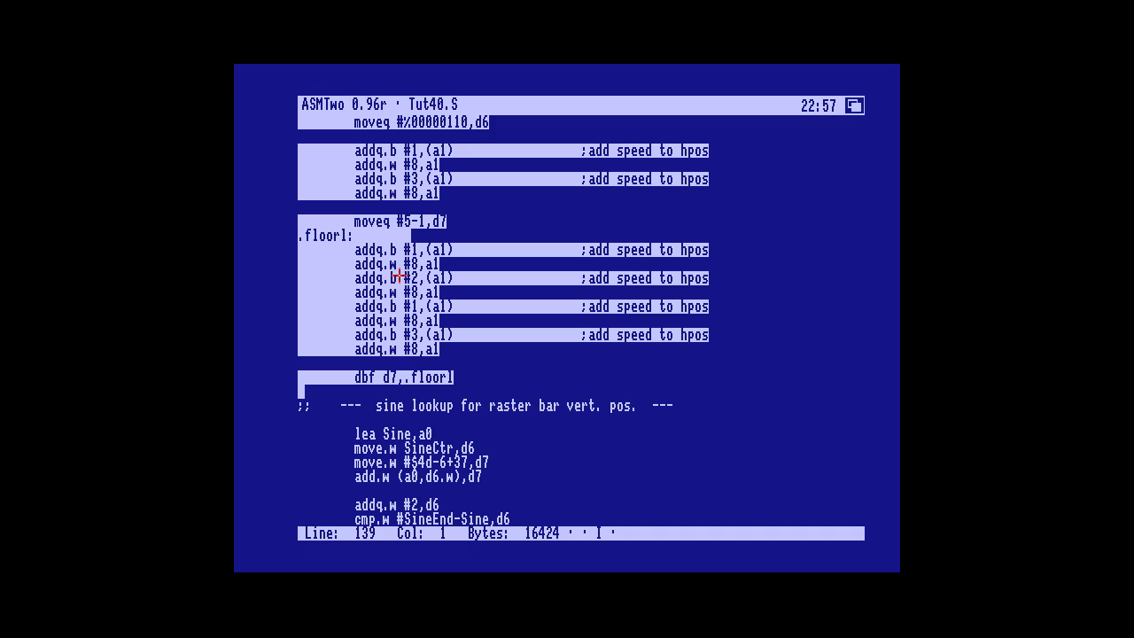
pyautogui.moveTo(530, 238)
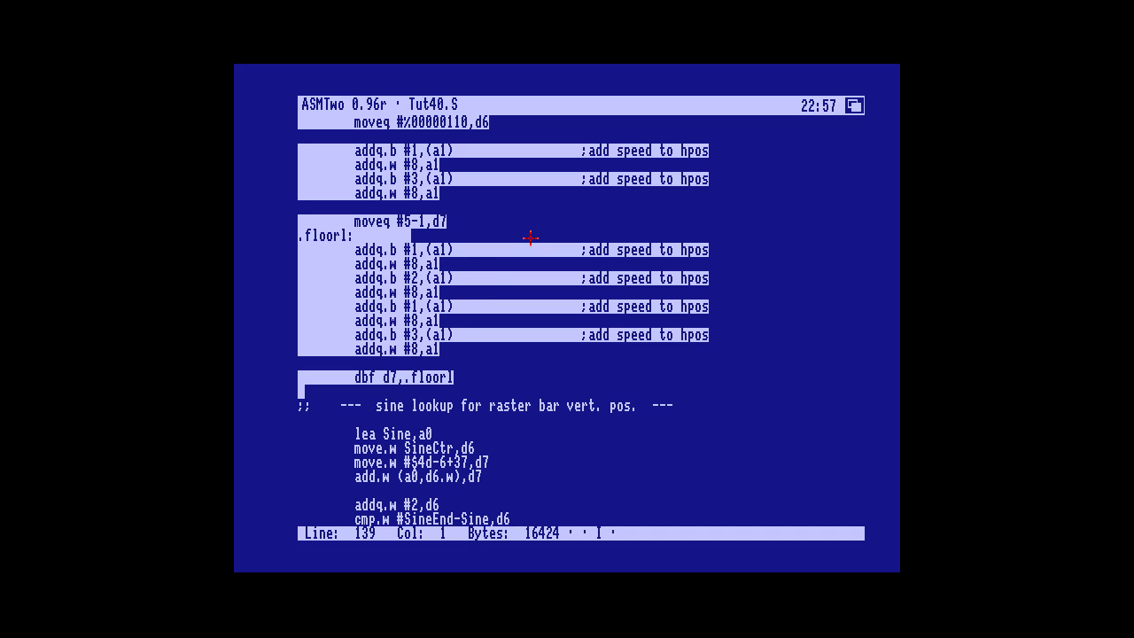
pyautogui.moveTo(540, 219)
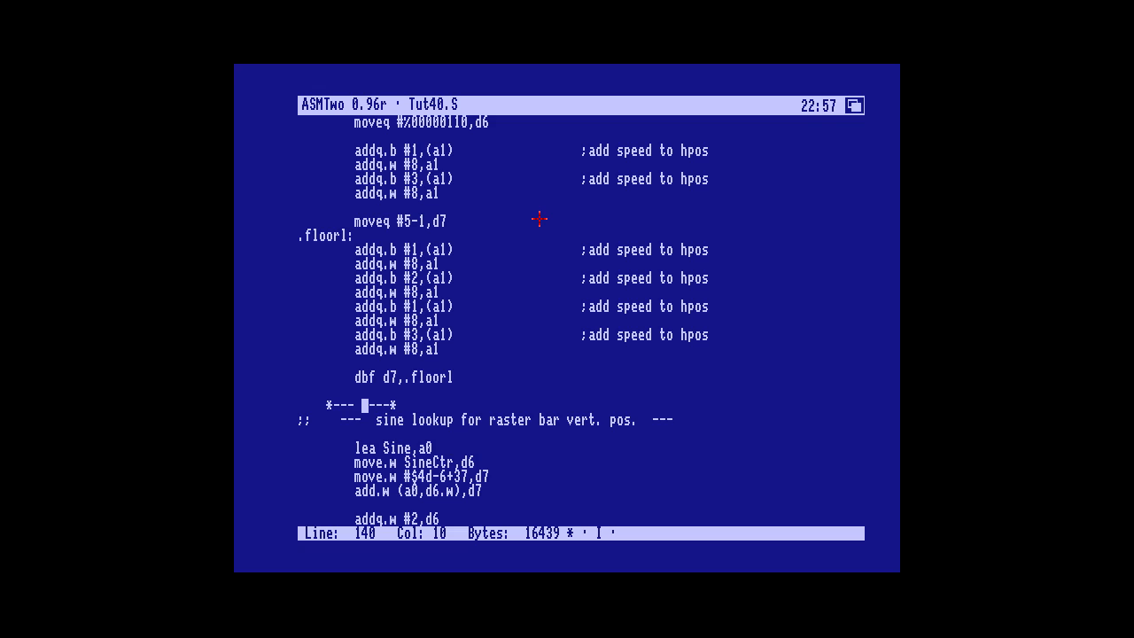
pyautogui.write('odd lines sprites')
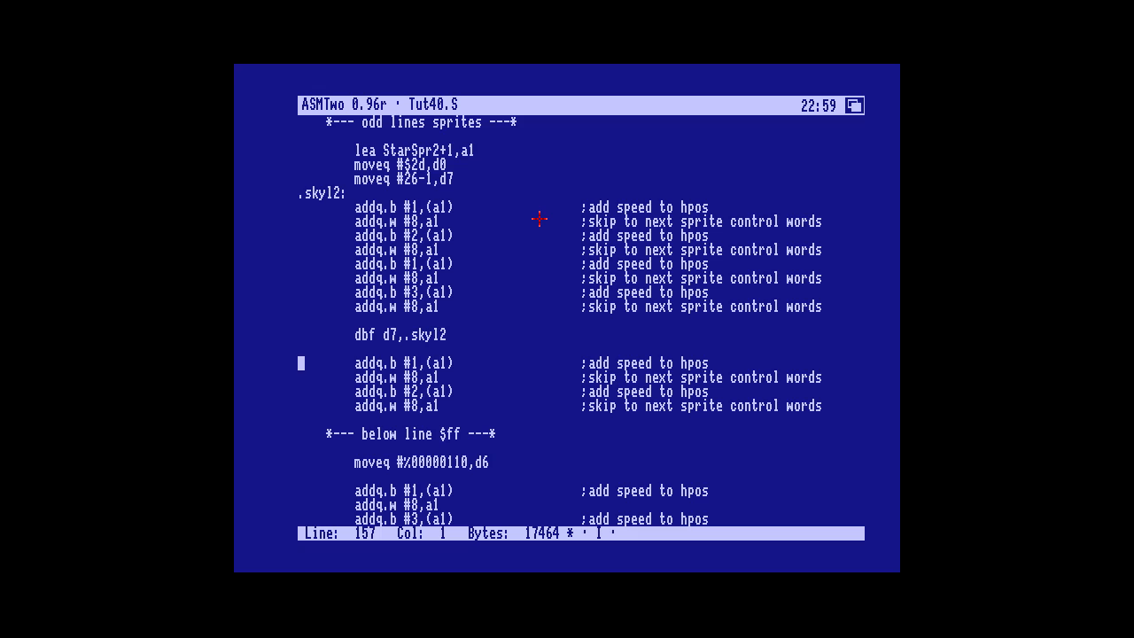
# Rename the copied floor loop to .floorl2 and rework its below-$ff hpos speeds to 2, 1, 3.
pyautogui.scroll(-3)
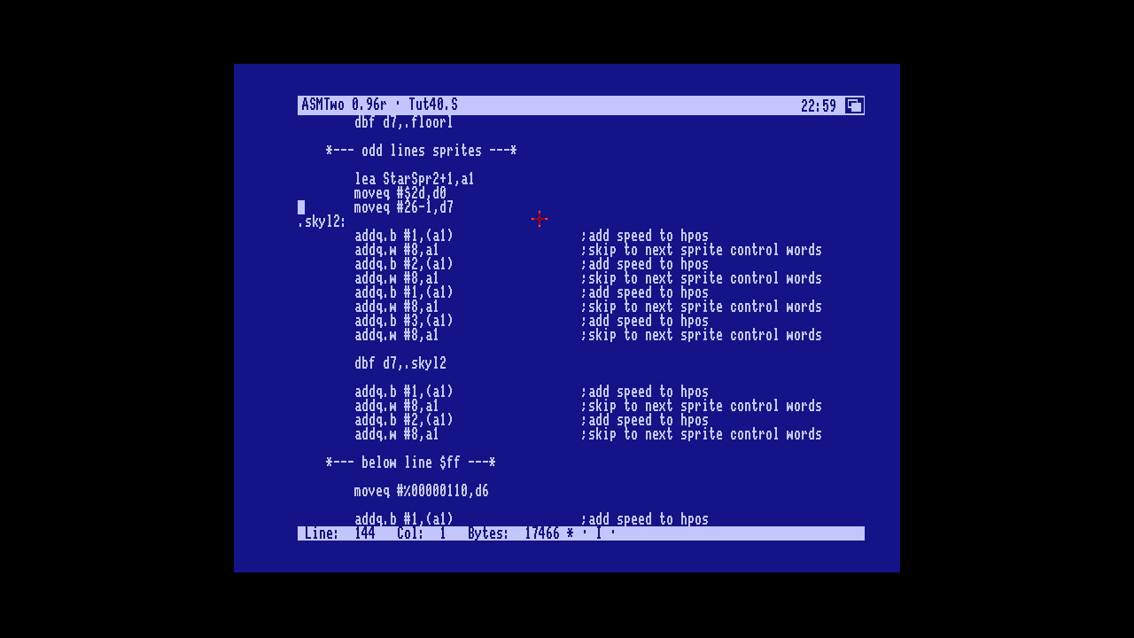
pyautogui.press('Down')
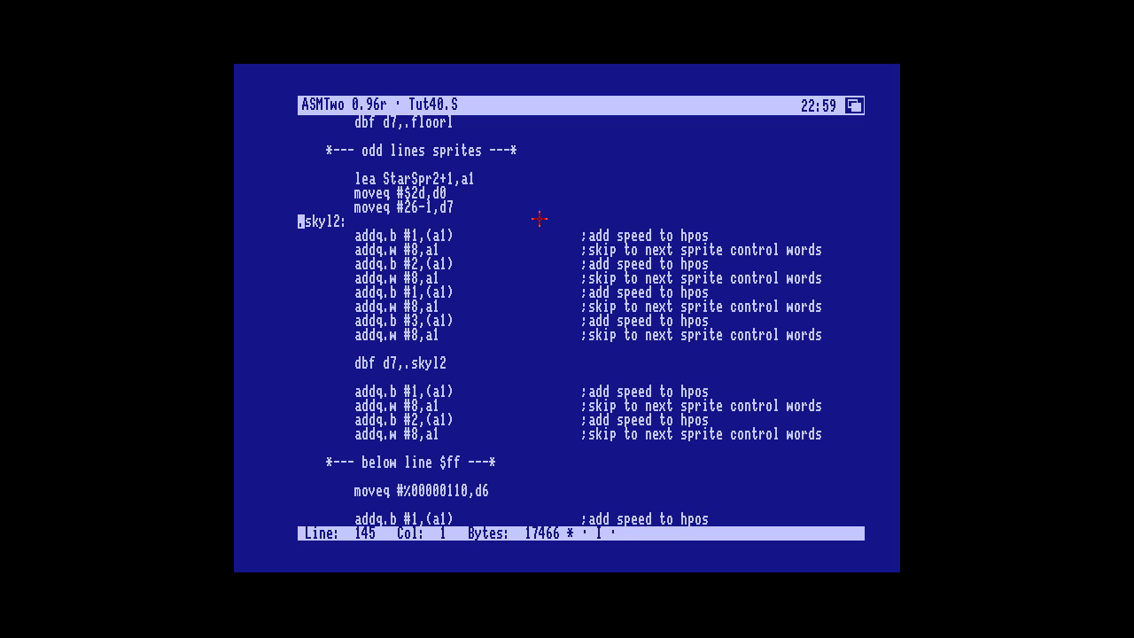
pyautogui.scroll(-3)
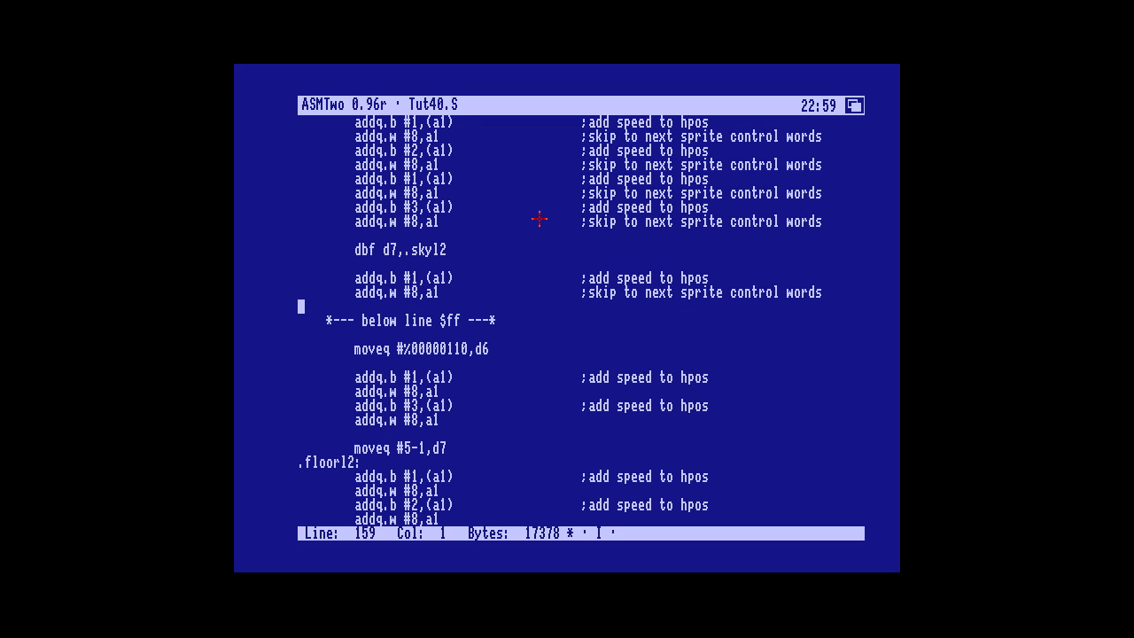
pyautogui.press('Up')
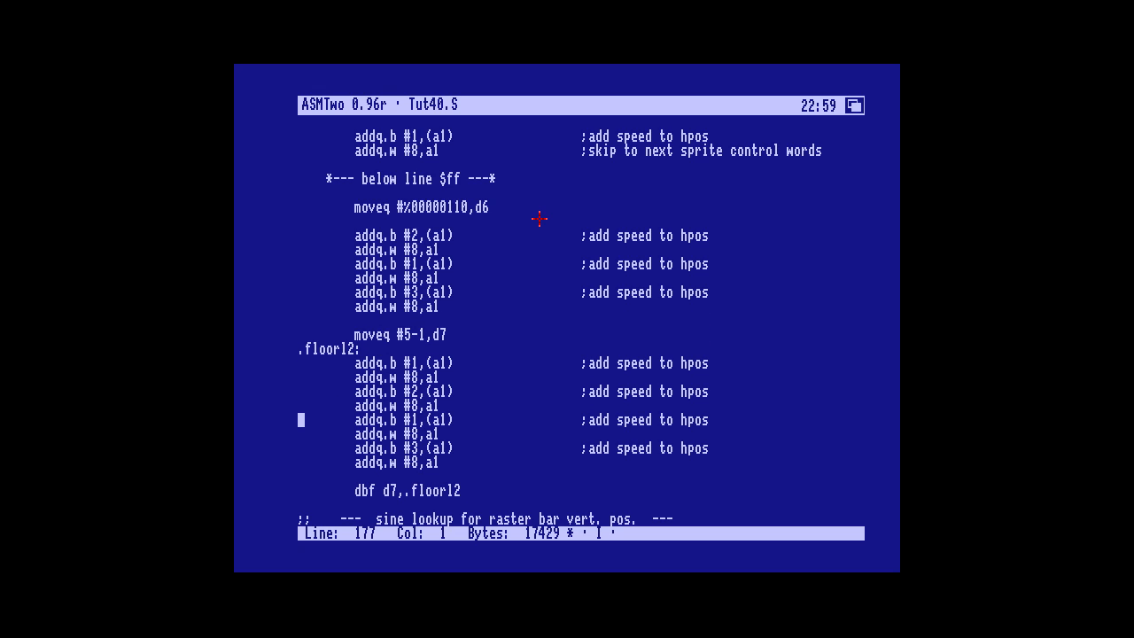
pyautogui.press('Down')
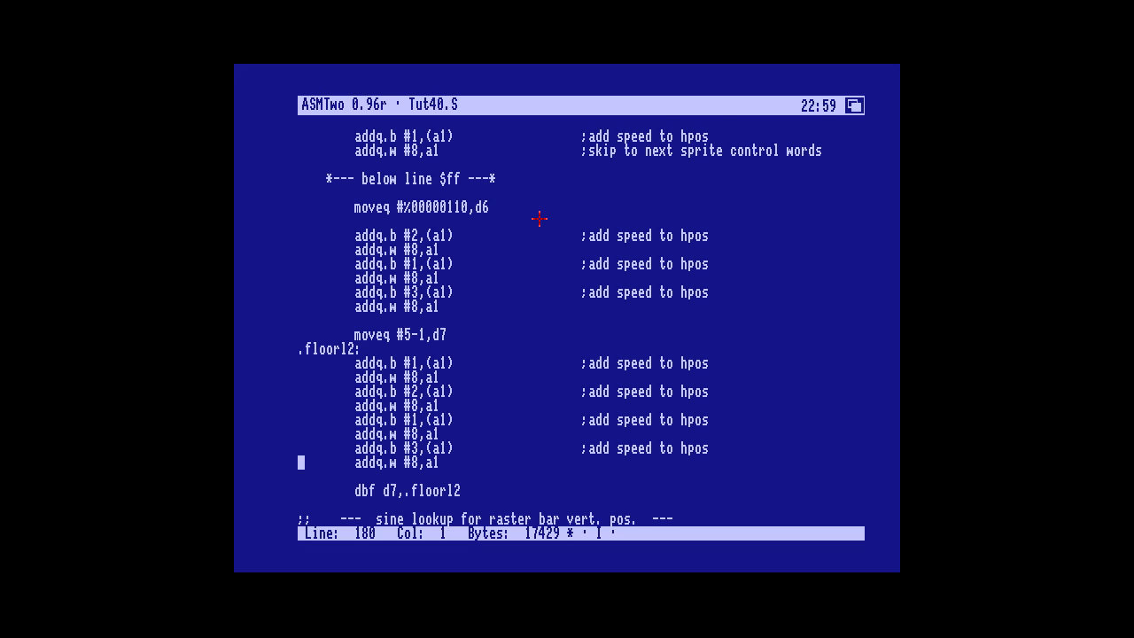
pyautogui.scroll(-3)
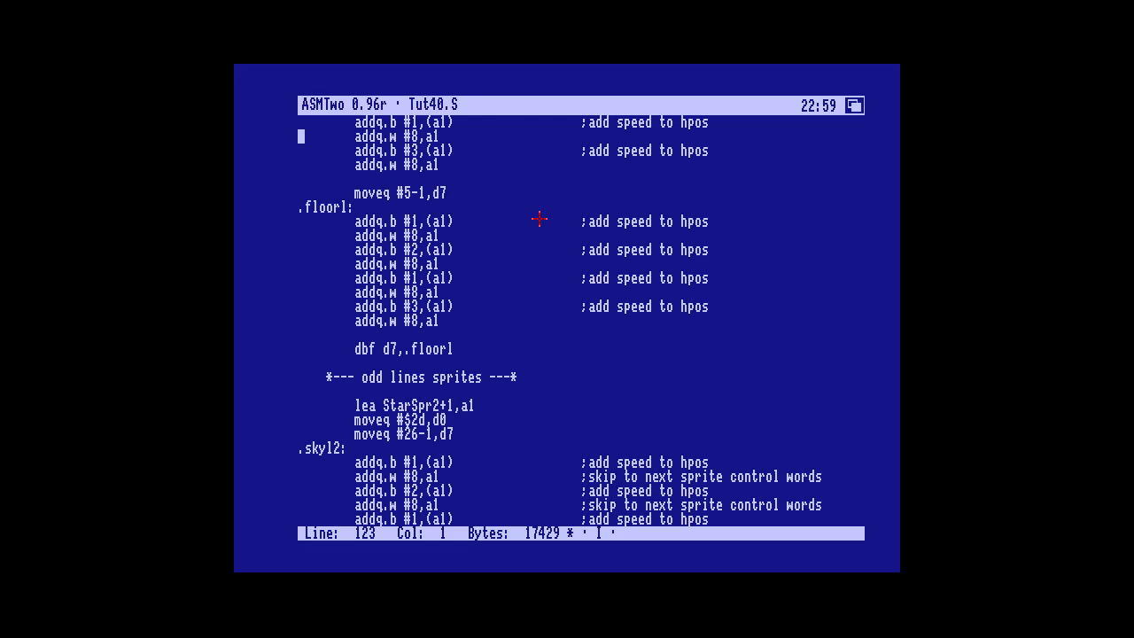
# Locate and bookmark the StarSpr sprite-pointer setup lines.
pyautogui.write('sta')
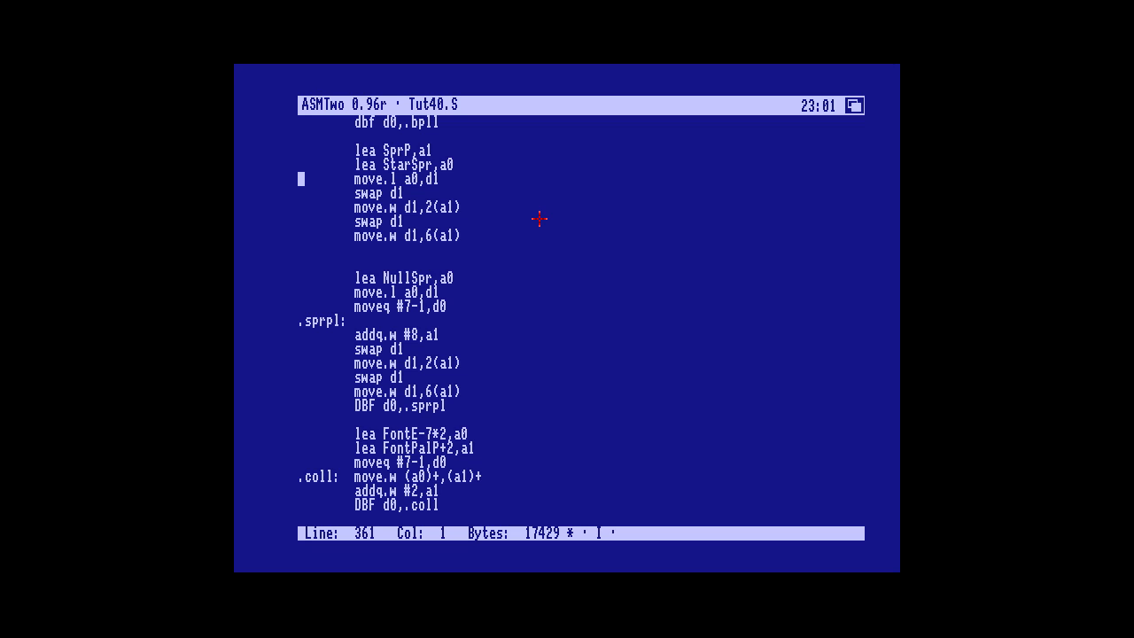
pyautogui.press('Down')
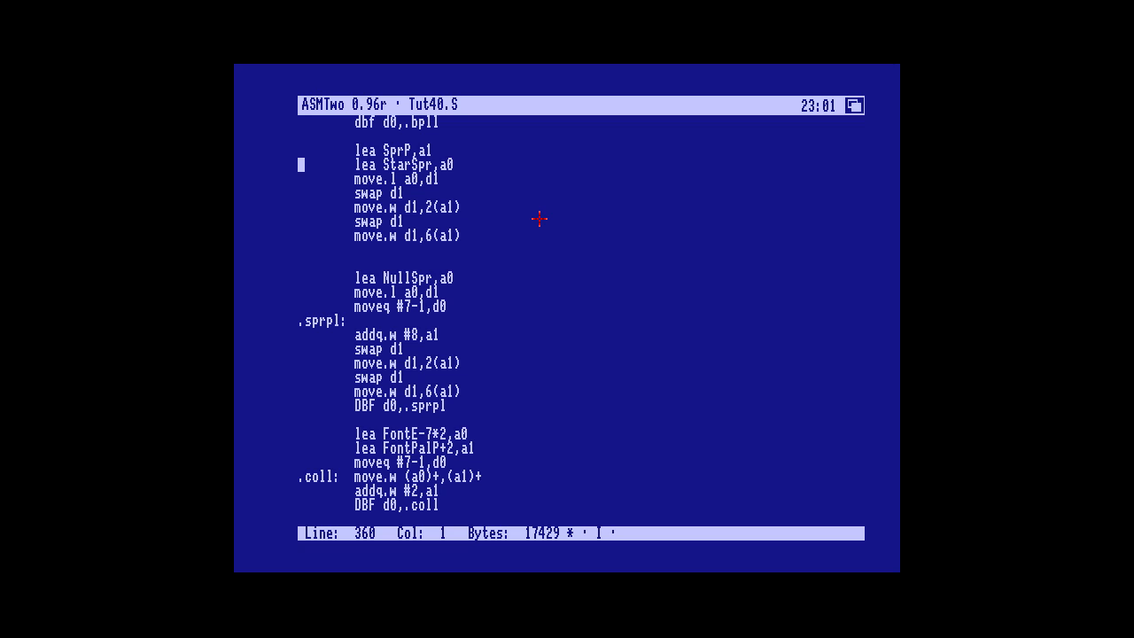
pyautogui.press('Down')
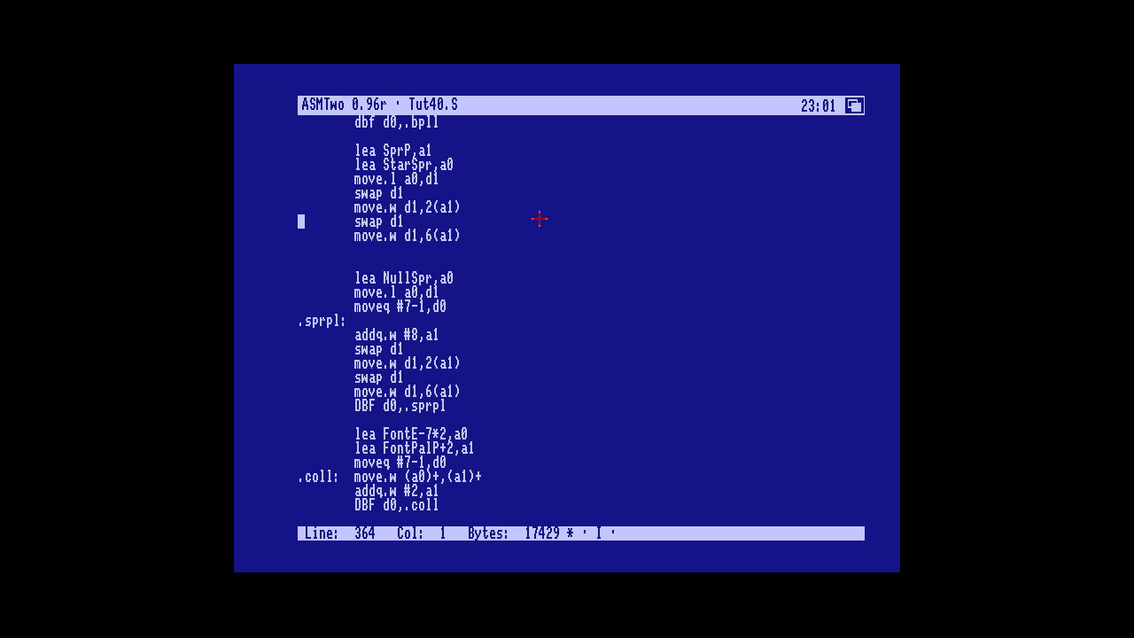
pyautogui.press('Up')
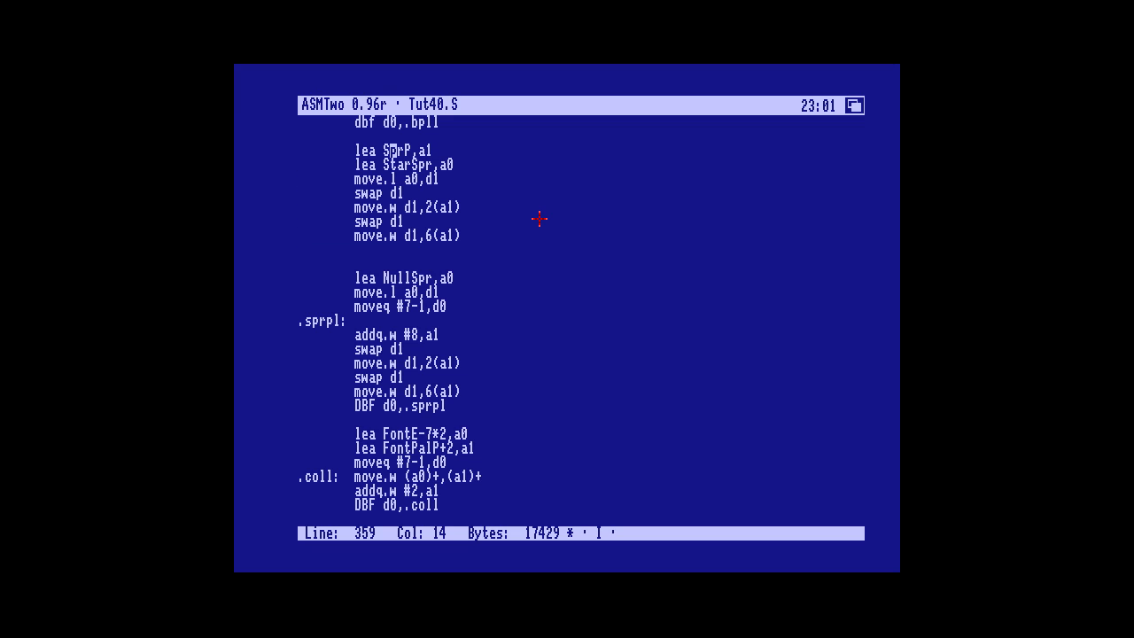
pyautogui.write('s')
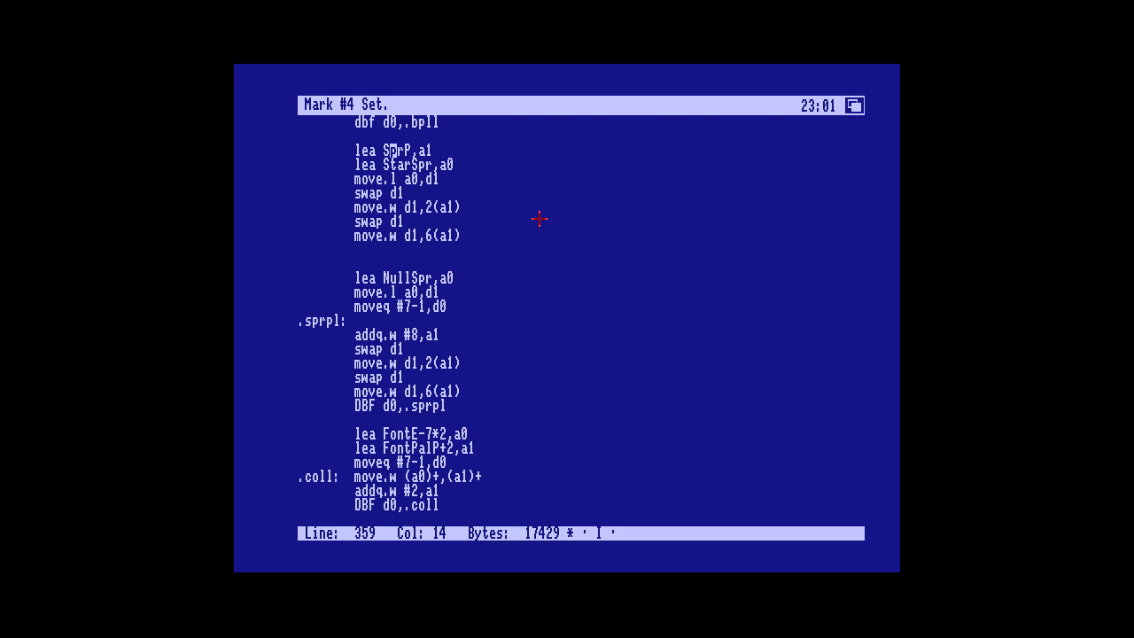
pyautogui.press('ctrl+f')
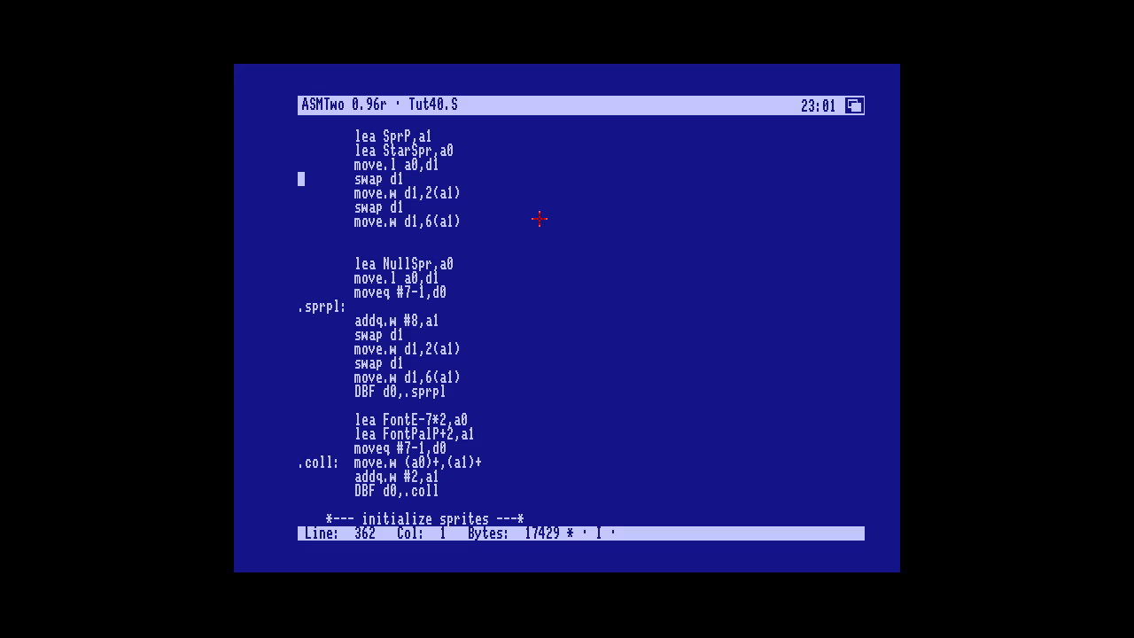
# Insert 'moveq #2-1,d0' and a .sprpl label to start a two-pass pointer loop.
pyautogui.press('Down')
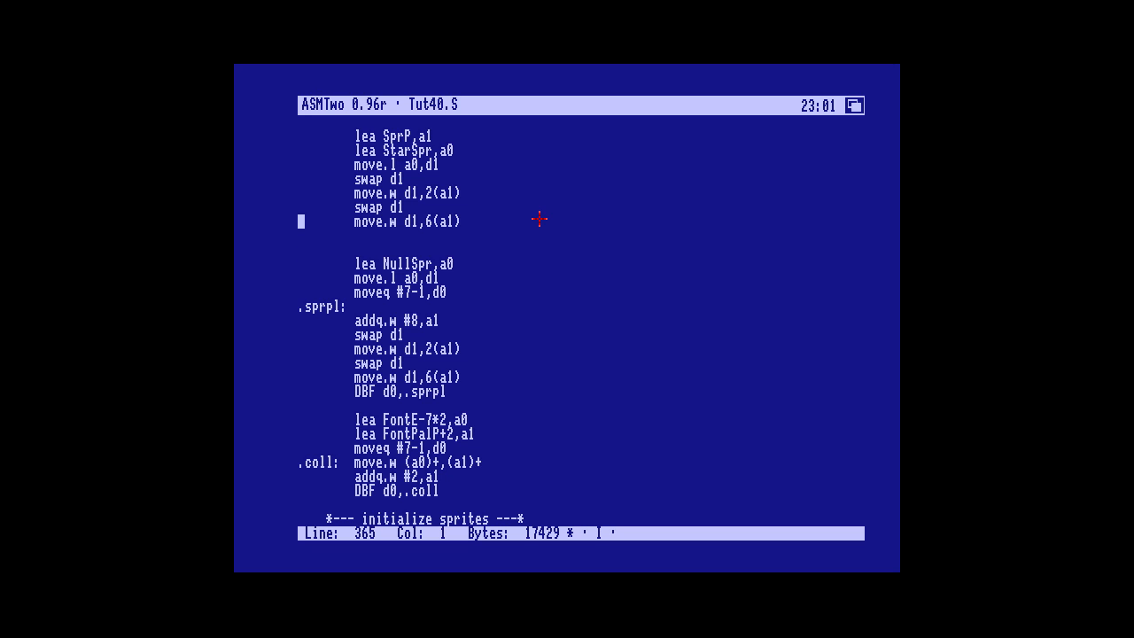
pyautogui.press('Down')
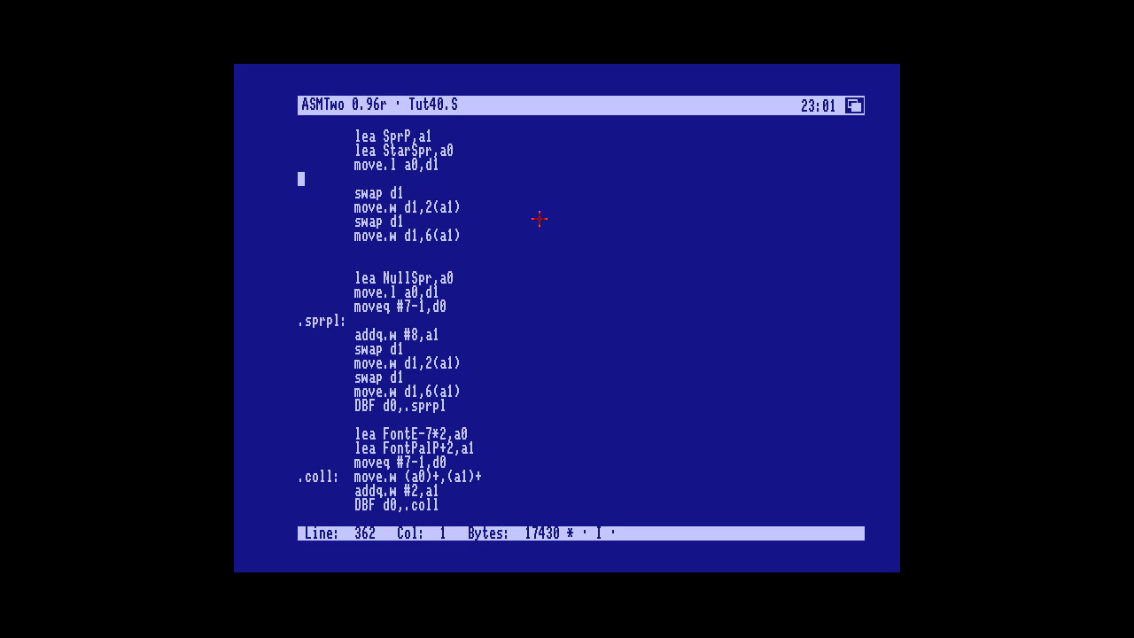
pyautogui.write('moveq ##')
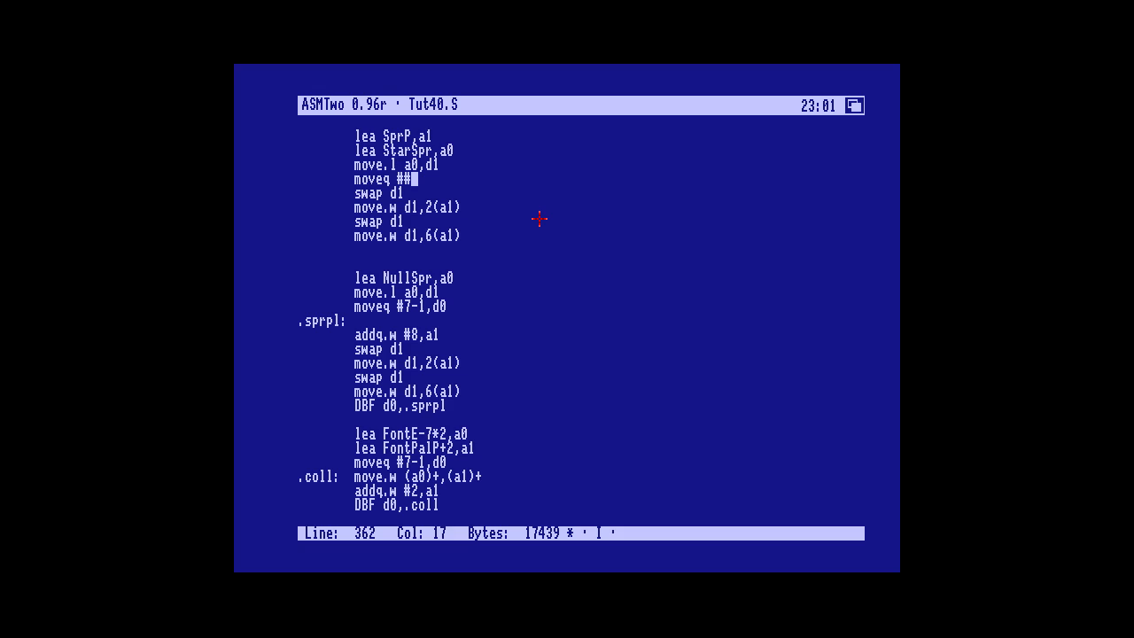
pyautogui.write('2-1')
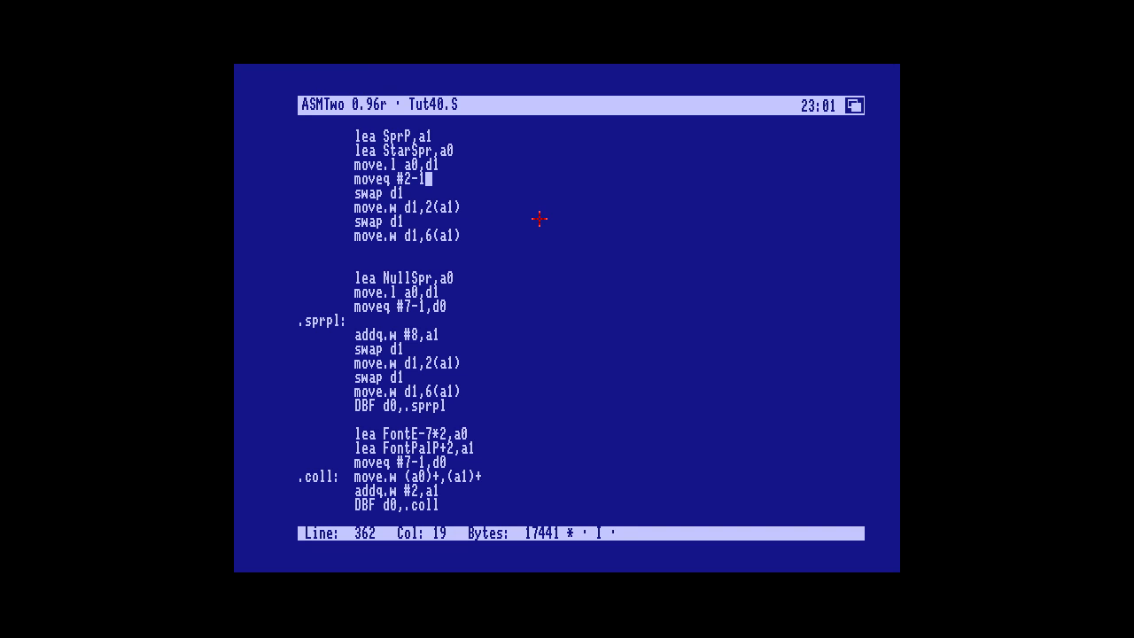
pyautogui.write(',d0')
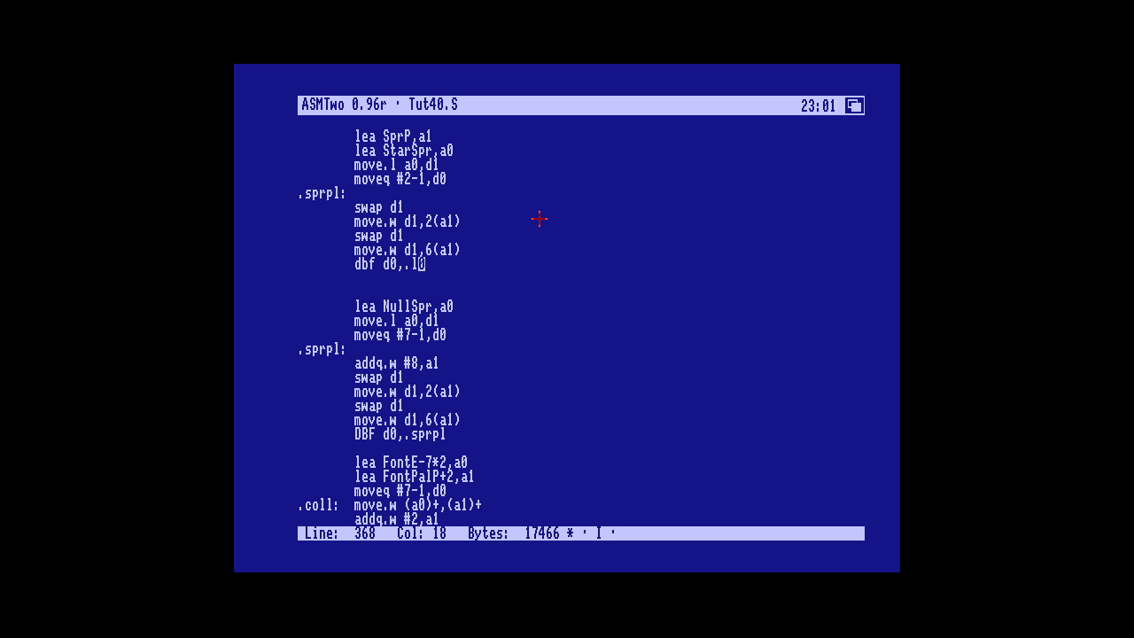
# Add 'addq.w #8,a1' inside the .sprpl loop to step to the next sprite slot.
pyautogui.press('BackSpace')
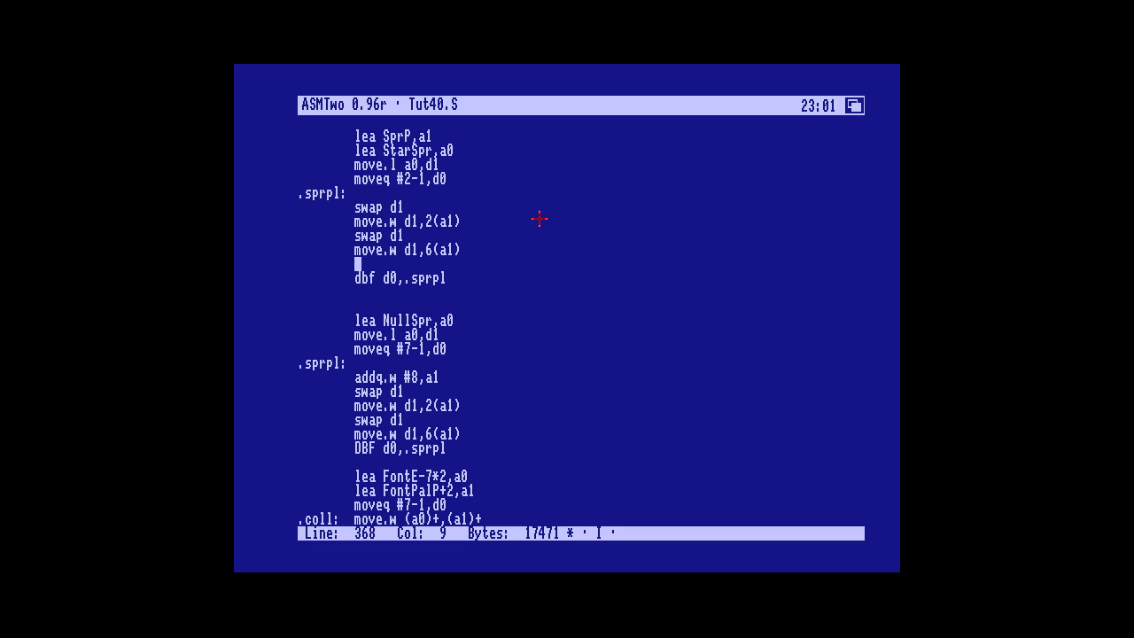
pyautogui.write('addq.w #8,a1')
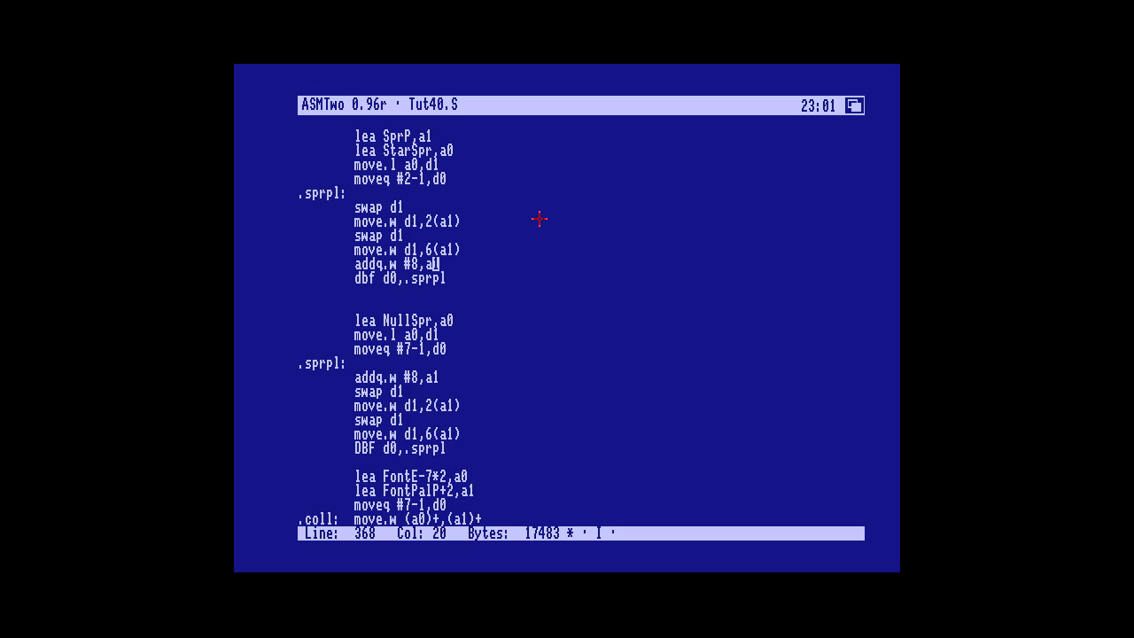
pyautogui.press('Left')
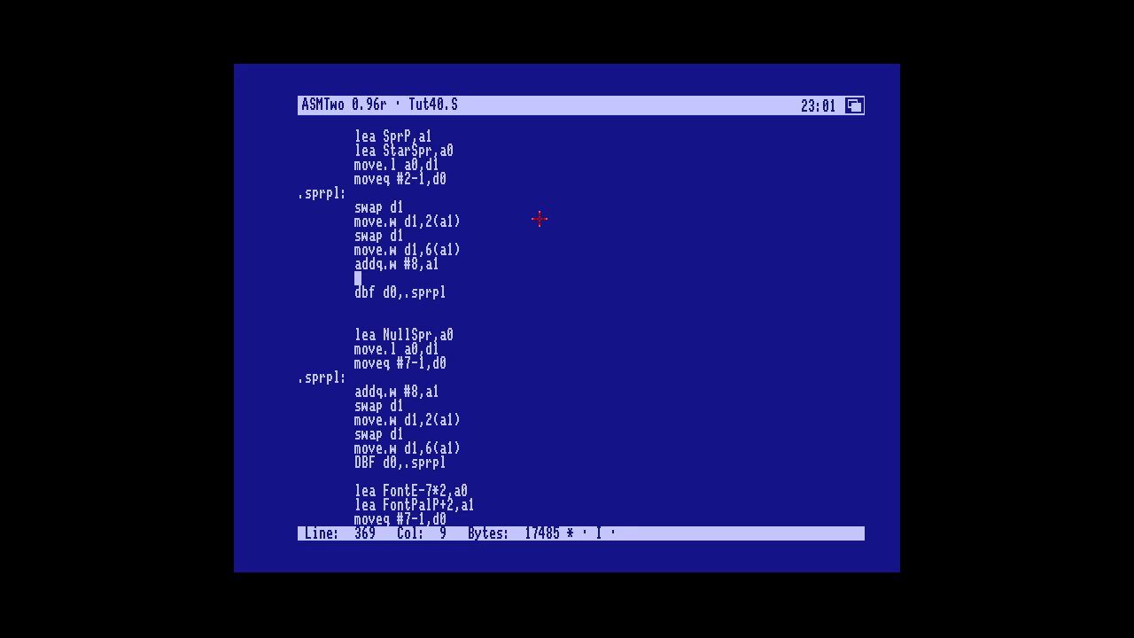
# Add 'lea (StarSpr2-StarSpr)(a1),a1' to point at StarSpr2 and set NullSpr count to #6-1.
pyautogui.write('lea')
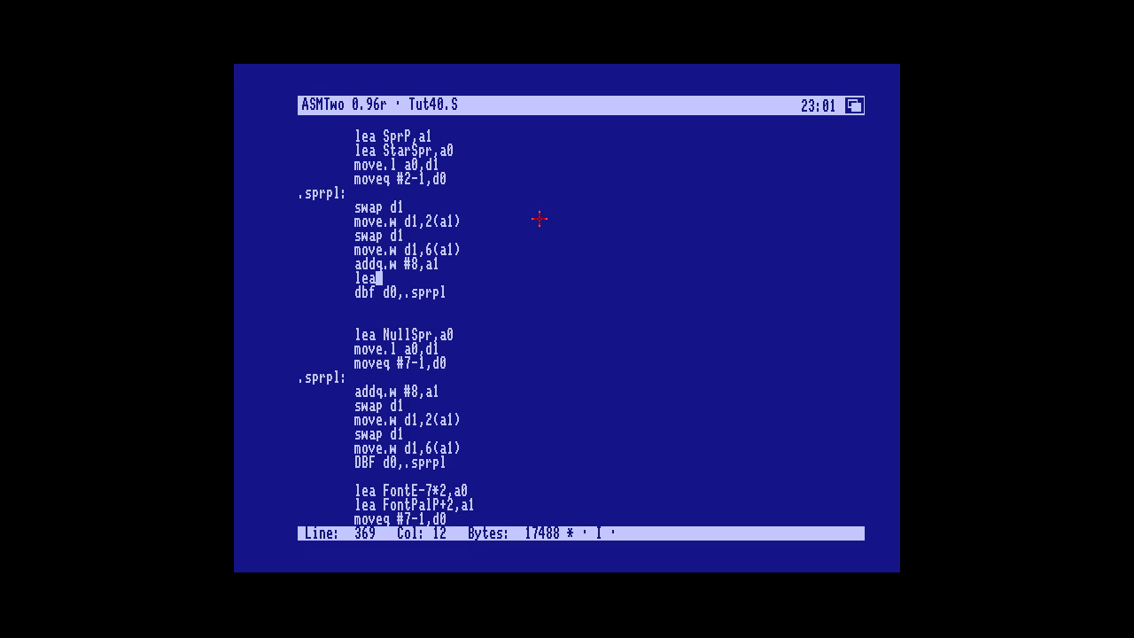
pyautogui.write('(')
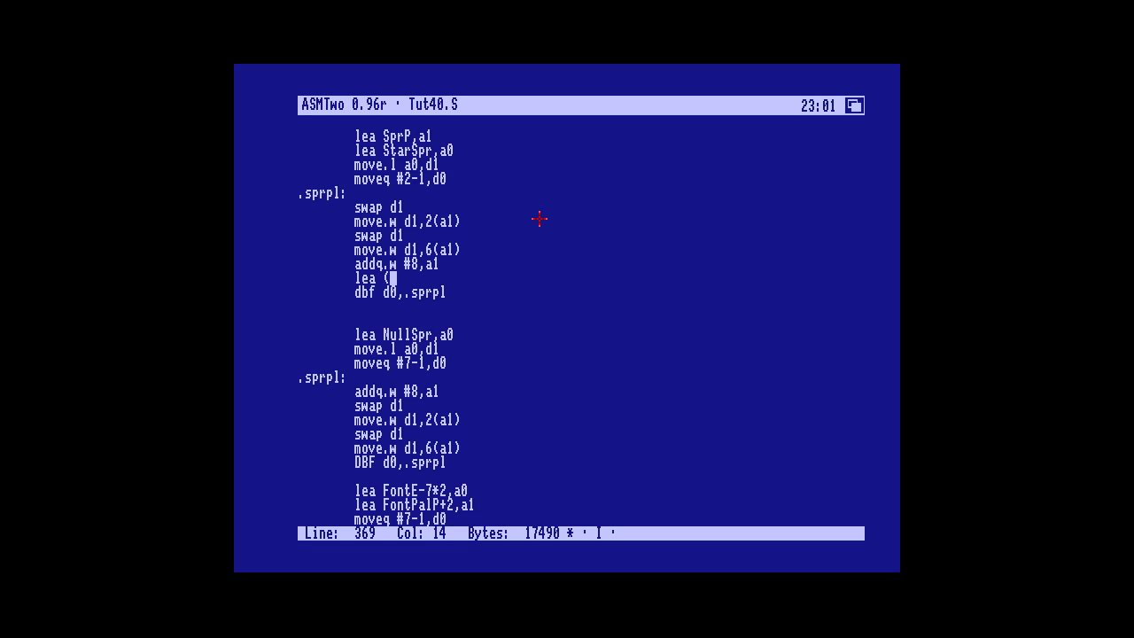
pyautogui.write('StarSp')
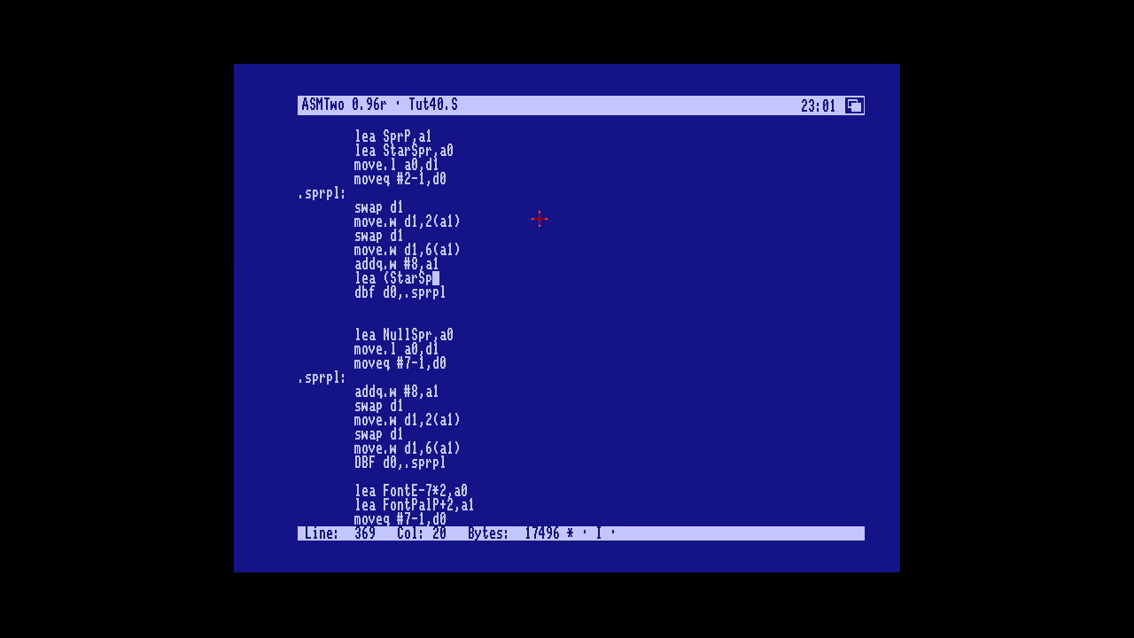
pyautogui.write('r2-Star')
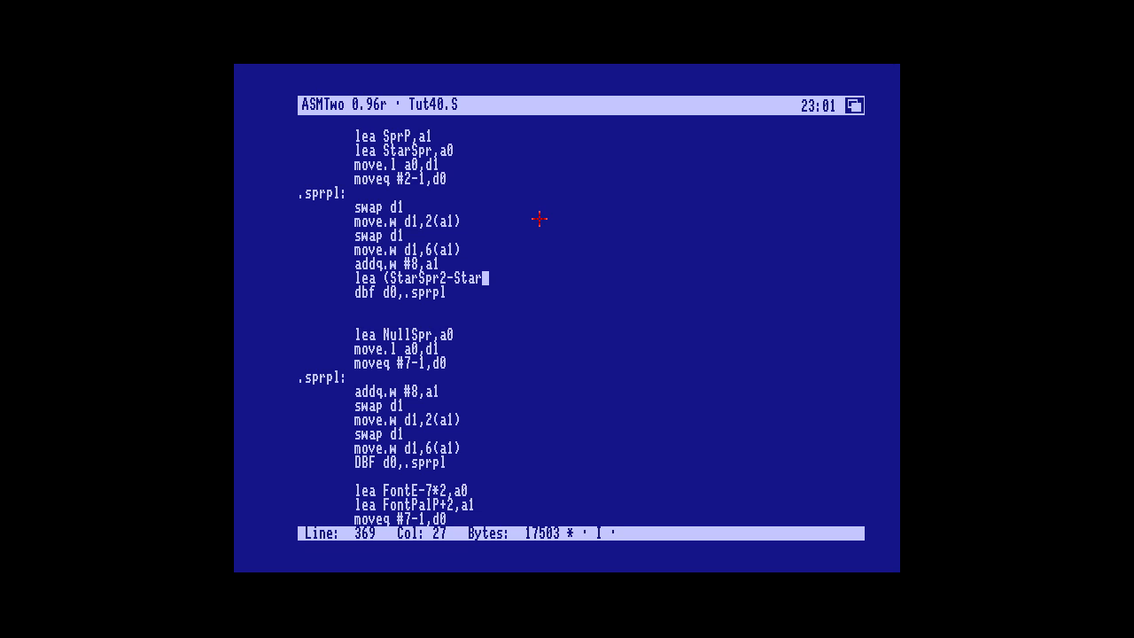
pyautogui.write('Spr)')
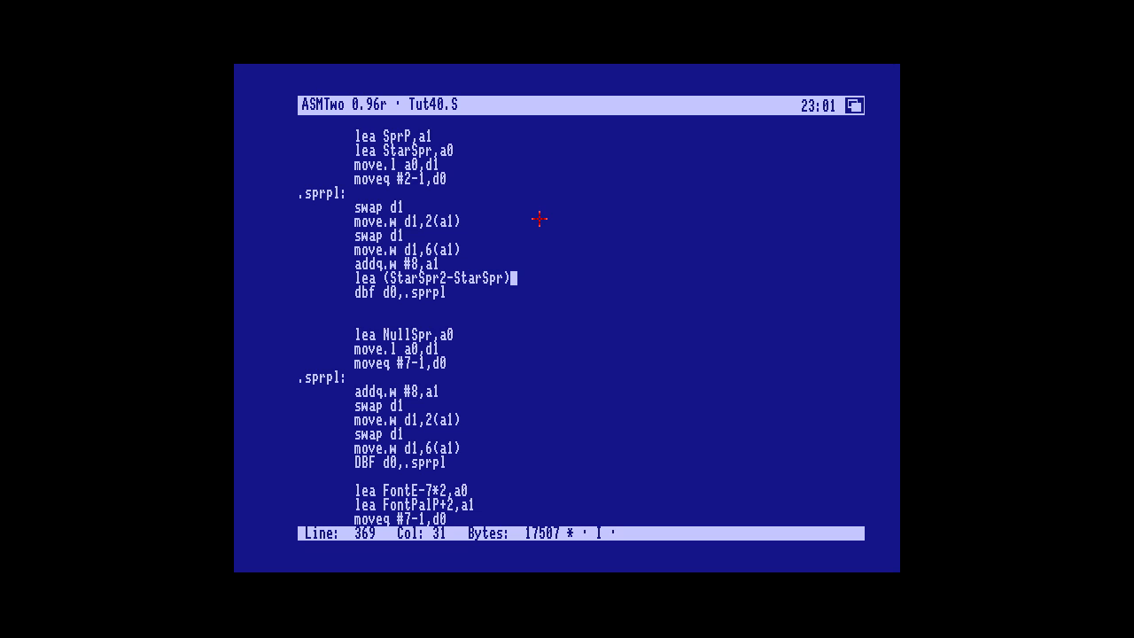
pyautogui.write('(a1),a1')
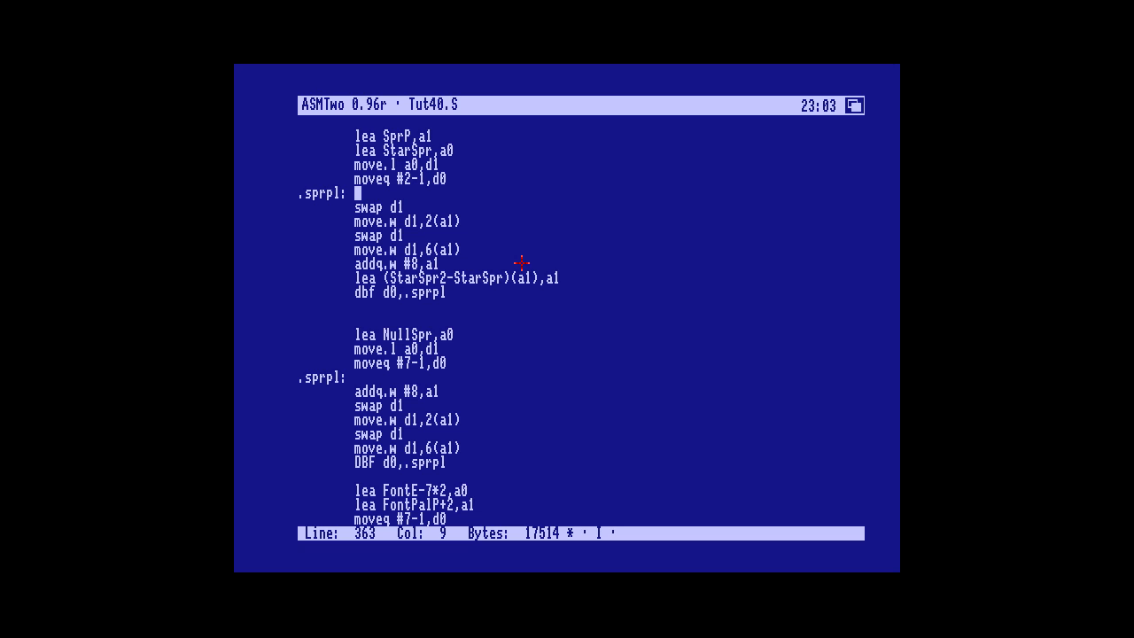
pyautogui.moveTo(416, 357)
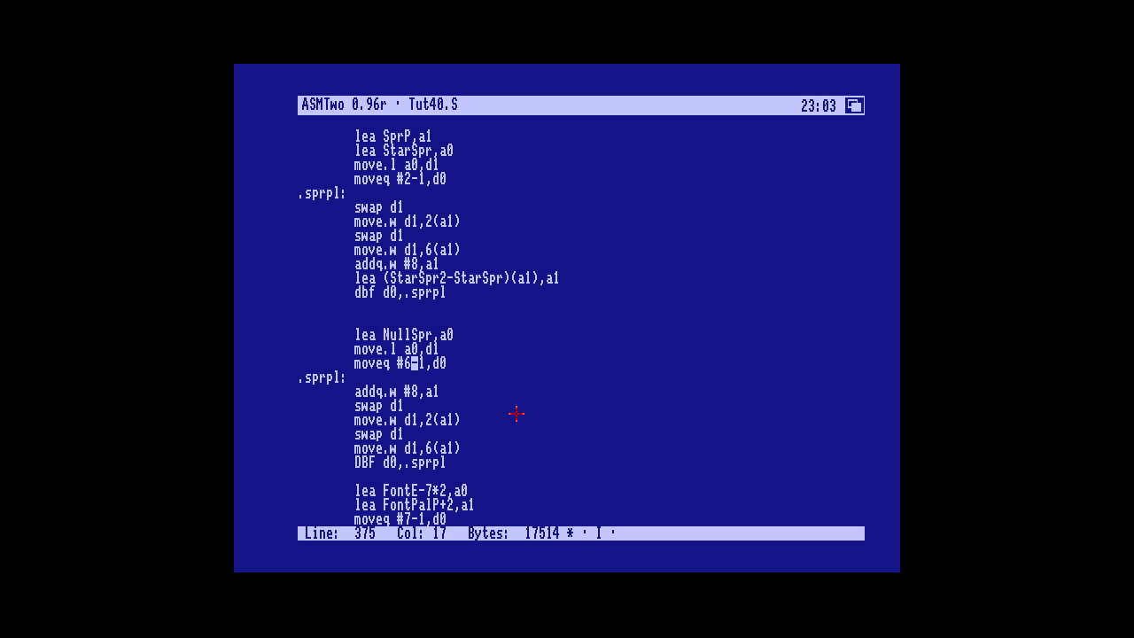
pyautogui.write('sp')
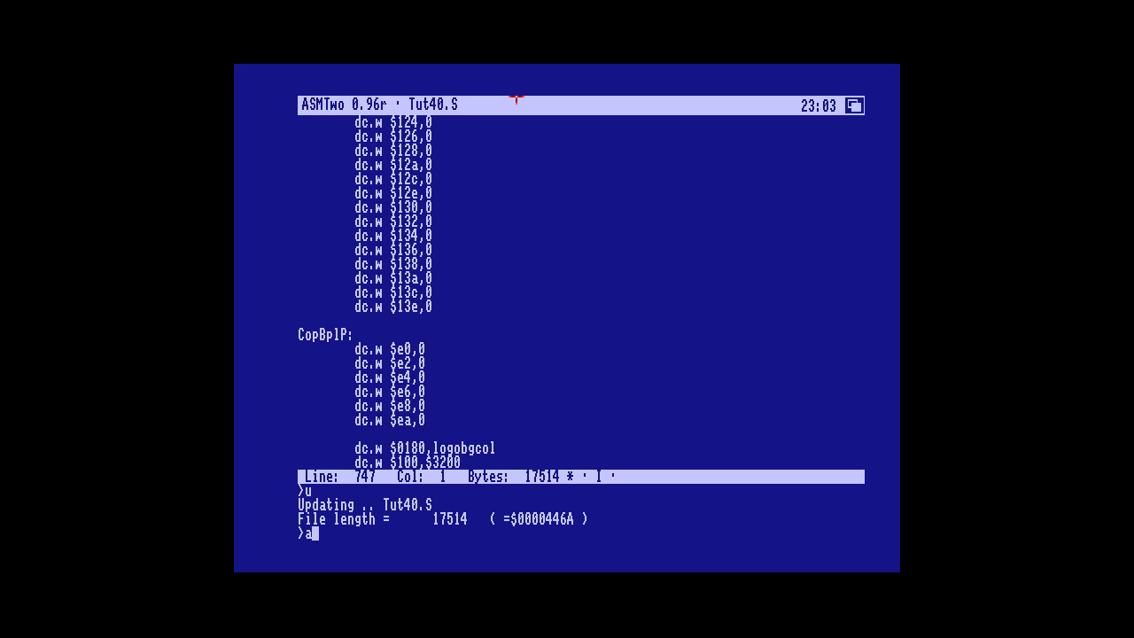
# Update Tut40.S, rename the null-sprite loop and its dbf to .sprpl2, and assemble.
pyautogui.press('Return')
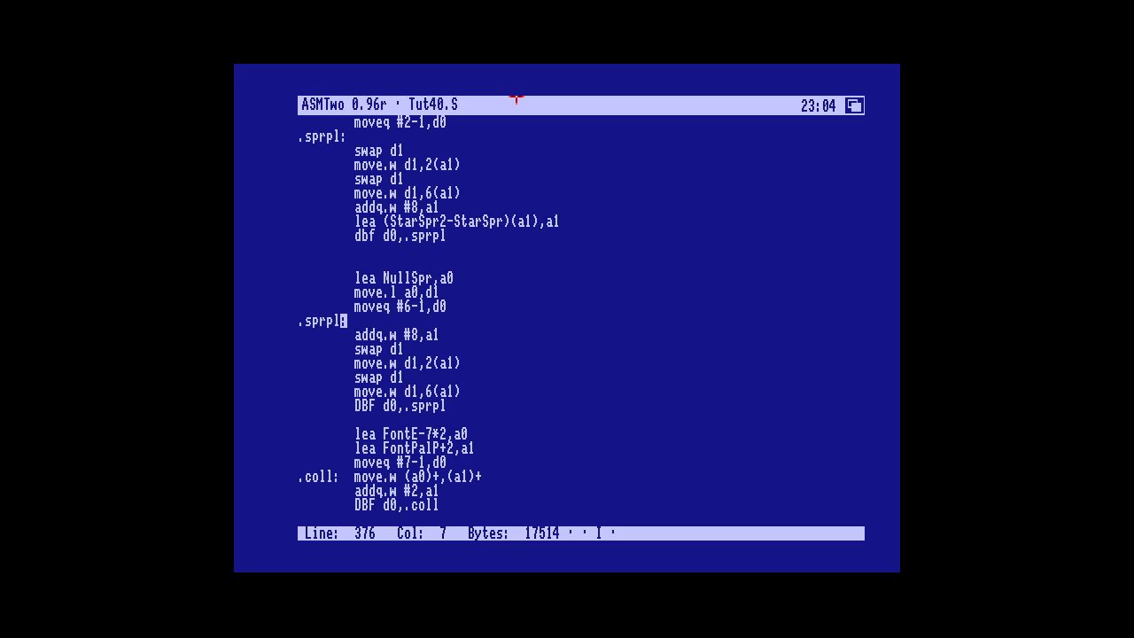
pyautogui.press('Left')
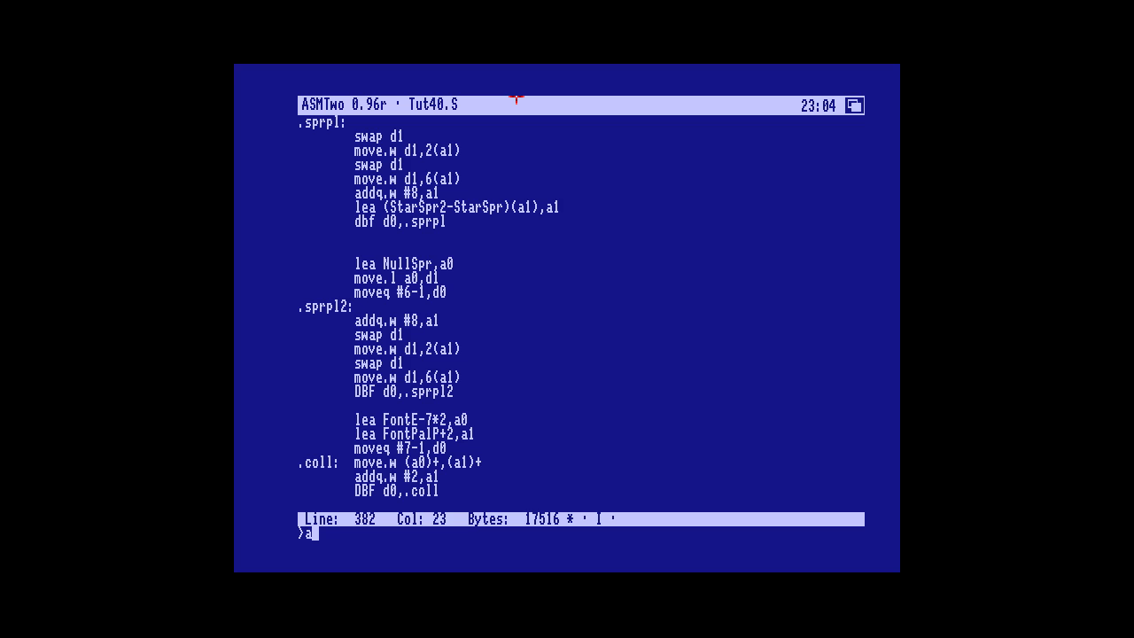
pyautogui.press('Return')
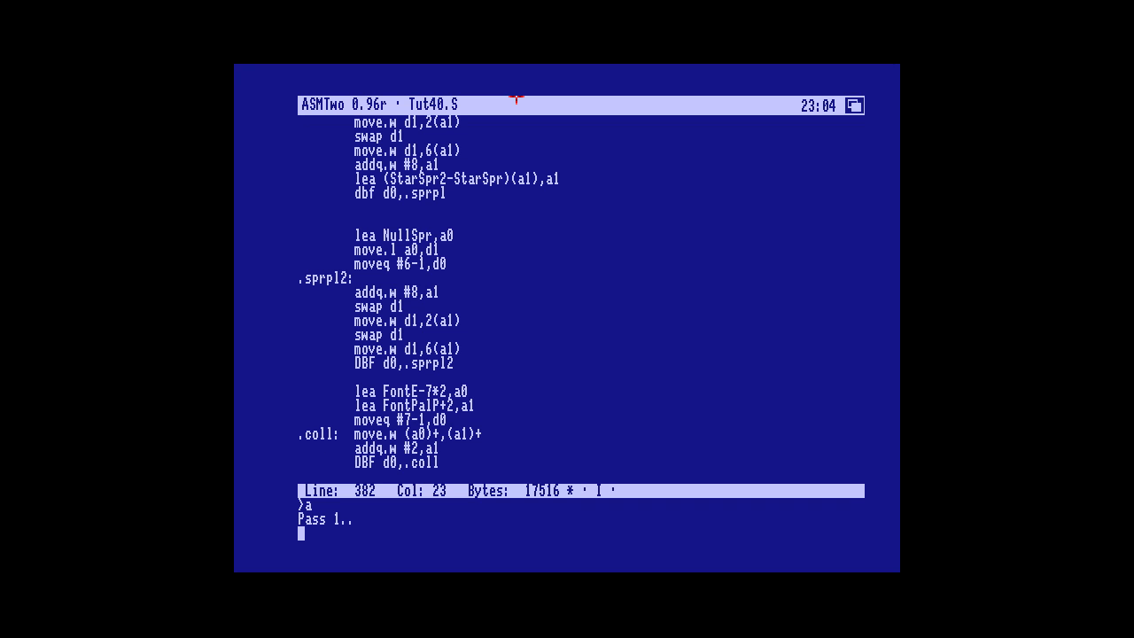
pyautogui.press('Return')
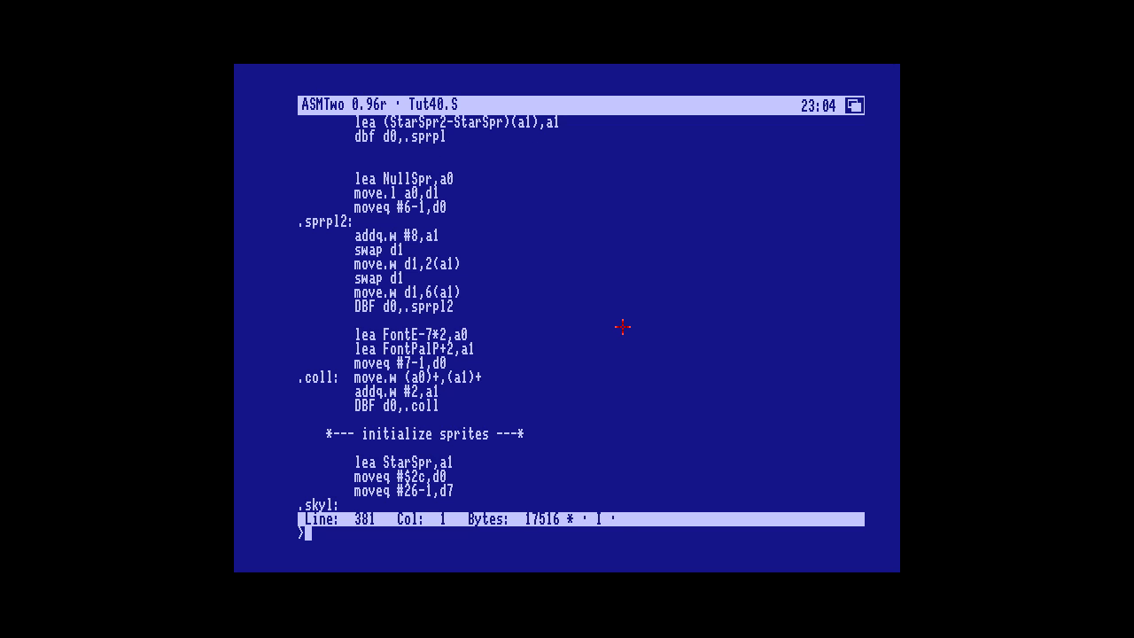
pyautogui.write('@h.l sprp')
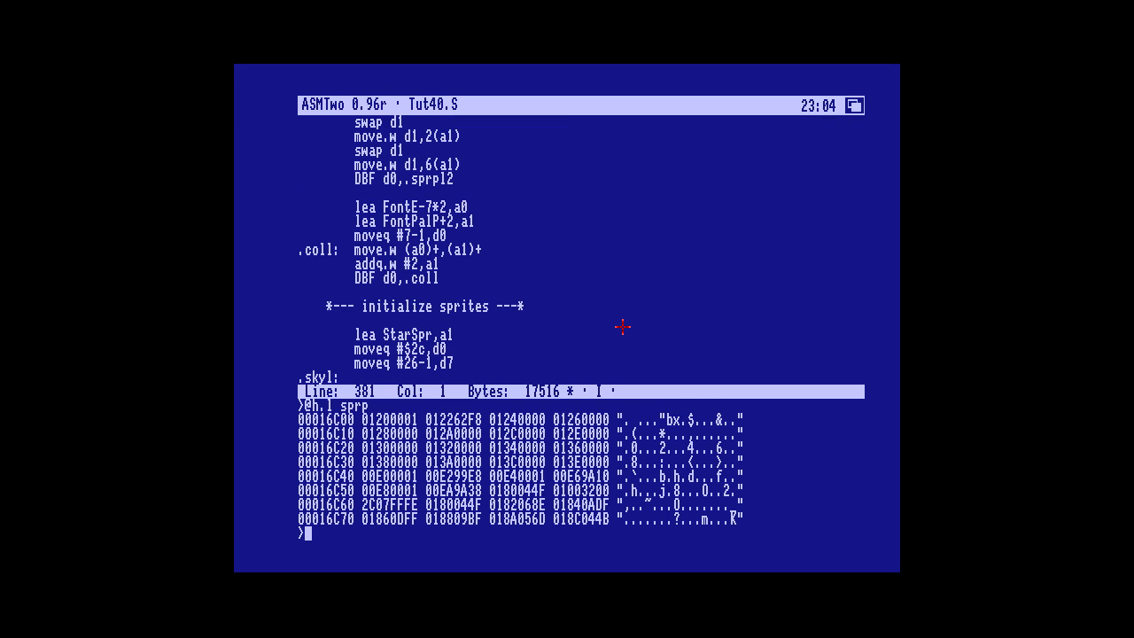
pyautogui.moveTo(478, 439)
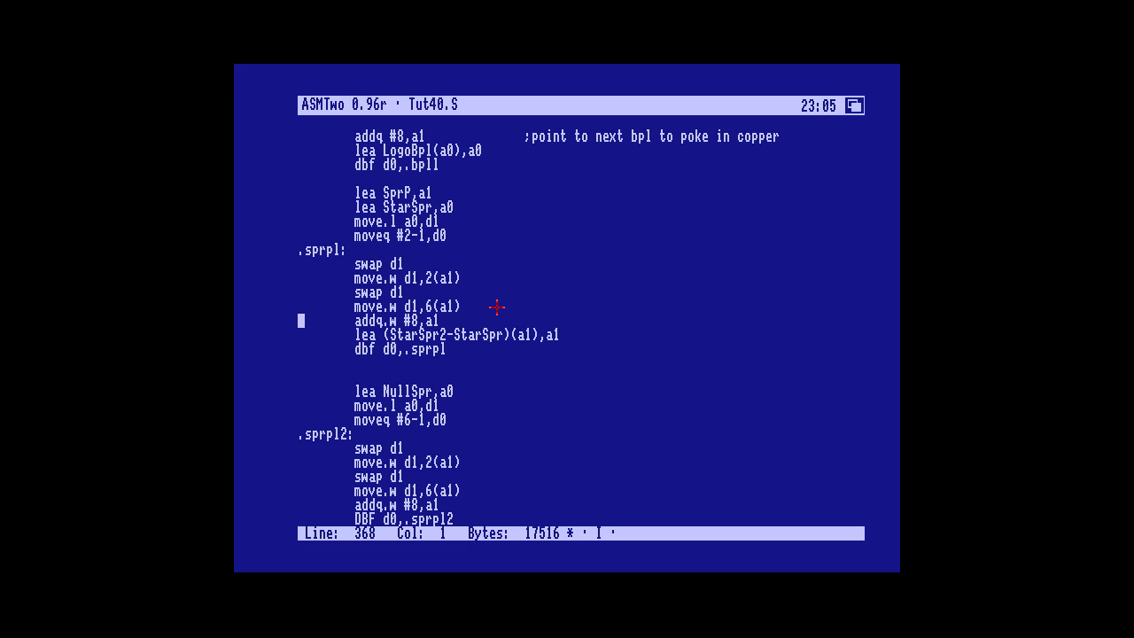
# Delete the blank line after 'dbf d0,.sprpl' and reassemble Tut40.S with no errors, then run it.
pyautogui.press('Down')
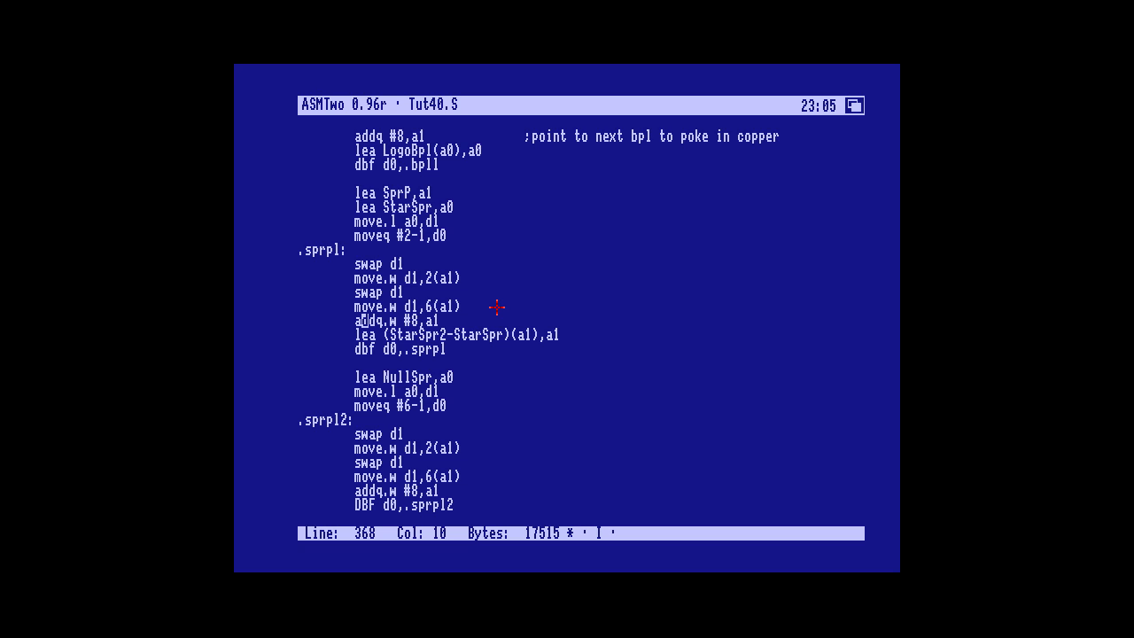
pyautogui.press('Down')
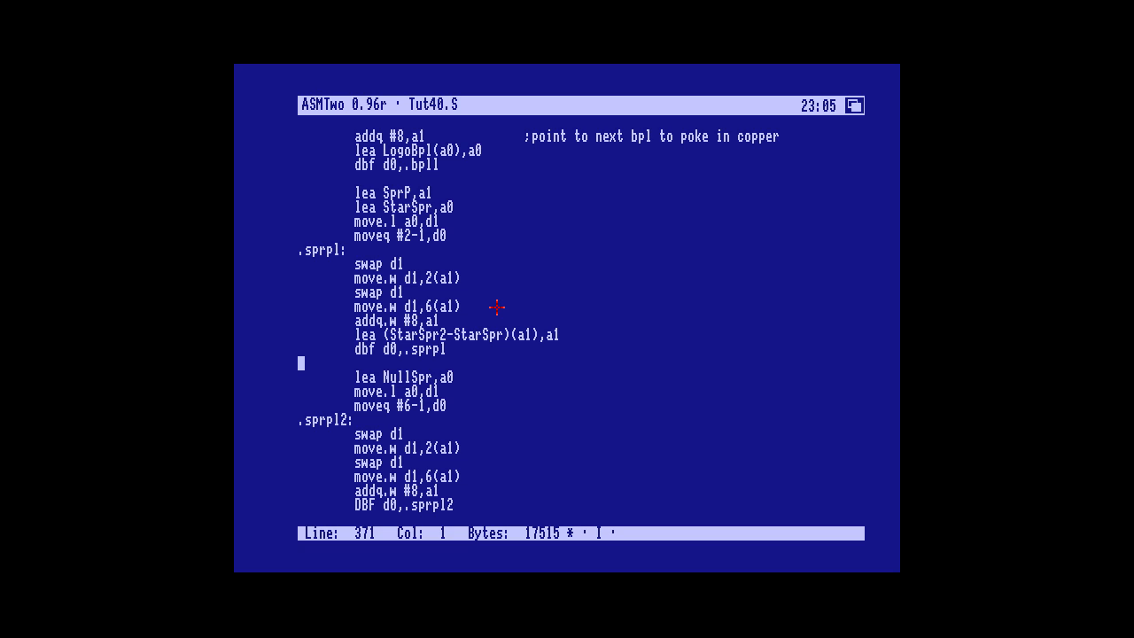
pyautogui.press('Down')
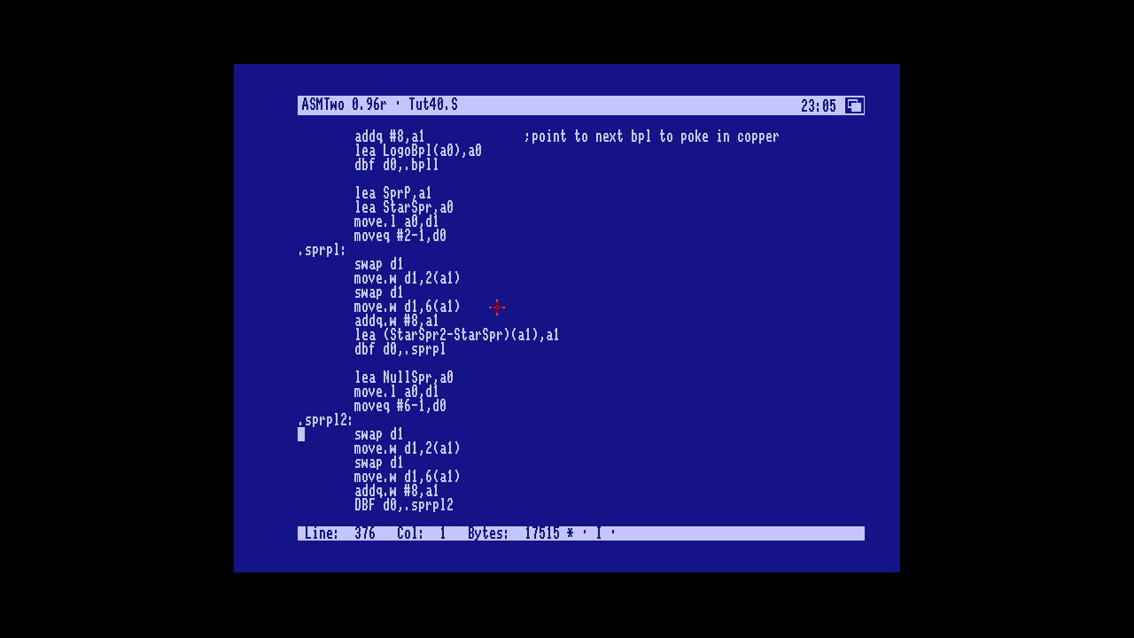
pyautogui.press('Up')
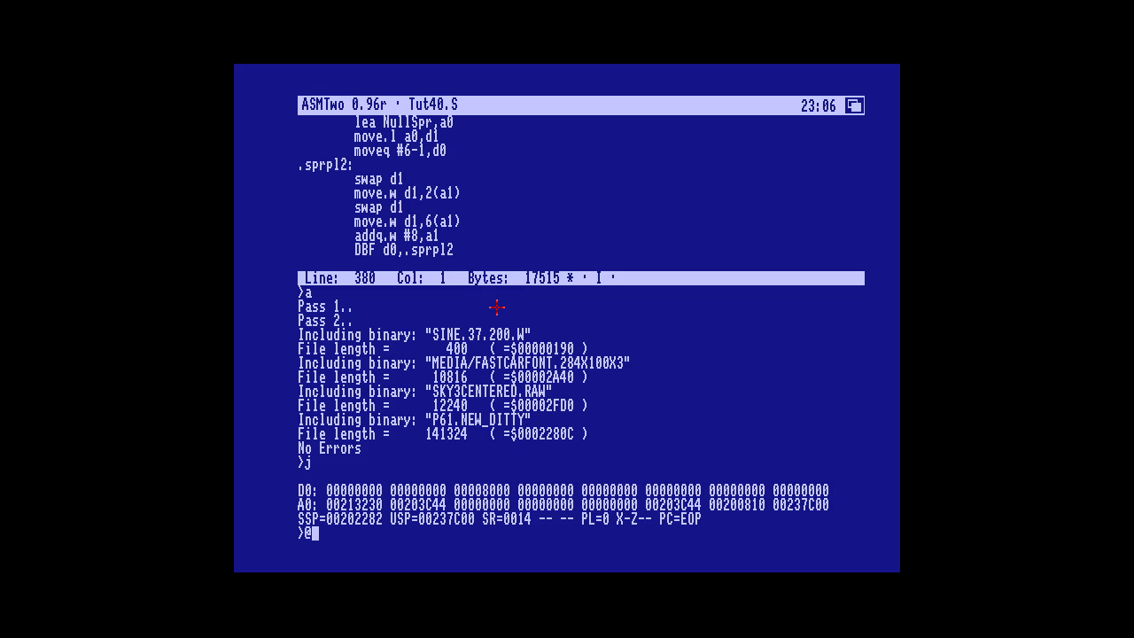
# Change the .sprpl loop to add.l #(StarSpr2-StarSpr),d1 instead of the lea.
pyautogui.write('h,l sprp')
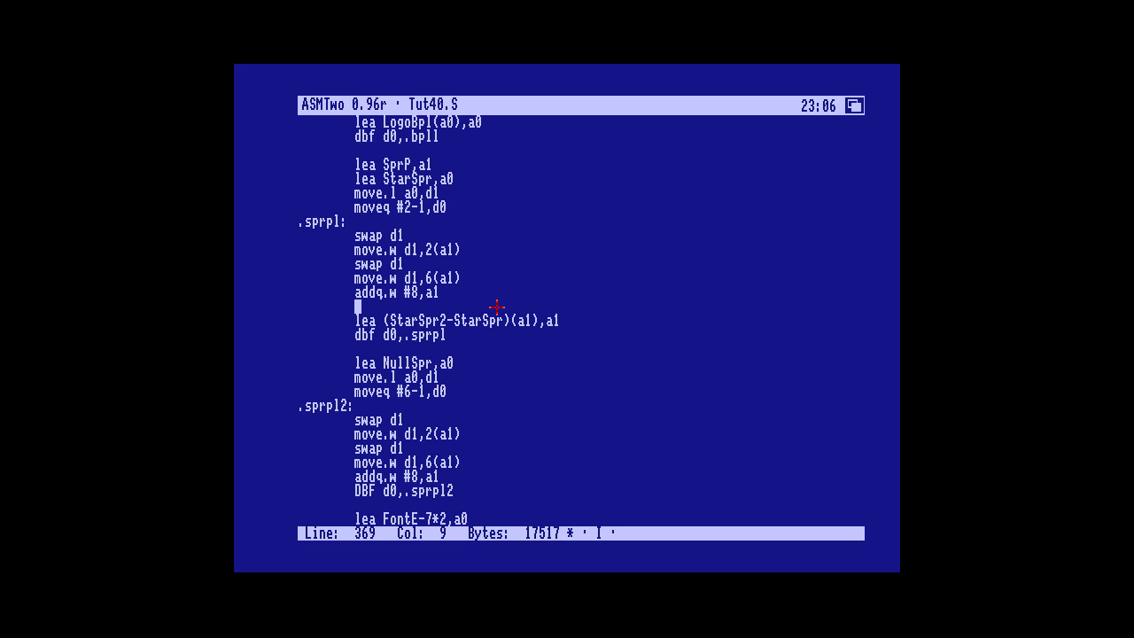
pyautogui.write('add.l')
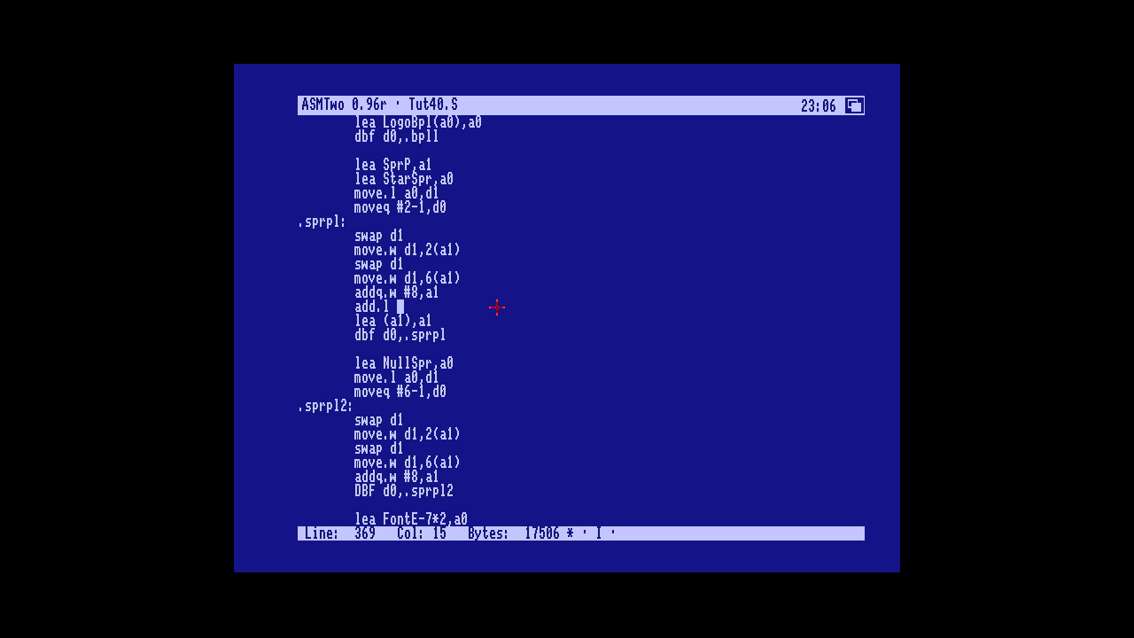
pyautogui.write('#(StarSpr2-StarSpr),d1')
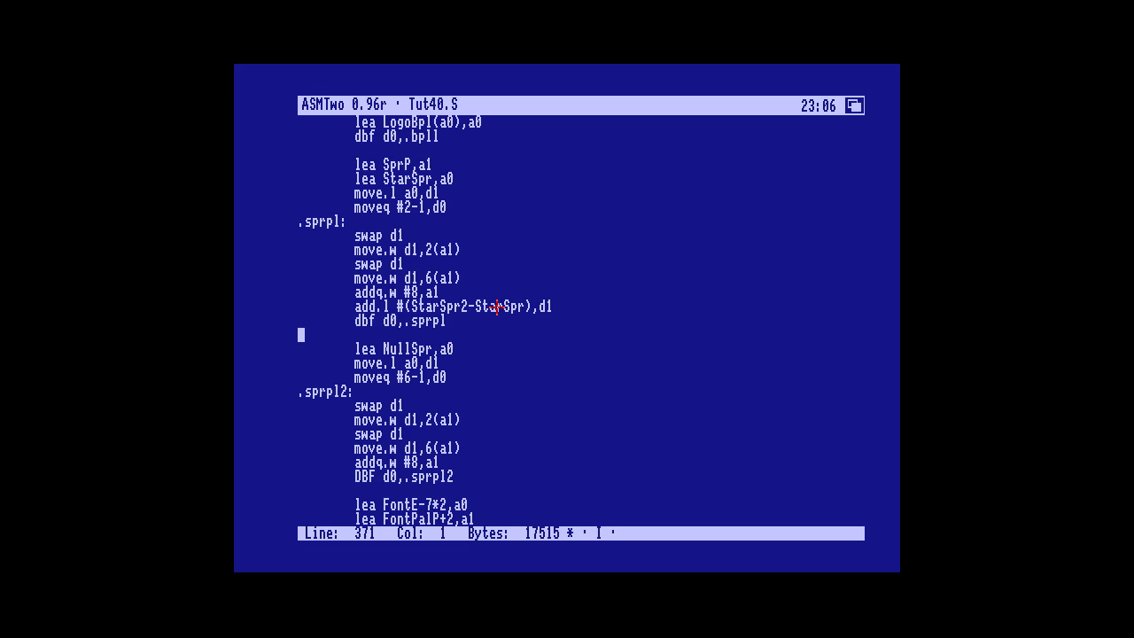
# Update Tut40.S with U and assemble it with A, no errors.
pyautogui.press('Down')
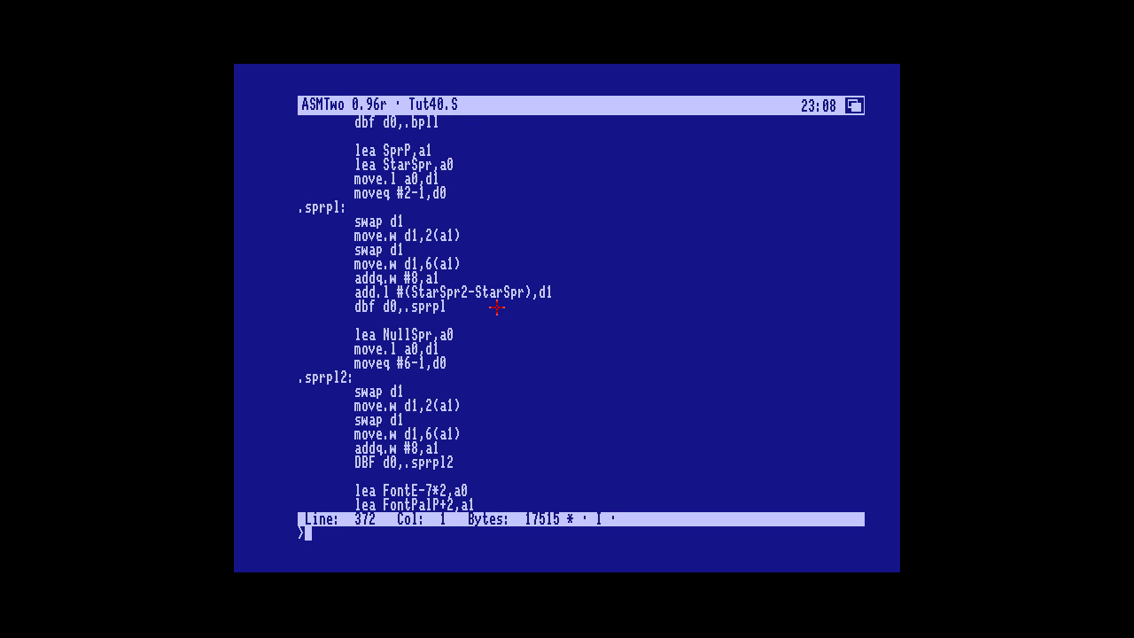
pyautogui.write('u')
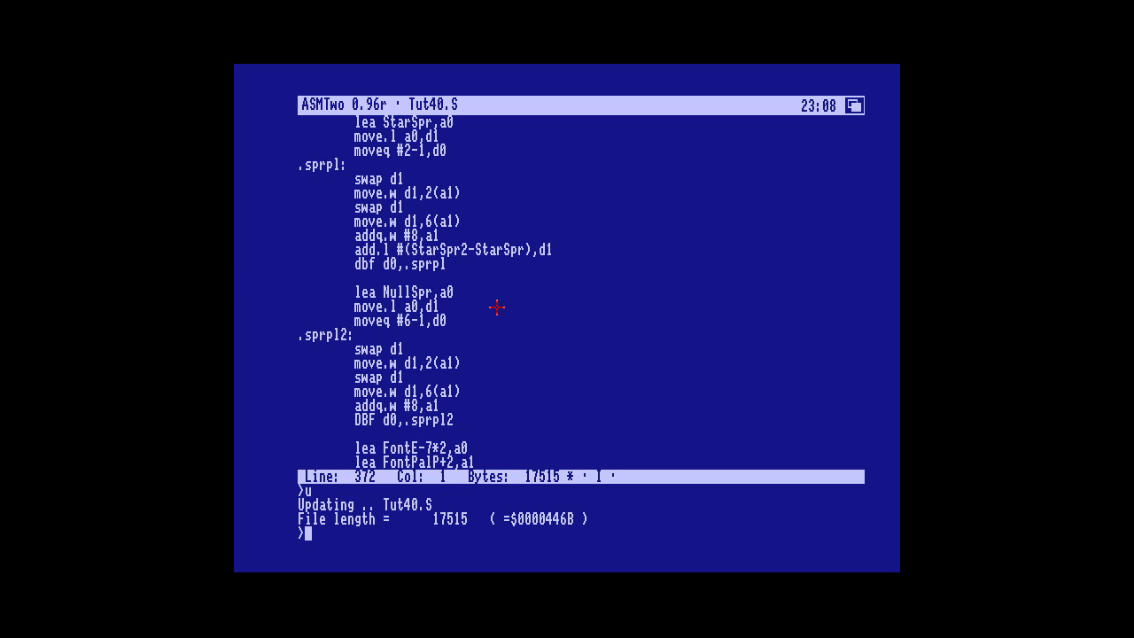
pyautogui.write('a')
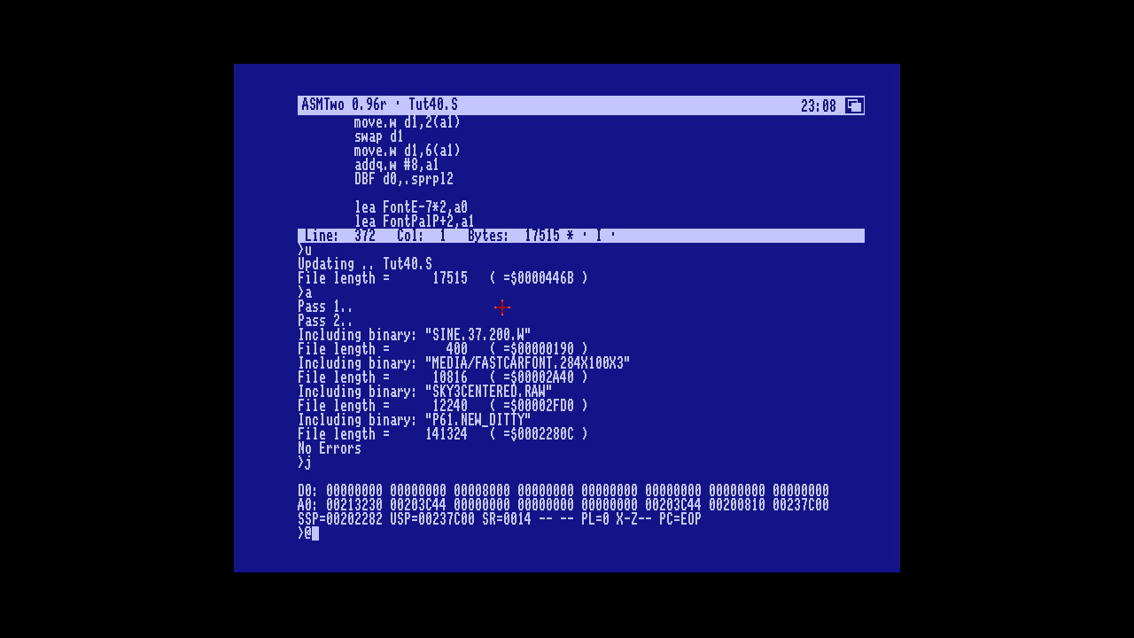
# Hex-dump memory at sprp and starspr with h.l, then return to the .skyl loop.
pyautogui.write('h.l')
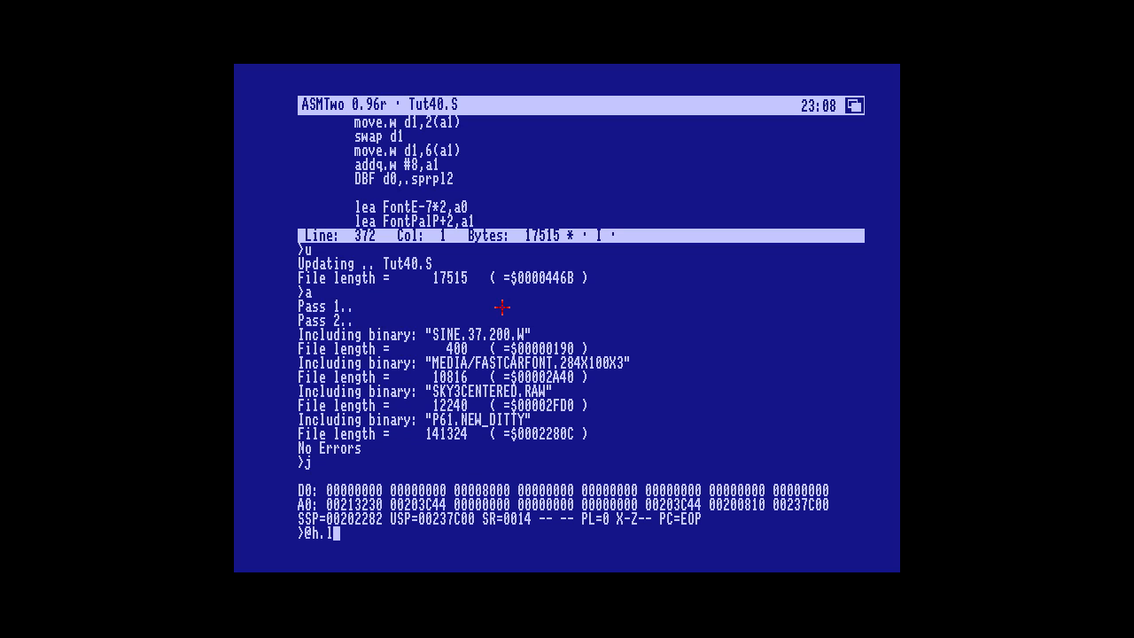
pyautogui.write('sprp')
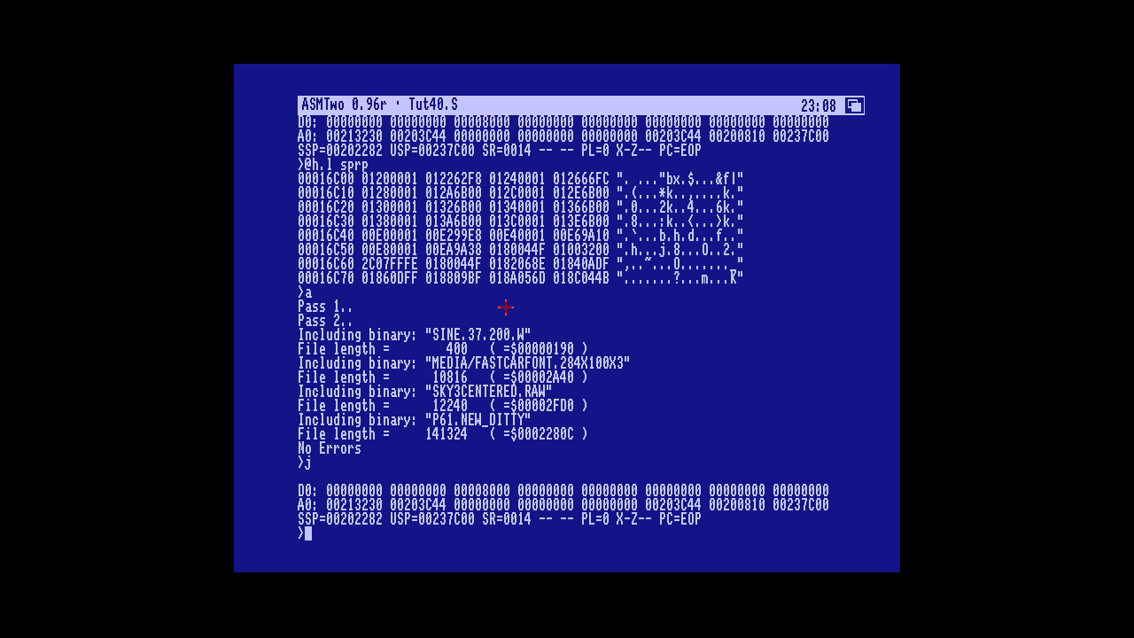
pyautogui.write('@h,l')
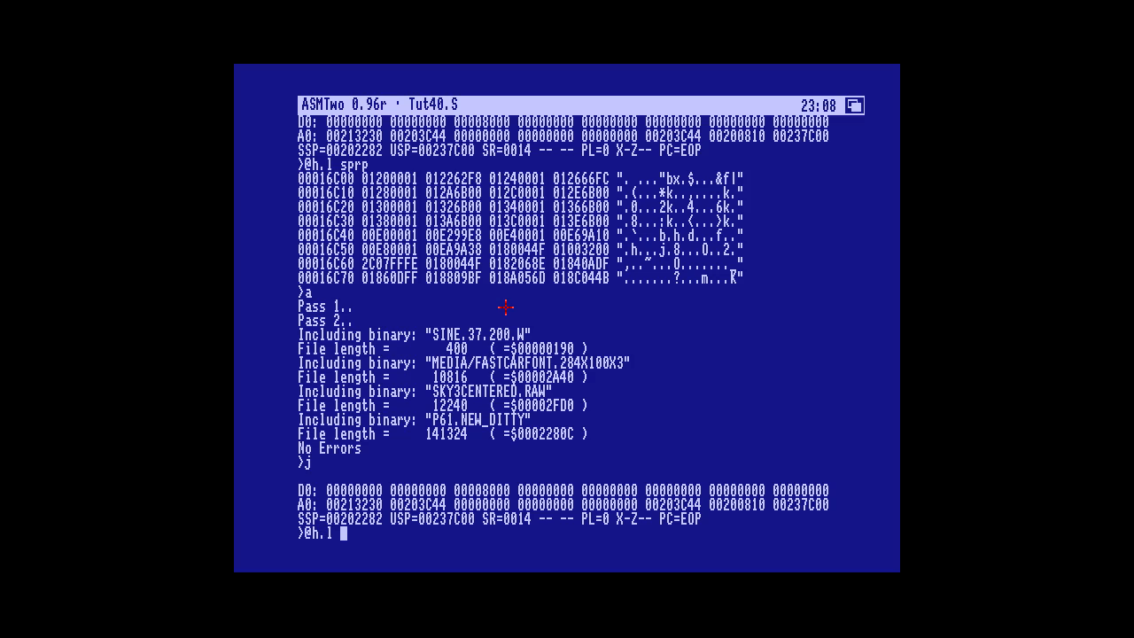
pyautogui.write('starspr')
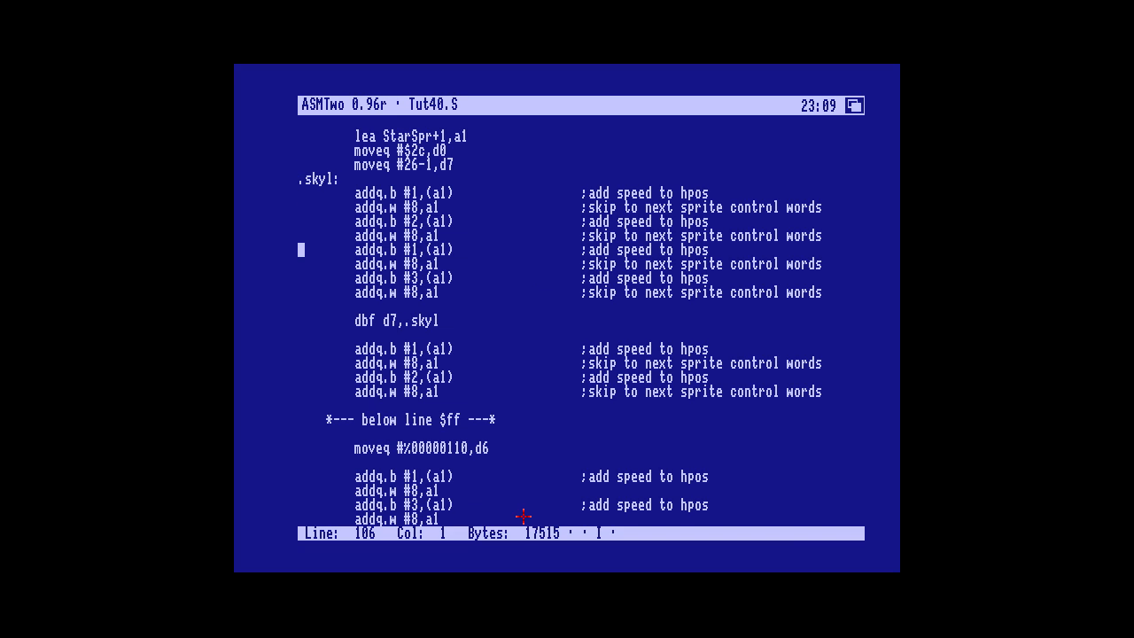
# Find skyl2, move past dbf d7,.floorl and insert an empty line there.
pyautogui.press('ctrl+f')
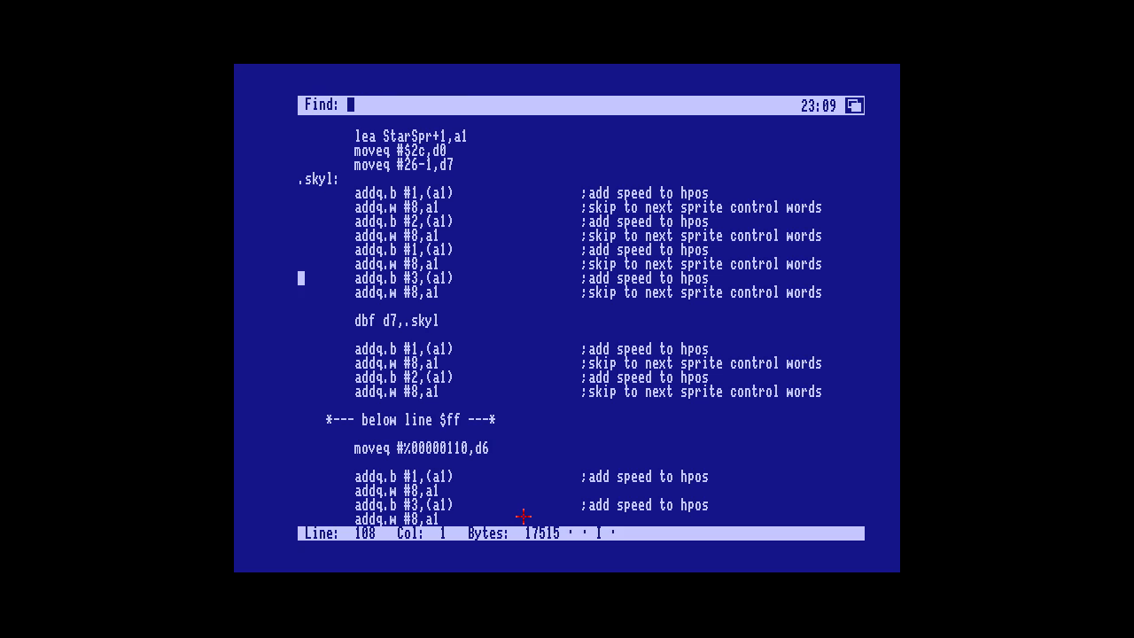
pyautogui.write('skyl2')
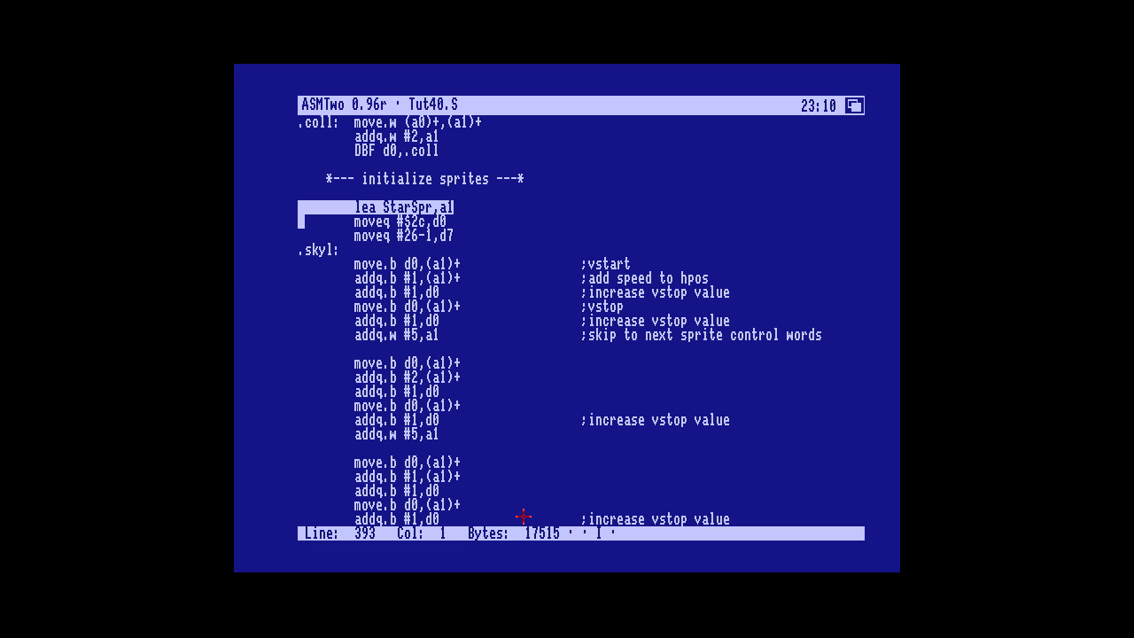
pyautogui.scroll(-3)
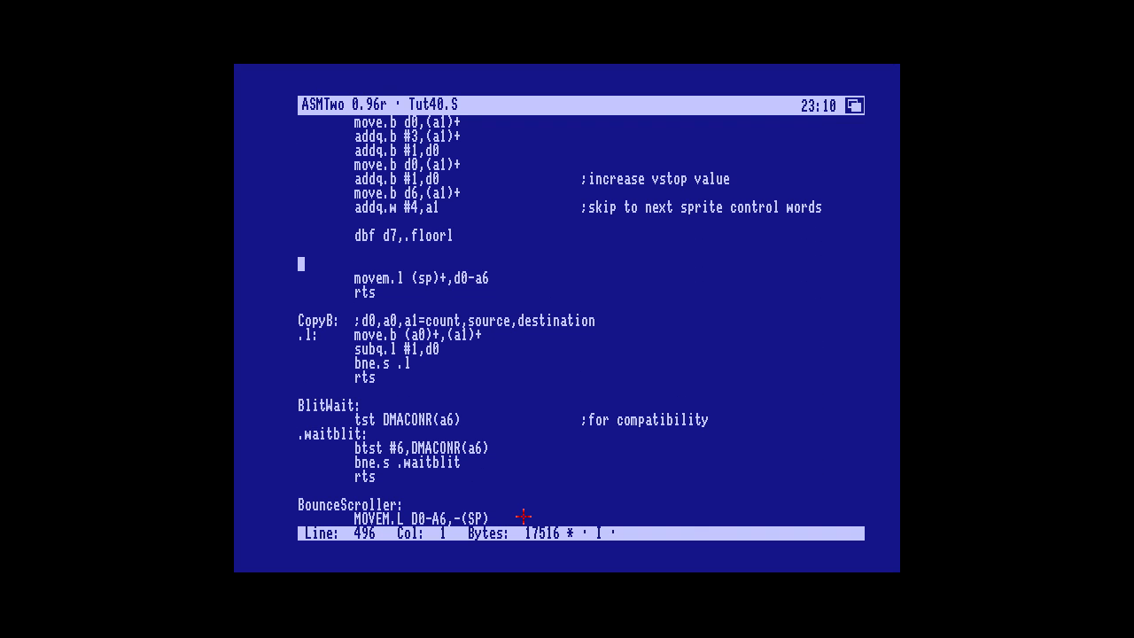
# Add the '*--- odd lines sprites ---*' comment and paste the init block below it.
pyautogui.write('*---  ---*')
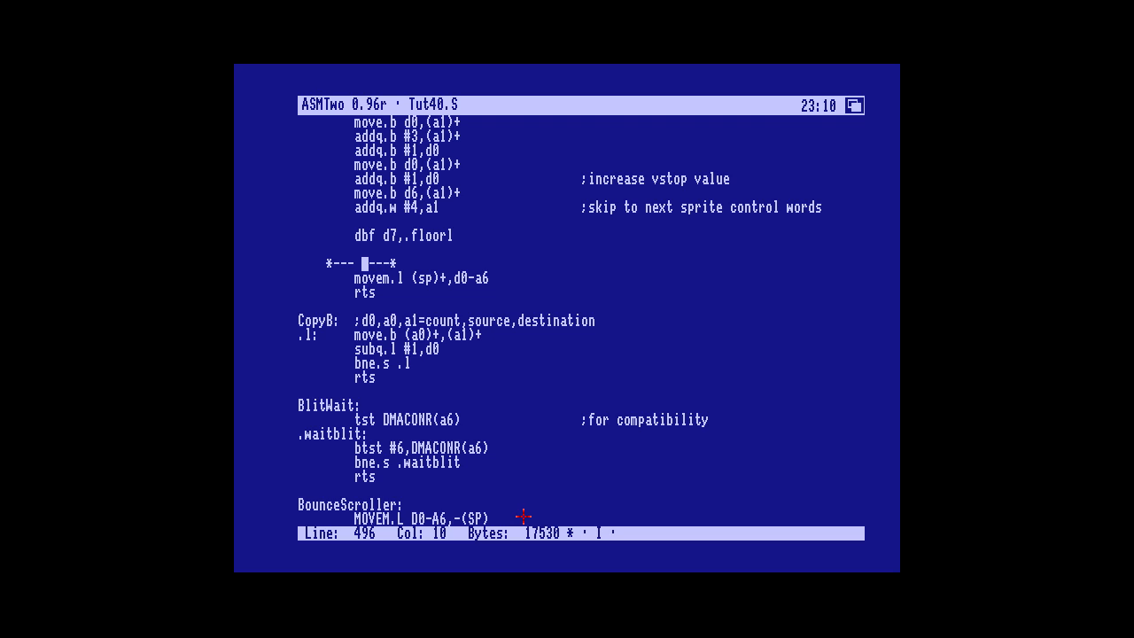
pyautogui.write('odd lines s')
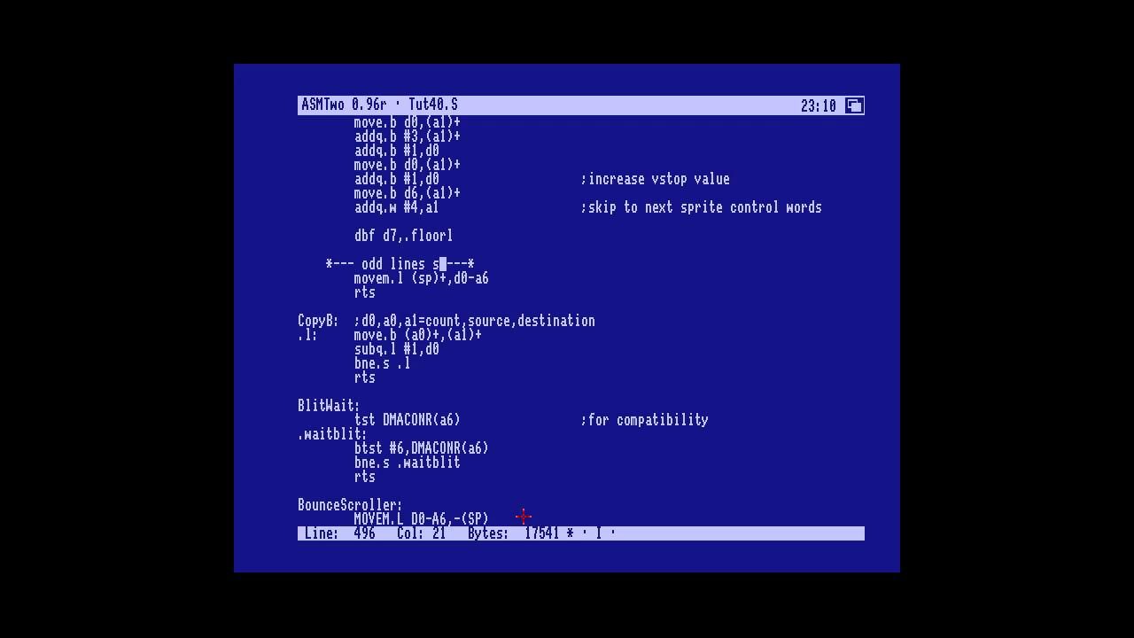
pyautogui.write('prites')
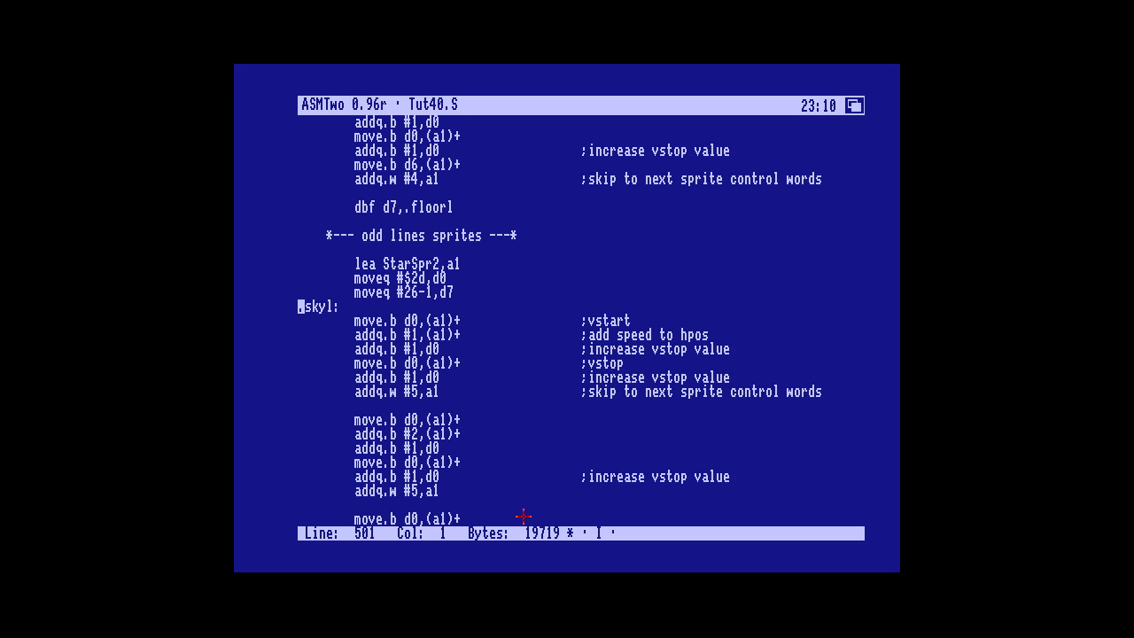
pyautogui.press('Right')
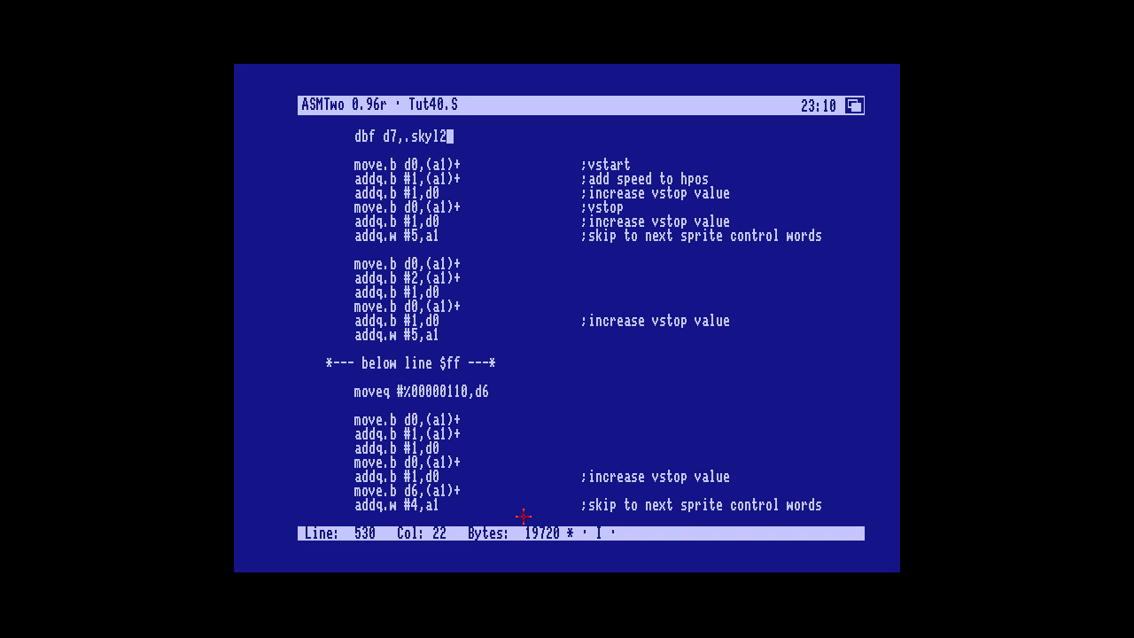
pyautogui.press('ctrl+f')
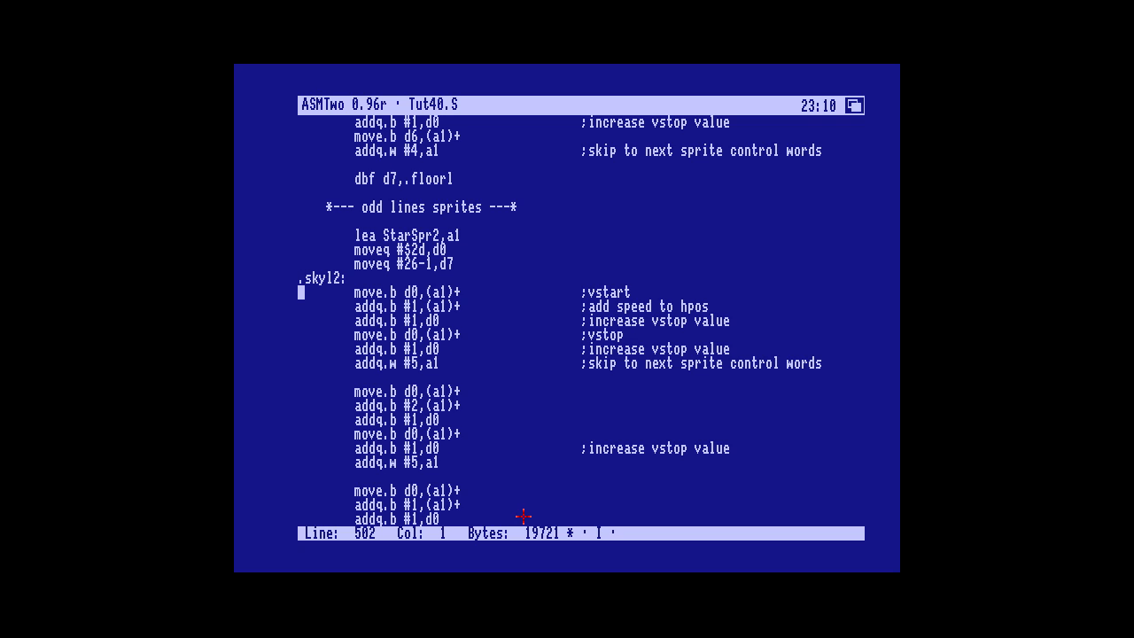
# Rename the copied loops to .skyl2/.floorl2 using StarSpr2, and update Tut40.S.
pyautogui.press('Down')
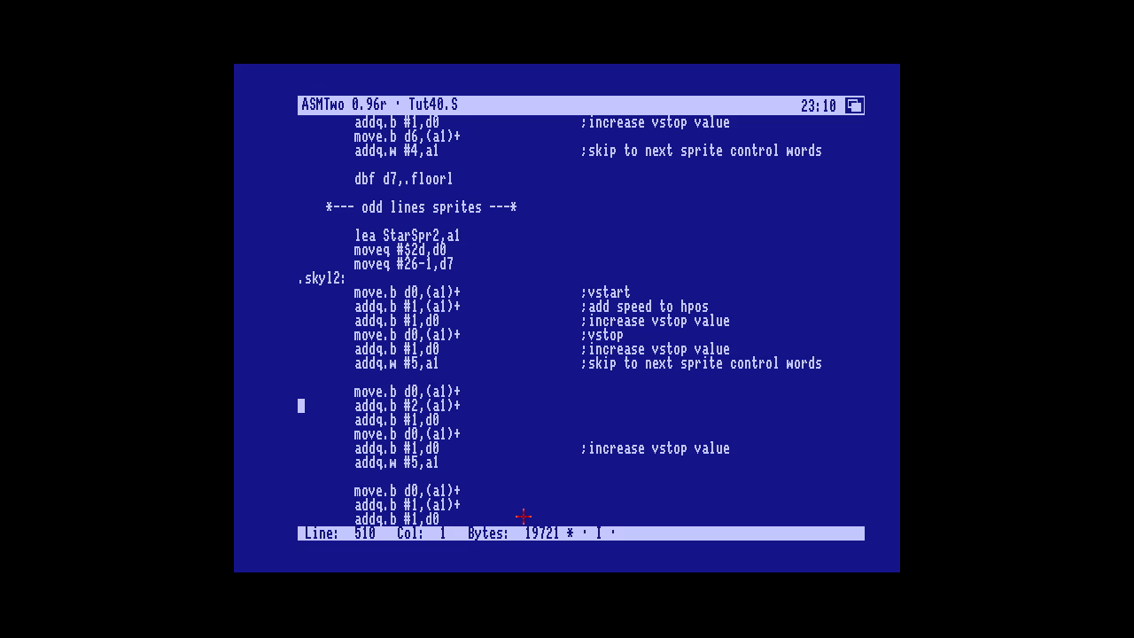
pyautogui.scroll(-3)
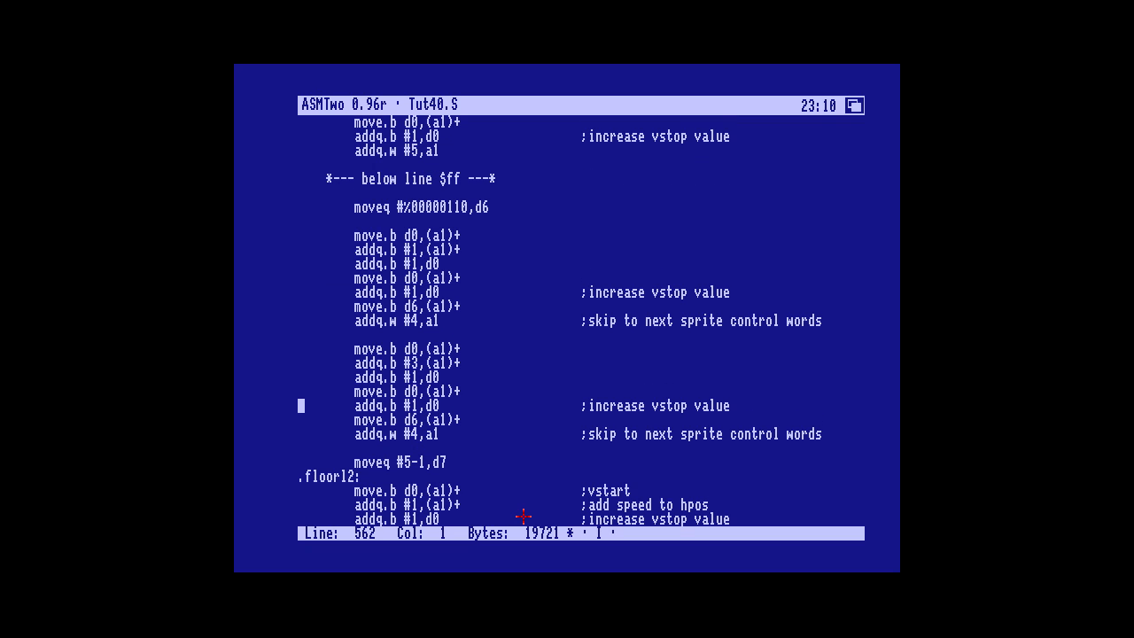
pyautogui.scroll(3)
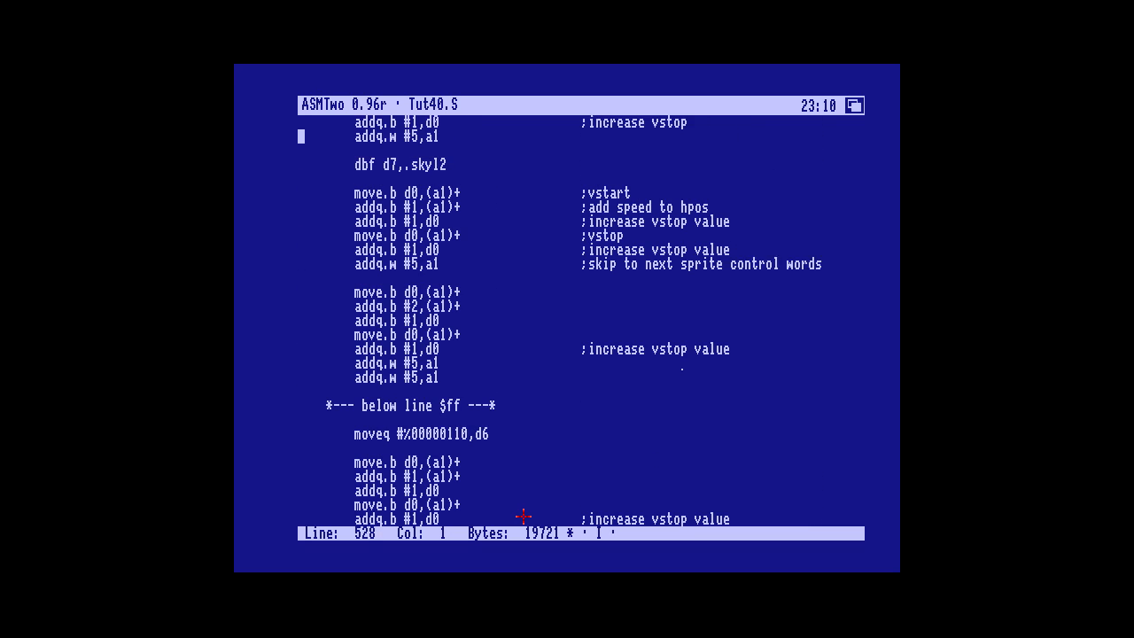
pyautogui.scroll(-3)
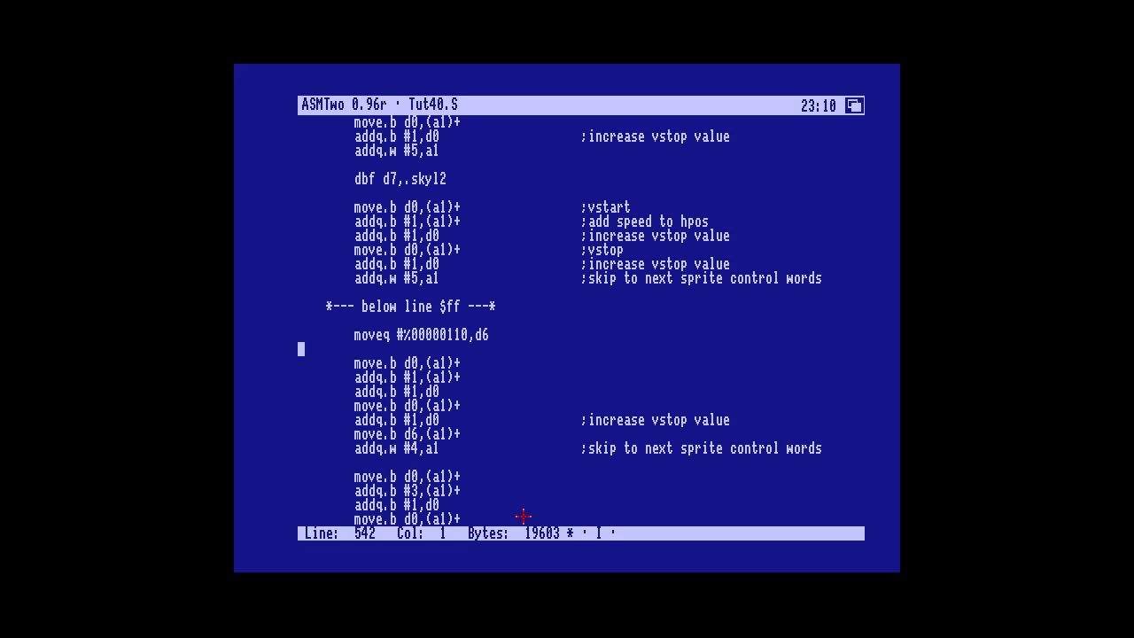
pyautogui.press('Down')
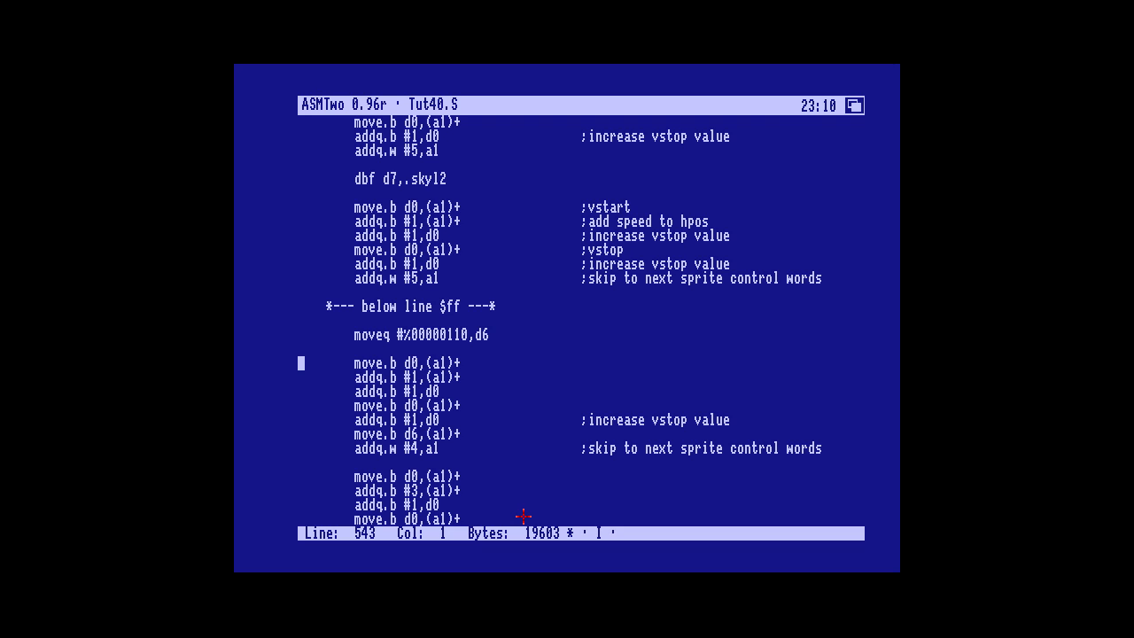
pyautogui.scroll(-3)
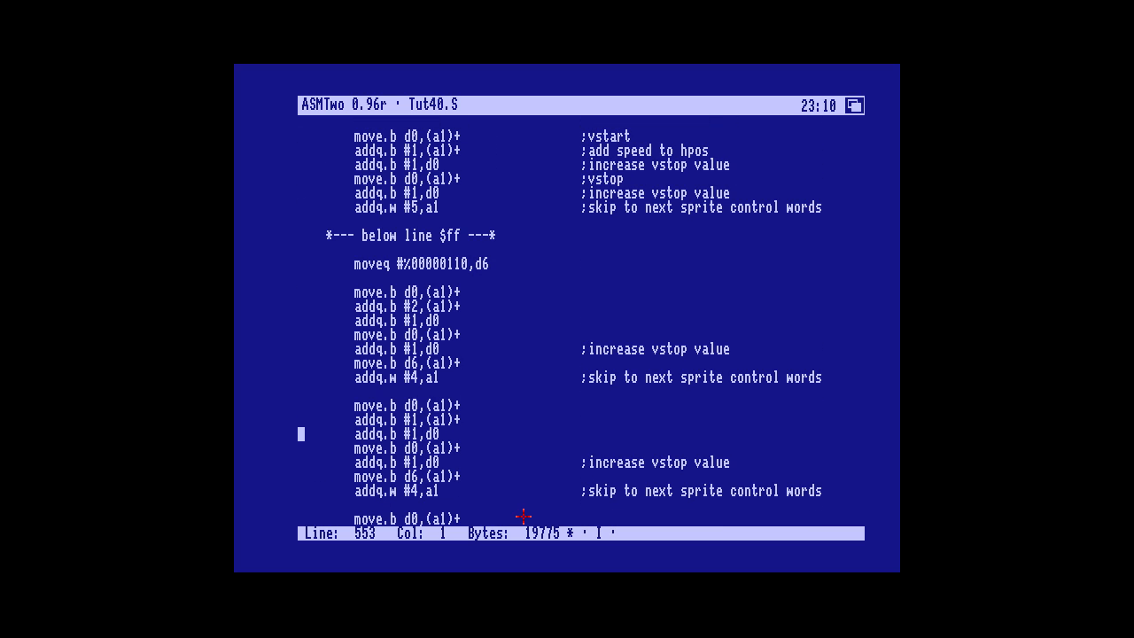
pyautogui.scroll(-3)
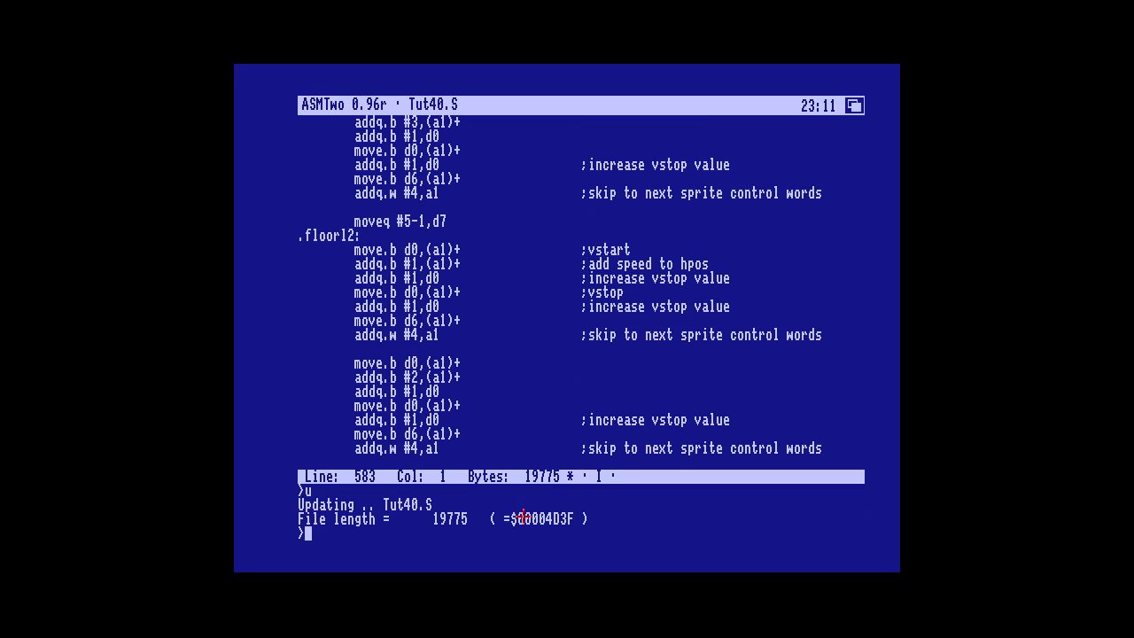
# Assemble with A, look over the new odd-lines sprite blocks, and return to the prompt.
pyautogui.write('a')
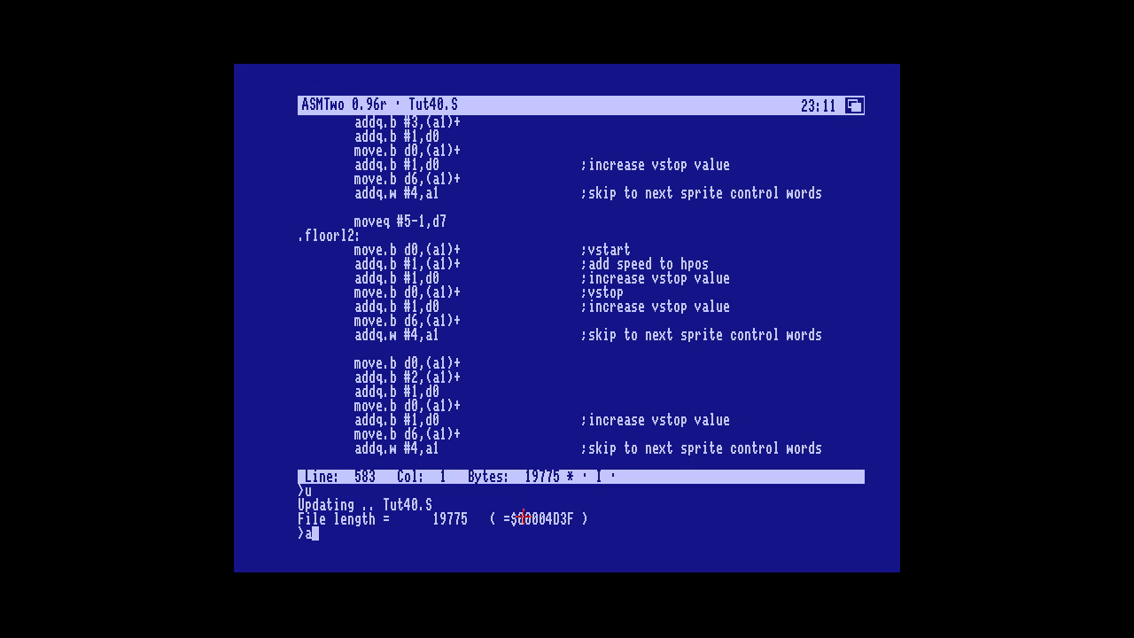
pyautogui.press('Return')
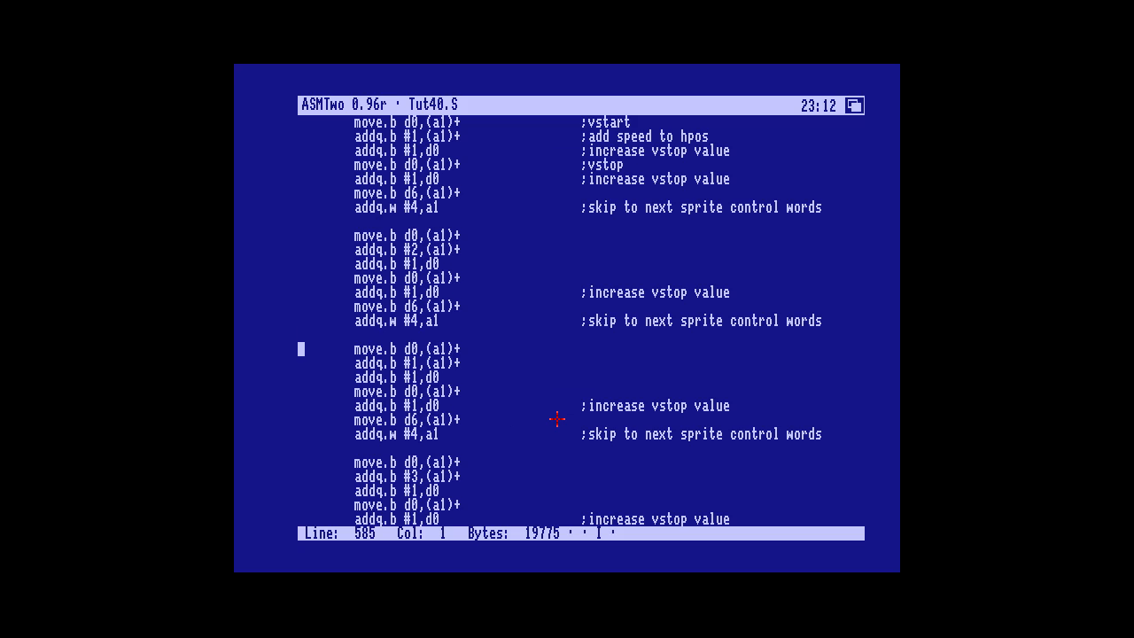
pyautogui.press('Down')
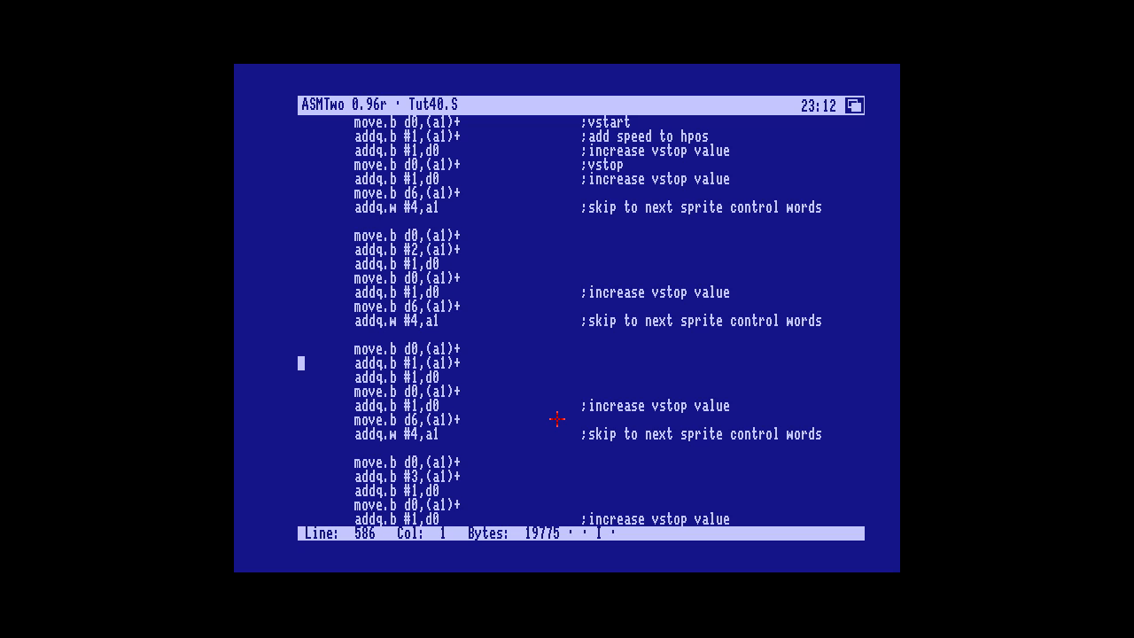
pyautogui.press('Down')
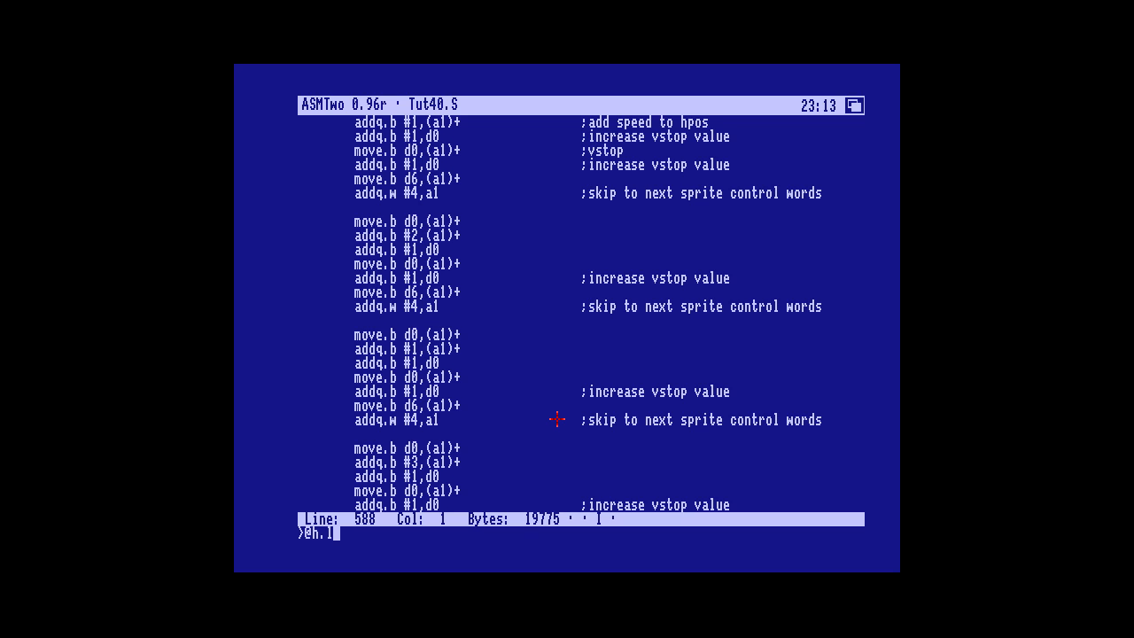
# Review the .skyl2 init block's StarSpr2 references.
pyautogui.write('starspr')
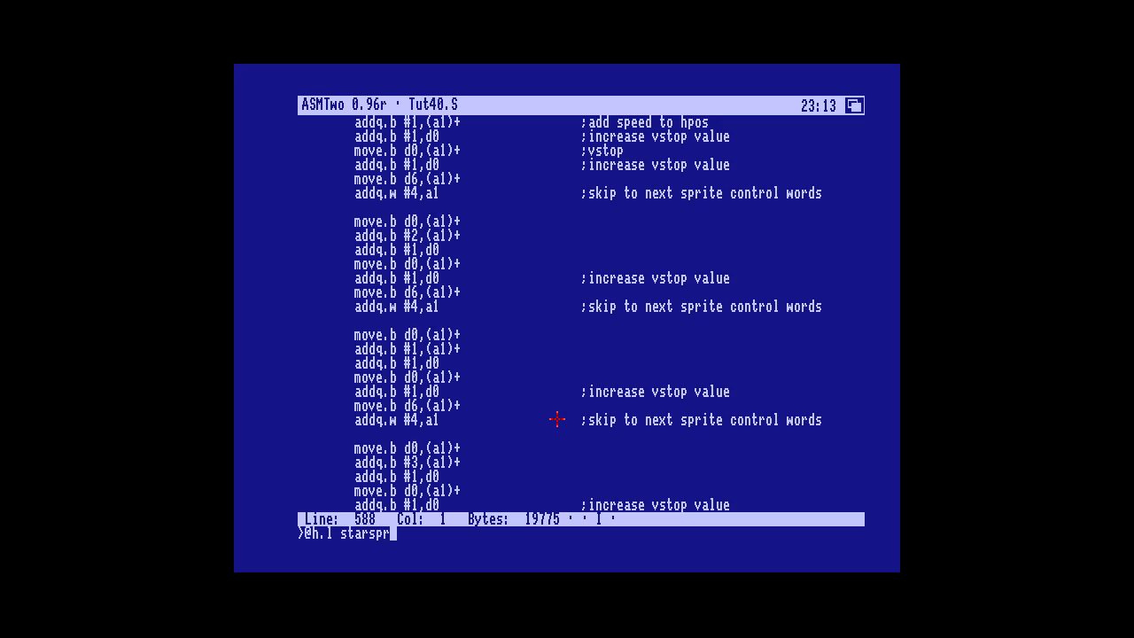
pyautogui.write('2')
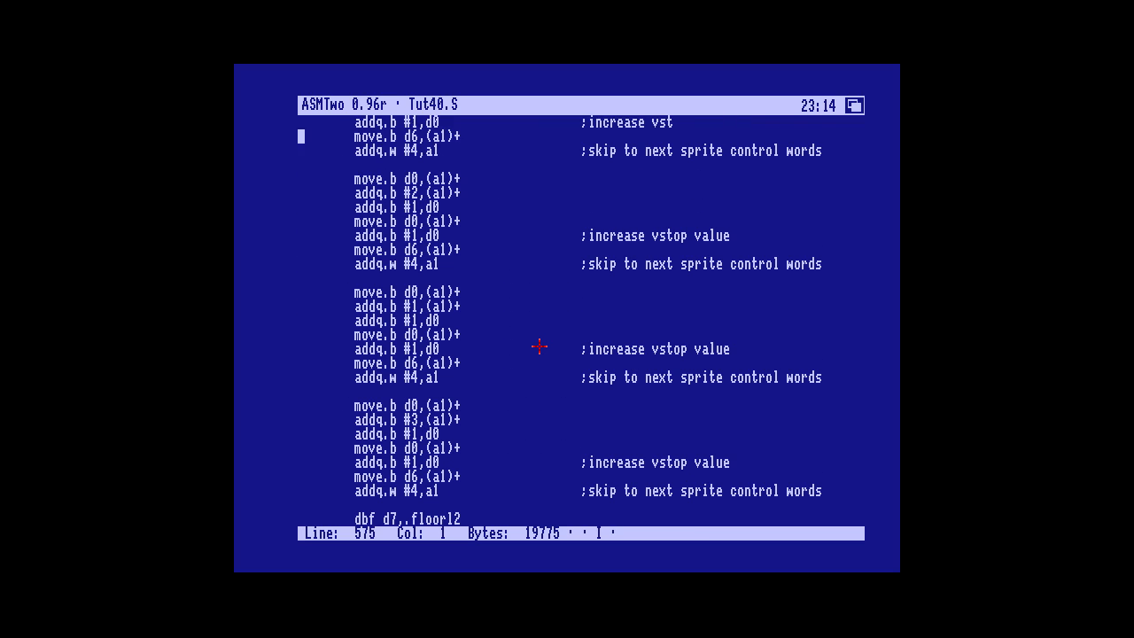
pyautogui.scroll(3)
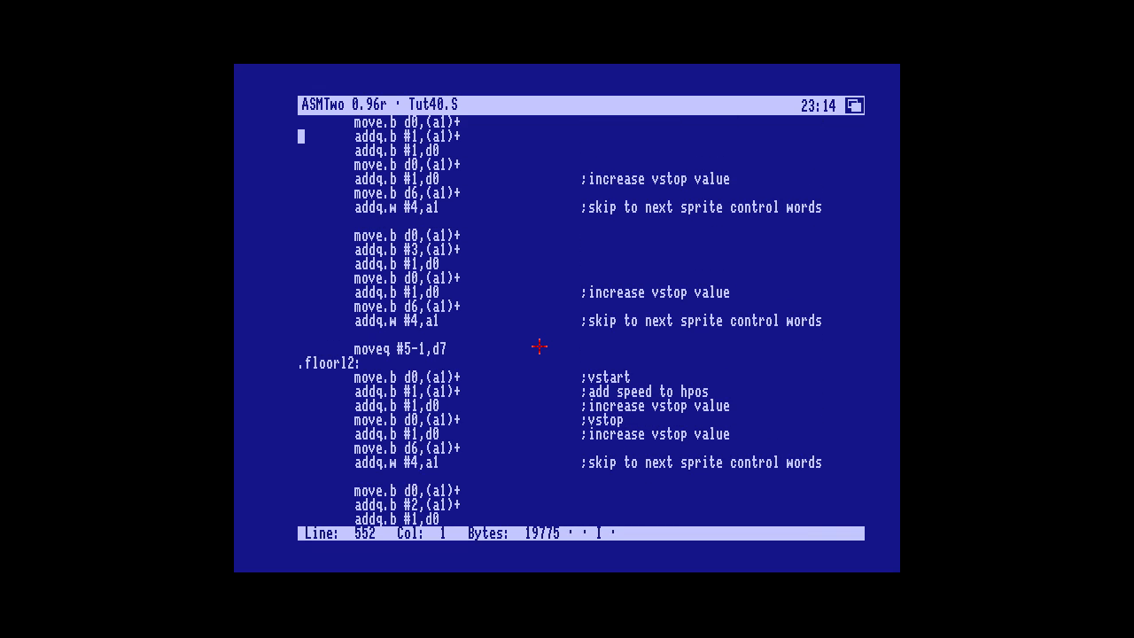
pyautogui.press('Down')
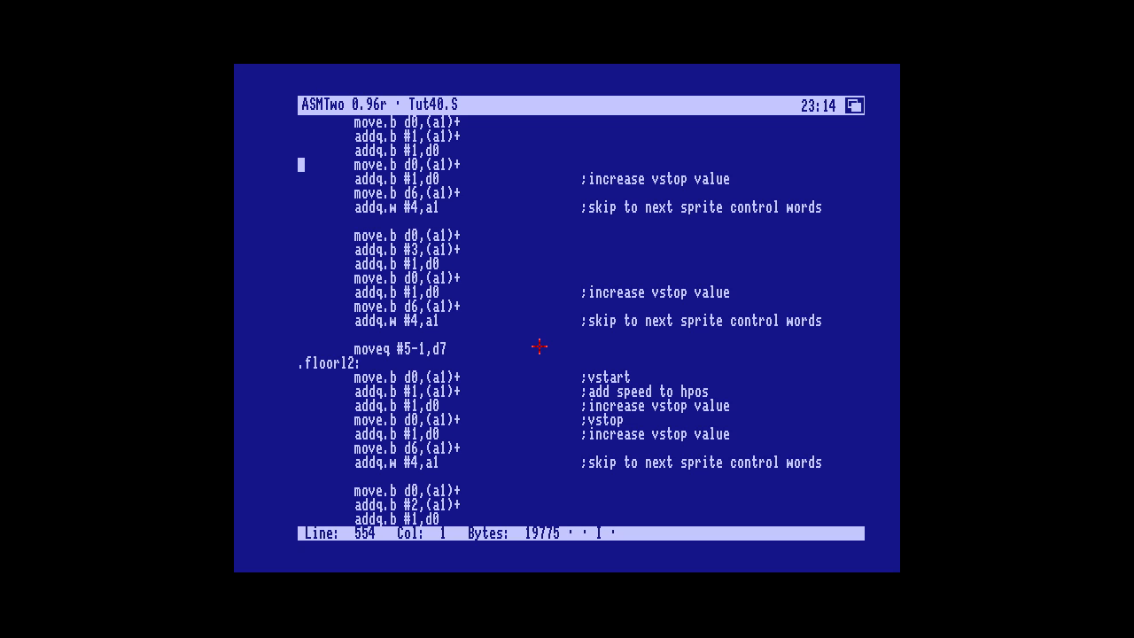
# Move through the .floorl2 block down to Part1's .skyl hpos-speed loop.
pyautogui.scroll(-3)
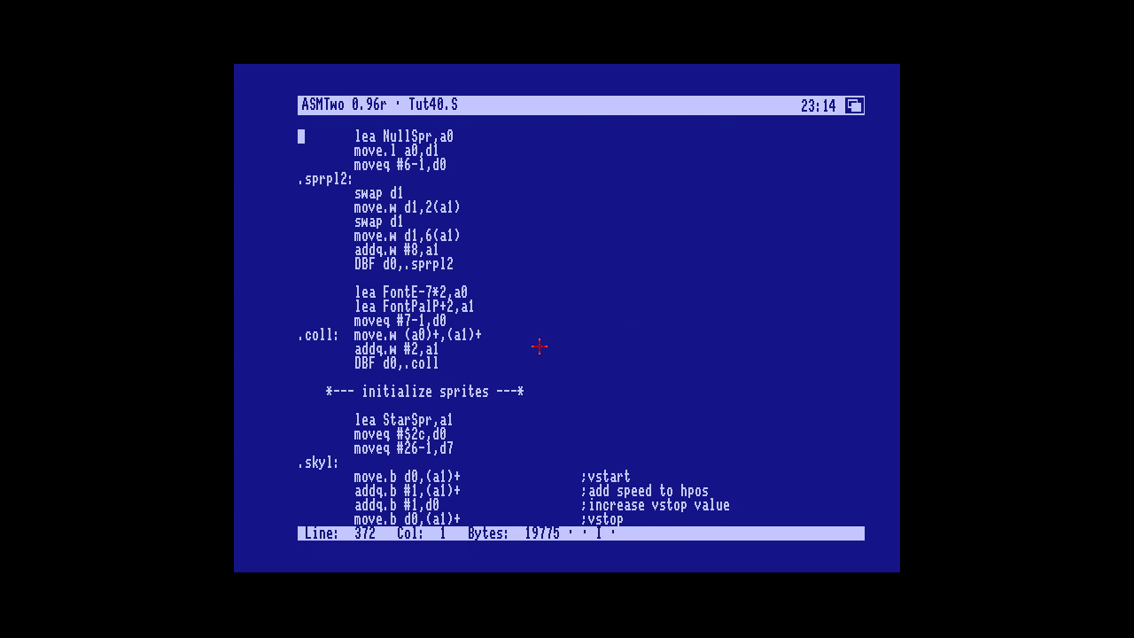
pyautogui.scroll(-3)
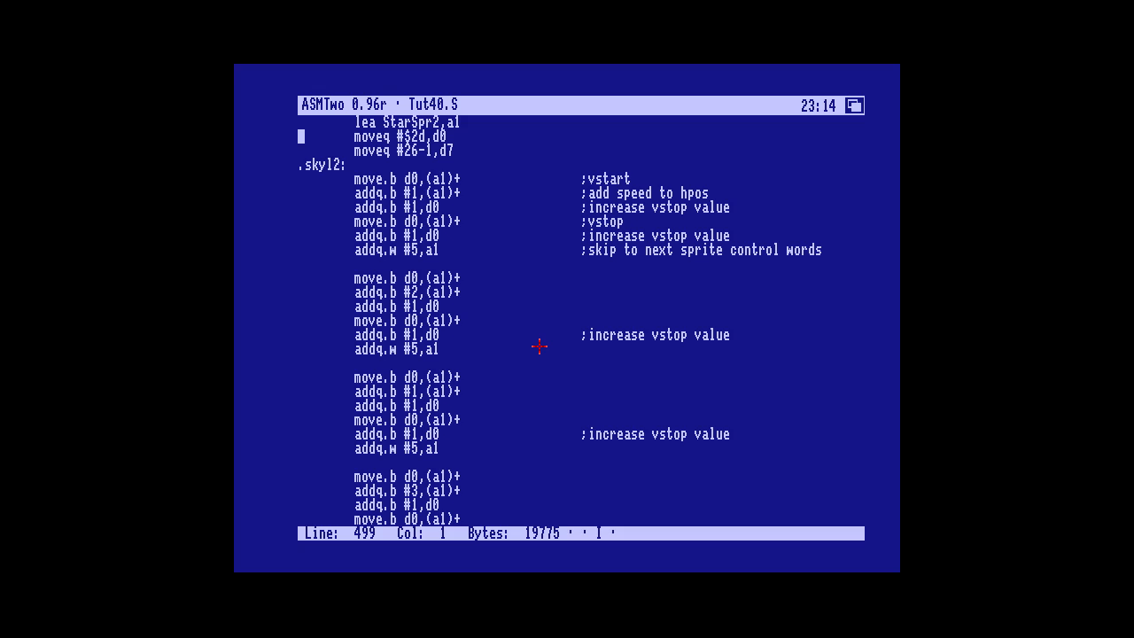
pyautogui.scroll(-3)
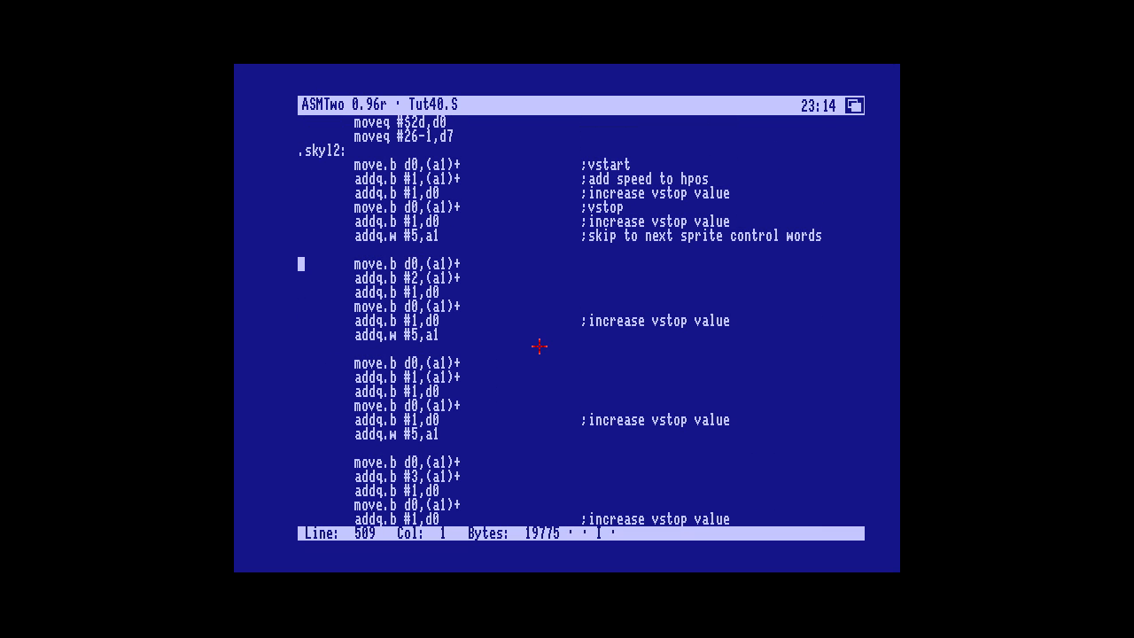
pyautogui.press('Down')
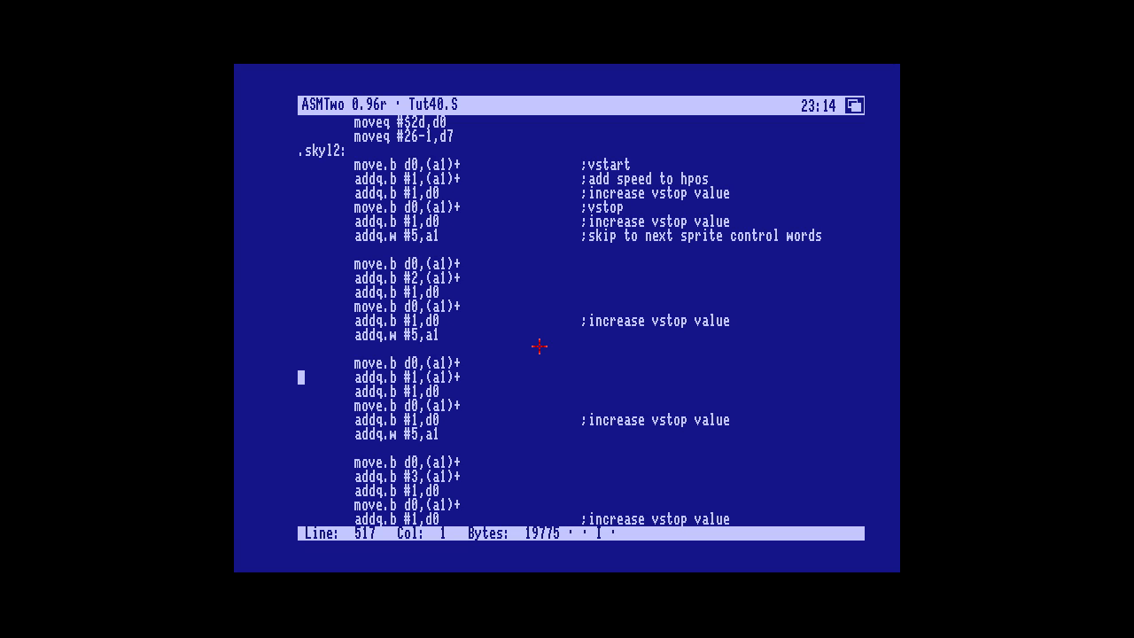
pyautogui.scroll(-3)
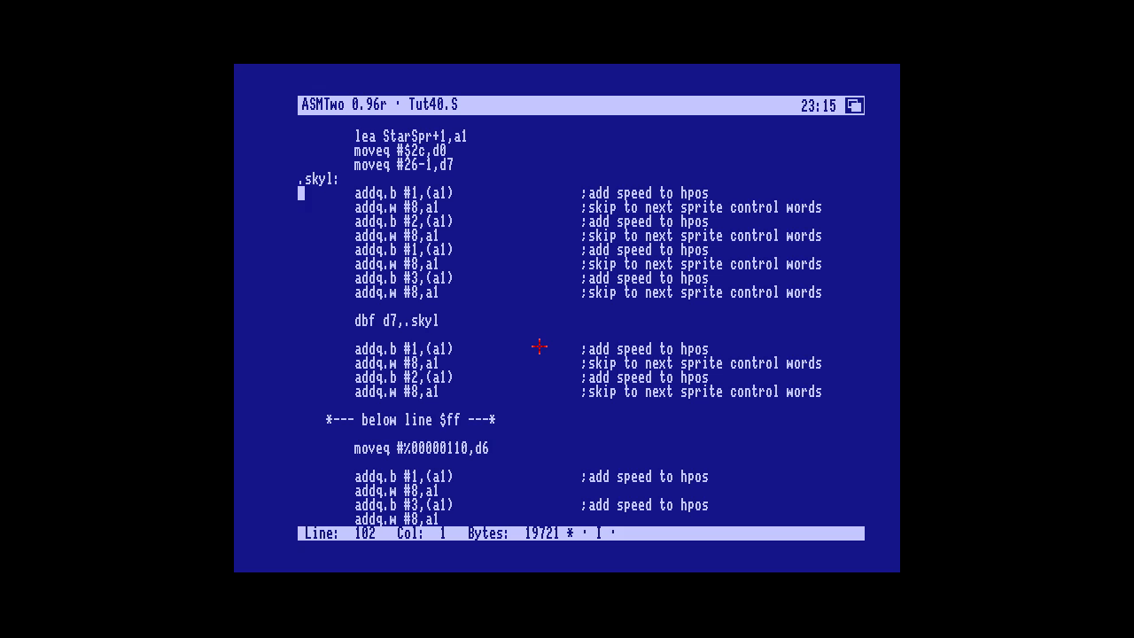
# Add a .skyl2 hpos-only speed loop to Part1, update Tut40.S and assemble with no errors.
pyautogui.scroll(-3)
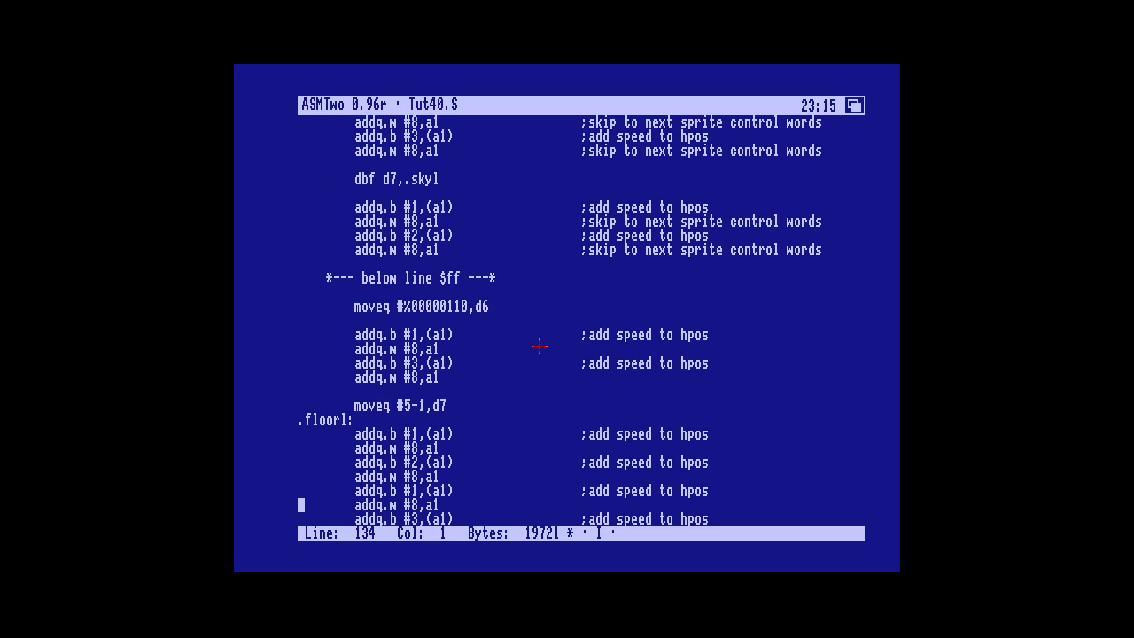
pyautogui.write('skyl2')
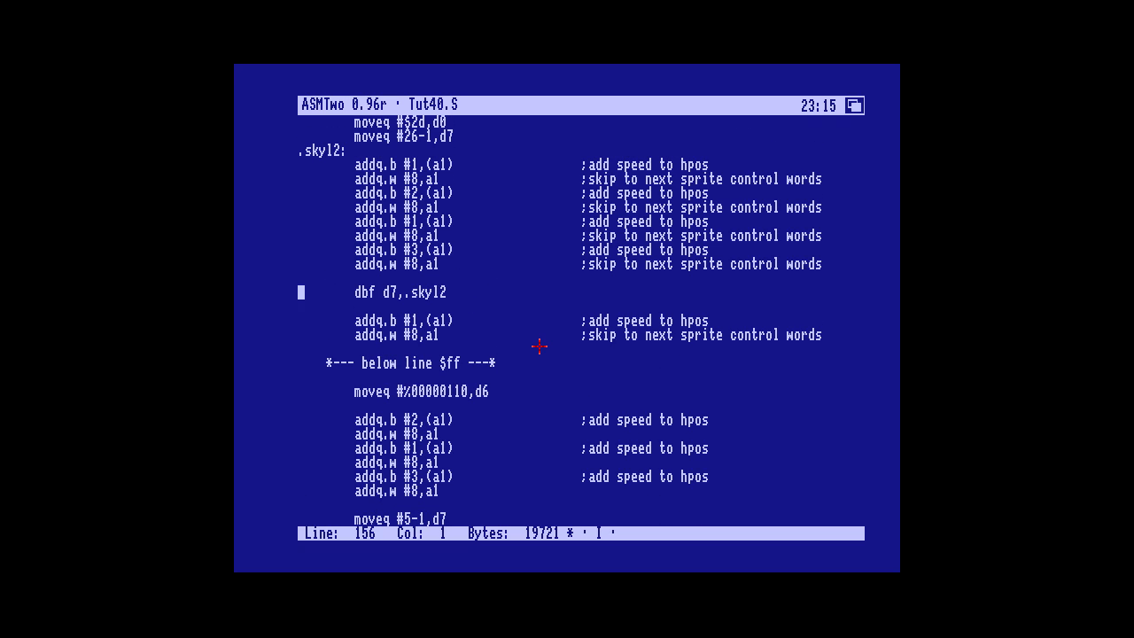
pyautogui.press('Down')
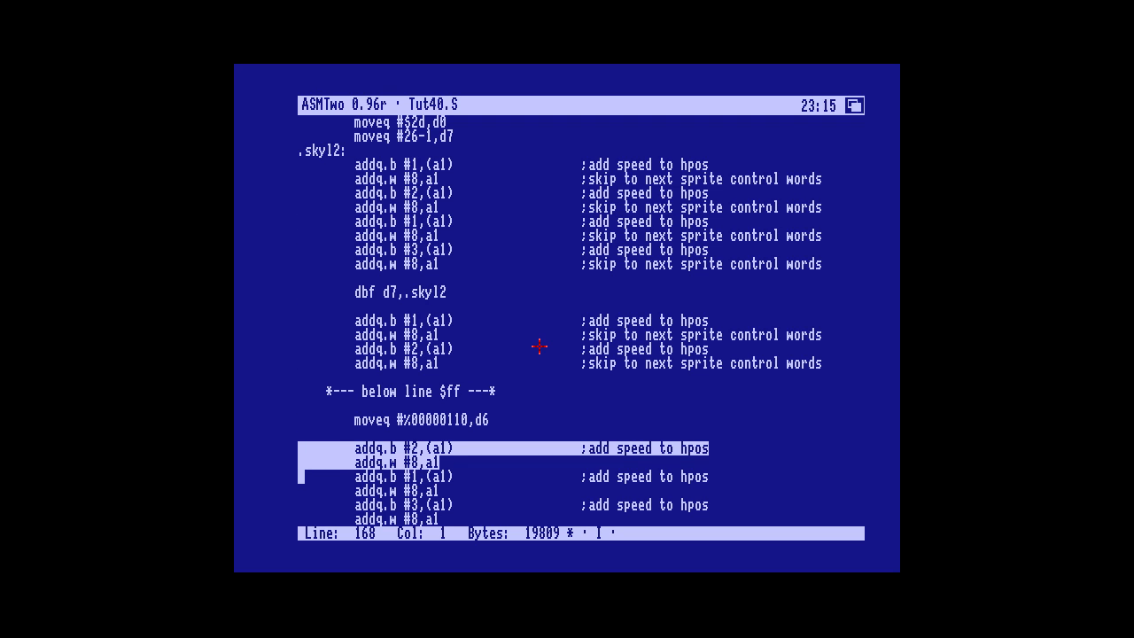
pyautogui.scroll(-3)
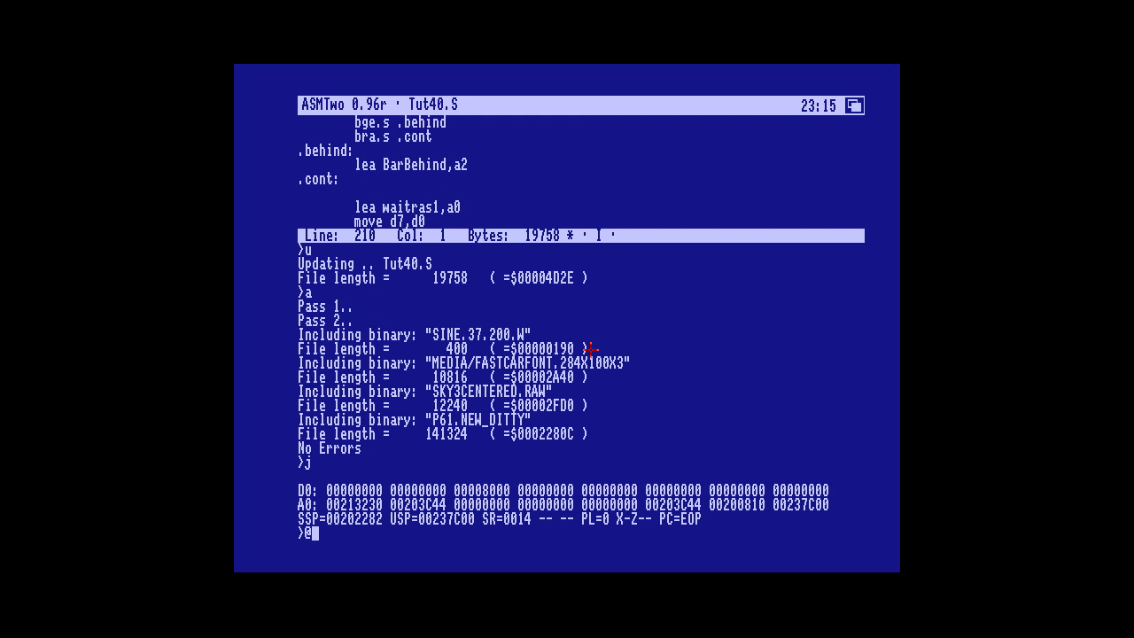
# Hex-dump the StarSpr data with h.l, then return to Part1's .skyl loop in the editor.
pyautogui.write('h.l sta')
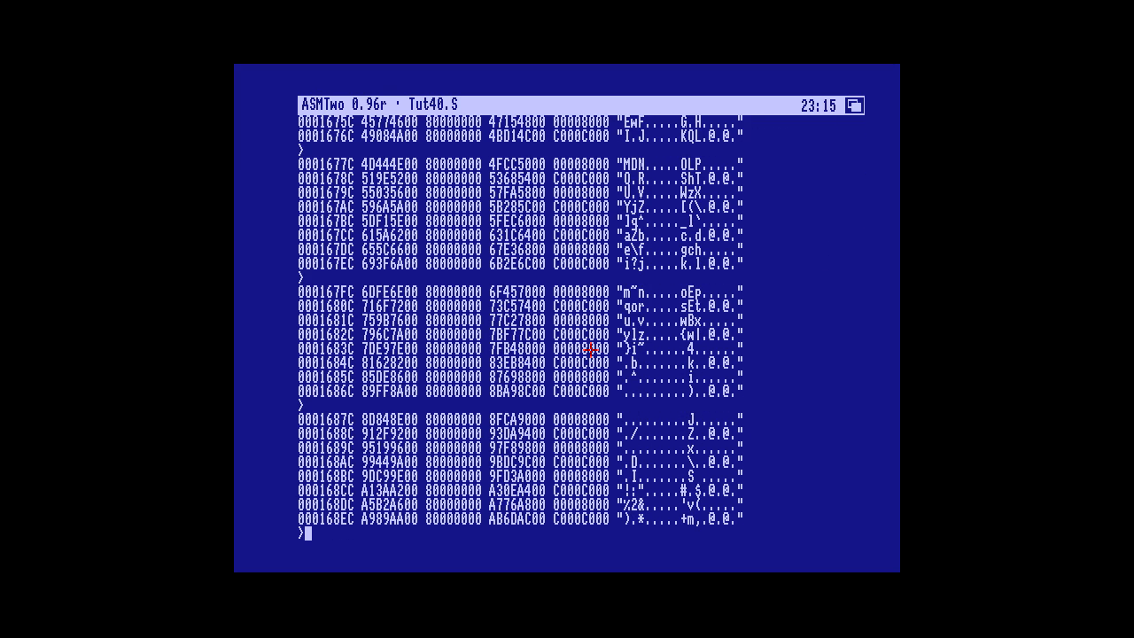
pyautogui.scroll(-3)
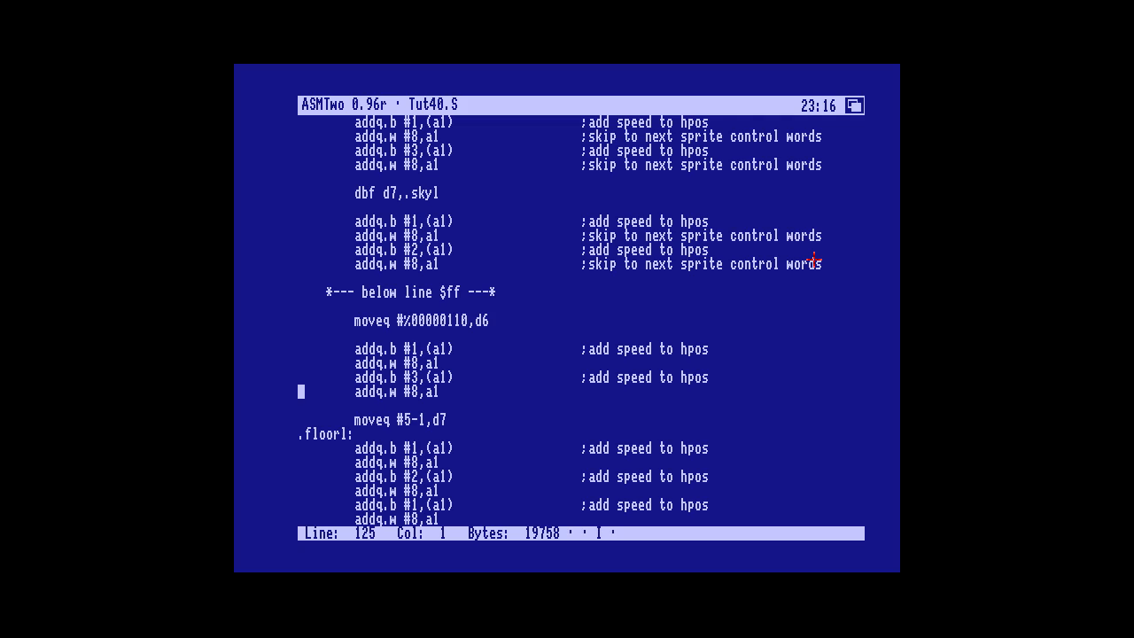
# Locate the sprite initialization section by searching the source for 'initia'.
pyautogui.press('Up')
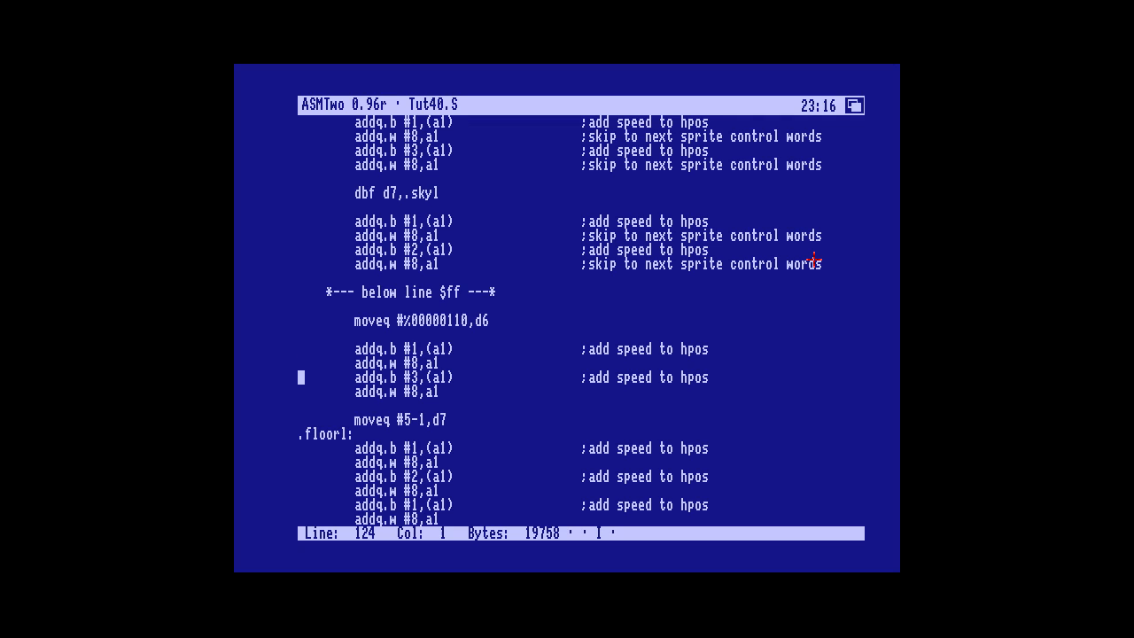
pyautogui.press('Down')
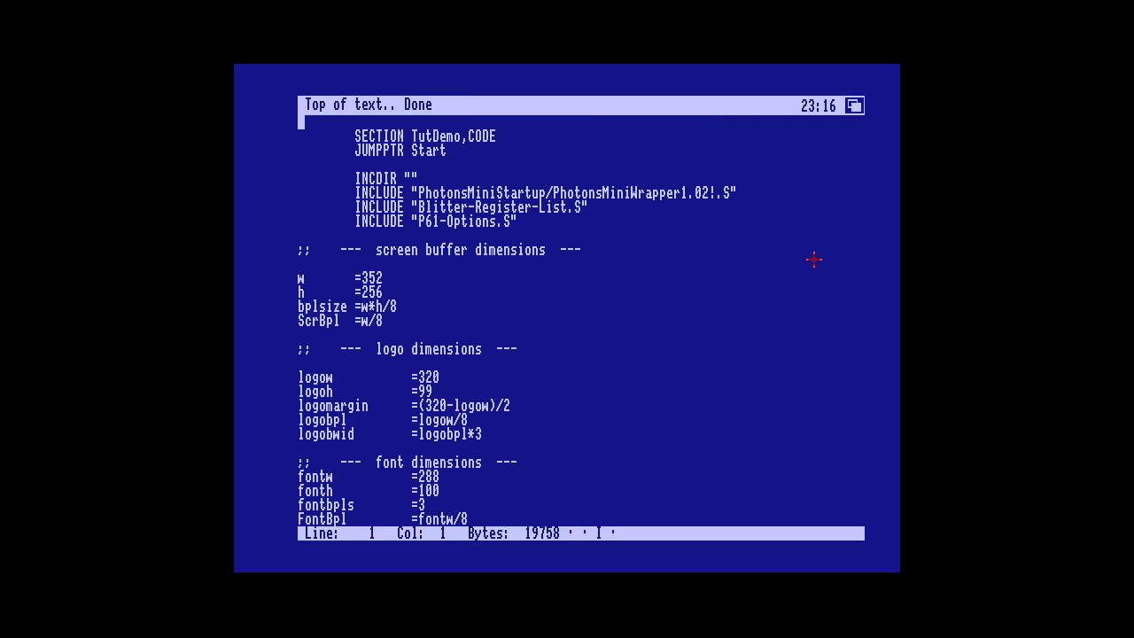
pyautogui.write('initia')
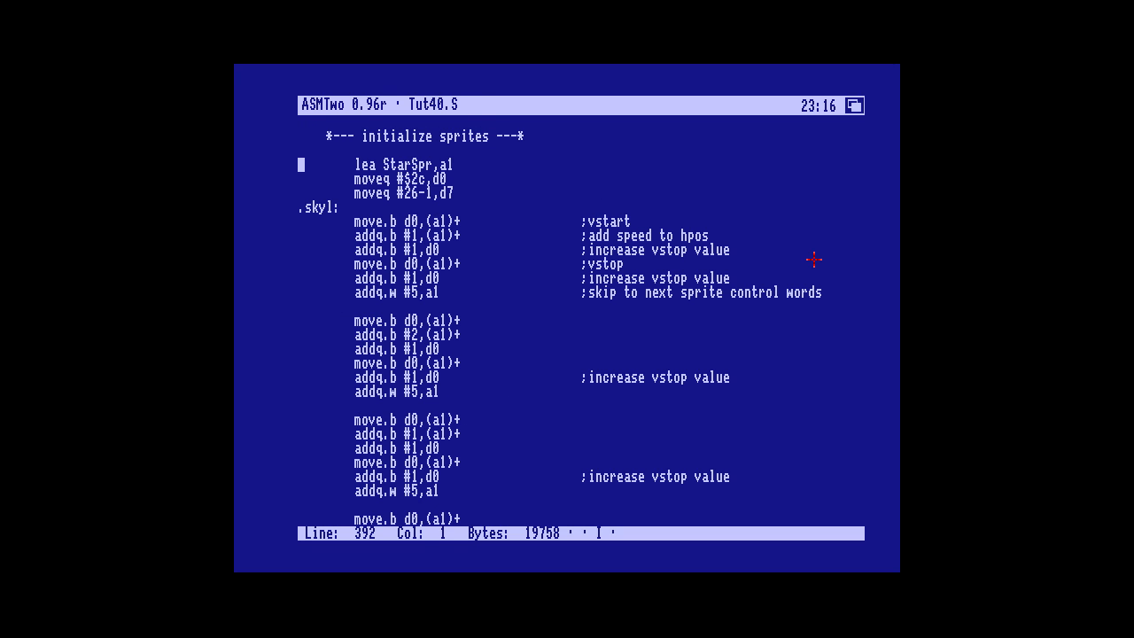
pyautogui.press('ctrl+f')
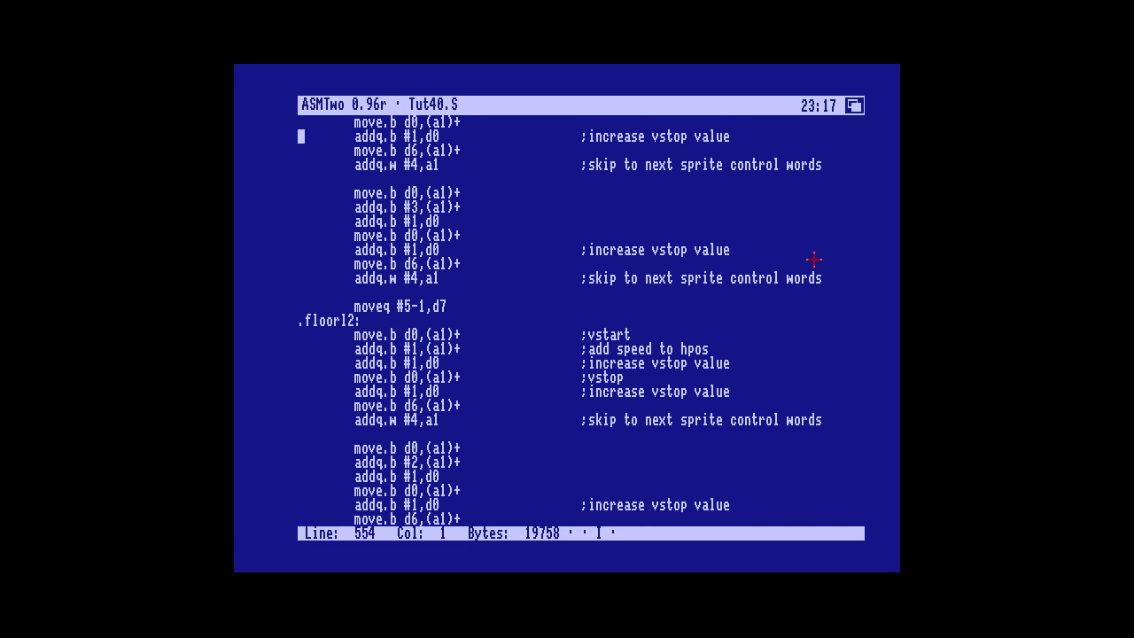
pyautogui.scroll(3)
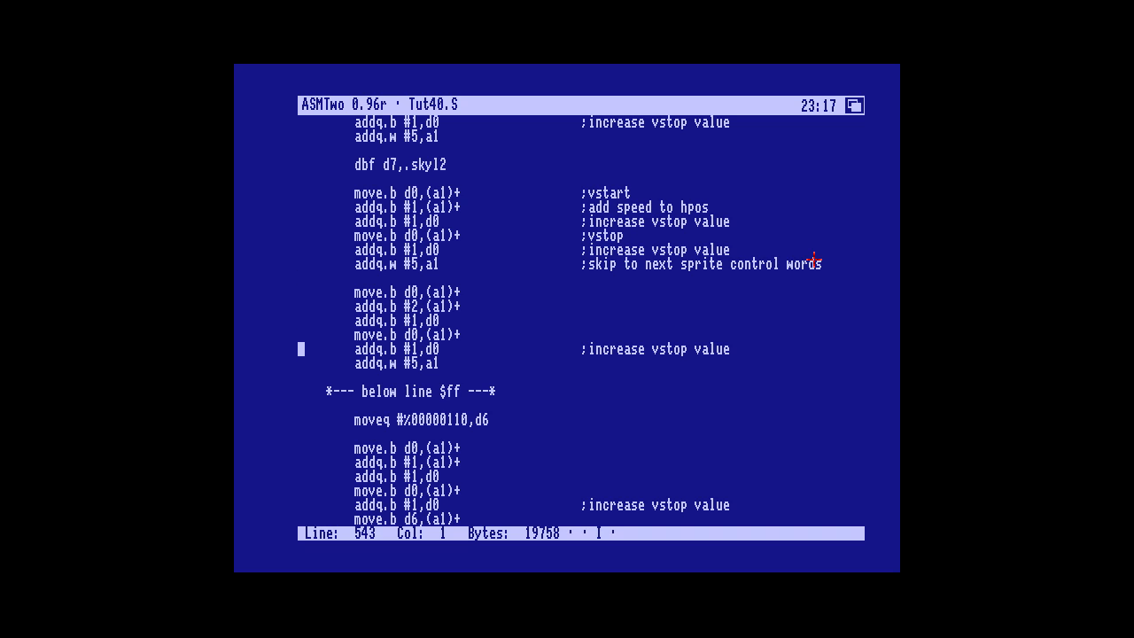
pyautogui.scroll(-3)
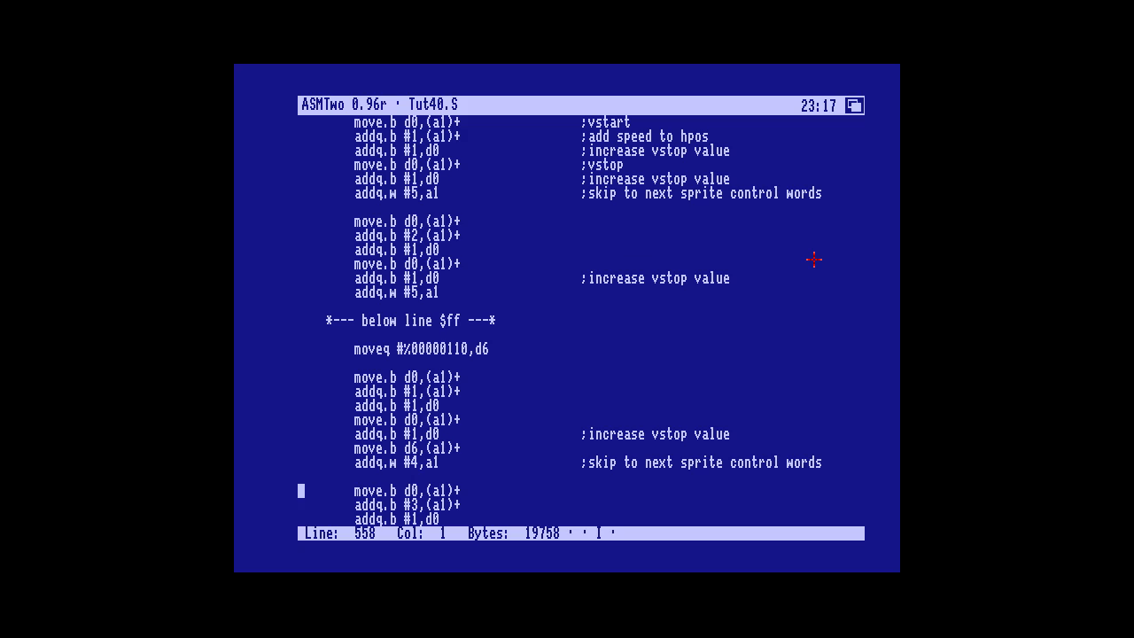
# Paste the vstop and skip lines into the last sky star block and set vstop to #2.
pyautogui.press('Up')
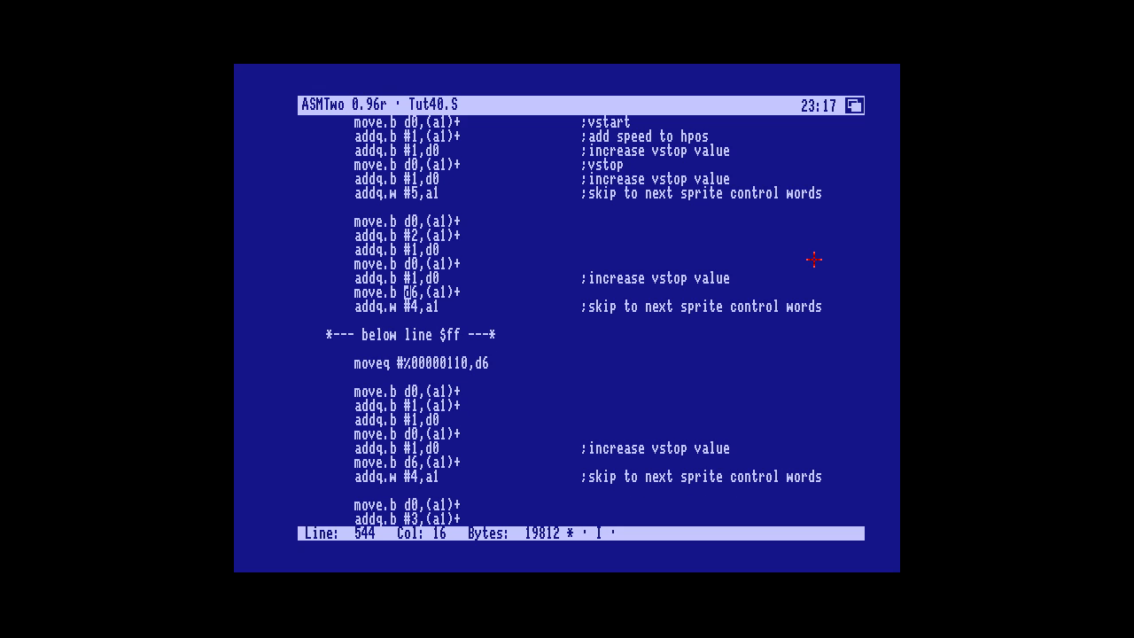
pyautogui.write('#')
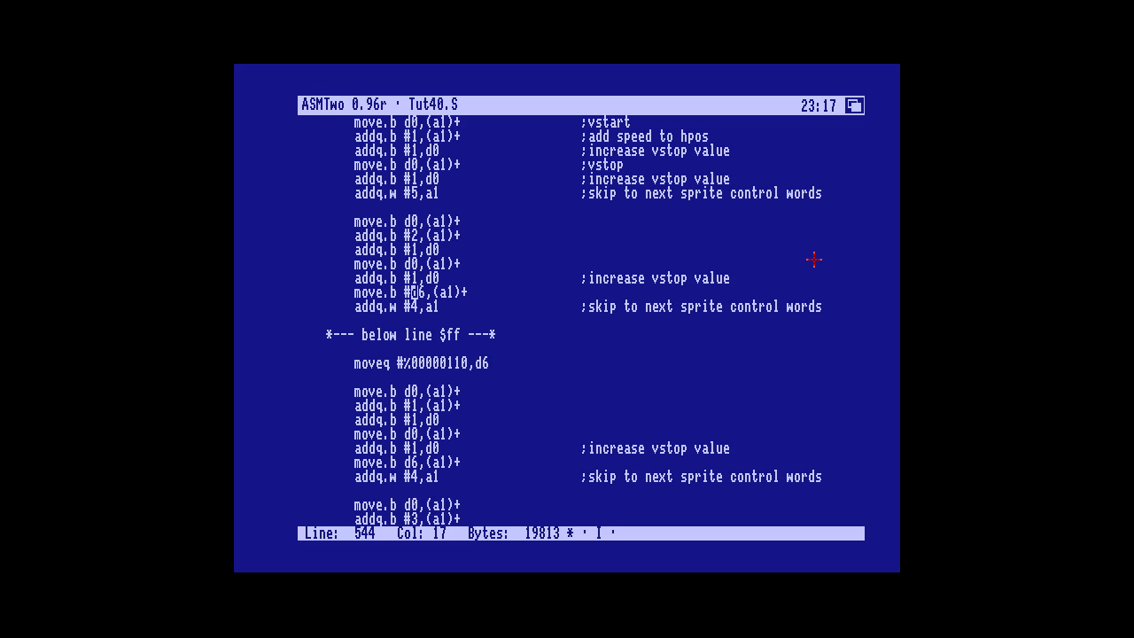
pyautogui.write('2')
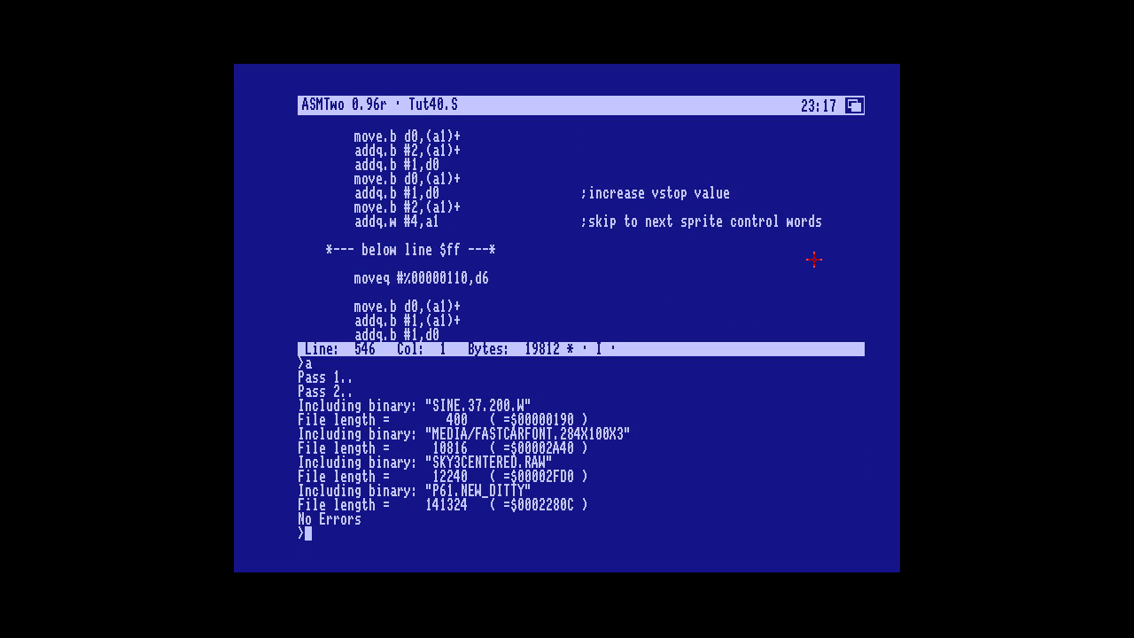
# Run the assembled starfield program with J and return to the command prompt.
pyautogui.write('j')
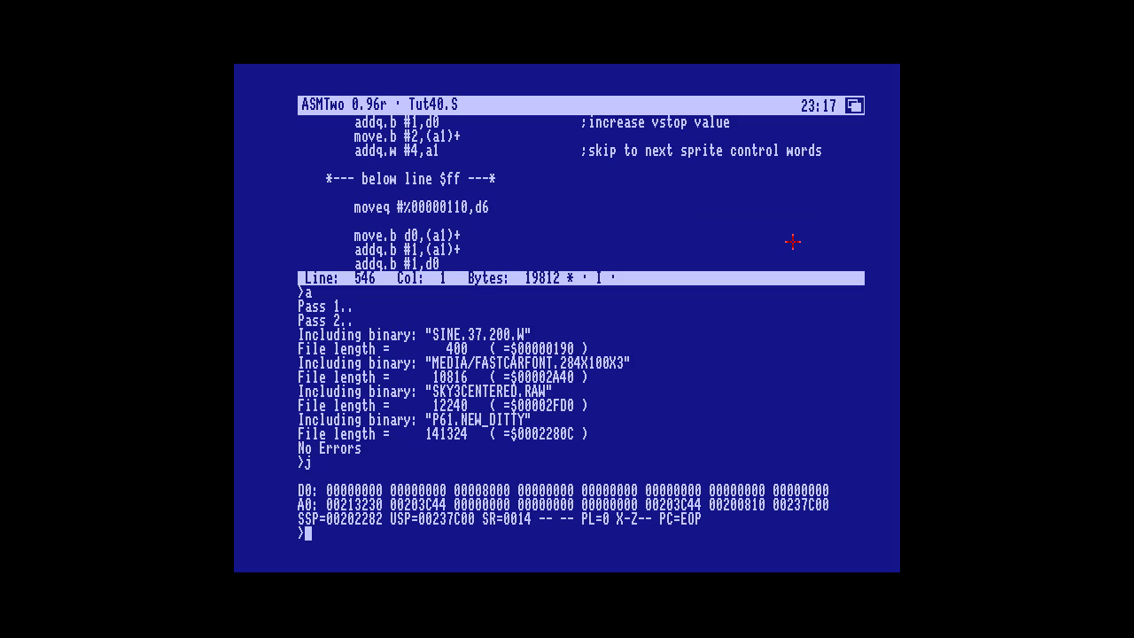